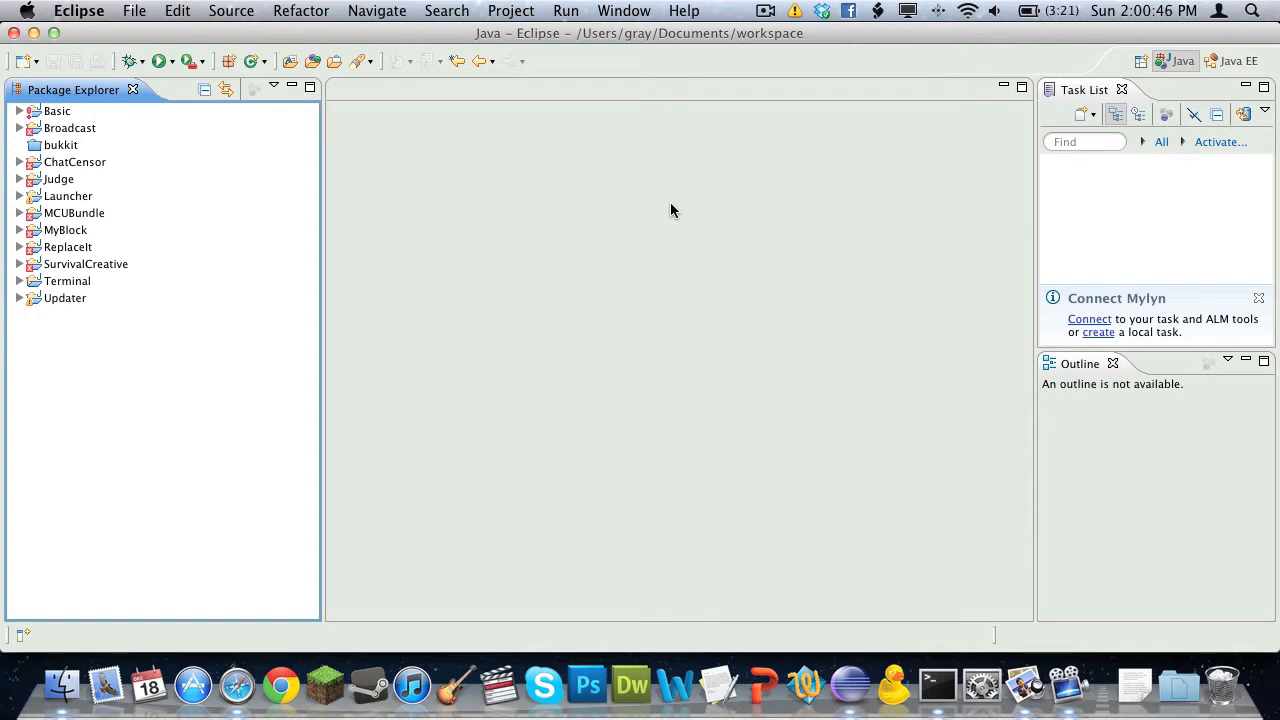
{"action": "mouse_move", "coordinate": [482, 136]}
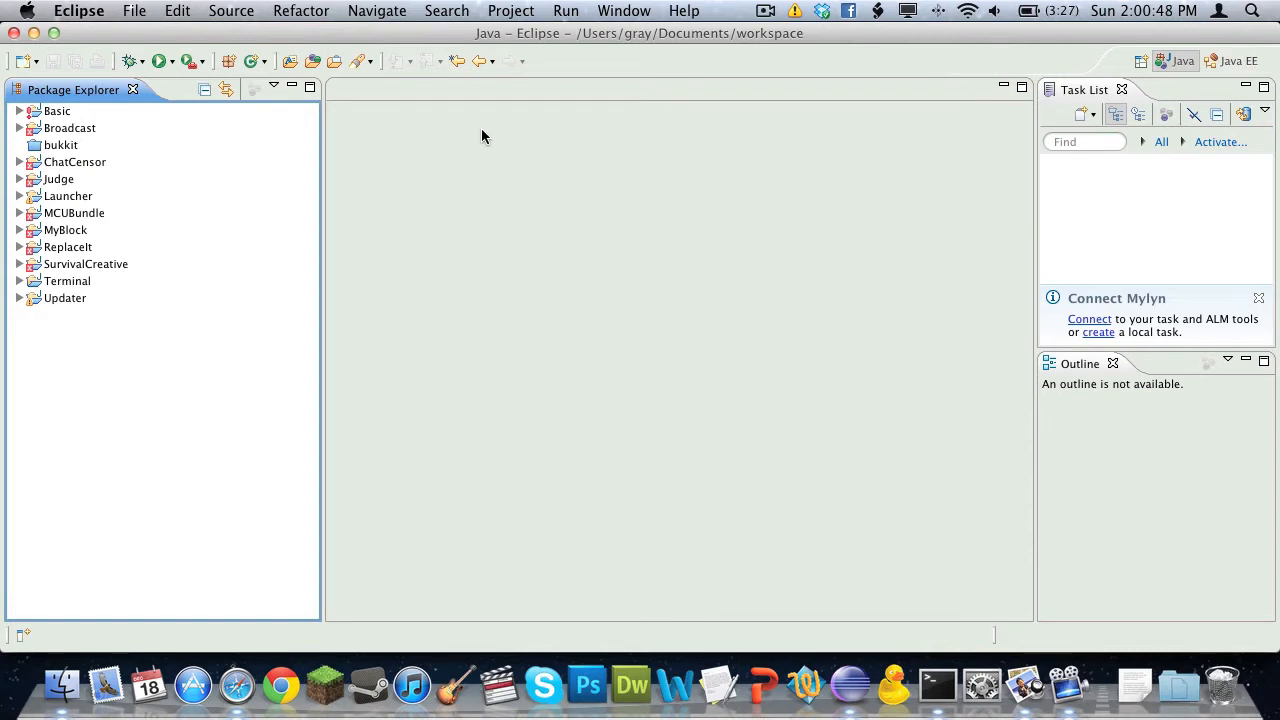
{"action": "mouse_move", "coordinate": [280, 550]}
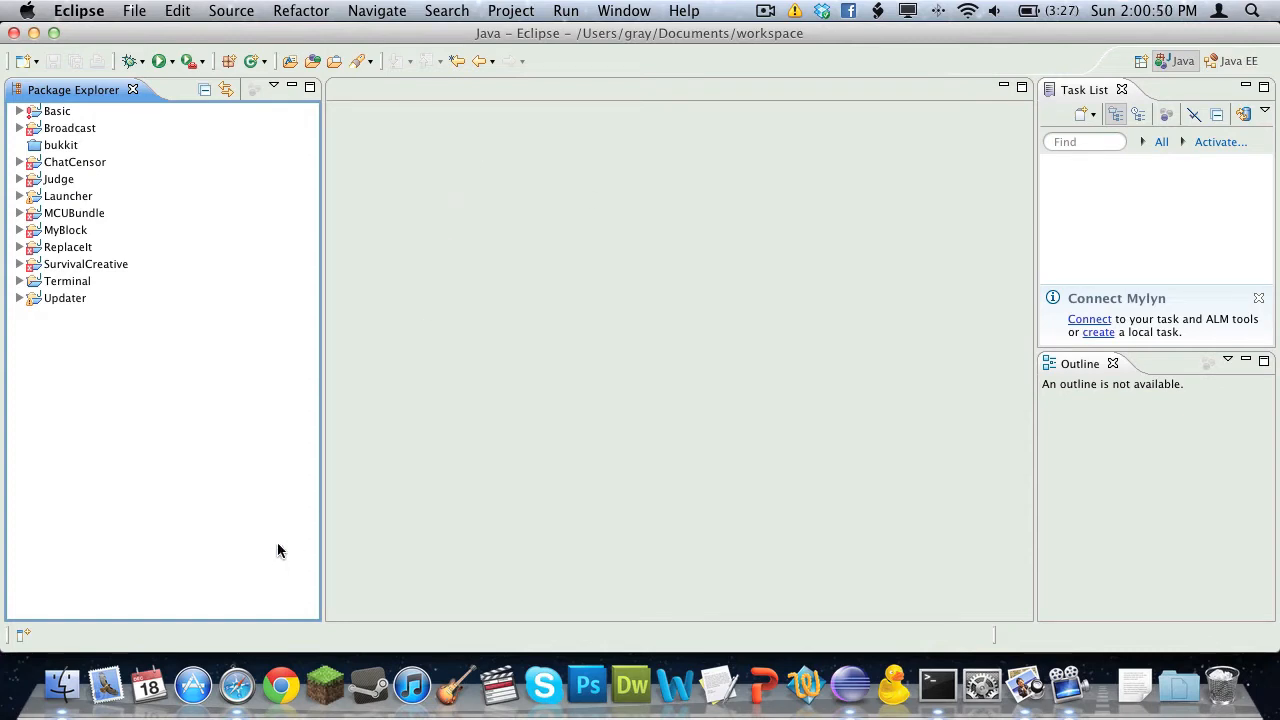
{"action": "mouse_move", "coordinate": [180, 294]}
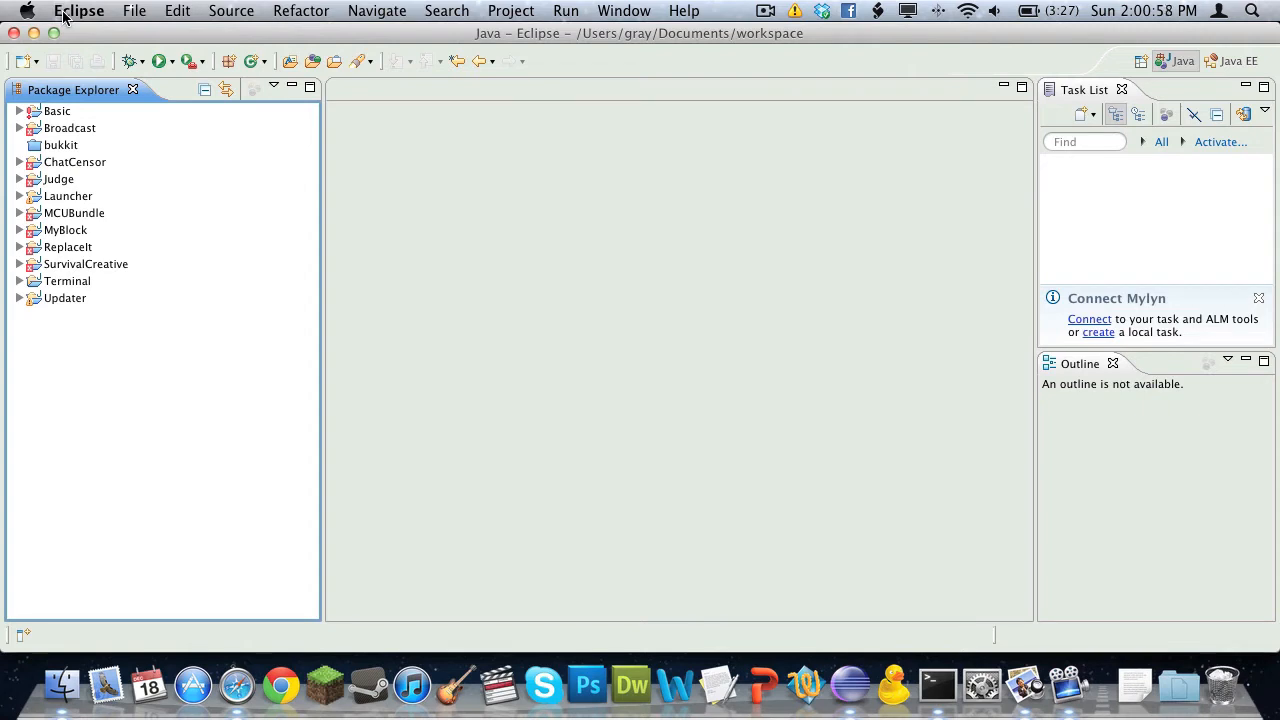
{"action": "mouse_move", "coordinate": [168, 140]}
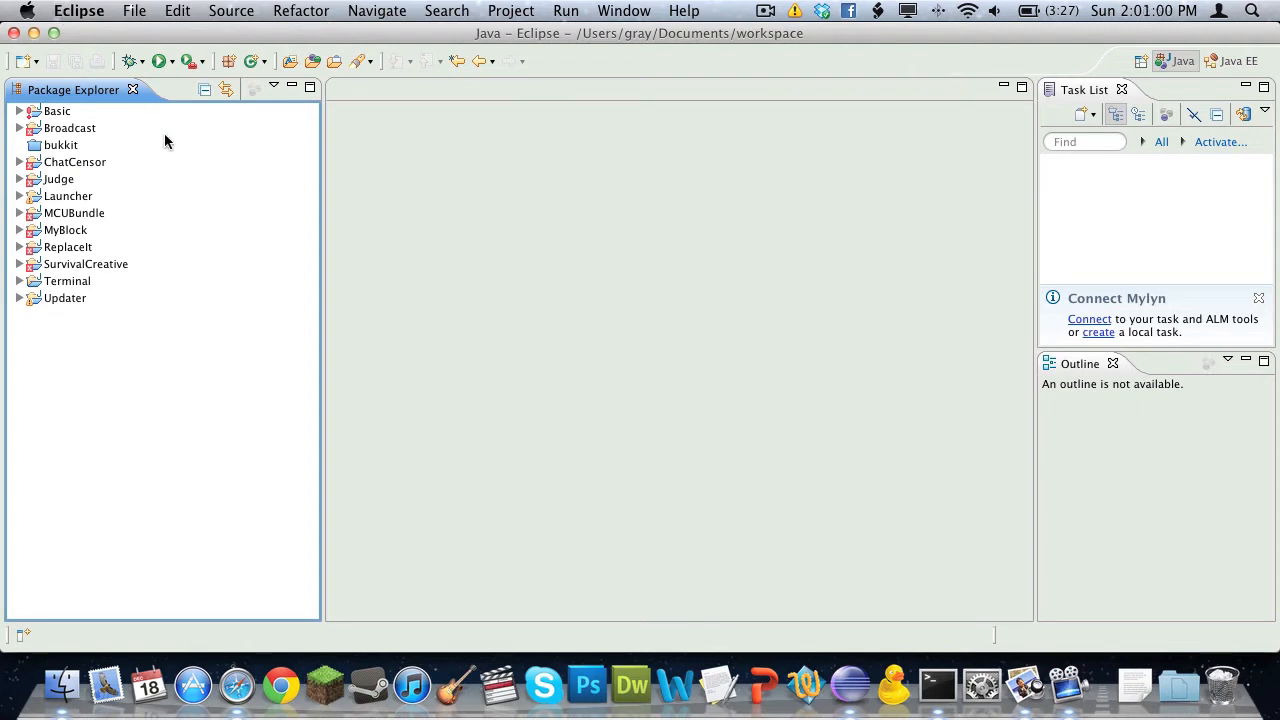
{"action": "mouse_move", "coordinate": [476, 250]}
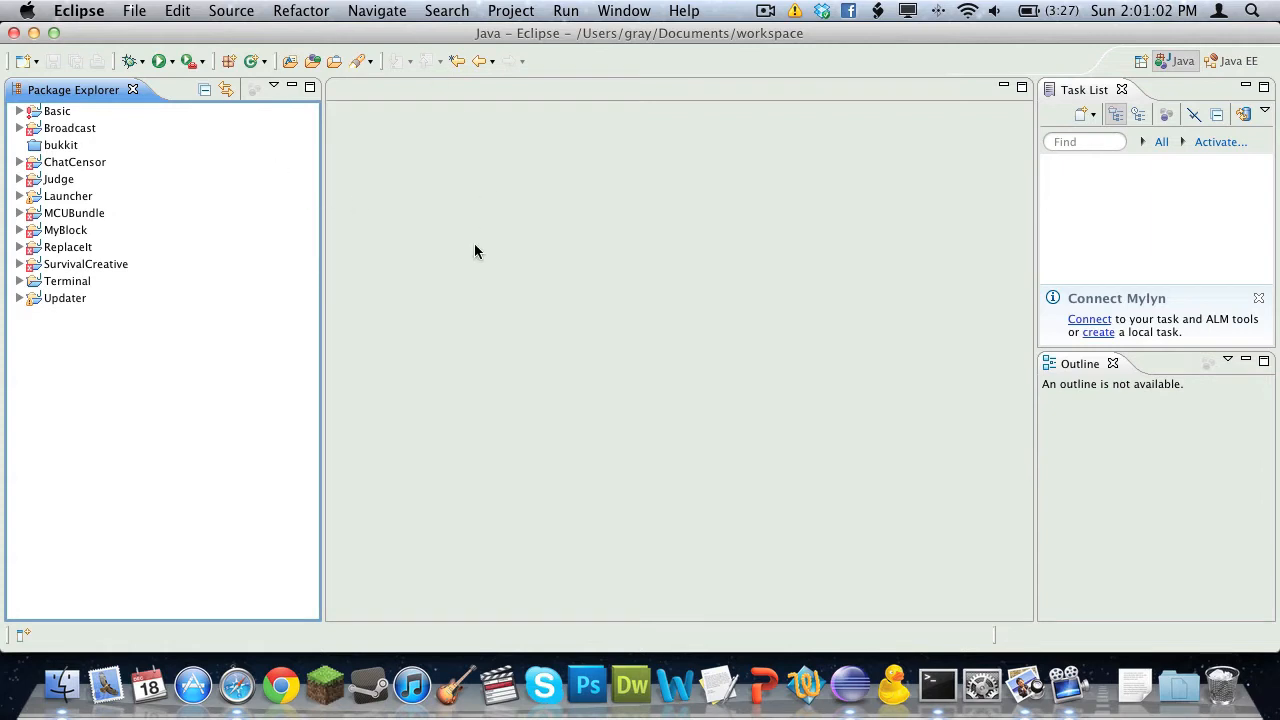
{"action": "mouse_move", "coordinate": [232, 360]}
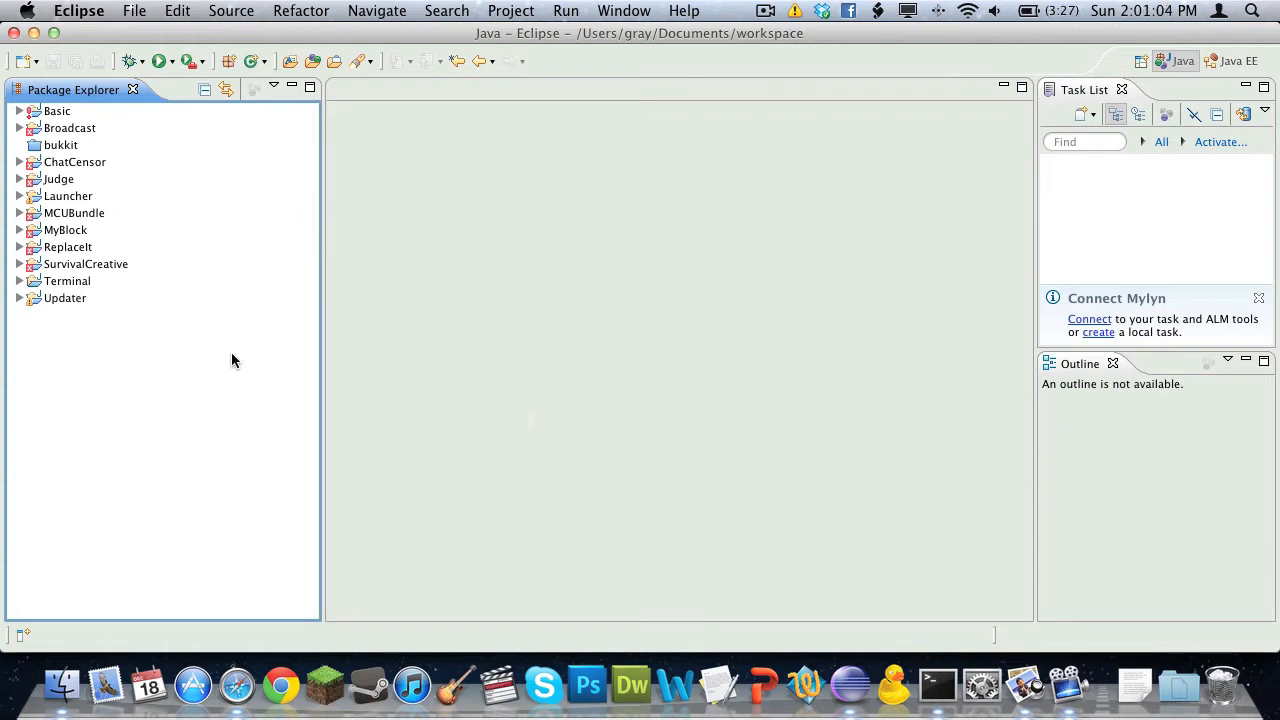
{"action": "mouse_move", "coordinate": [248, 564]}
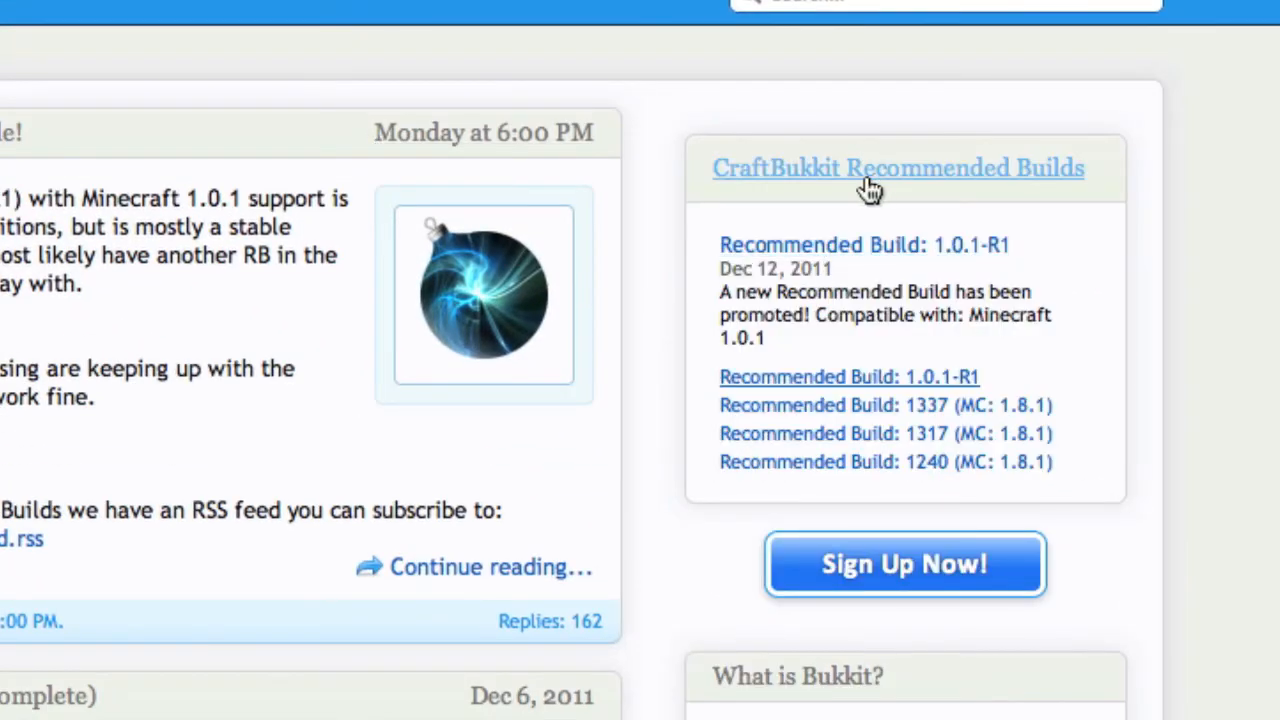
{"action": "mouse_move", "coordinate": [770, 258]}
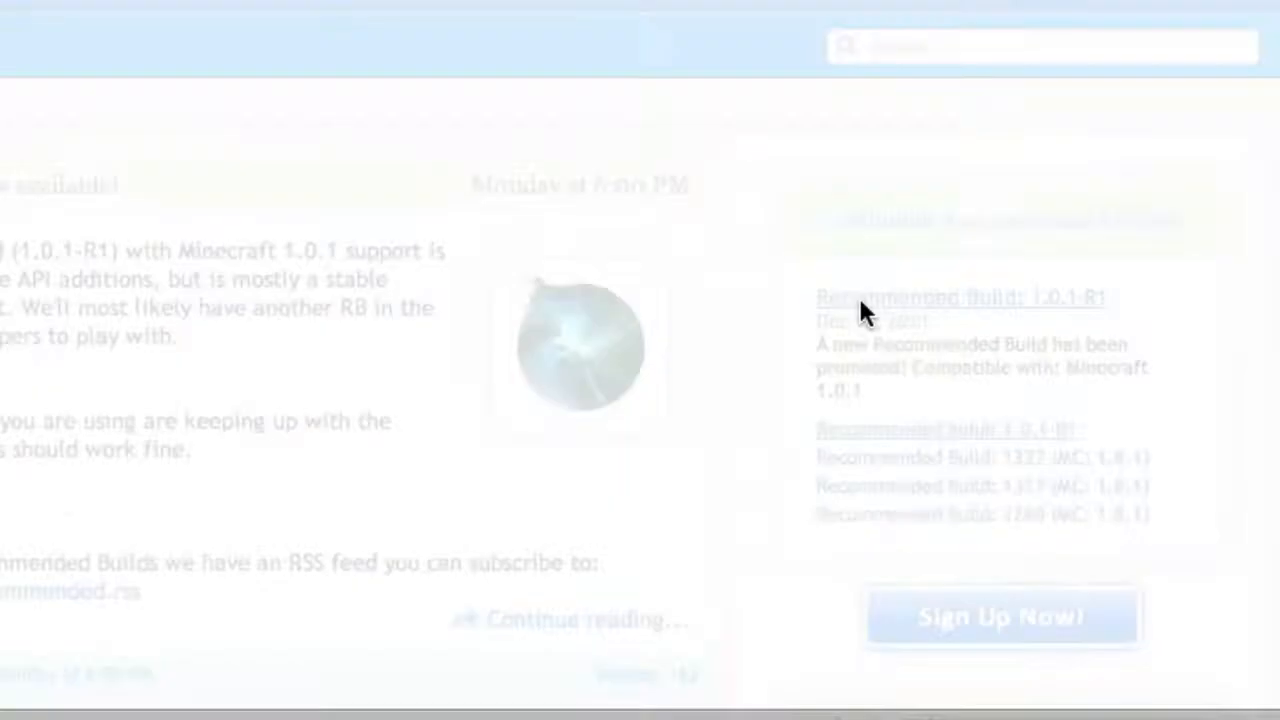
- Start downloading the CraftBukkit 1.0.1-R1 recommended build jar to a chosen location
{"action": "left_click", "coordinate": [960, 296]}
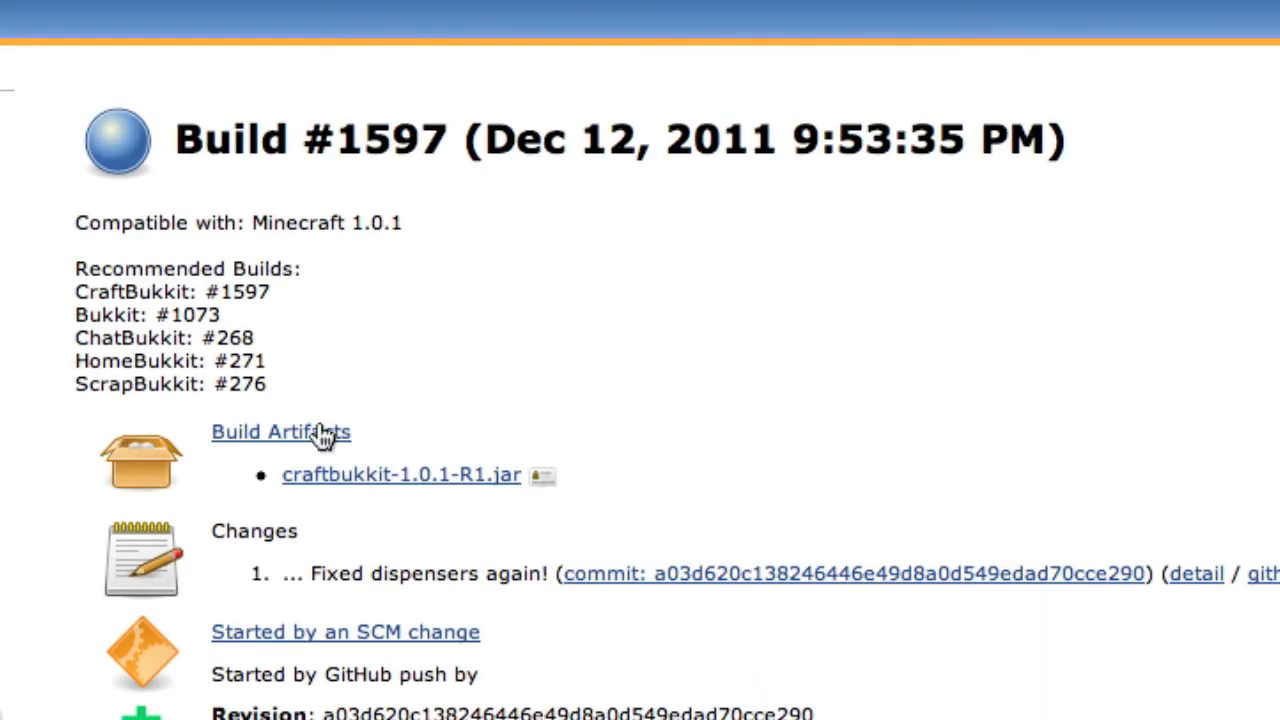
{"action": "mouse_move", "coordinate": [456, 508]}
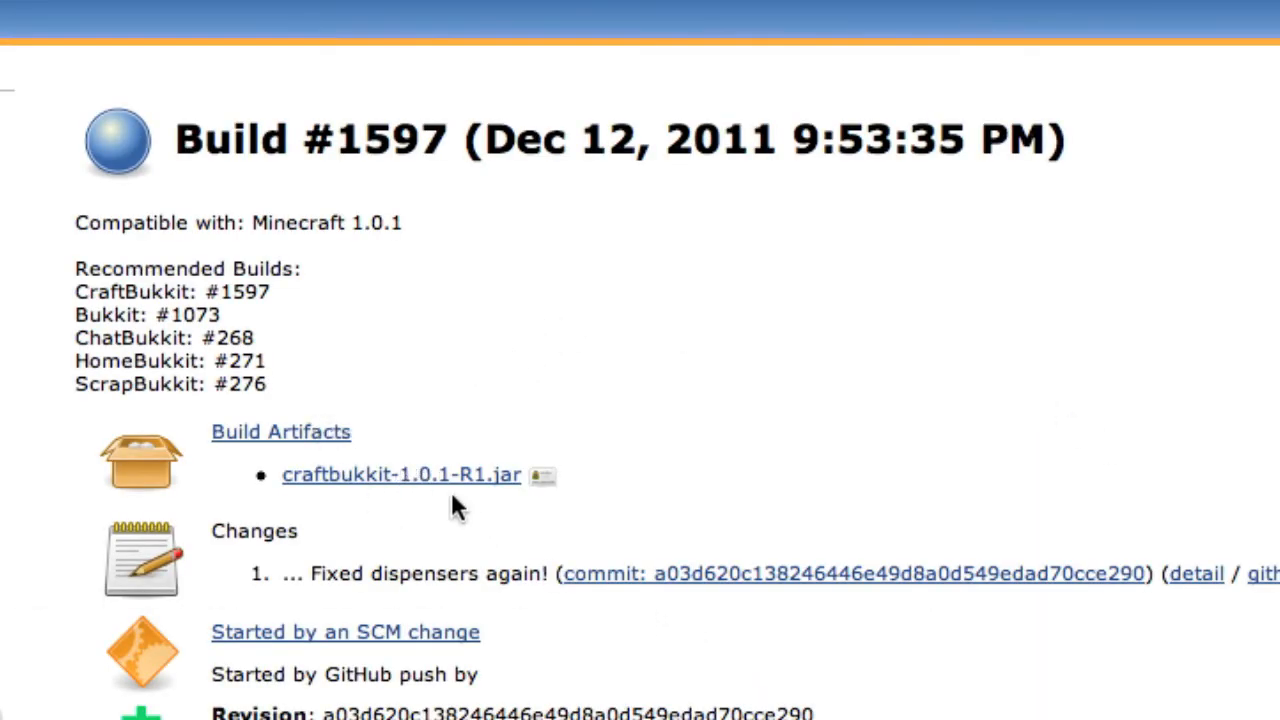
{"action": "right_click", "coordinate": [400, 474]}
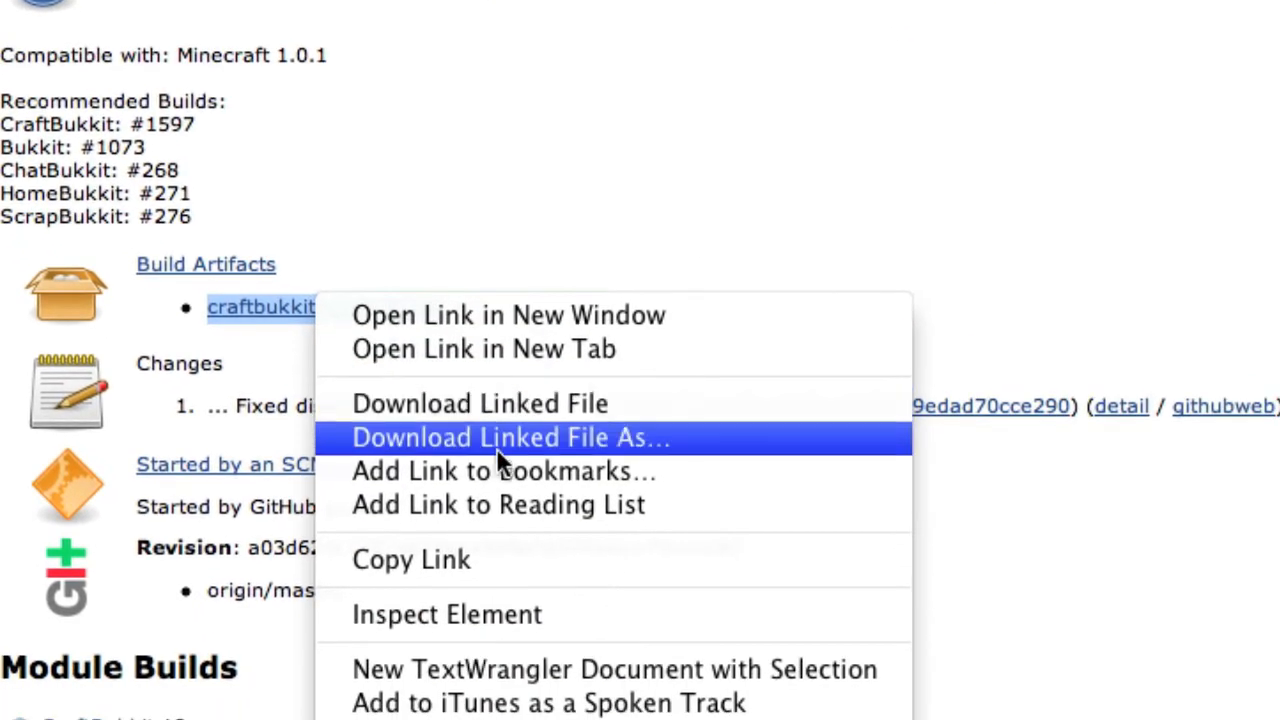
{"action": "left_click", "coordinate": [510, 436]}
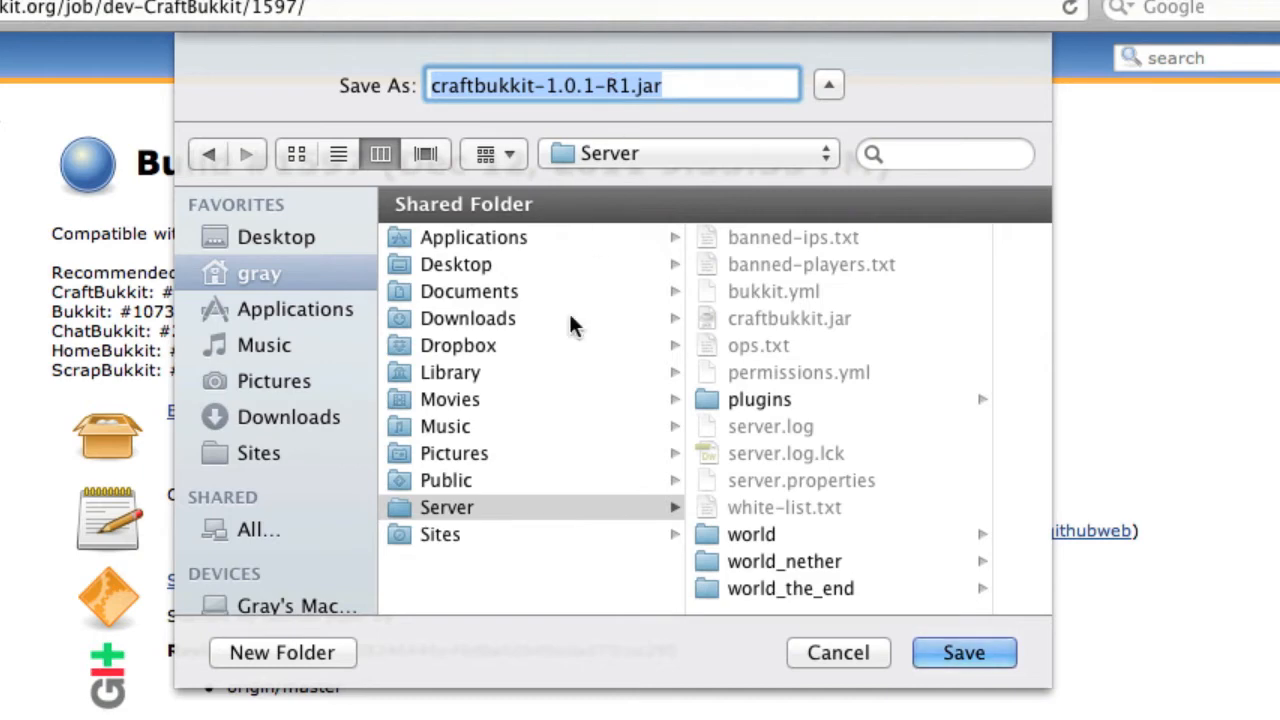
{"action": "mouse_move", "coordinate": [630, 544]}
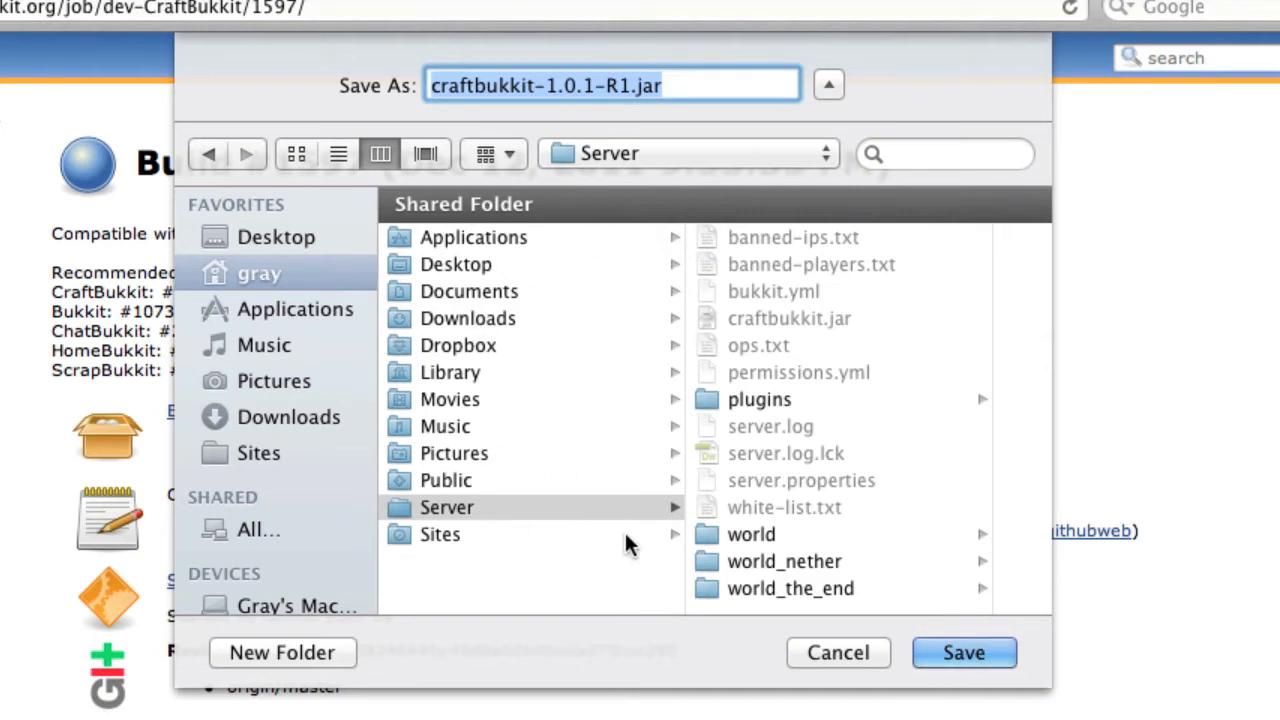
{"action": "mouse_move", "coordinate": [640, 488]}
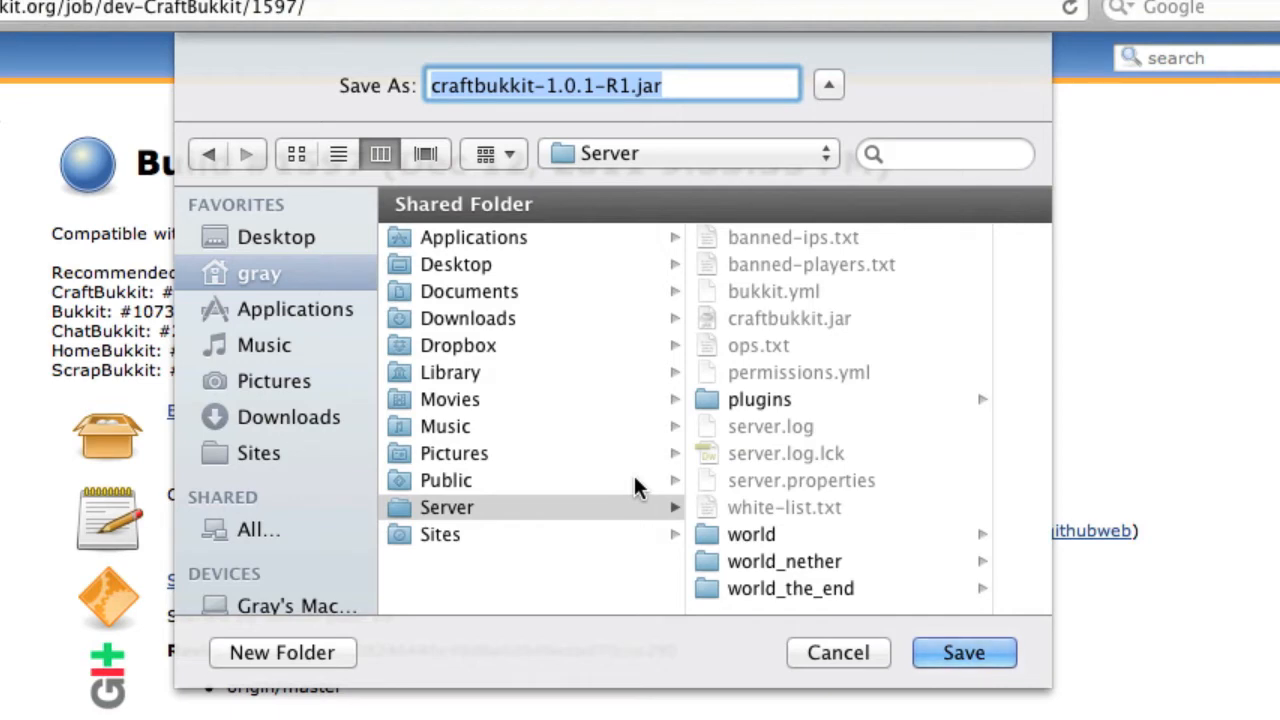
- Save it as craftbukkit.jar in the Server folder, replacing the existing copy
{"action": "type", "text": "bukki"}
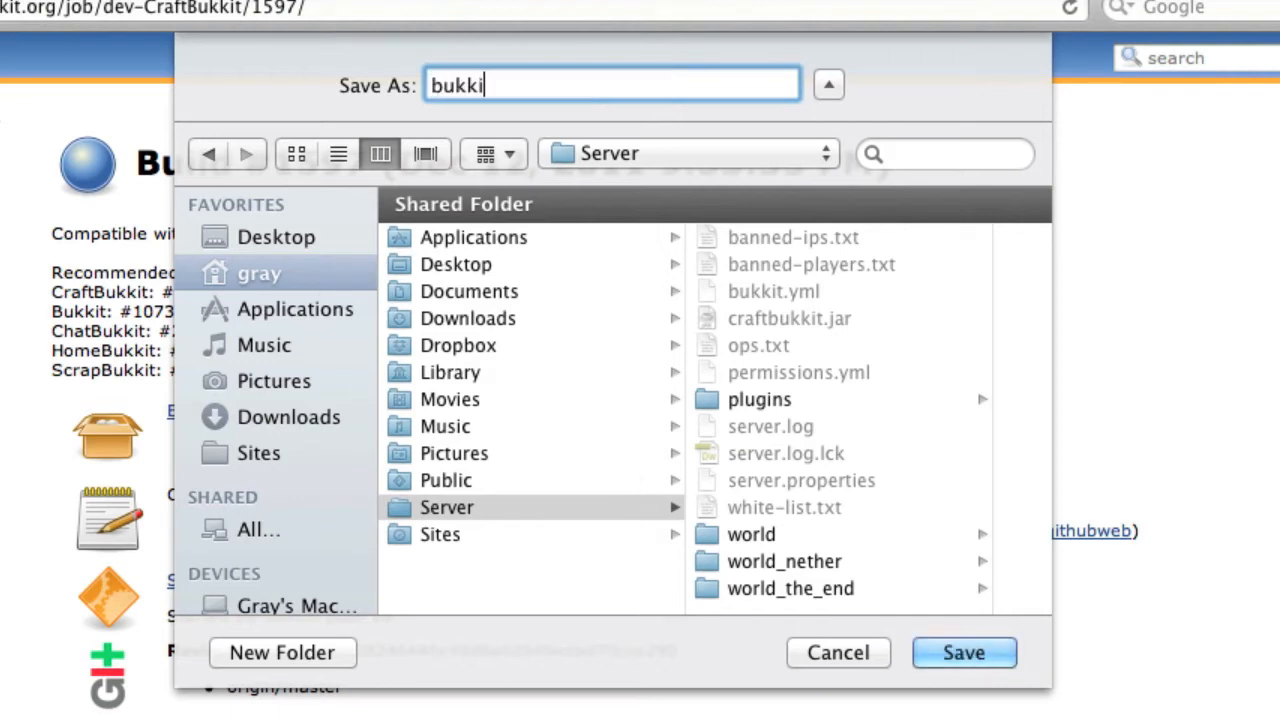
{"action": "type", "text": "craftbukkit"}
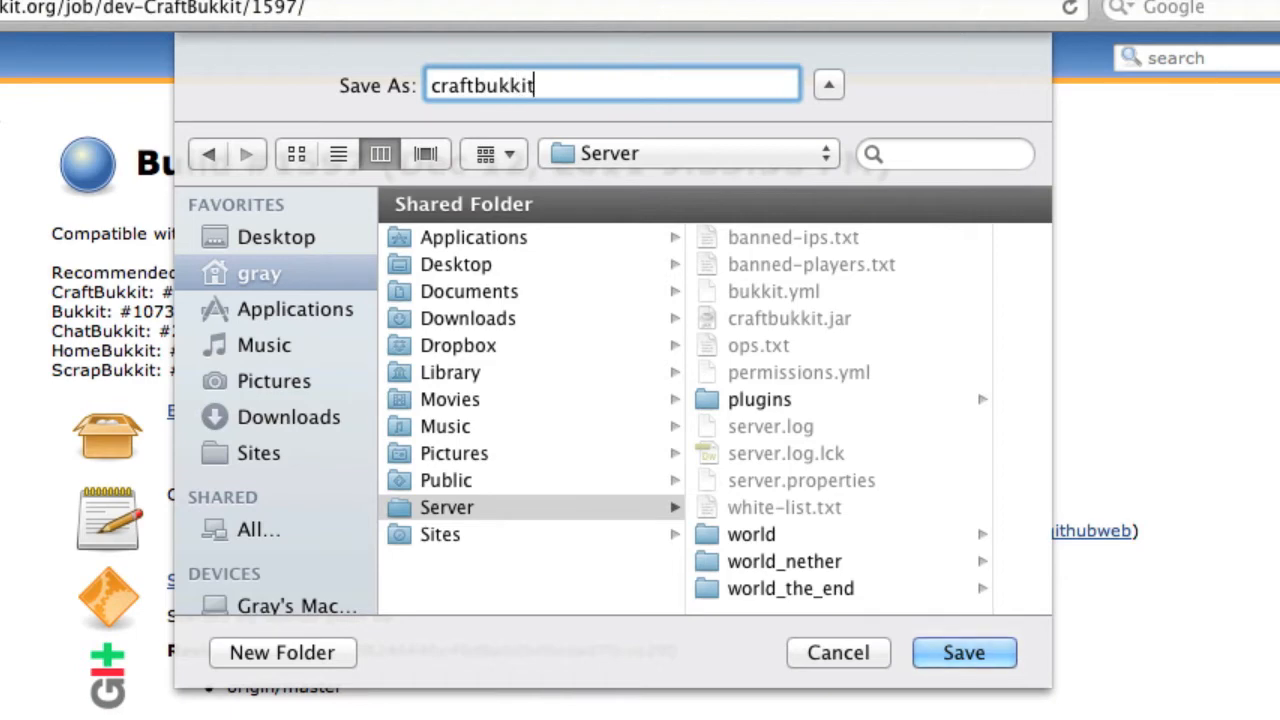
{"action": "type", "text": ".jar"}
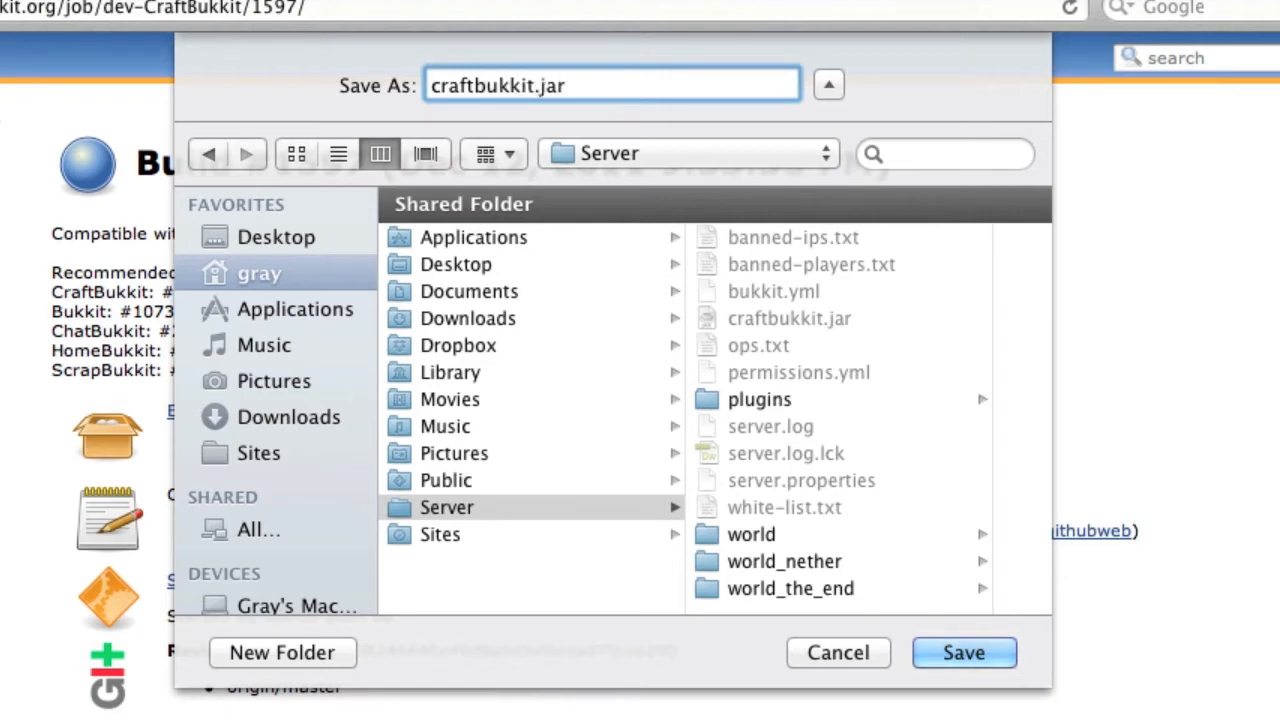
{"action": "mouse_move", "coordinate": [444, 510]}
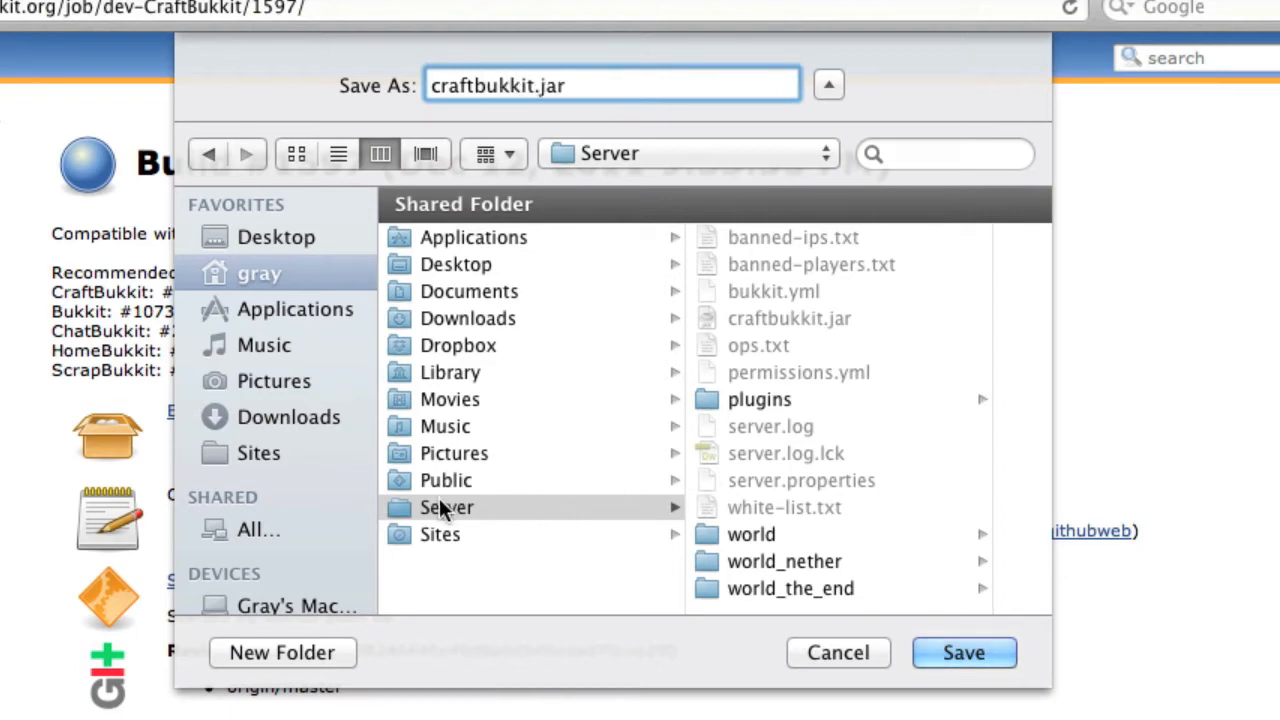
{"action": "left_click", "coordinate": [964, 652]}
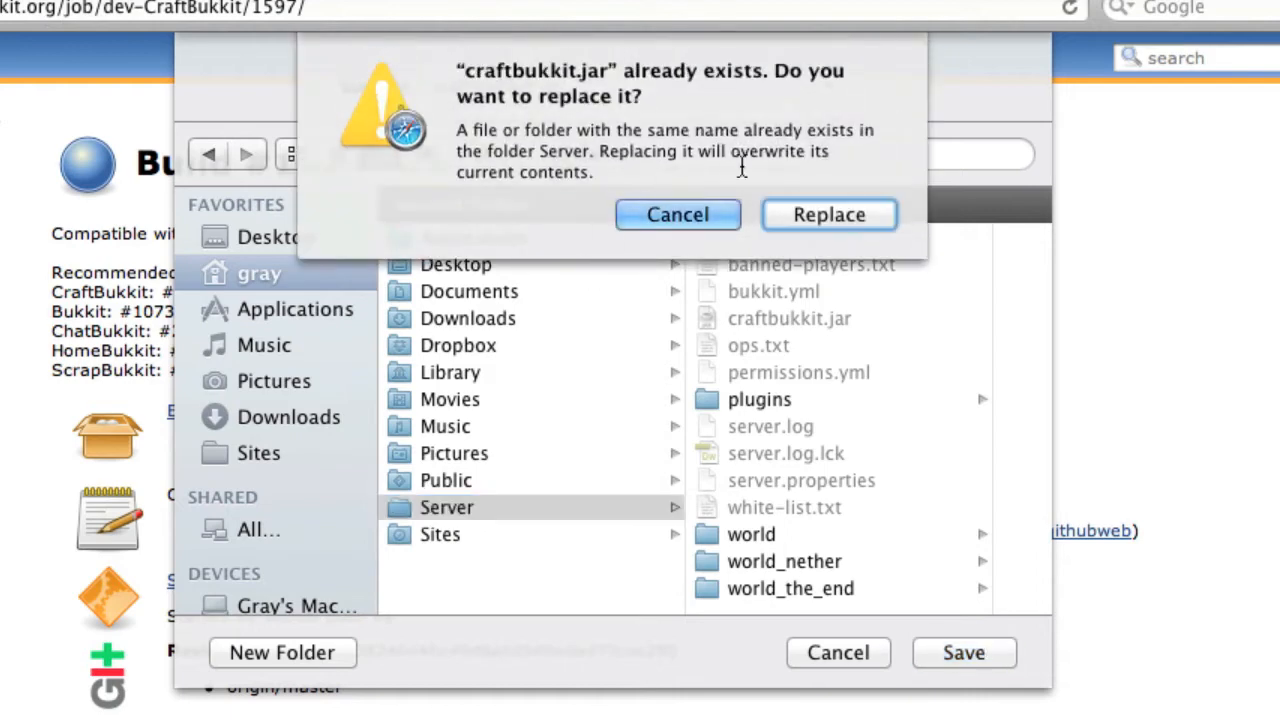
{"action": "left_click", "coordinate": [828, 214]}
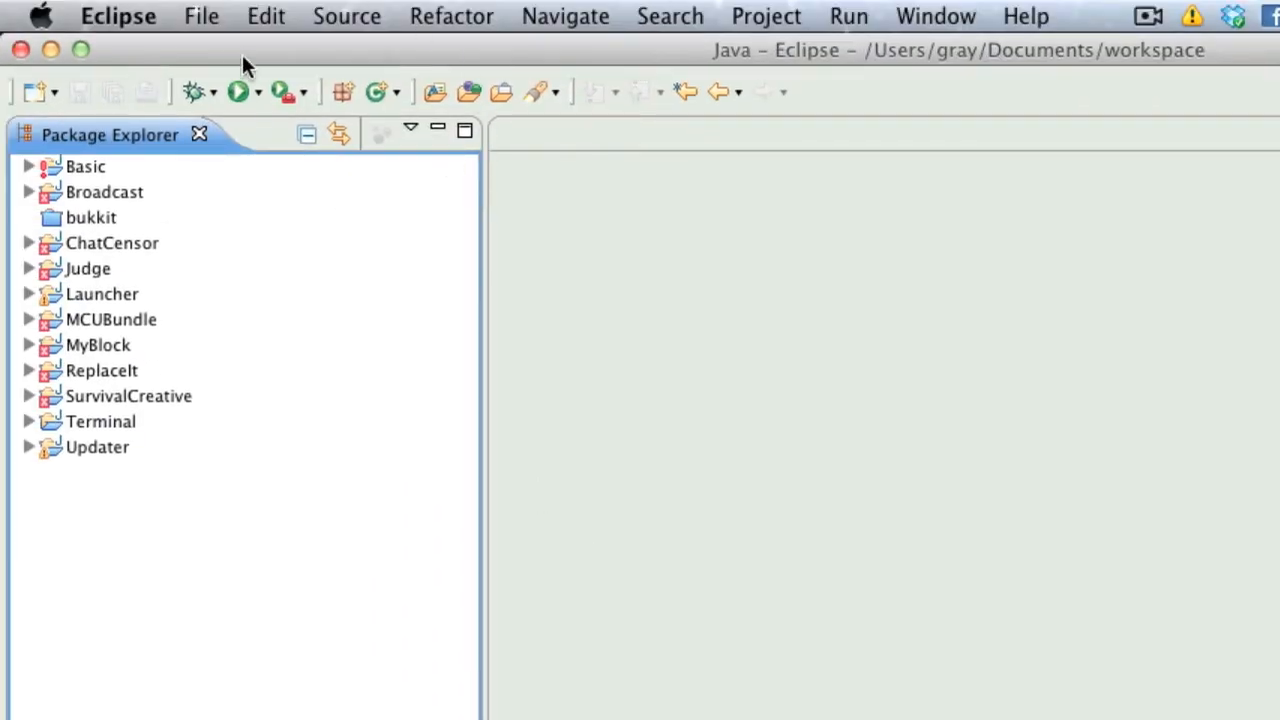
- Create a new Java project named AntiGrief
{"action": "left_click", "coordinate": [200, 16]}
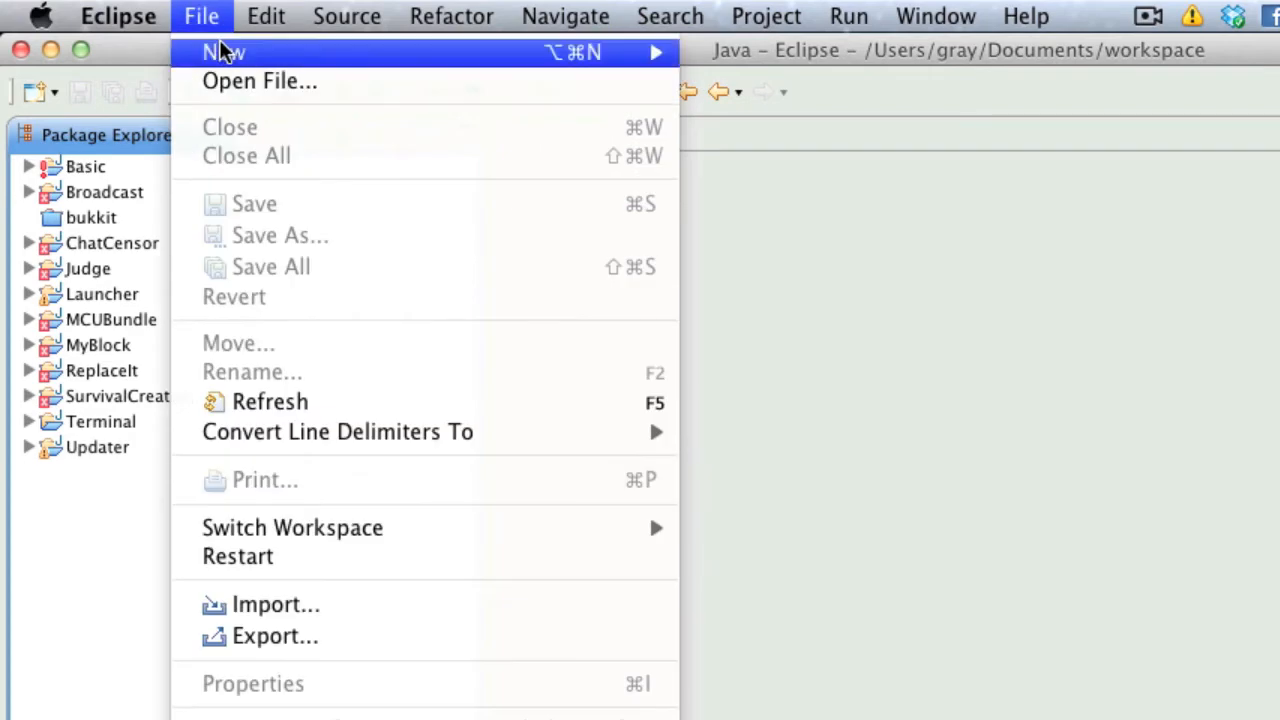
{"action": "left_click", "coordinate": [224, 52]}
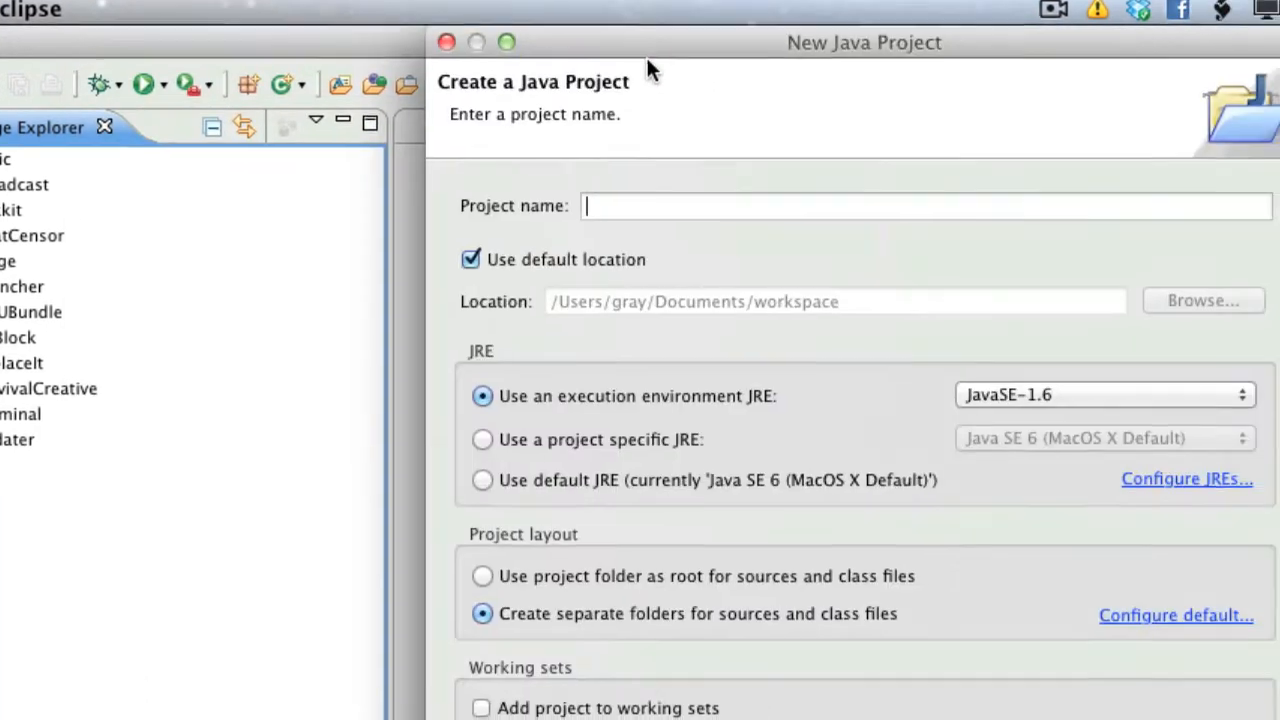
{"action": "type", "text": "AntiGrief"}
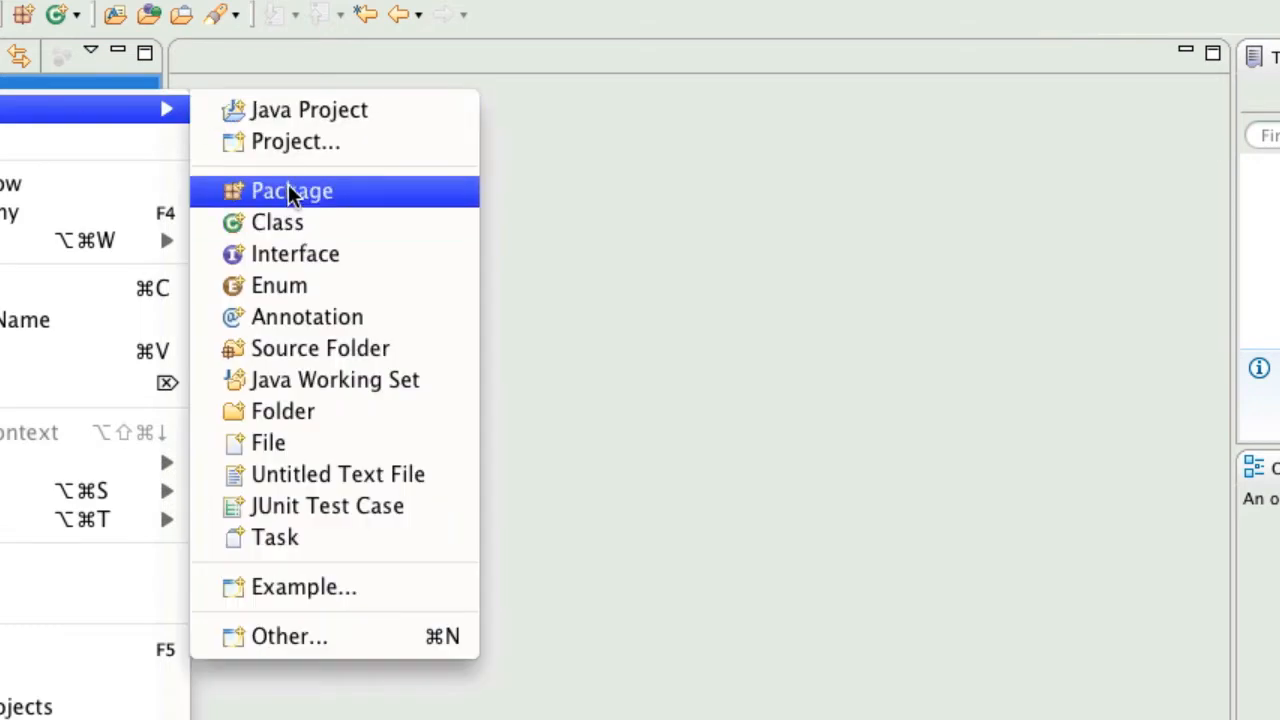
- Create the package me.geekplaya.AntiGrief in the project's src folder
{"action": "left_click", "coordinate": [292, 190]}
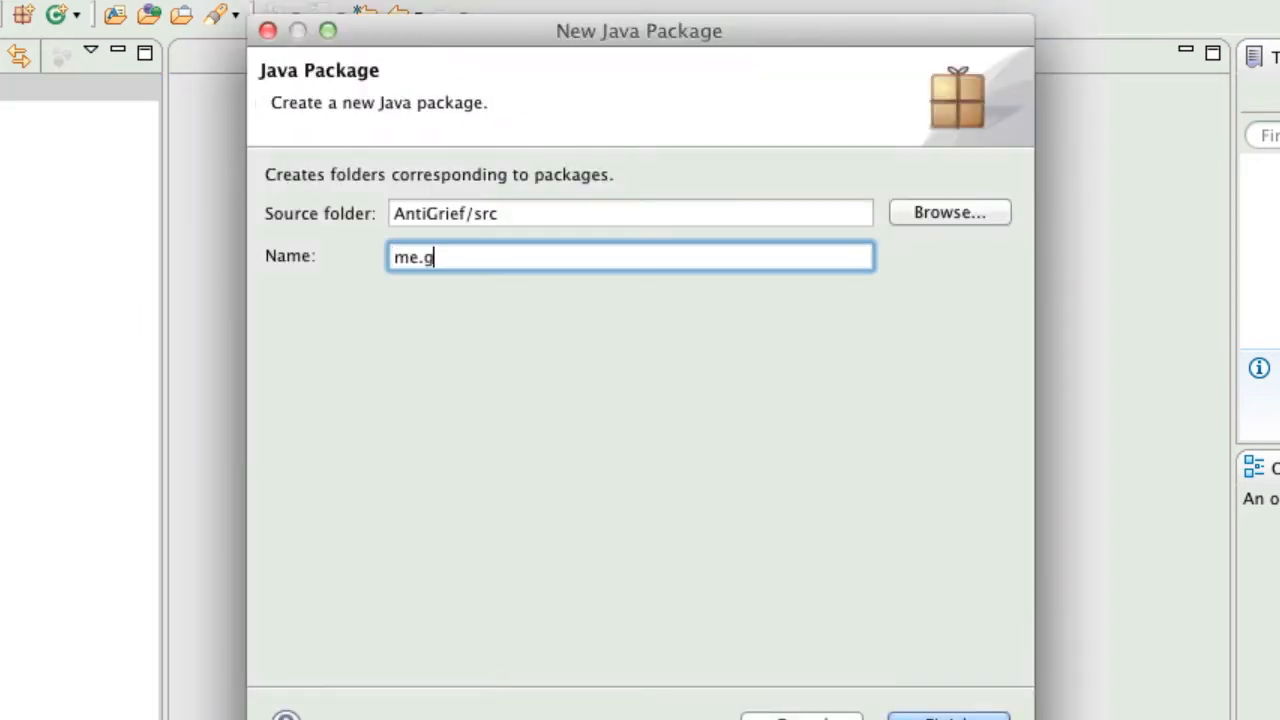
{"action": "type", "text": "eekpklaya."}
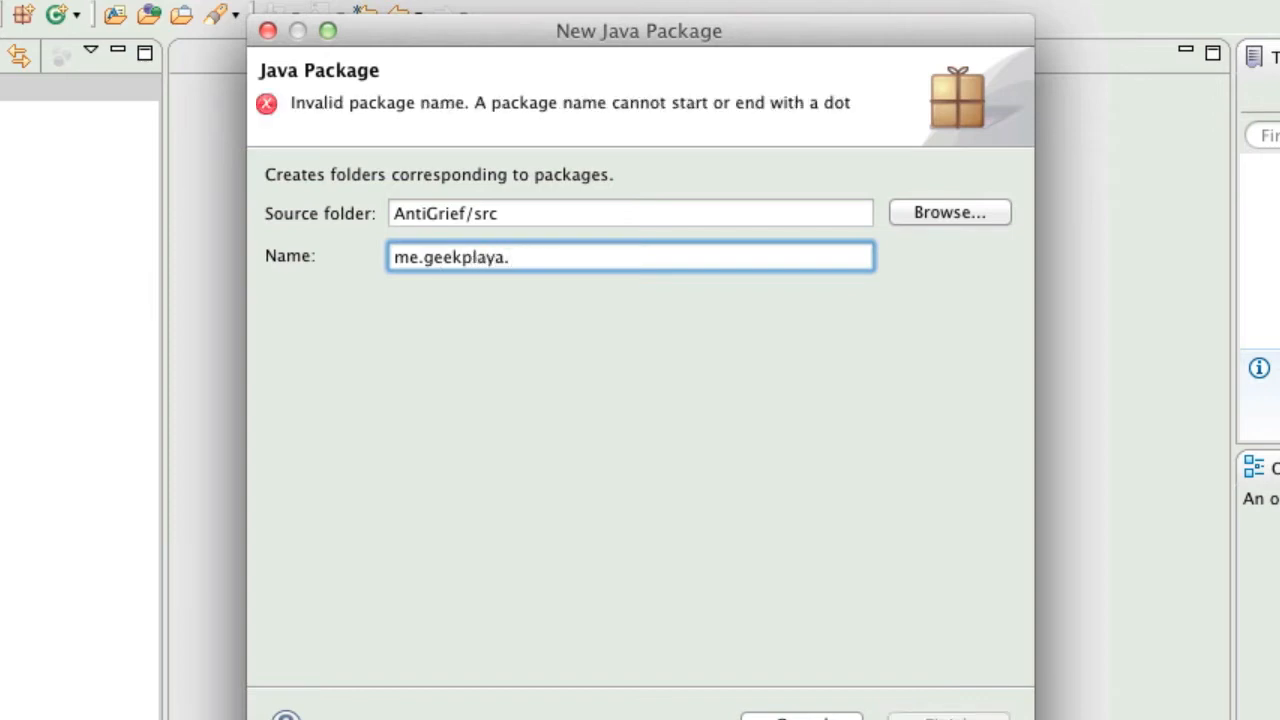
{"action": "type", "text": "AntiGrief"}
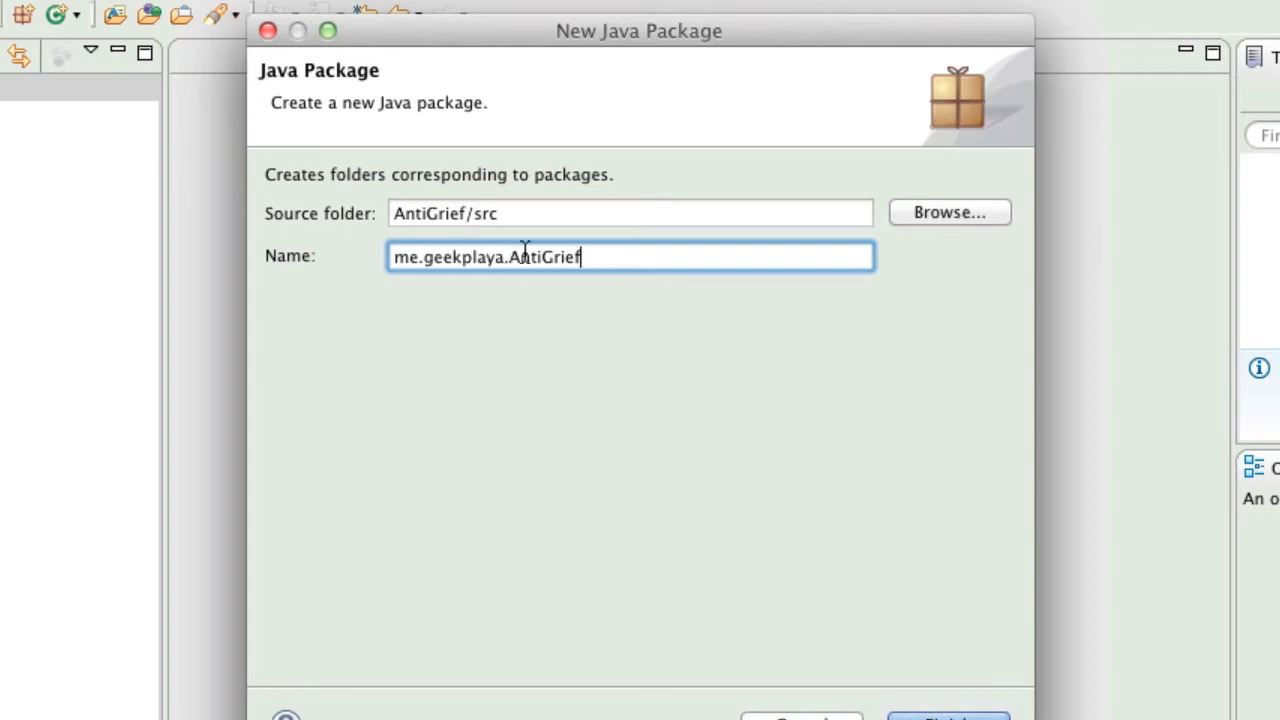
{"action": "mouse_move", "coordinate": [552, 252]}
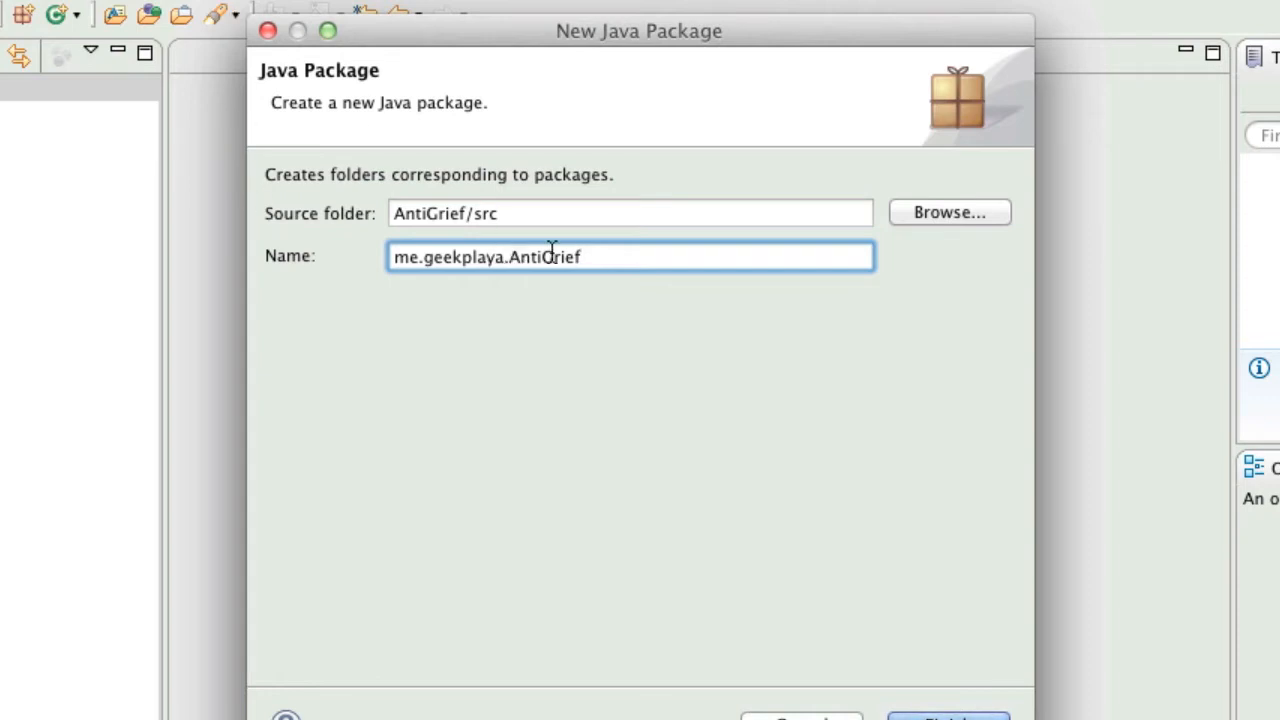
{"action": "left_click", "coordinate": [948, 718]}
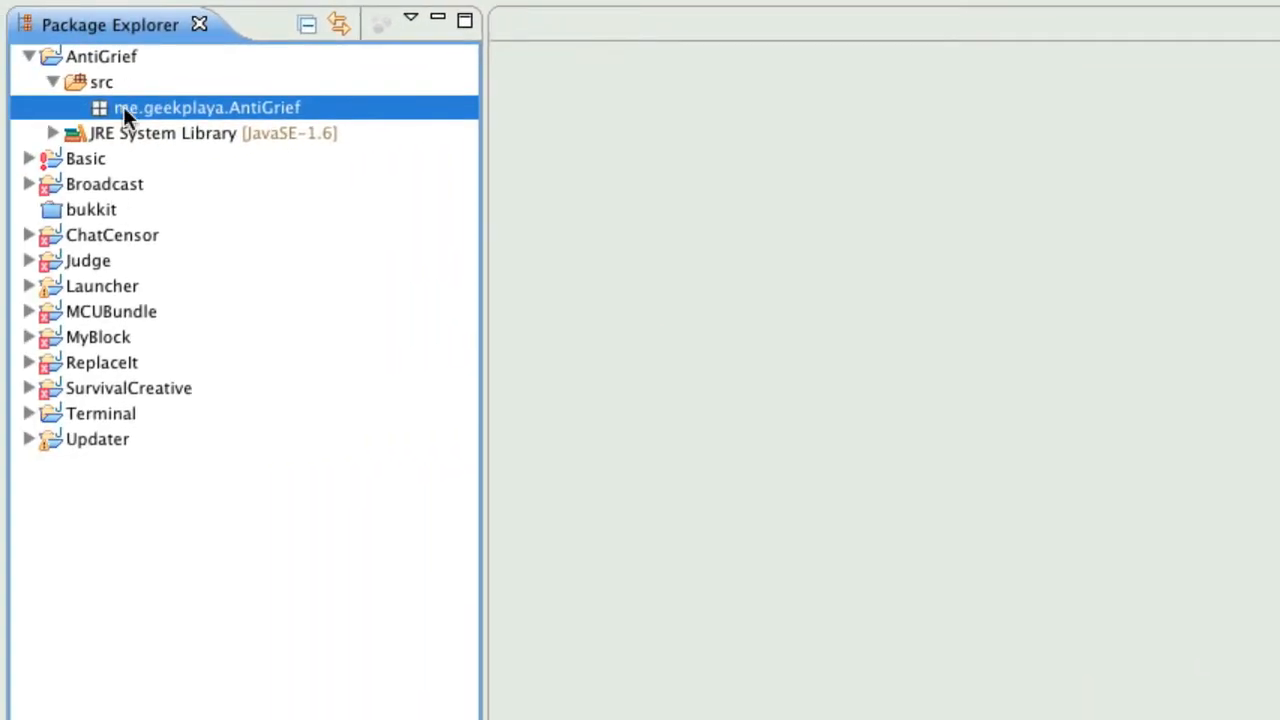
- Add a class named AntiGrief to the me.geekplaya.AntiGrief package
{"action": "right_click", "coordinate": [208, 108]}
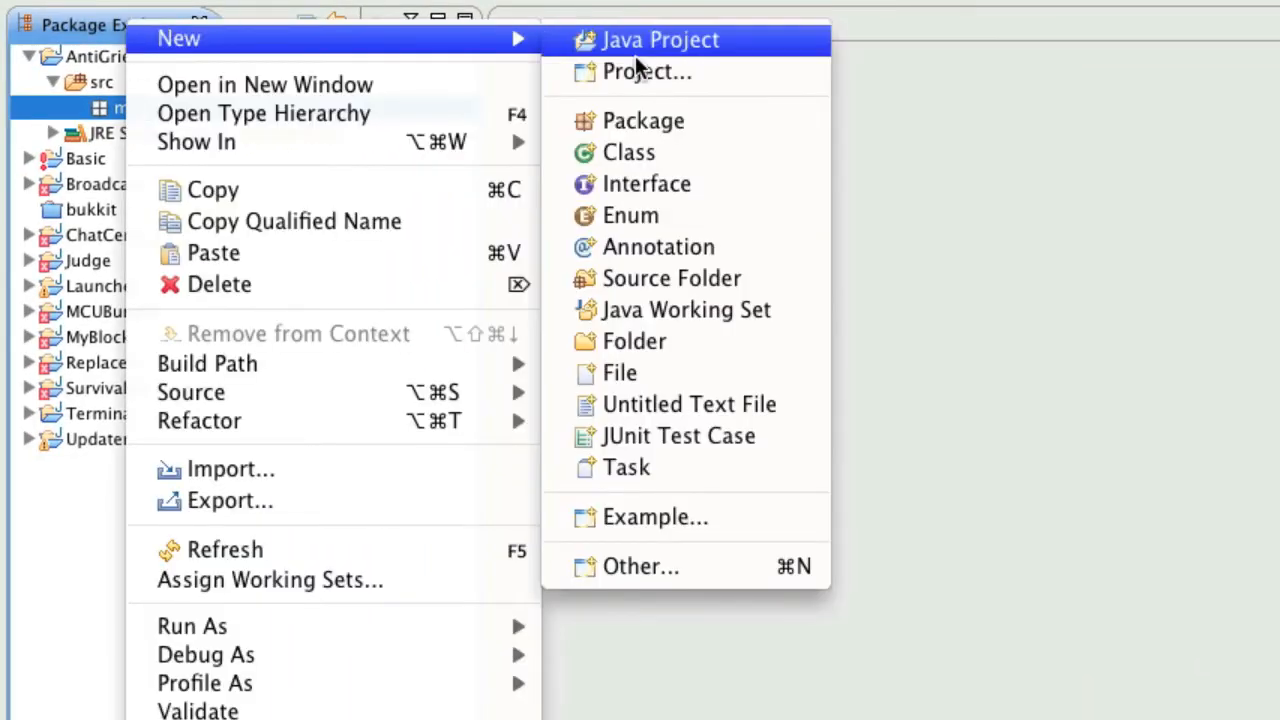
{"action": "left_click", "coordinate": [628, 152]}
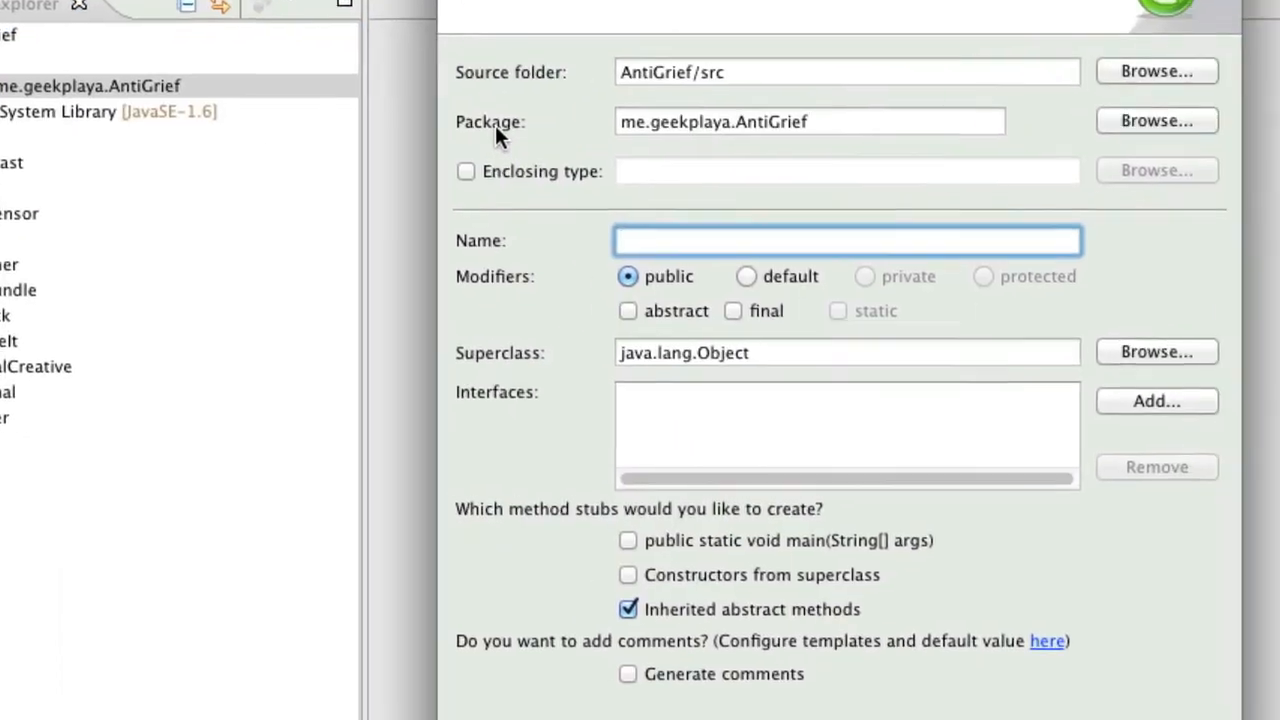
{"action": "type", "text": "AntiGrief"}
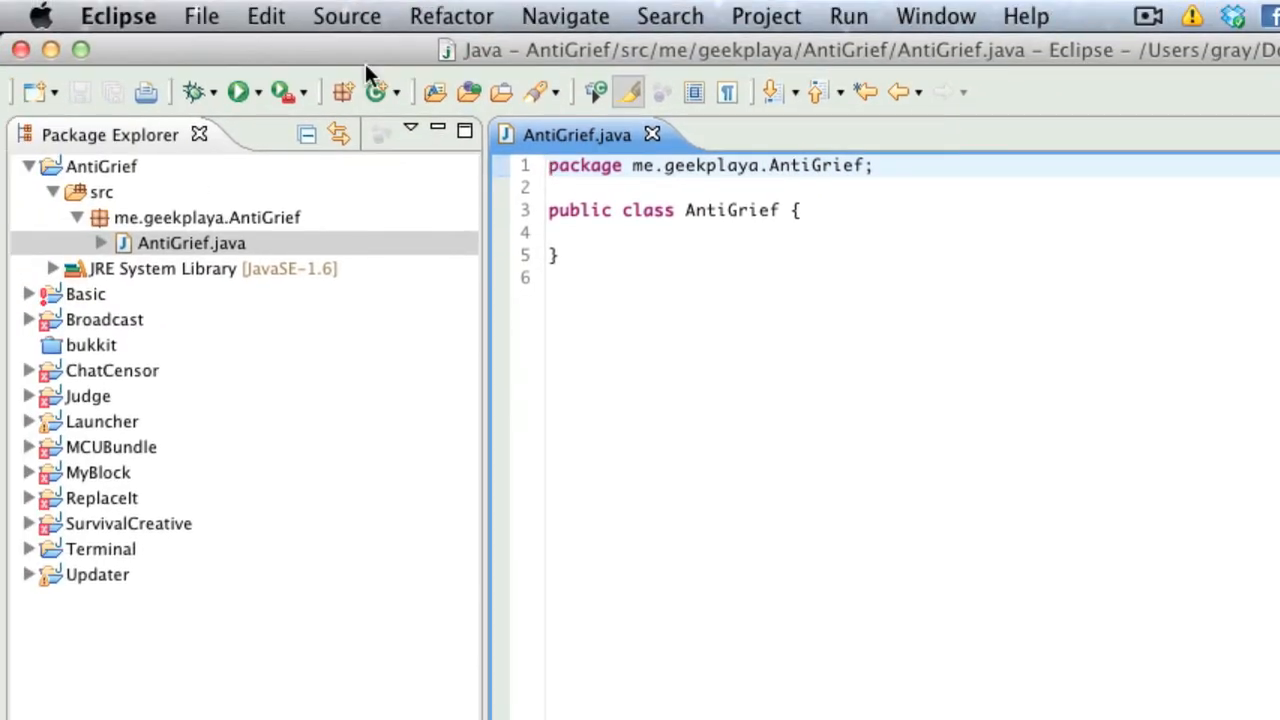
- Add a second class MyBlockListener to the package and return to AntiGrief.java
{"action": "right_click", "coordinate": [208, 216]}
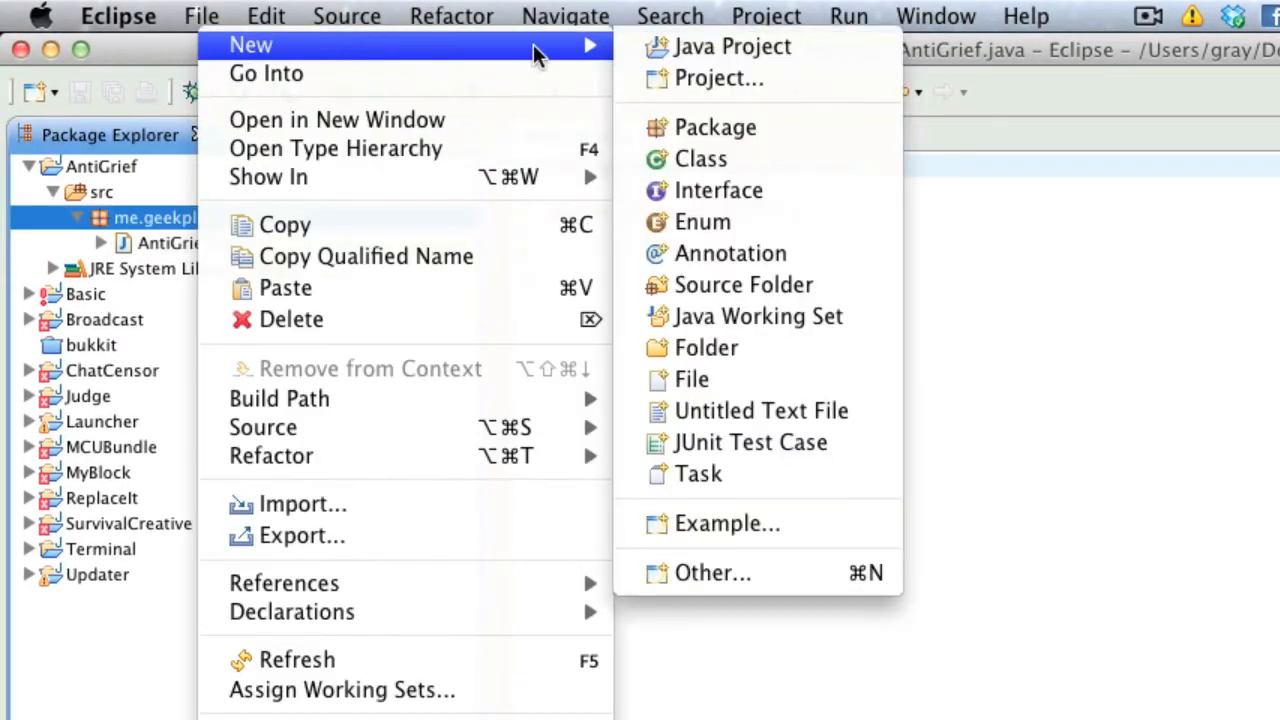
{"action": "left_click", "coordinate": [700, 160]}
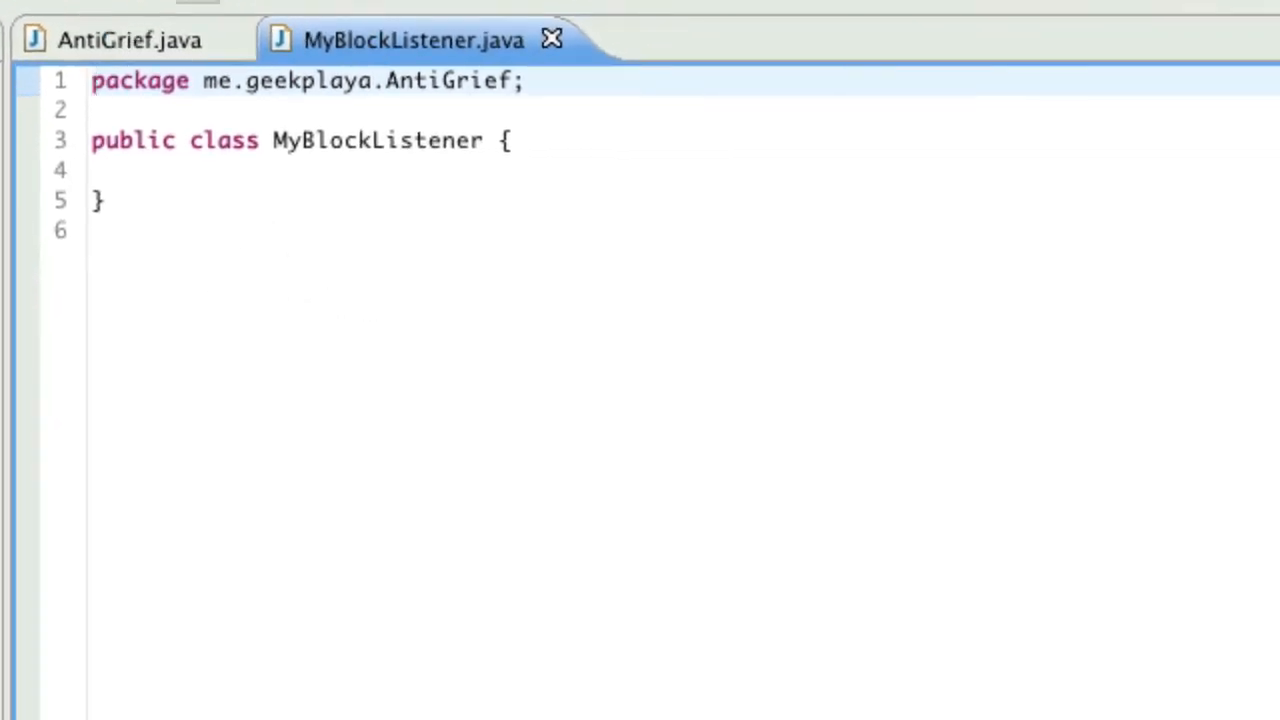
{"action": "left_click", "coordinate": [128, 40]}
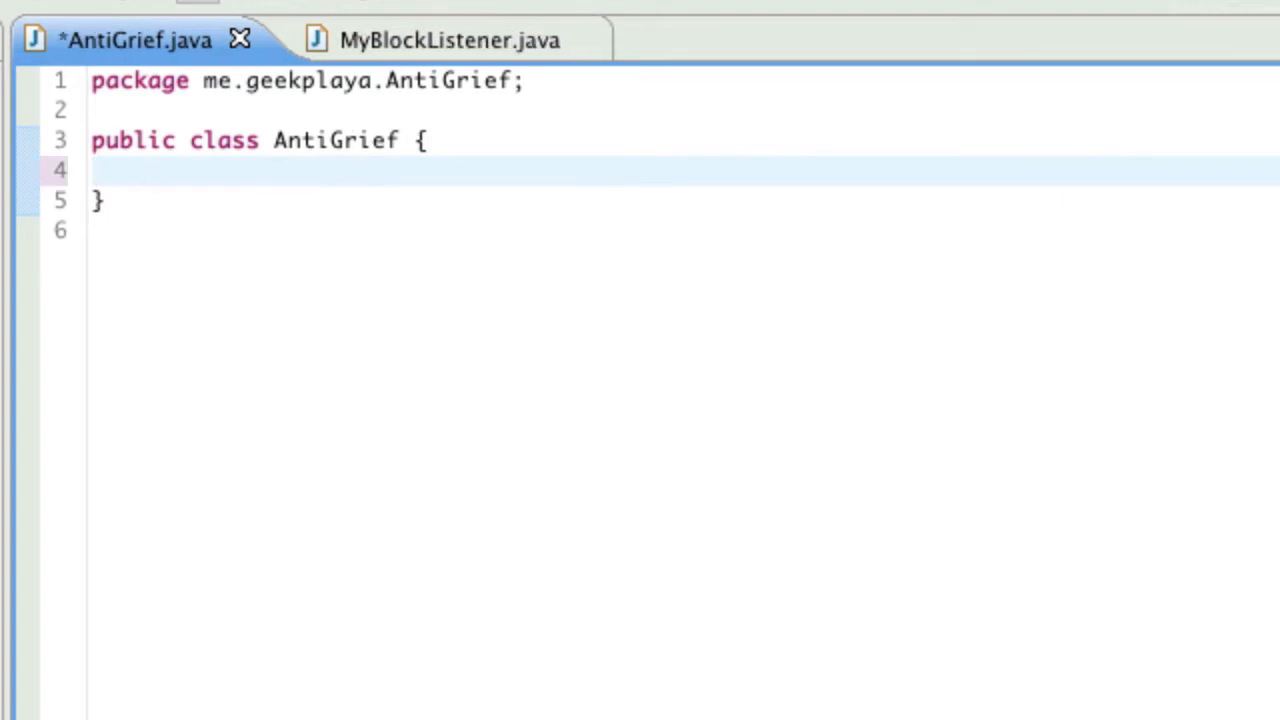
- Declare 'public static AntiGrief plugin;' in the class and show the project tree again
{"action": "type", "text": "public s"}
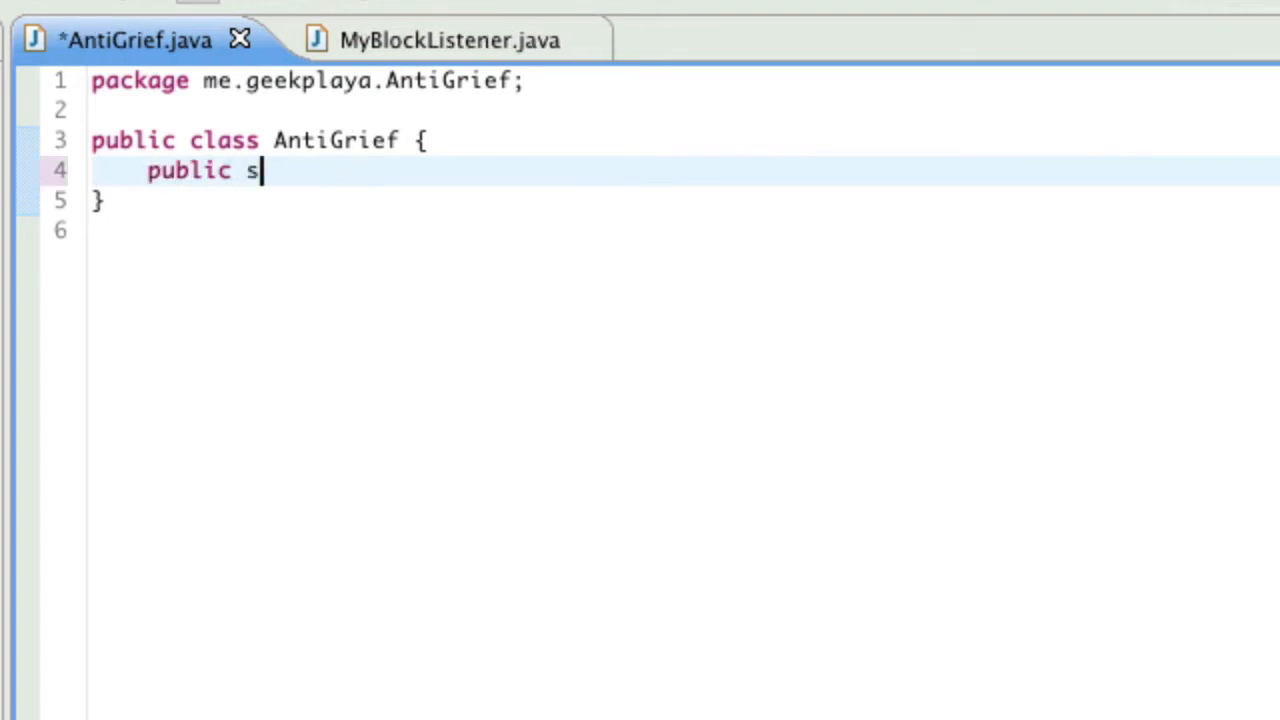
{"action": "type", "text": "tatic"}
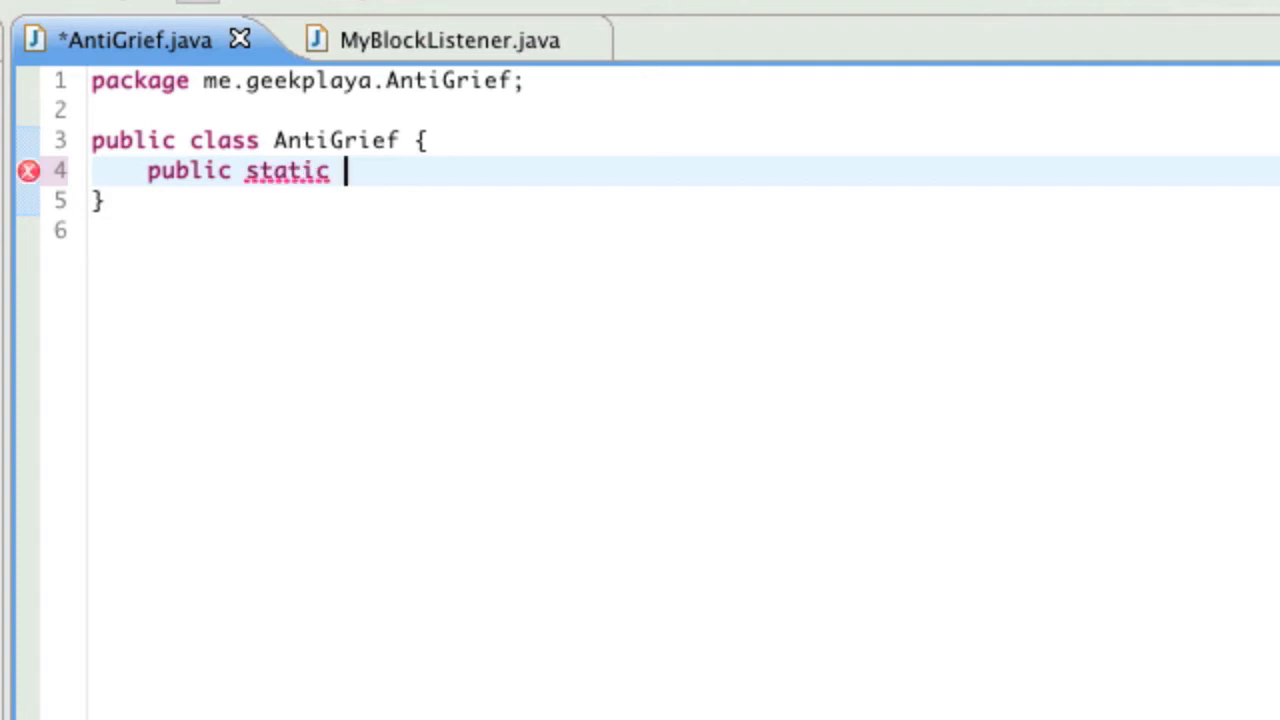
{"action": "type", "text": "AntiFr"}
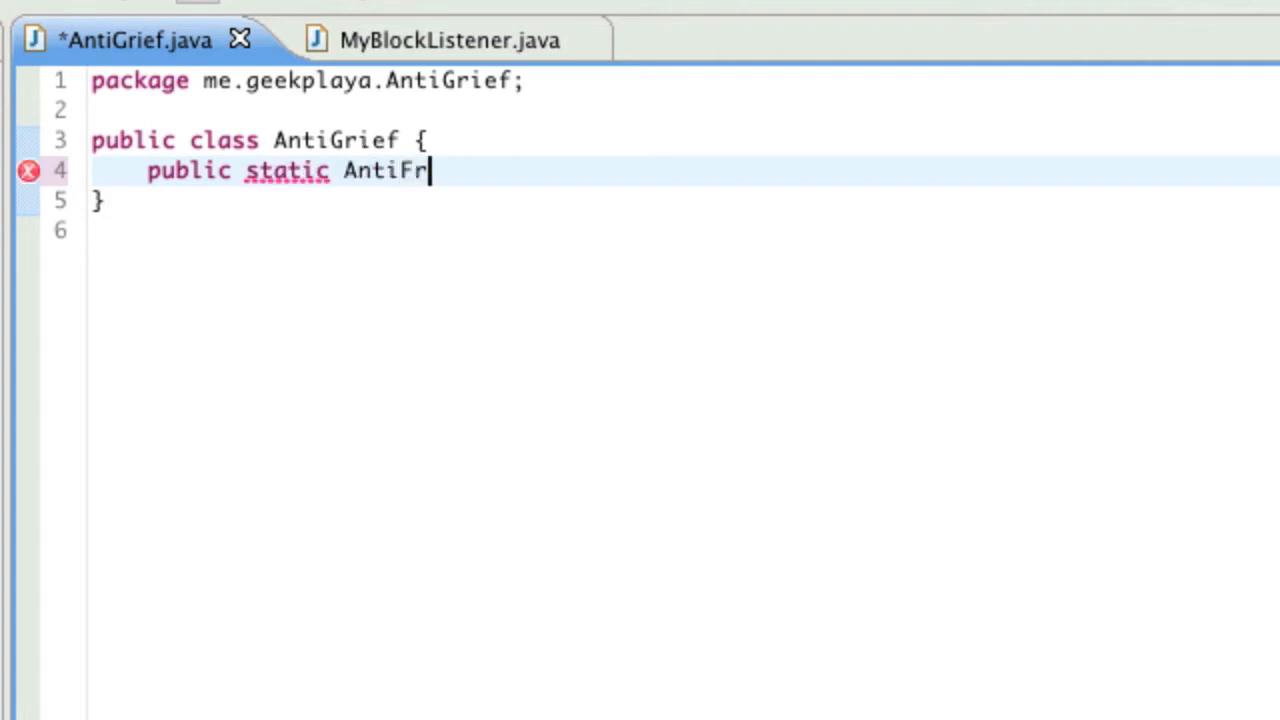
{"action": "type", "text": "ief plg"}
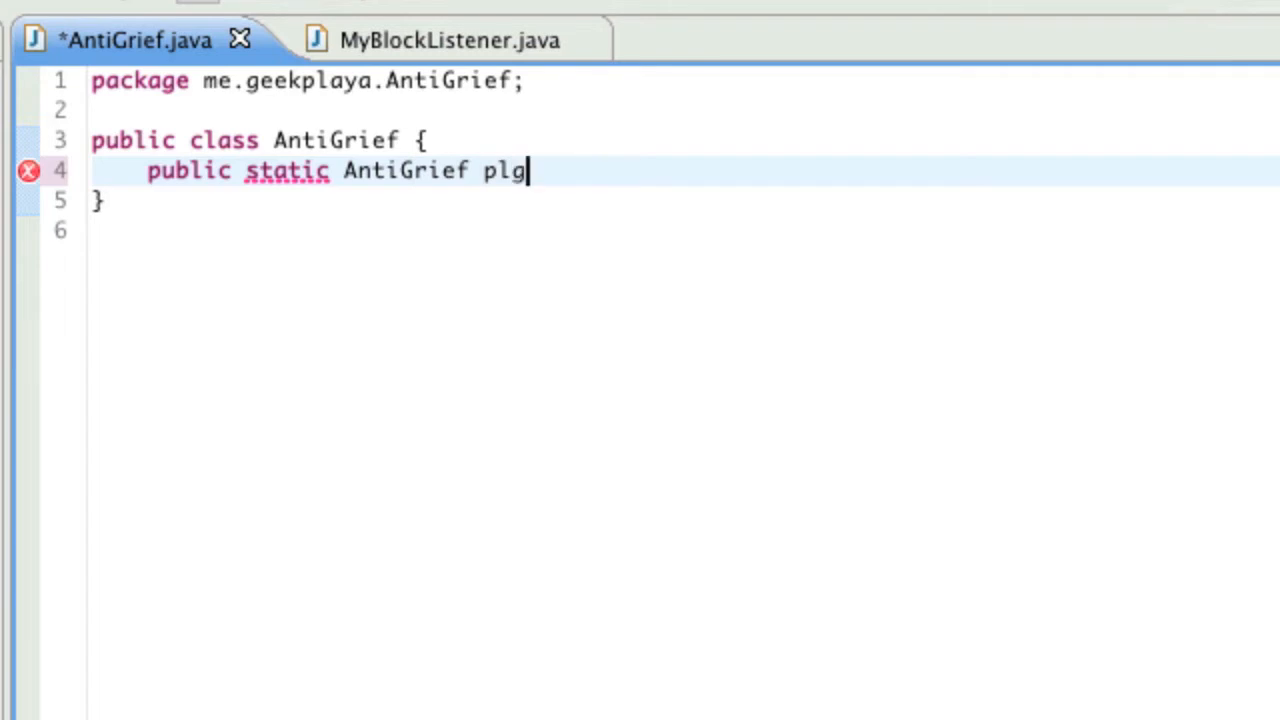
{"action": "type", "text": "in;"}
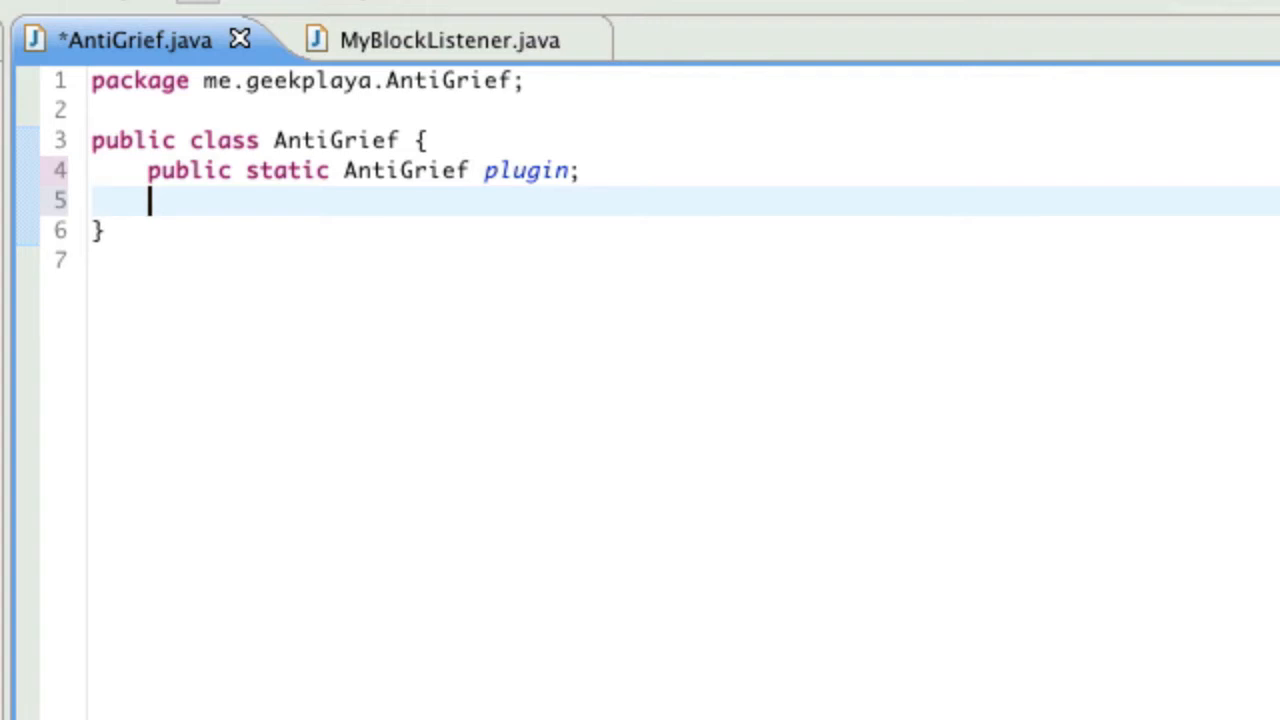
{"action": "mouse_move", "coordinate": [316, 44]}
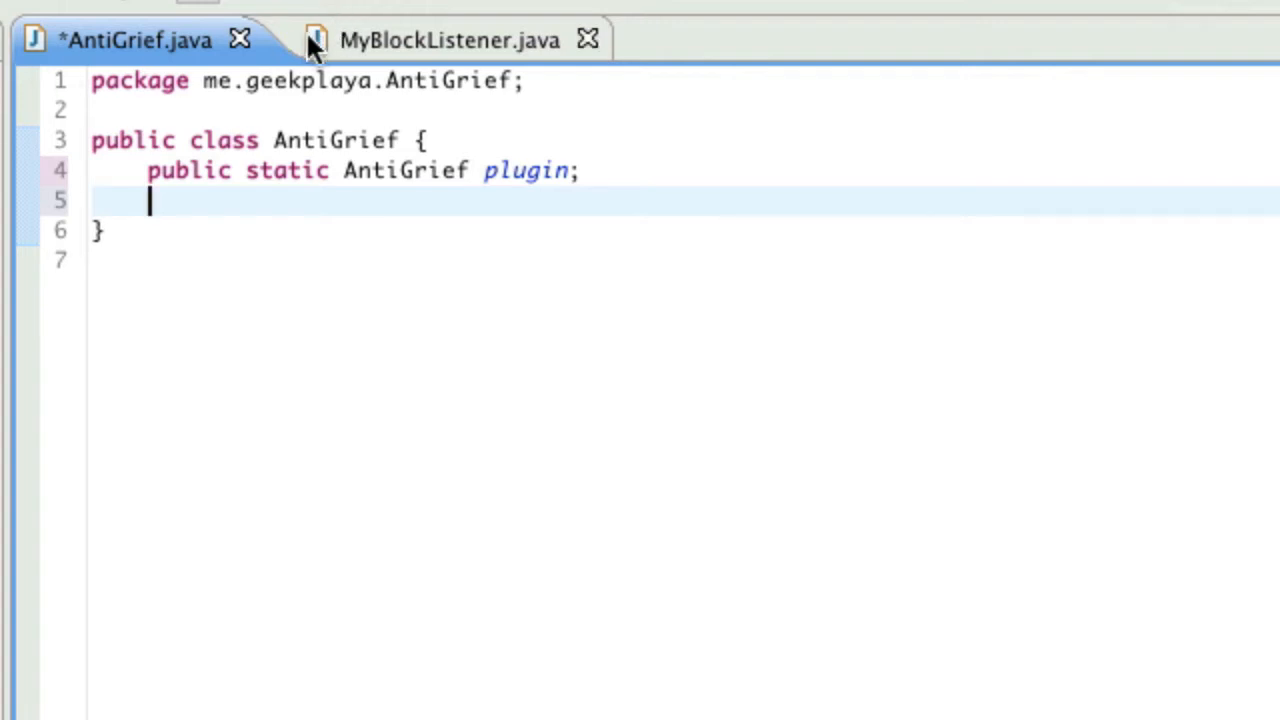
{"action": "left_click", "coordinate": [140, 40]}
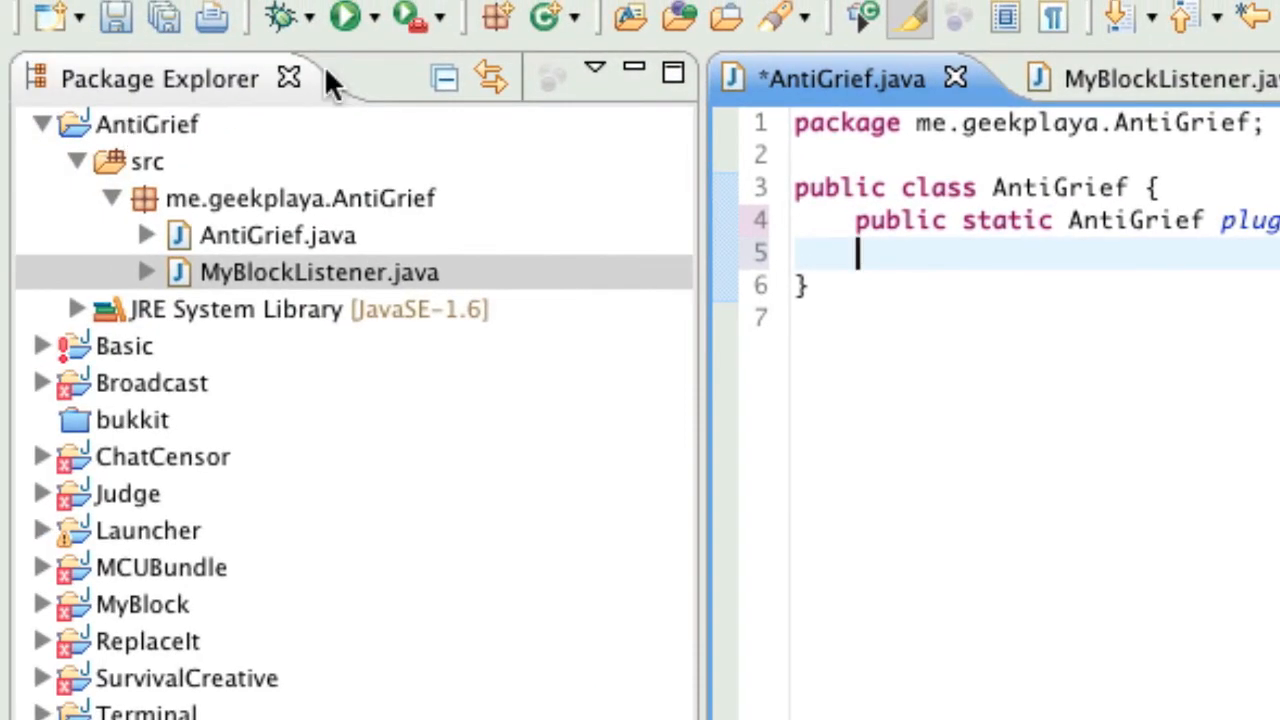
{"action": "mouse_move", "coordinate": [968, 424]}
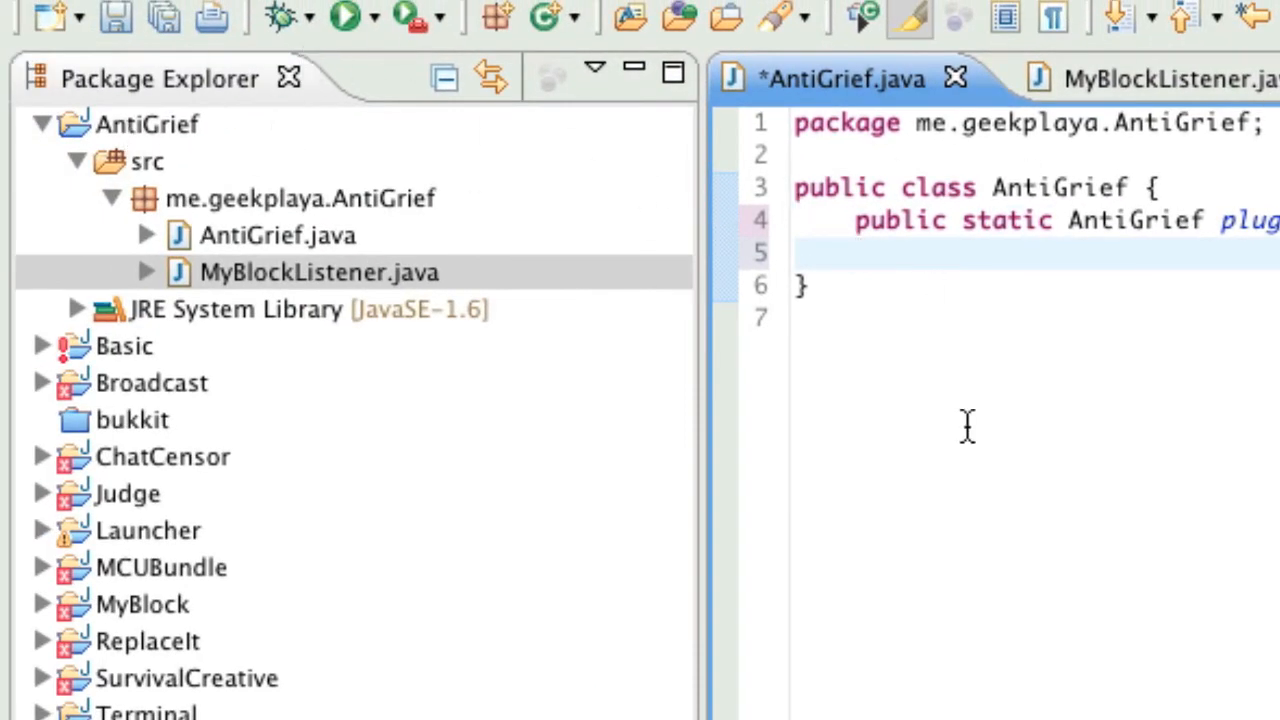
- Add craftbukkit.jar from the Server folder as an external JAR on the AntiGrief build path
{"action": "right_click", "coordinate": [148, 124]}
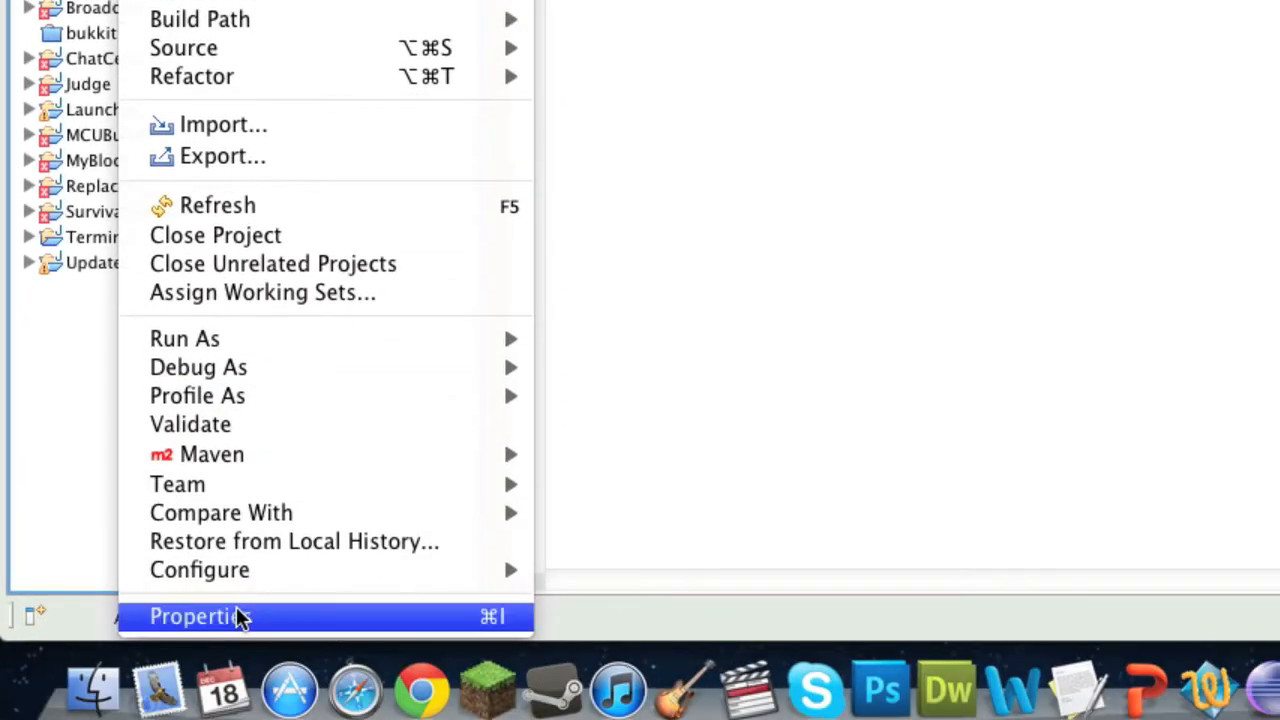
{"action": "left_click", "coordinate": [200, 616]}
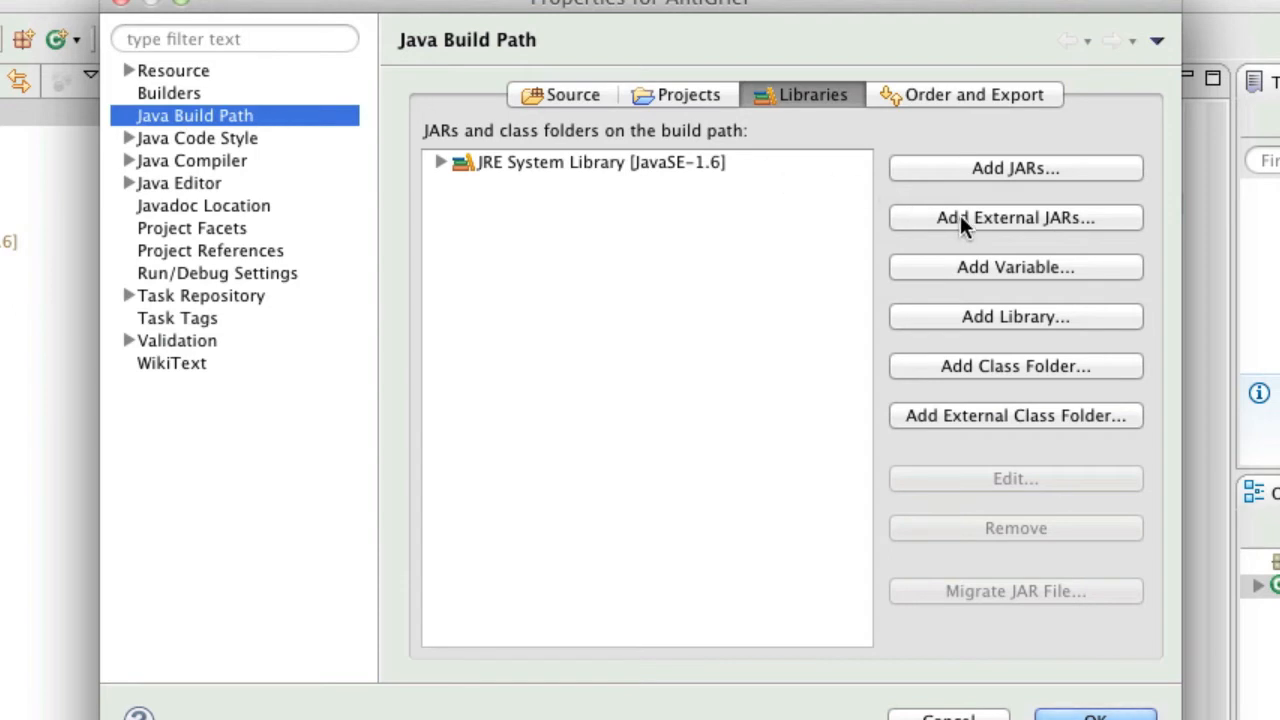
{"action": "left_click", "coordinate": [1016, 216]}
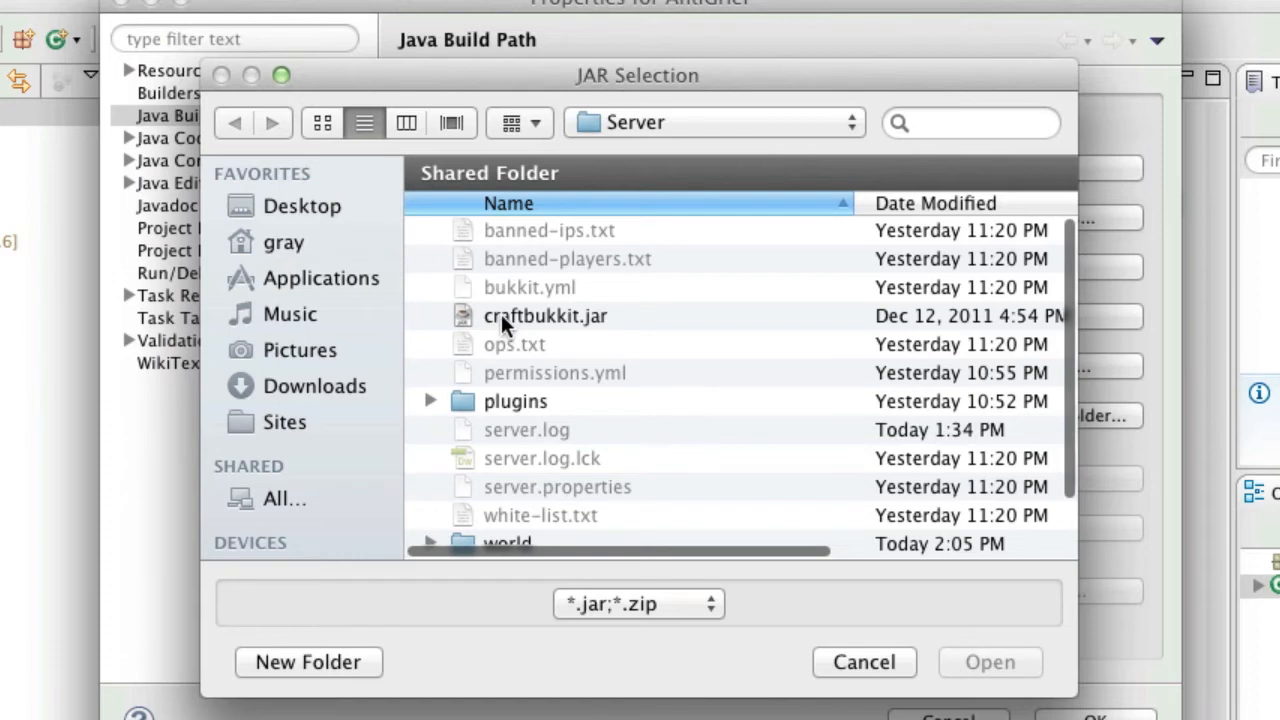
{"action": "left_click", "coordinate": [546, 316]}
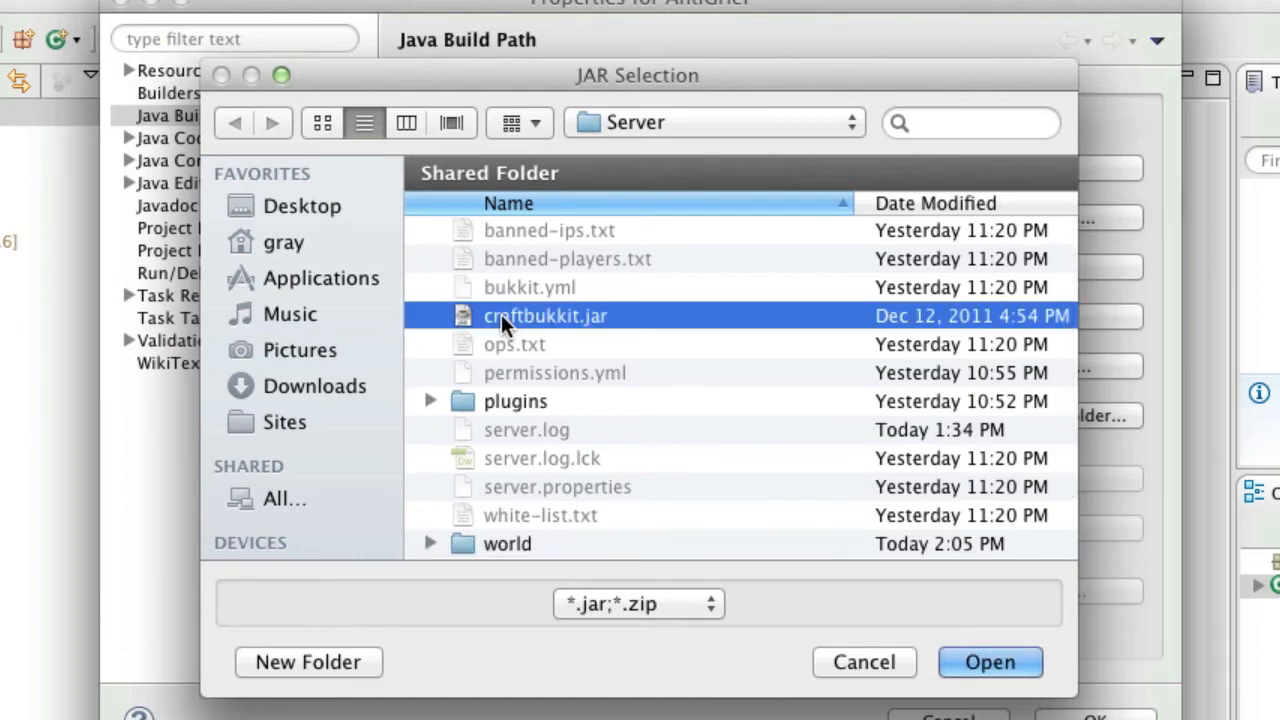
{"action": "left_click", "coordinate": [988, 662]}
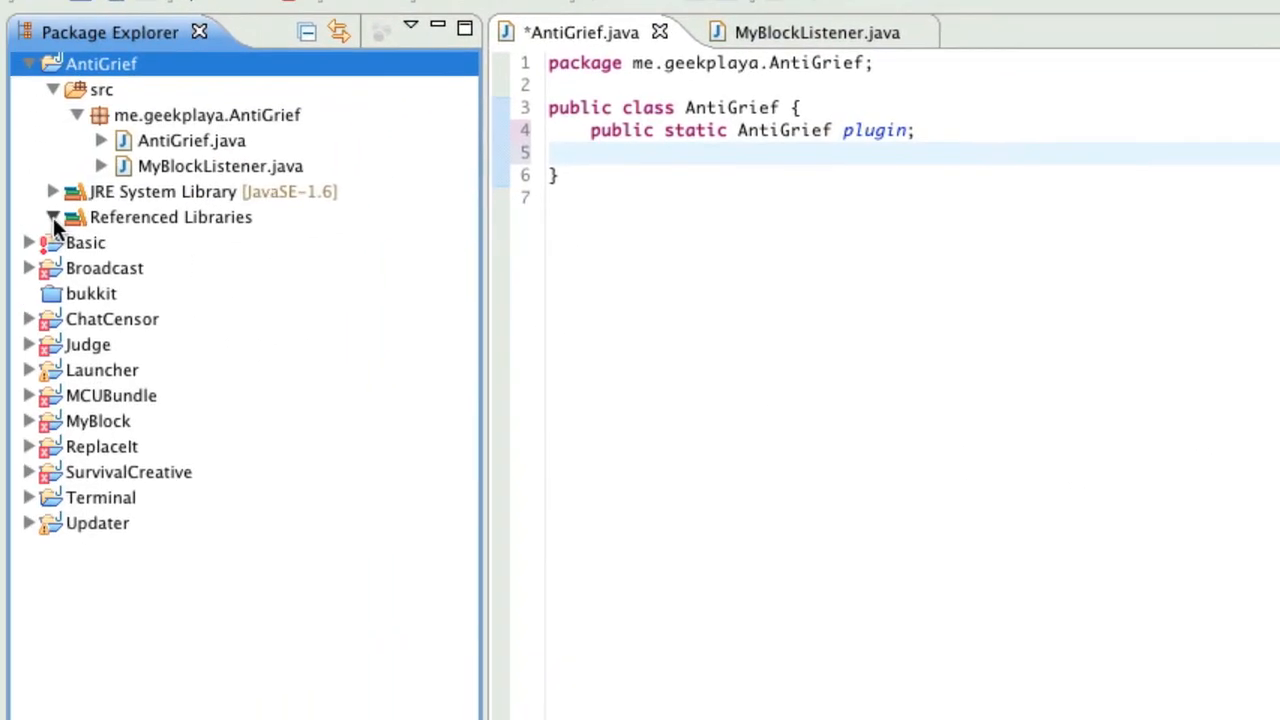
- Expand Referenced Libraries to show craftbukkit.jar, then resume editing AntiGrief.java
{"action": "left_click", "coordinate": [52, 216]}
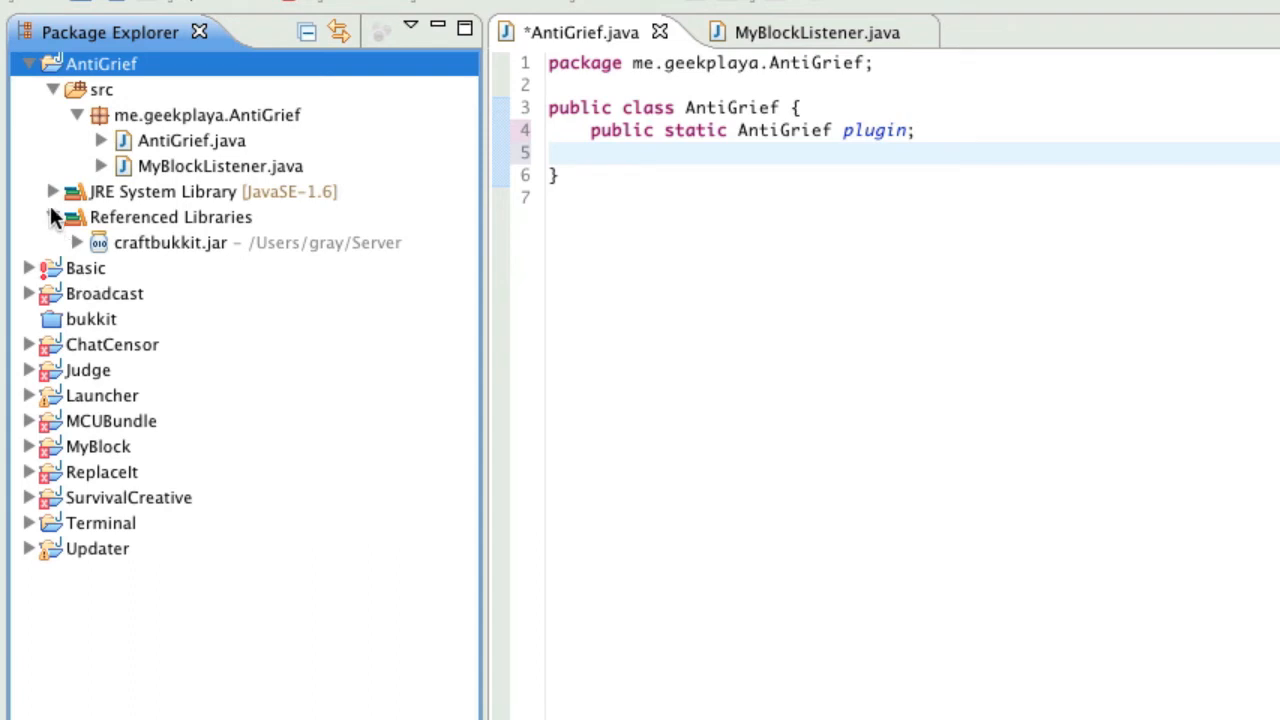
{"action": "left_click", "coordinate": [52, 216]}
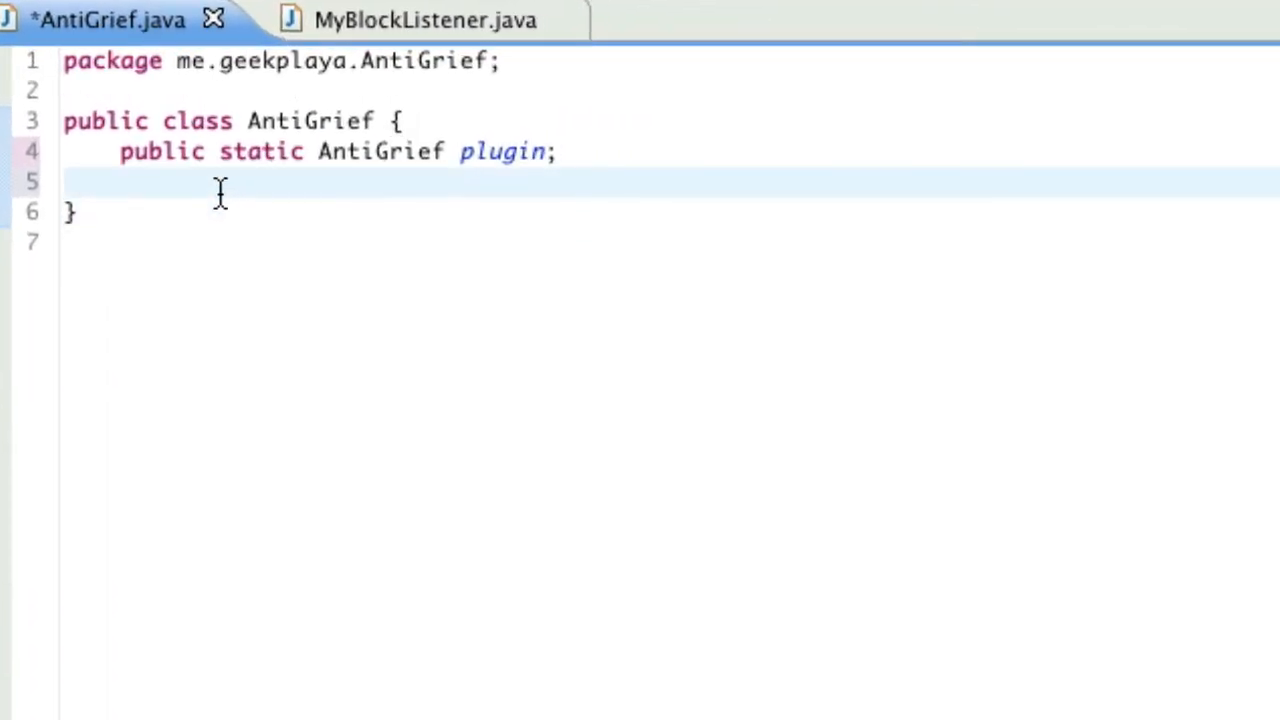
- Declare 'public final Logger logger = Logger.getLogger("Minecraft");' below the plugin field
{"action": "type", "text": "pub"}
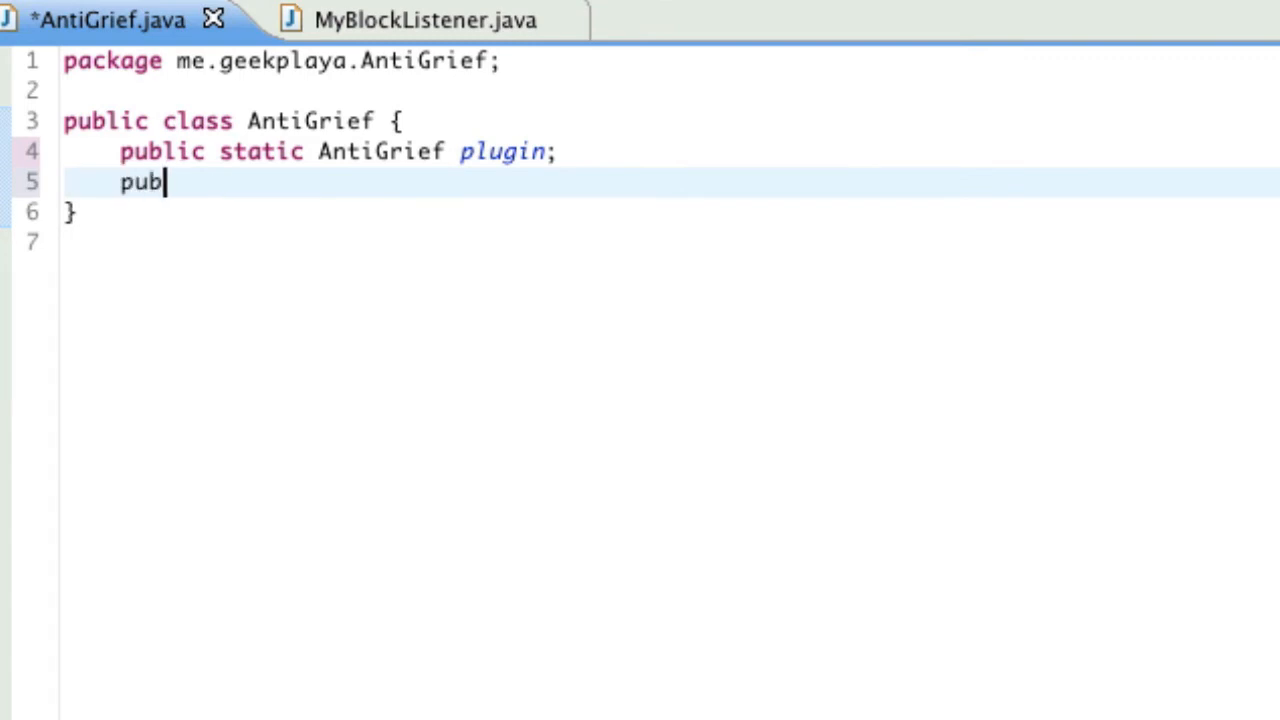
{"action": "type", "text": "lic final Logger"}
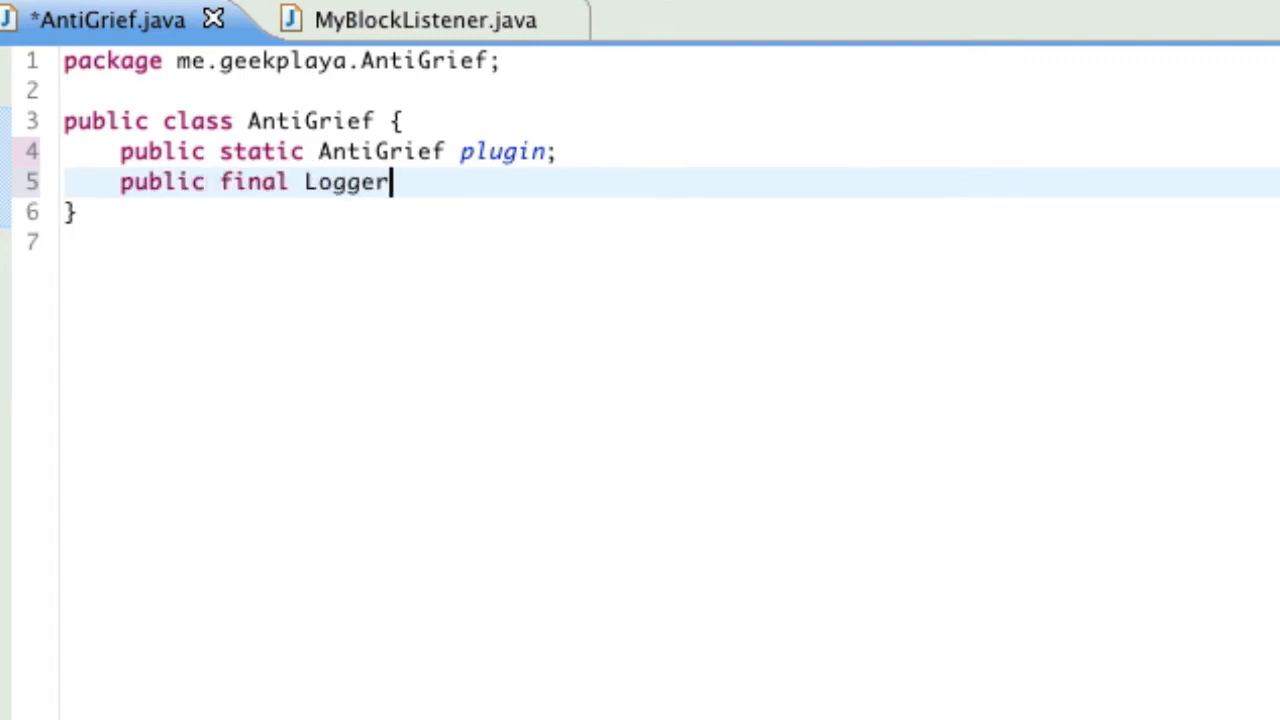
{"action": "type", "text": "logger ="}
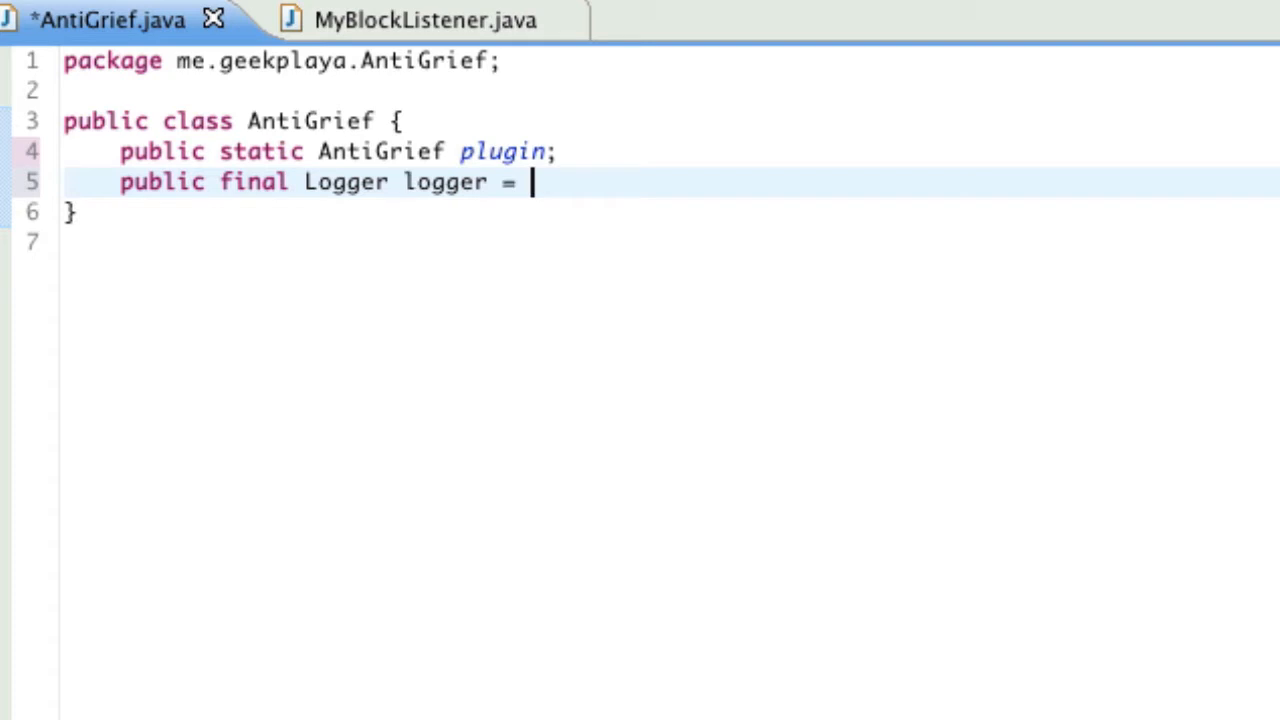
{"action": "type", "text": "Logger.getM"}
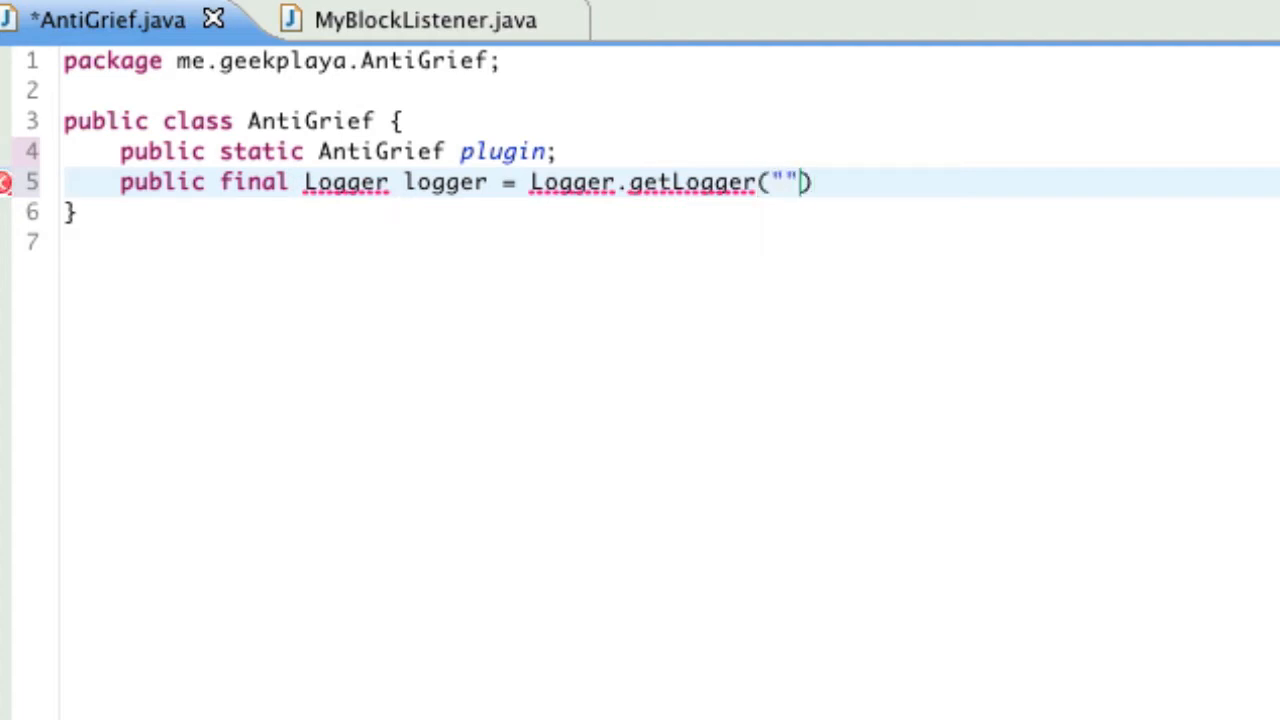
{"action": "type", "text": "Minecraft"}
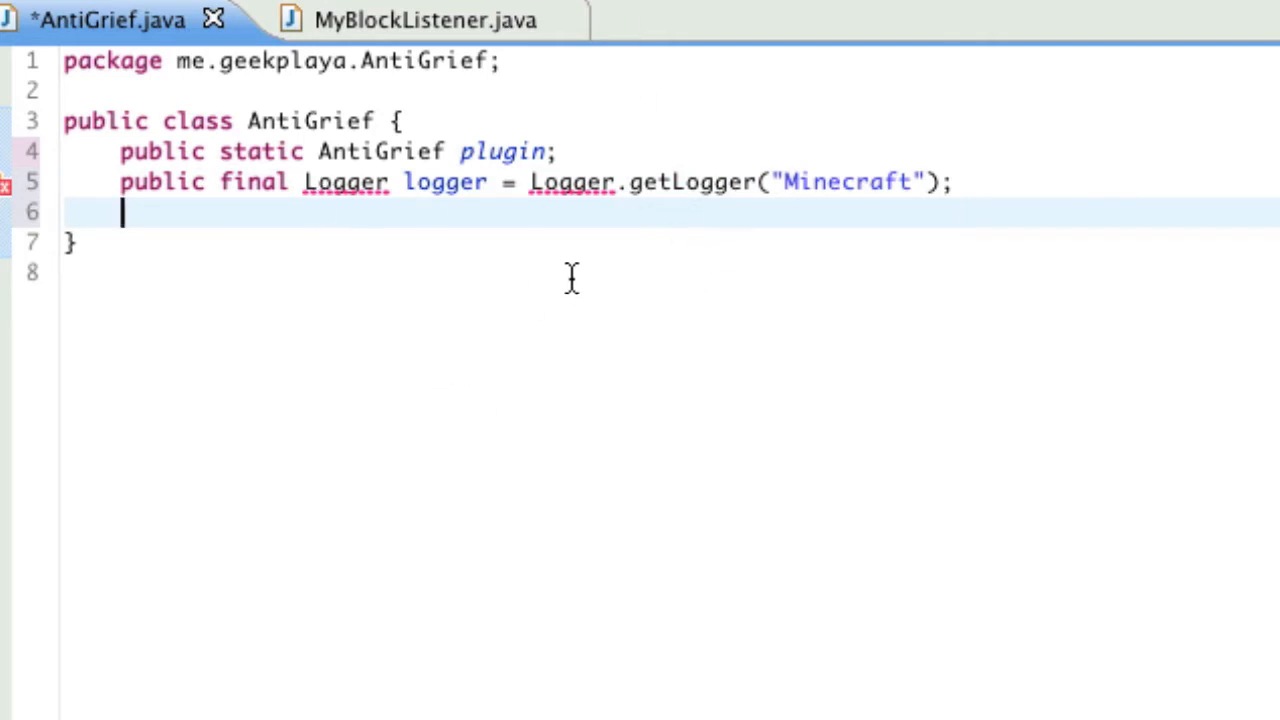
{"action": "mouse_move", "coordinate": [410, 198]}
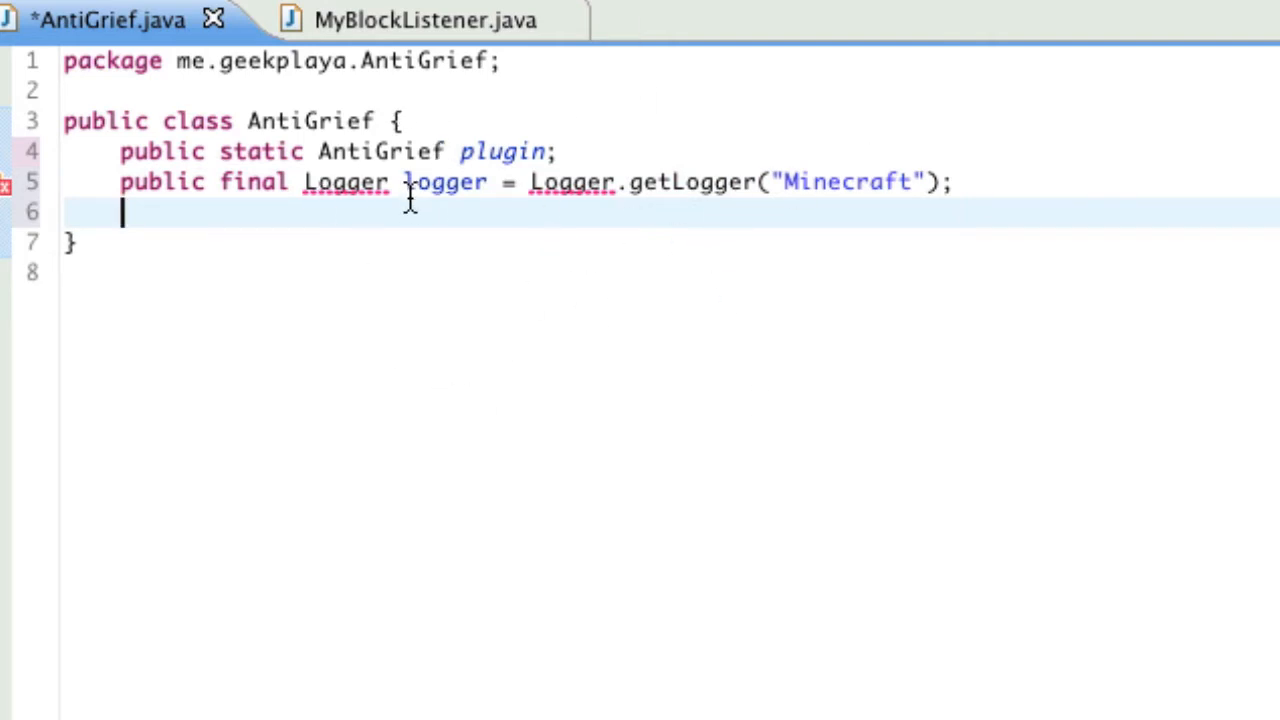
{"action": "mouse_move", "coordinate": [630, 182]}
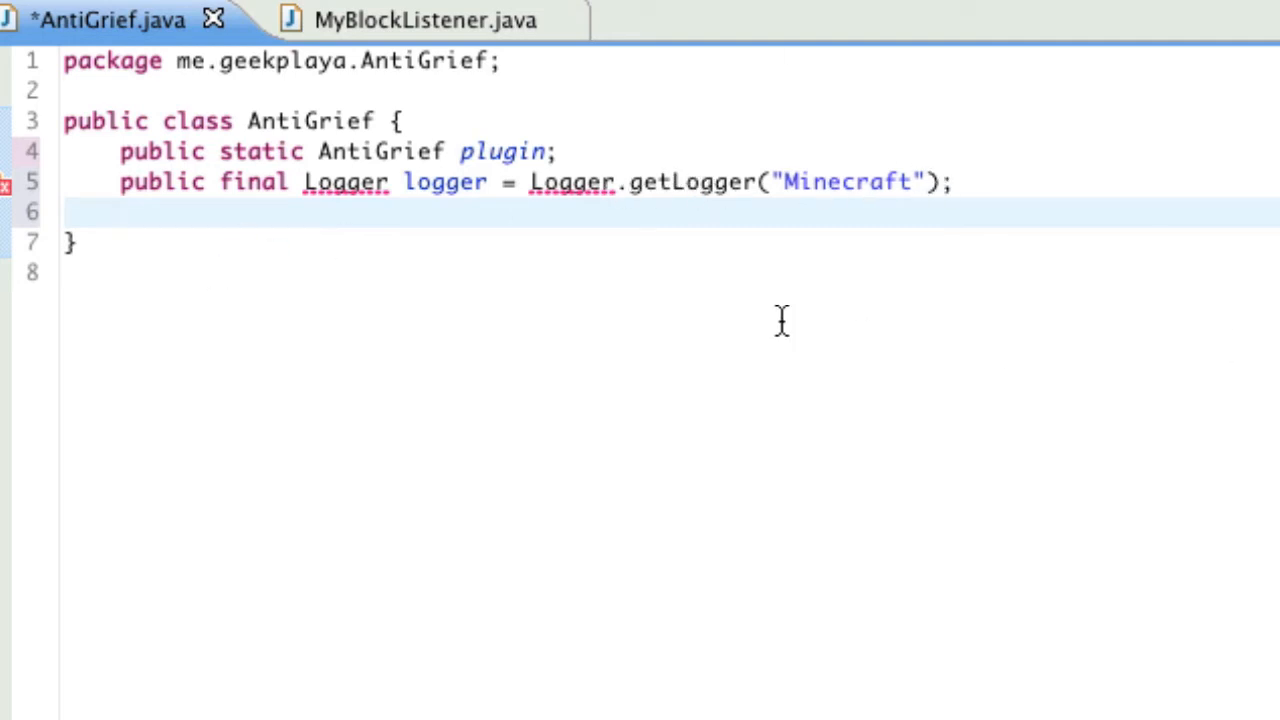
{"action": "mouse_move", "coordinate": [680, 56]}
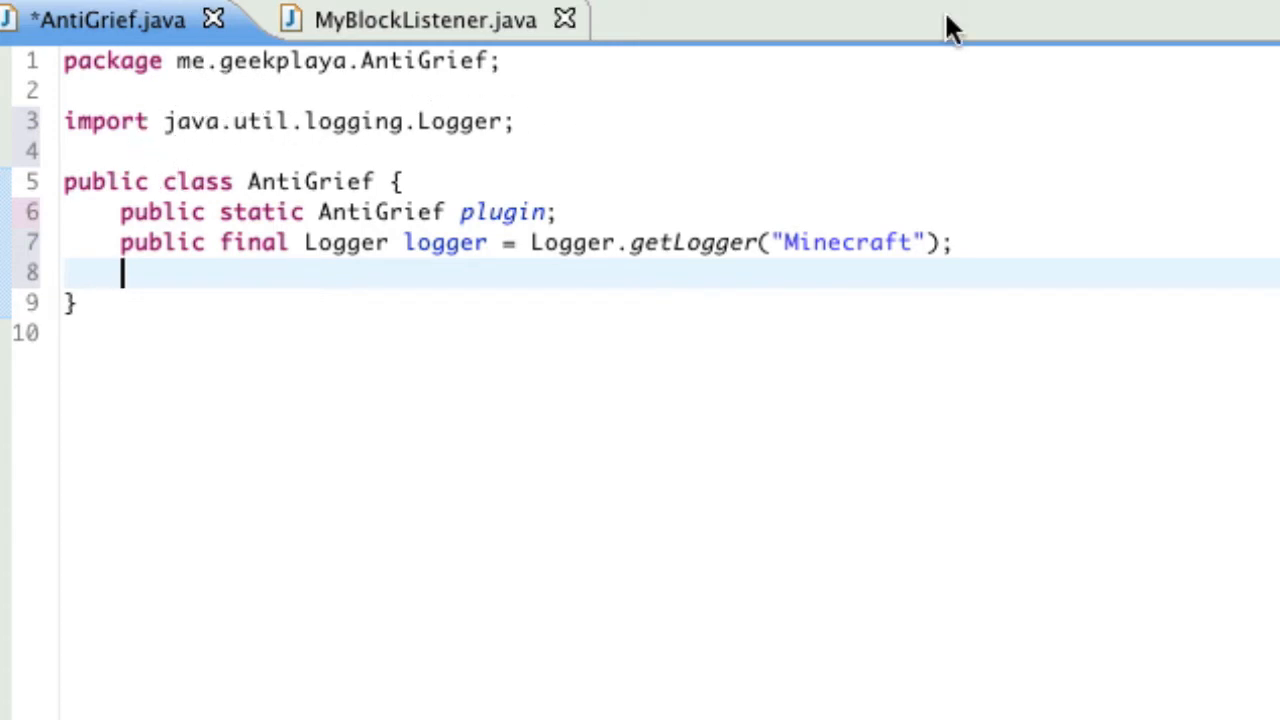
{"action": "mouse_move", "coordinate": [876, 240]}
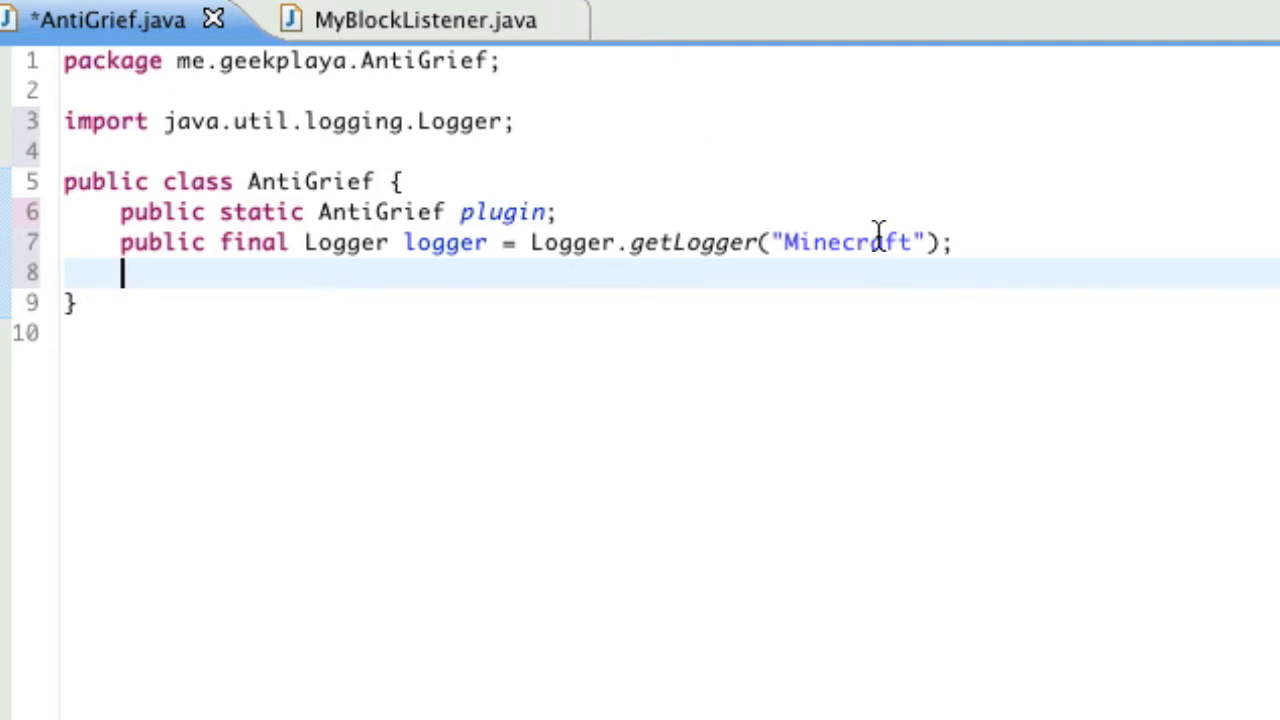
{"action": "mouse_move", "coordinate": [812, 214]}
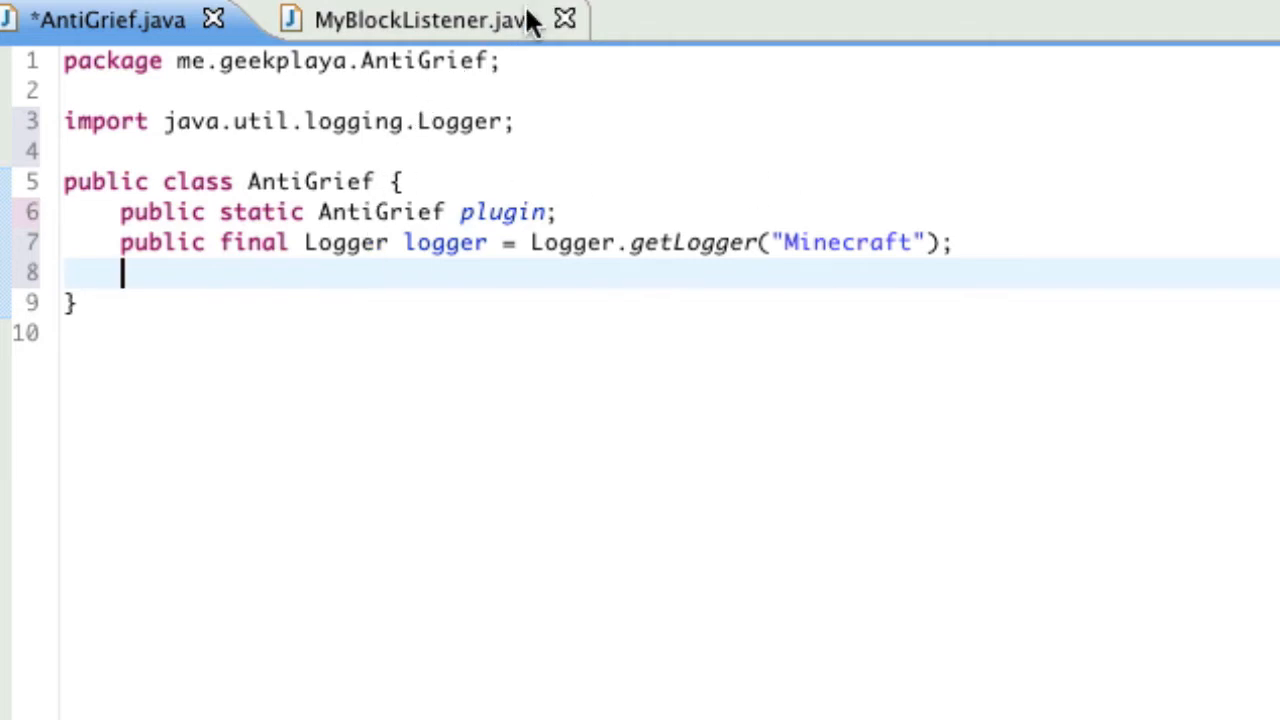
{"action": "mouse_move", "coordinate": [380, 20]}
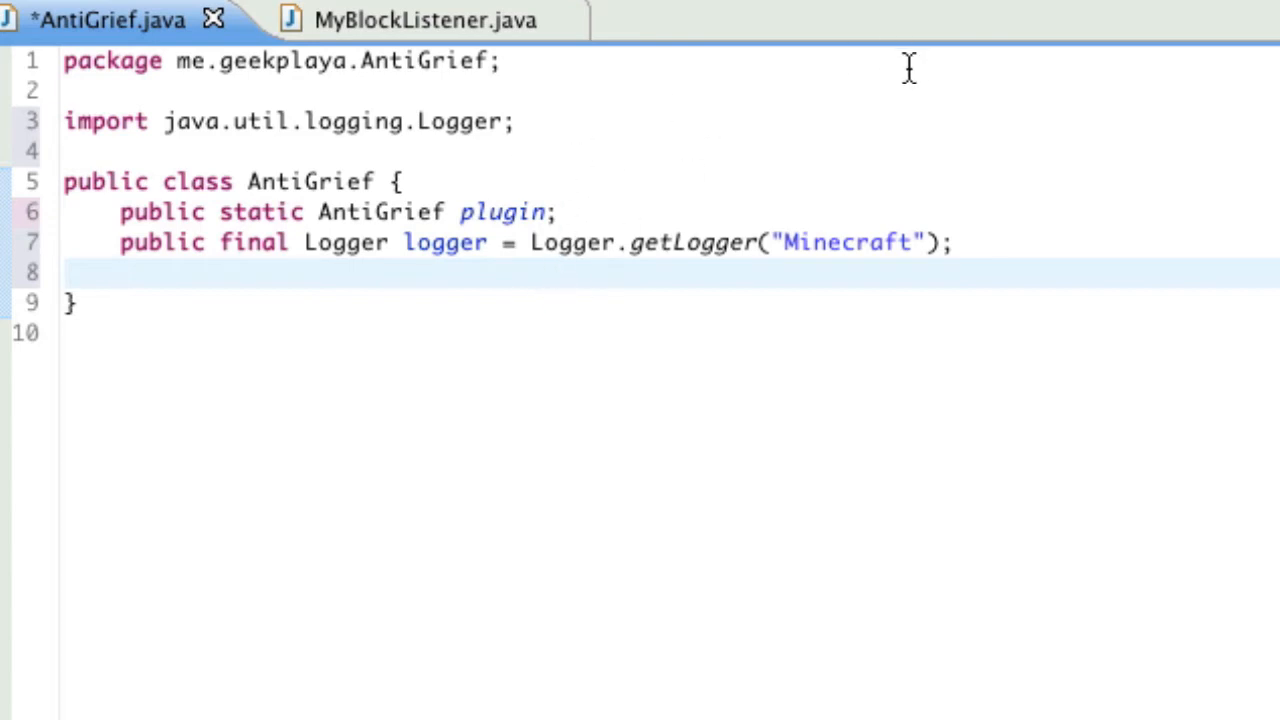
{"action": "mouse_move", "coordinate": [650, 212]}
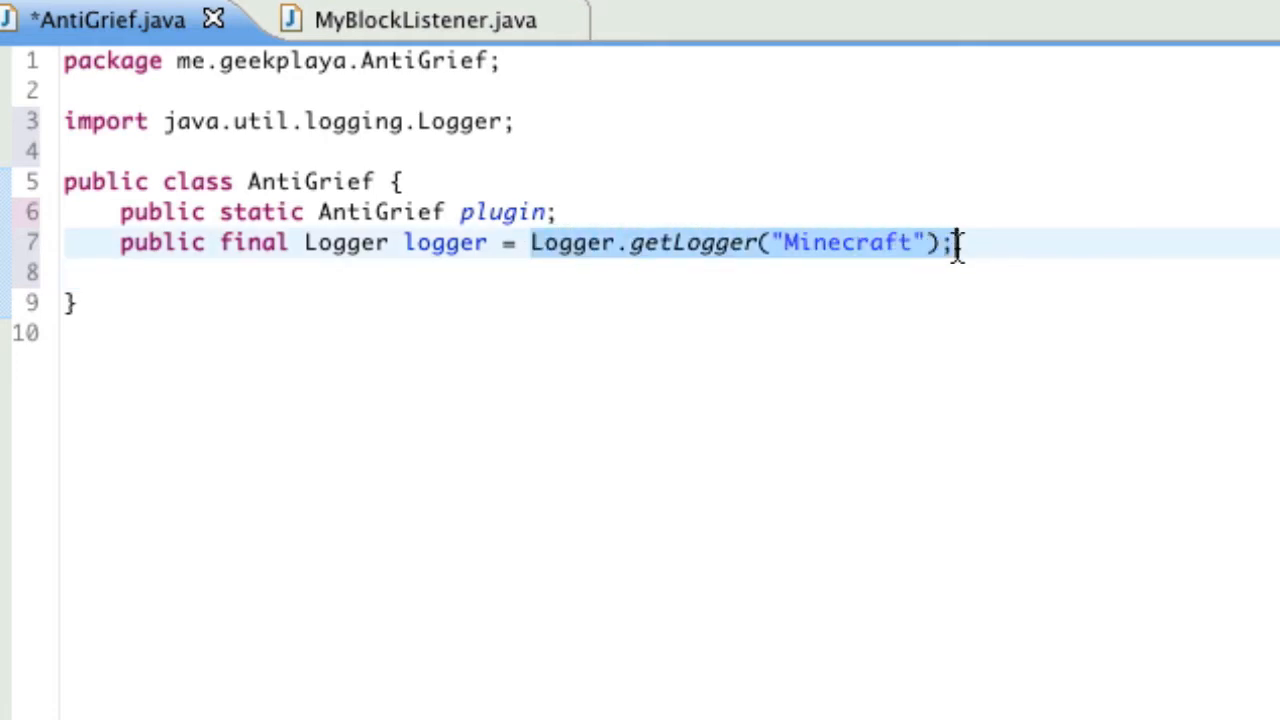
- Apply the quick fix importing java.util.logging.Logger to resolve the Logger error
{"action": "left_click", "coordinate": [360, 242]}
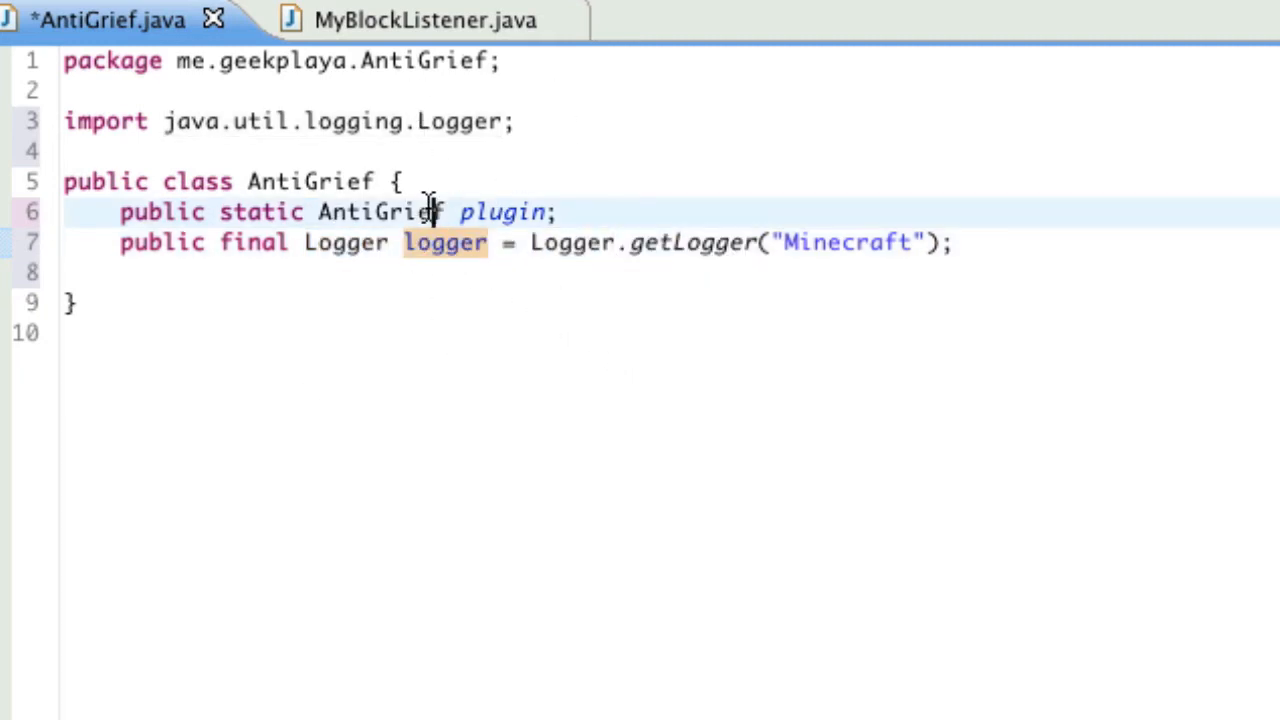
{"action": "mouse_move", "coordinate": [344, 242]}
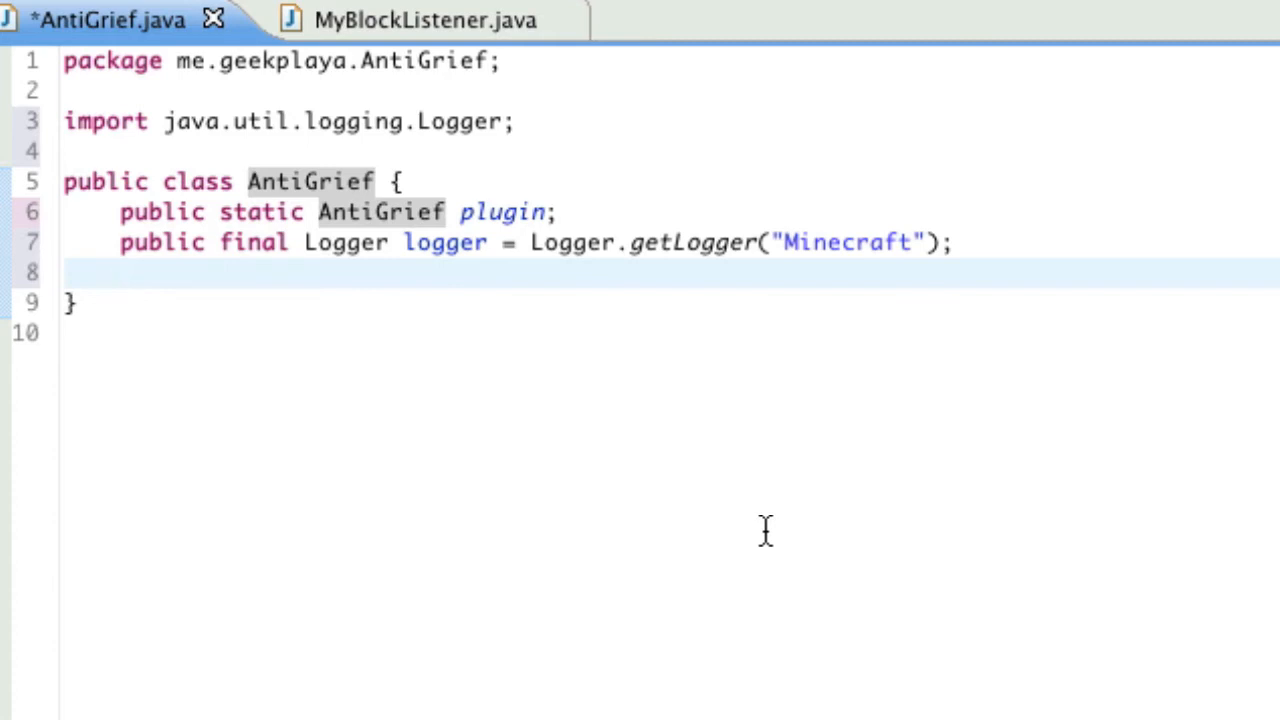
- Declare 'public final MyBlockListener blockListener = new MyBlockListener(this);' in AntiGrief
{"action": "type", "text": "p"}
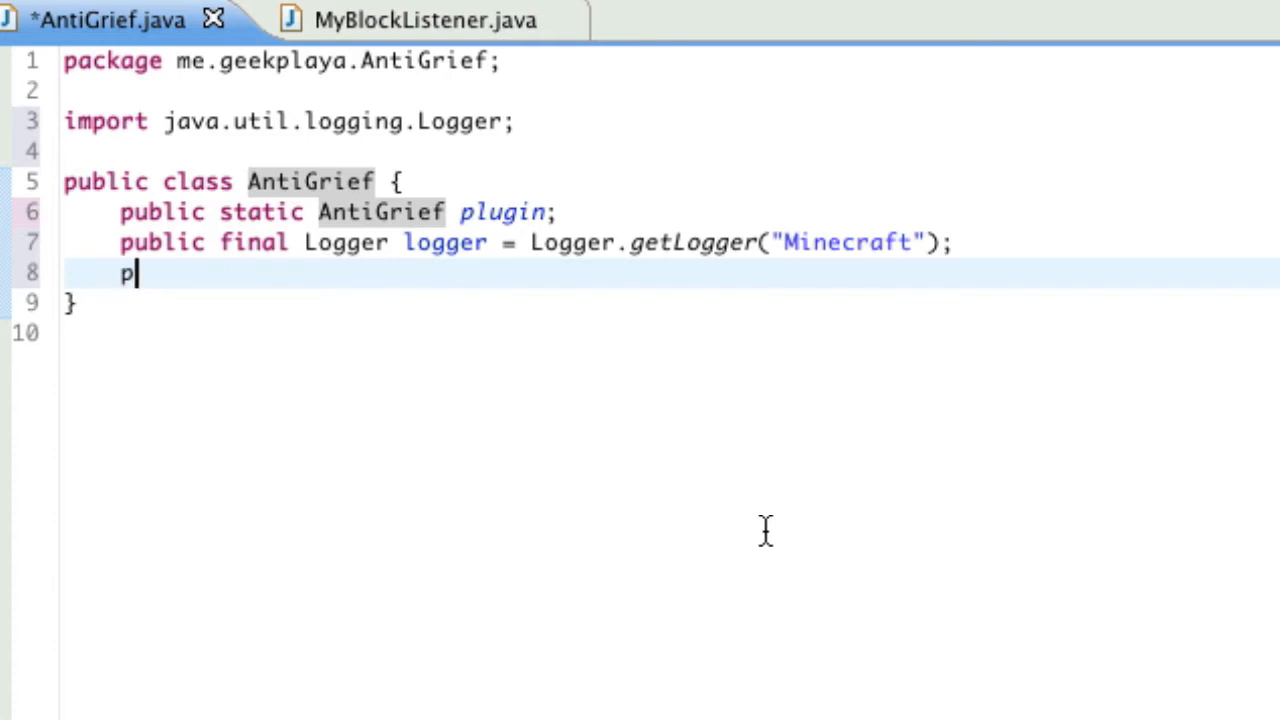
{"action": "type", "text": "ublic final"}
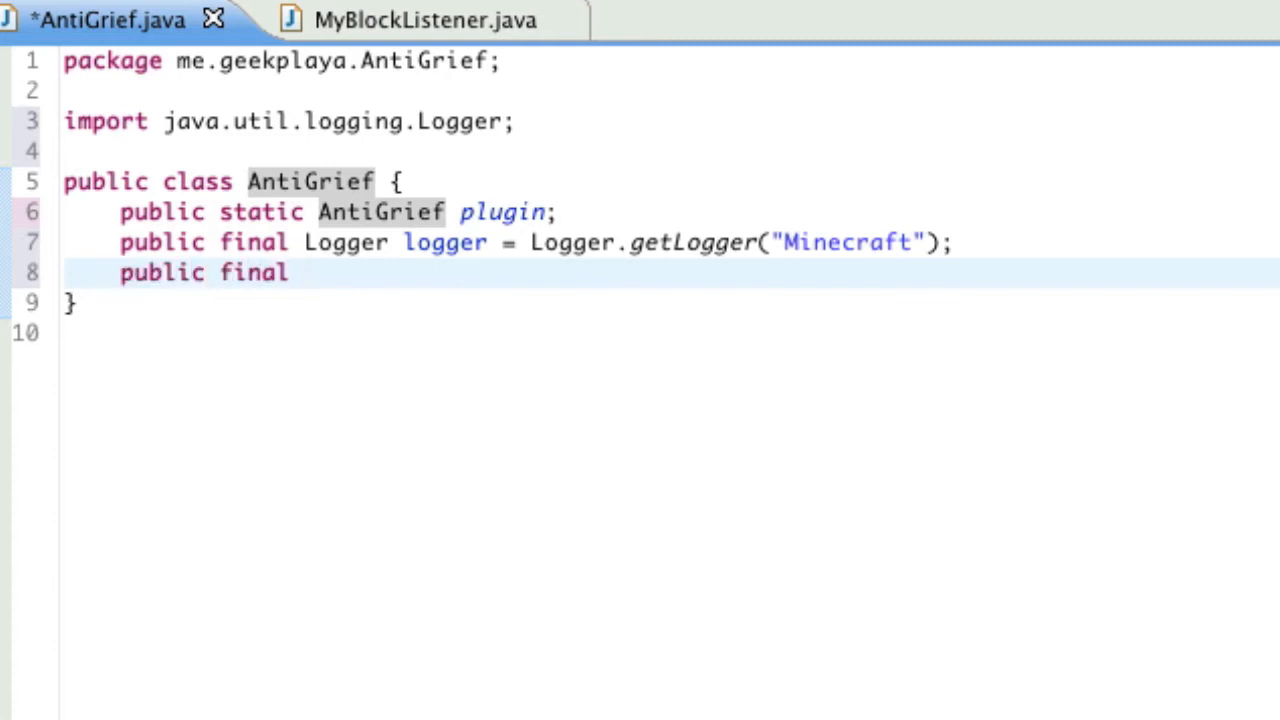
{"action": "type", "text": "MyBlockListe"}
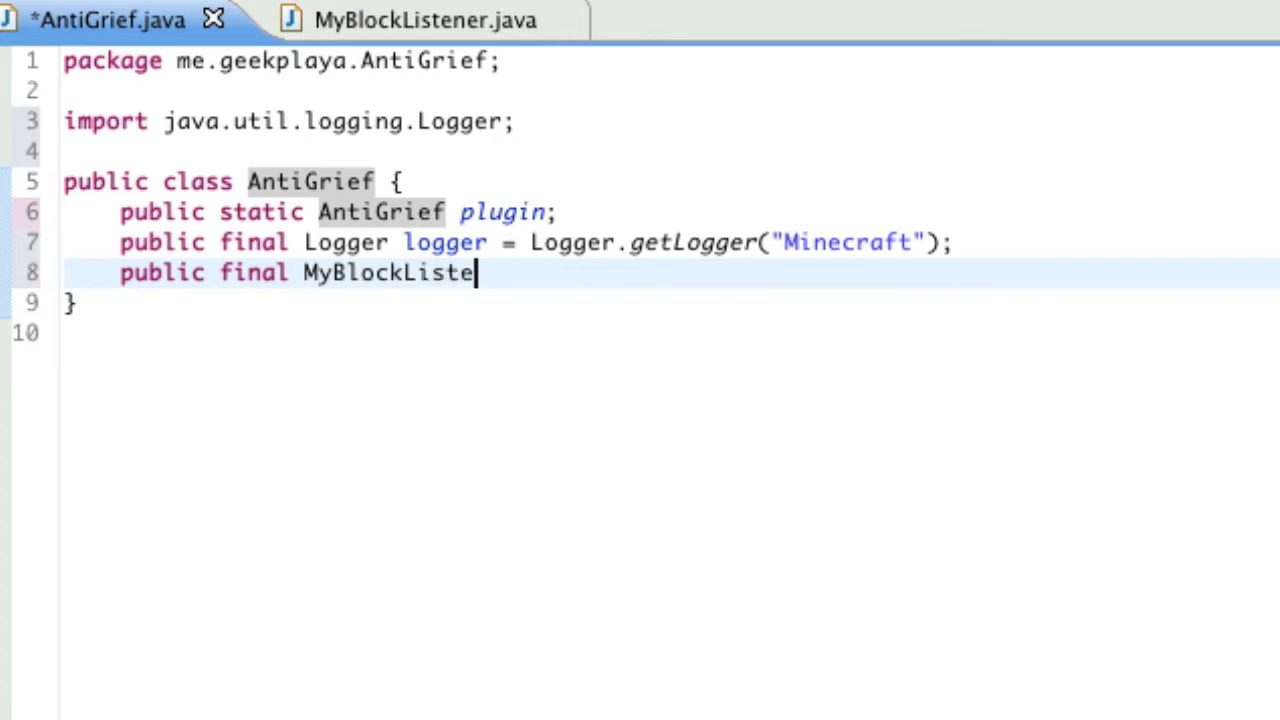
{"action": "type", "text": "ner"}
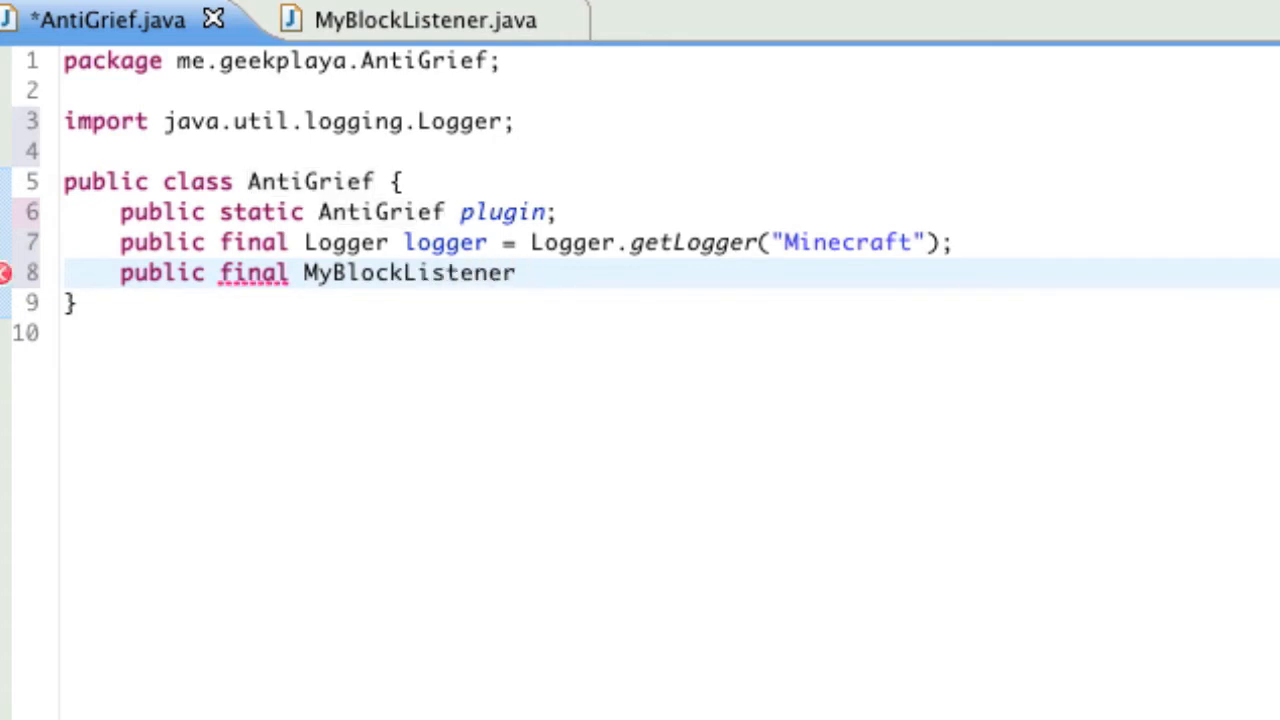
{"action": "type", "text": "blockListener"}
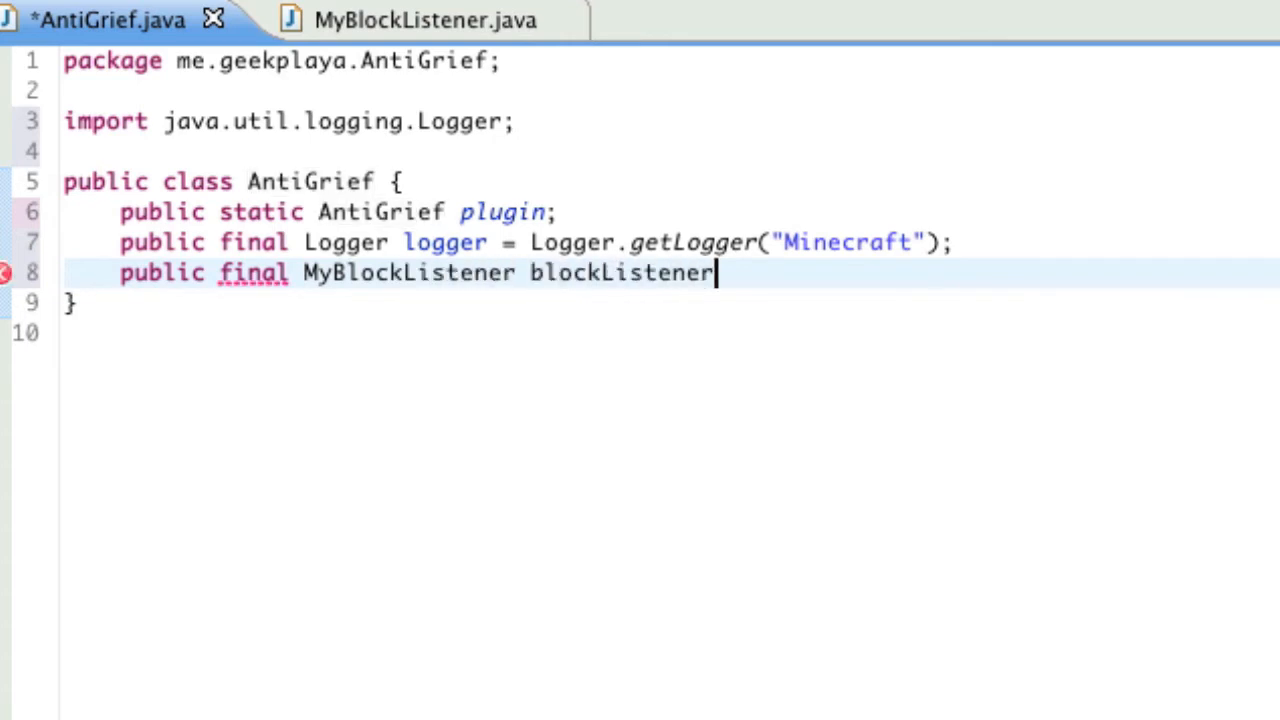
{"action": "type", "text": "= new My"}
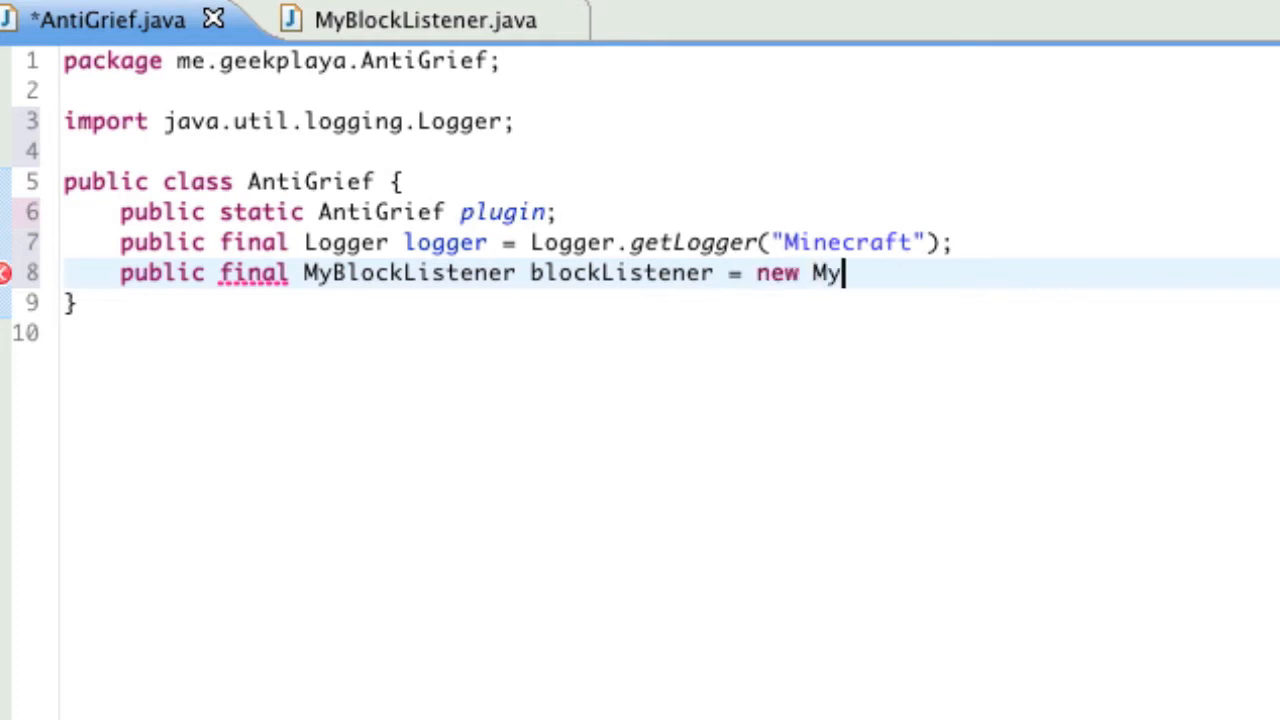
{"action": "type", "text": "BlockListener"}
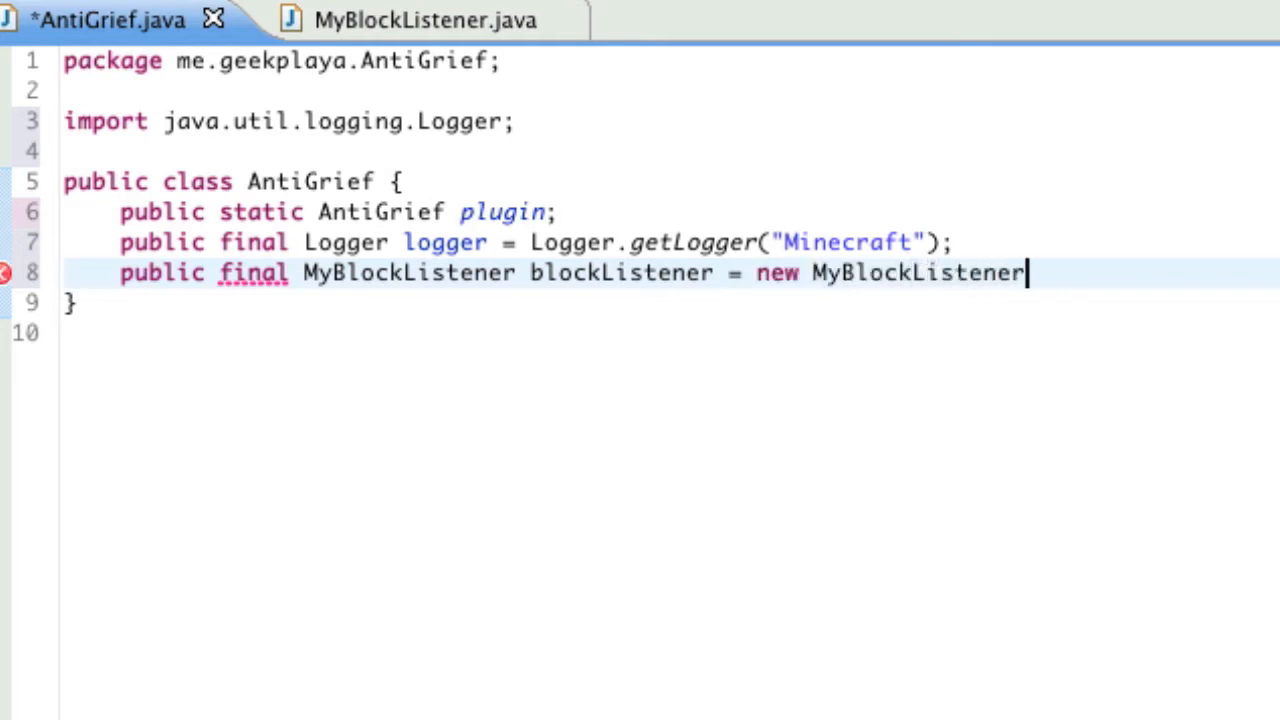
{"action": "type", "text": "(this)"}
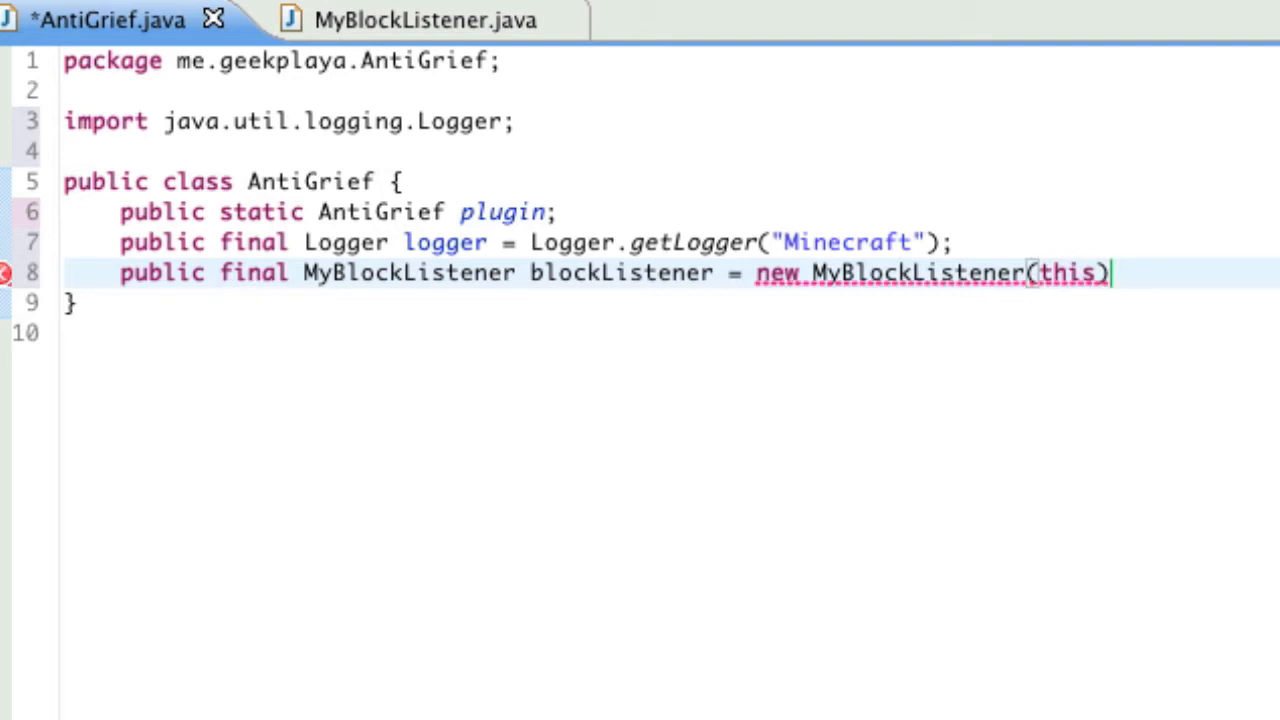
{"action": "type", "text": ";"}
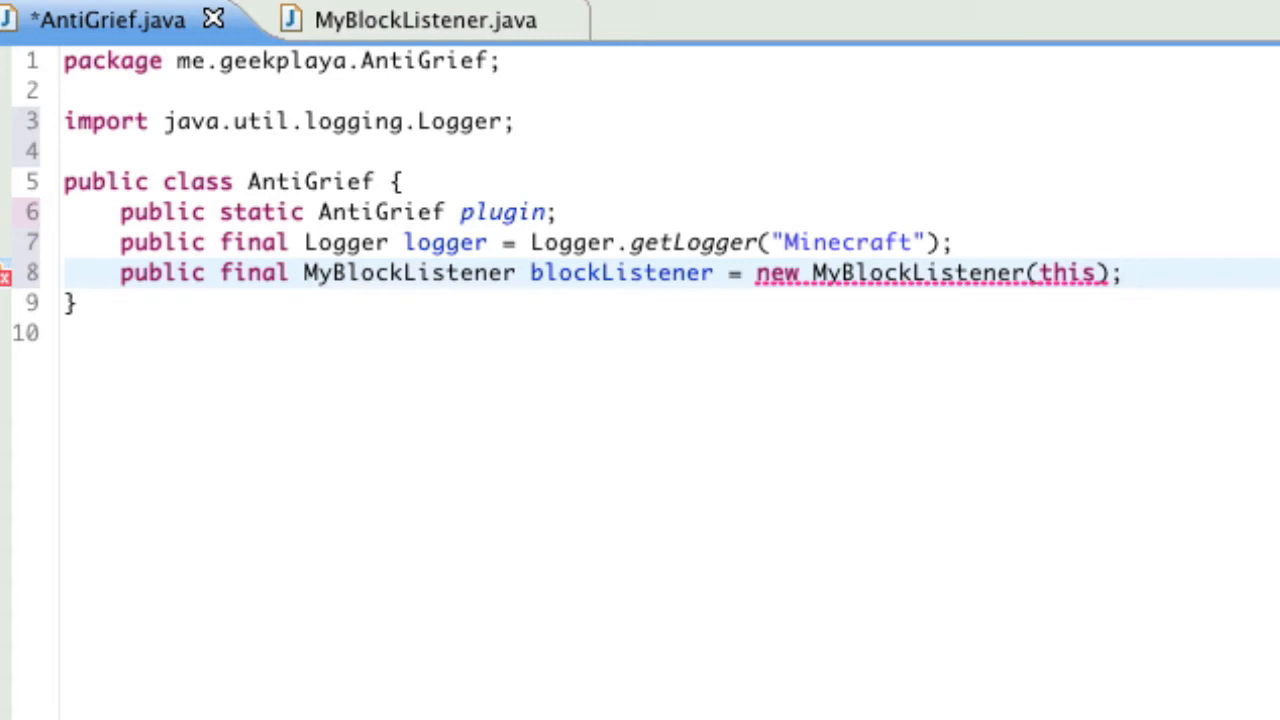
- Add blank lines after the blockListener field and inspect its undefined-constructor error
{"action": "left_click", "coordinate": [1128, 272]}
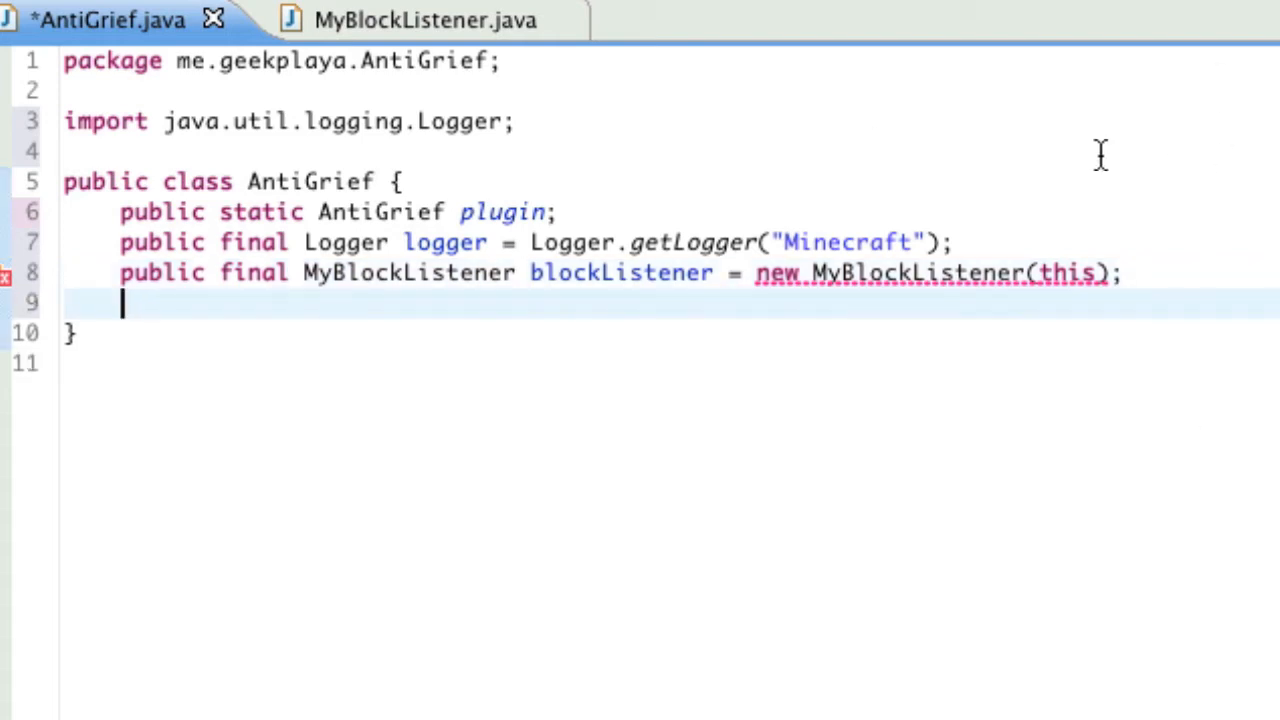
{"action": "mouse_move", "coordinate": [628, 456]}
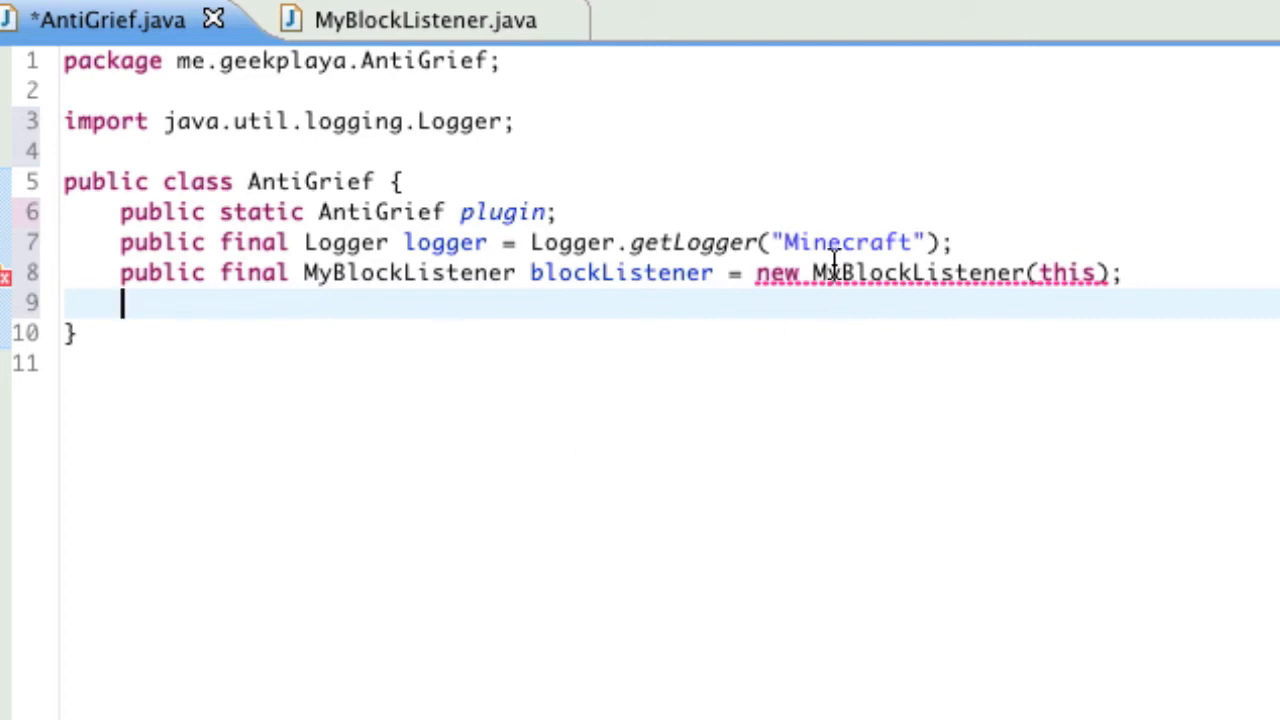
{"action": "mouse_move", "coordinate": [784, 272]}
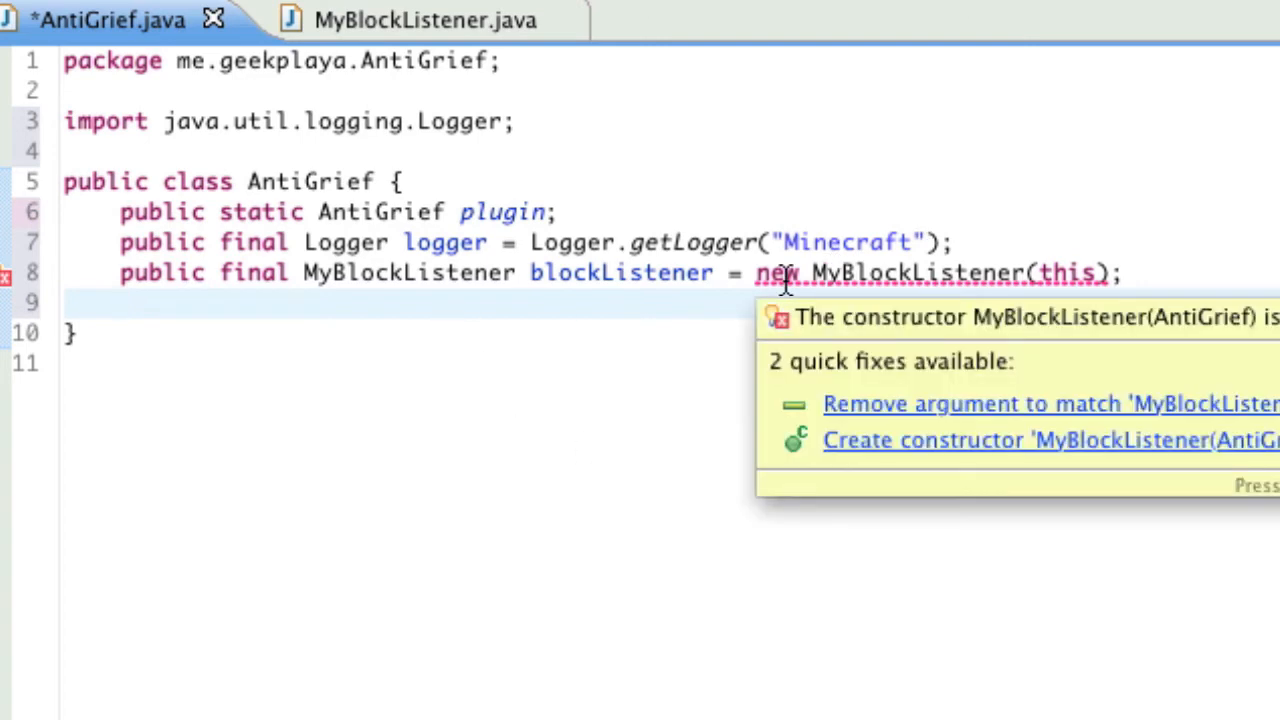
{"action": "mouse_move", "coordinate": [16, 376]}
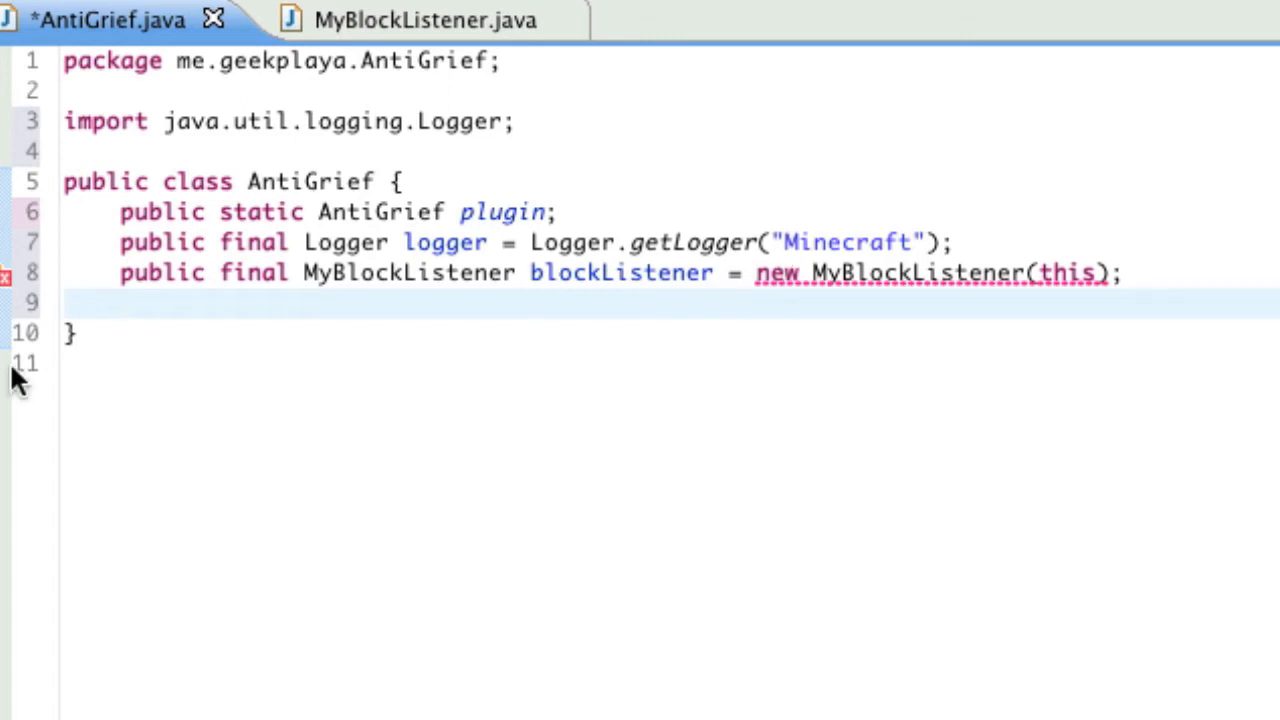
{"action": "left_click", "coordinate": [122, 304]}
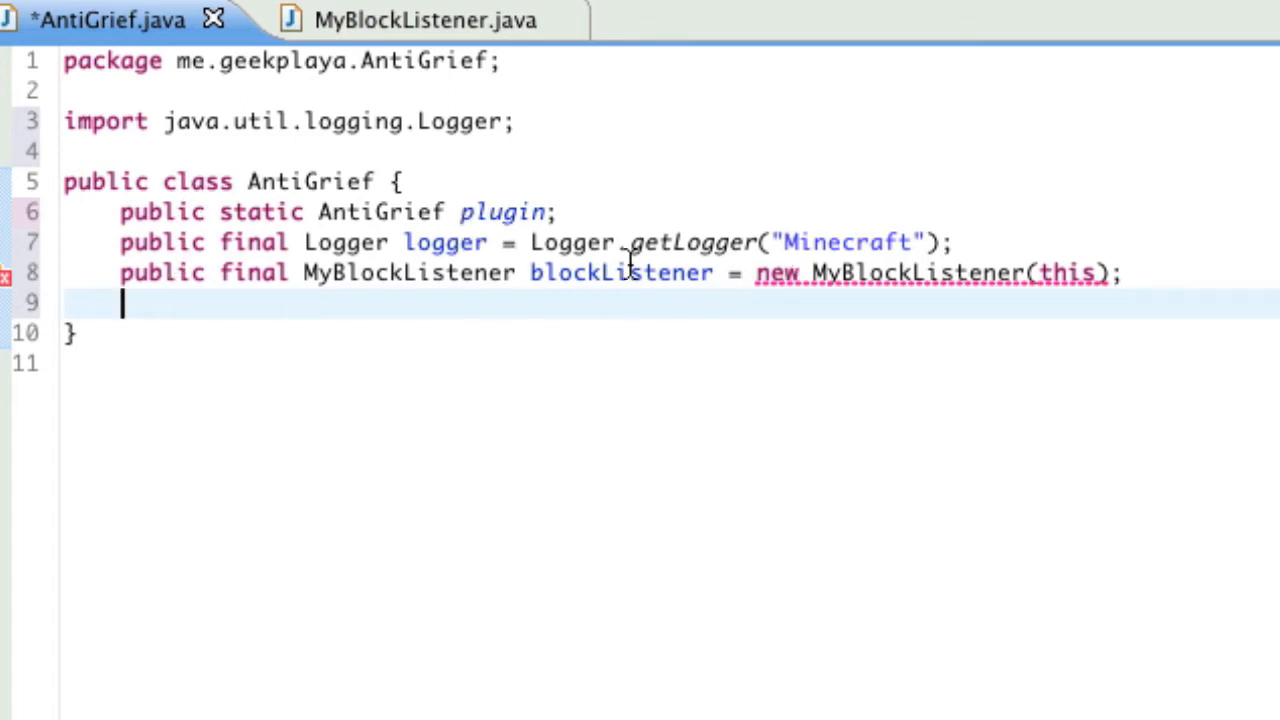
{"action": "double_click", "coordinate": [620, 272]}
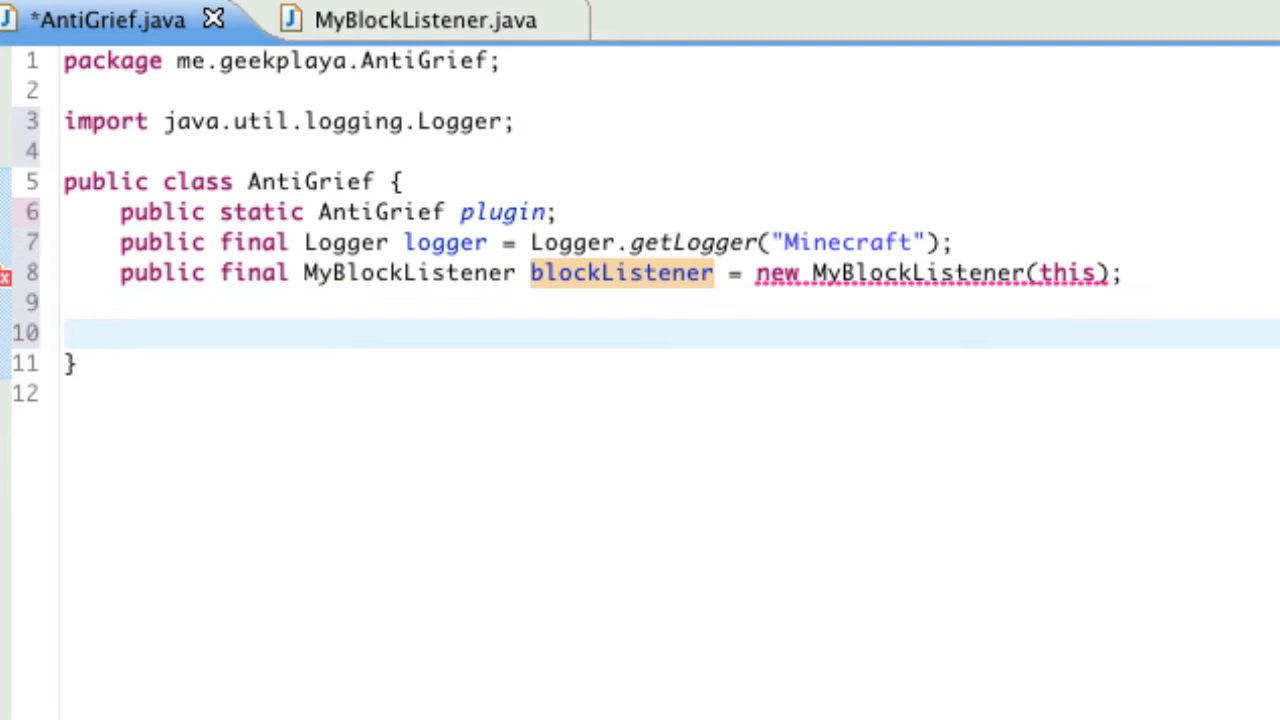
- Write public void onDisable() with PluginDescriptionFile pdfFile = this.getDescription();
{"action": "type", "text": "public"}
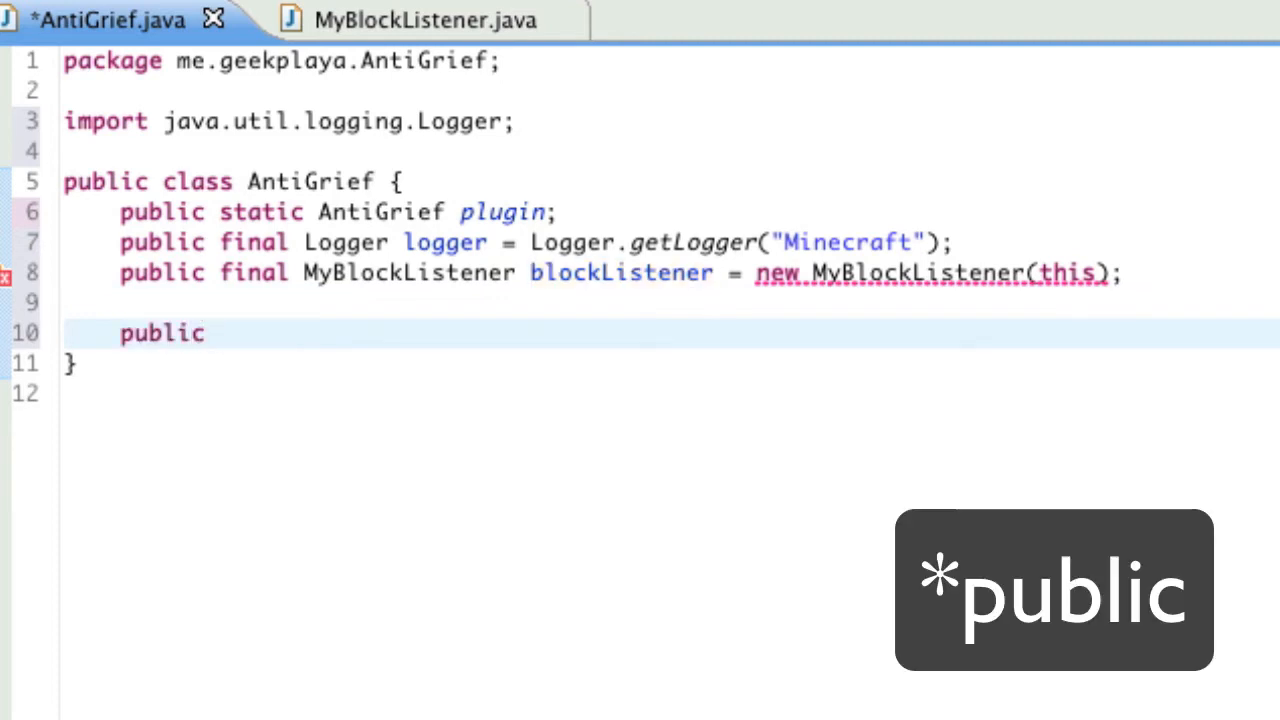
{"action": "type", "text": "void onDisable"}
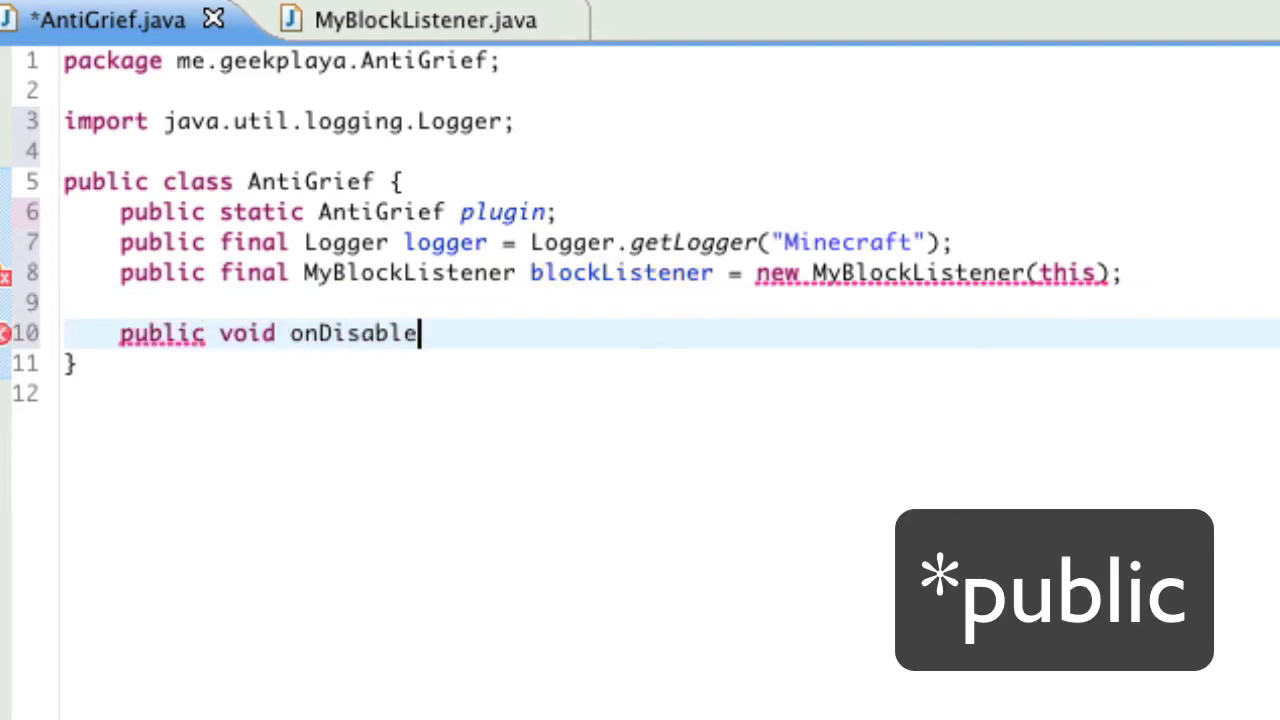
{"action": "type", "text": "() {"}
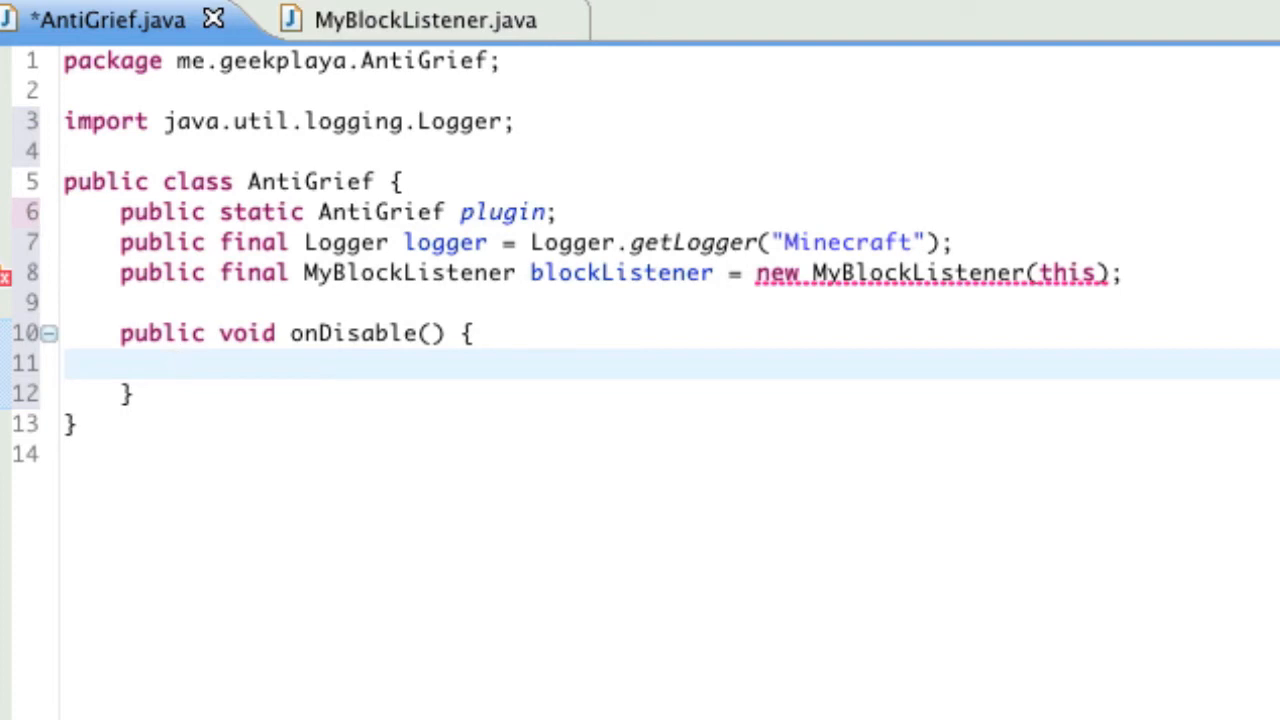
{"action": "type", "text": "Plugin"}
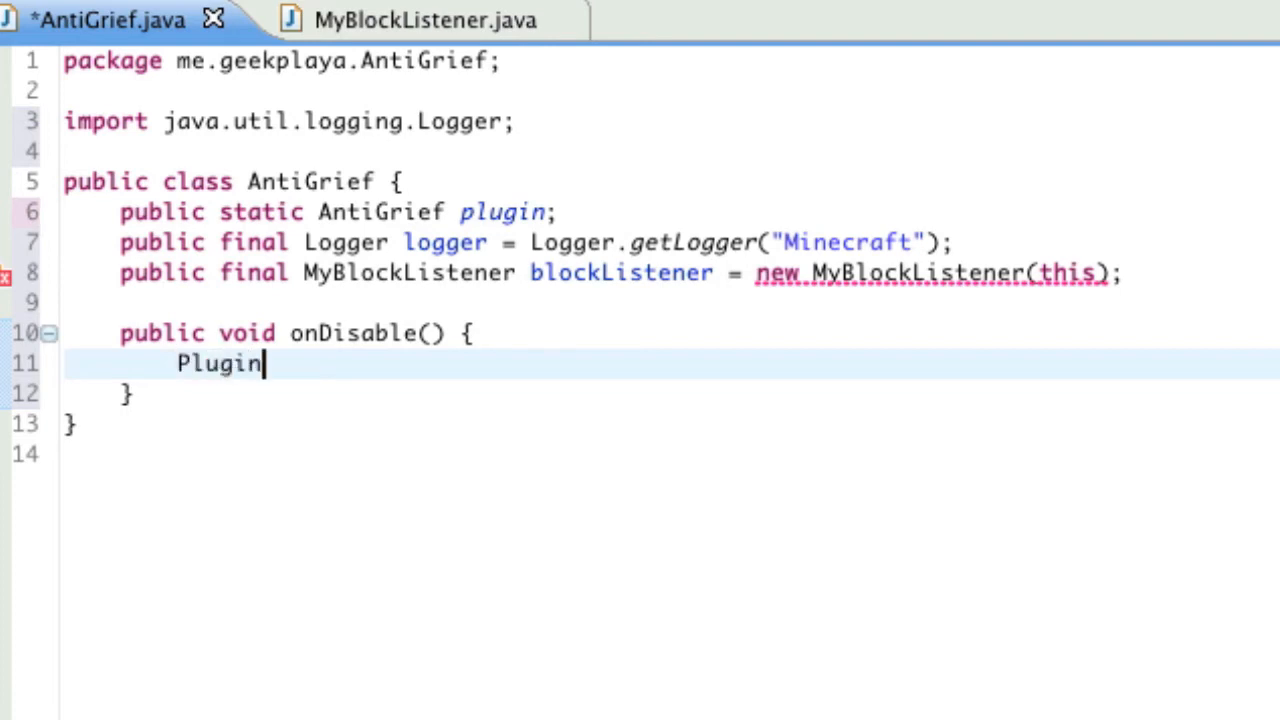
{"action": "type", "text": "Description"}
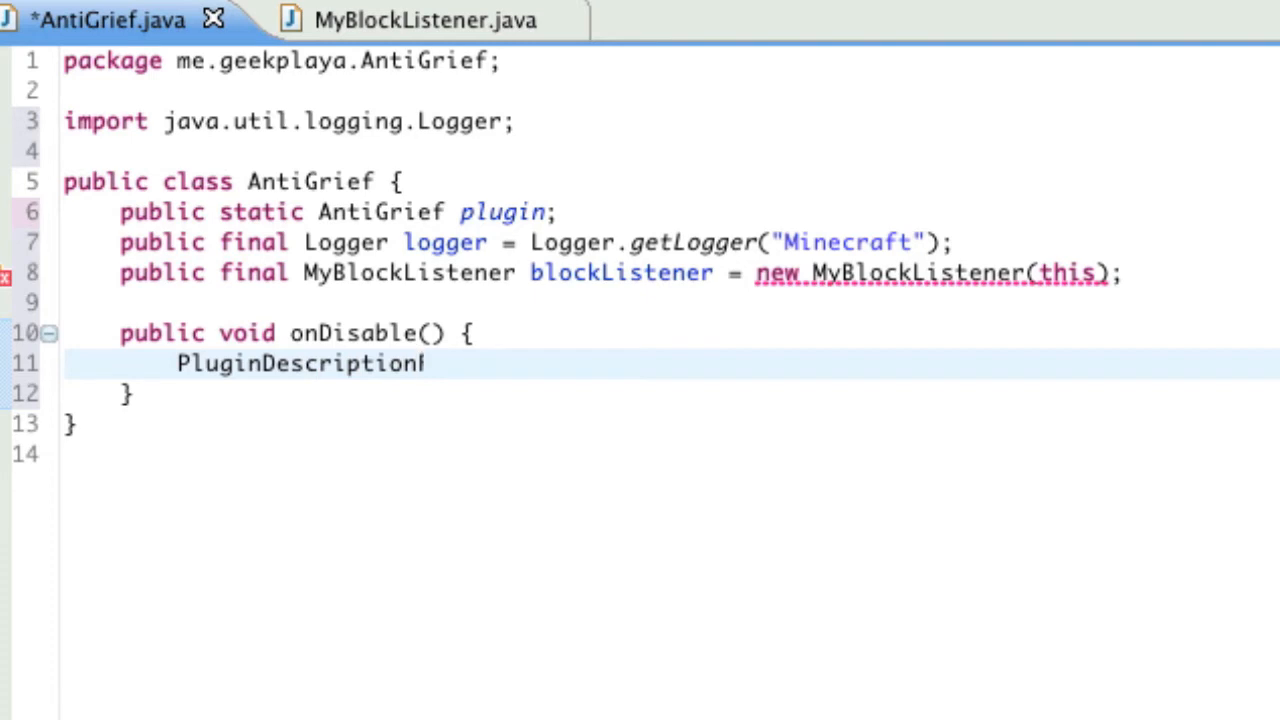
{"action": "type", "text": "File pdfFile = this."}
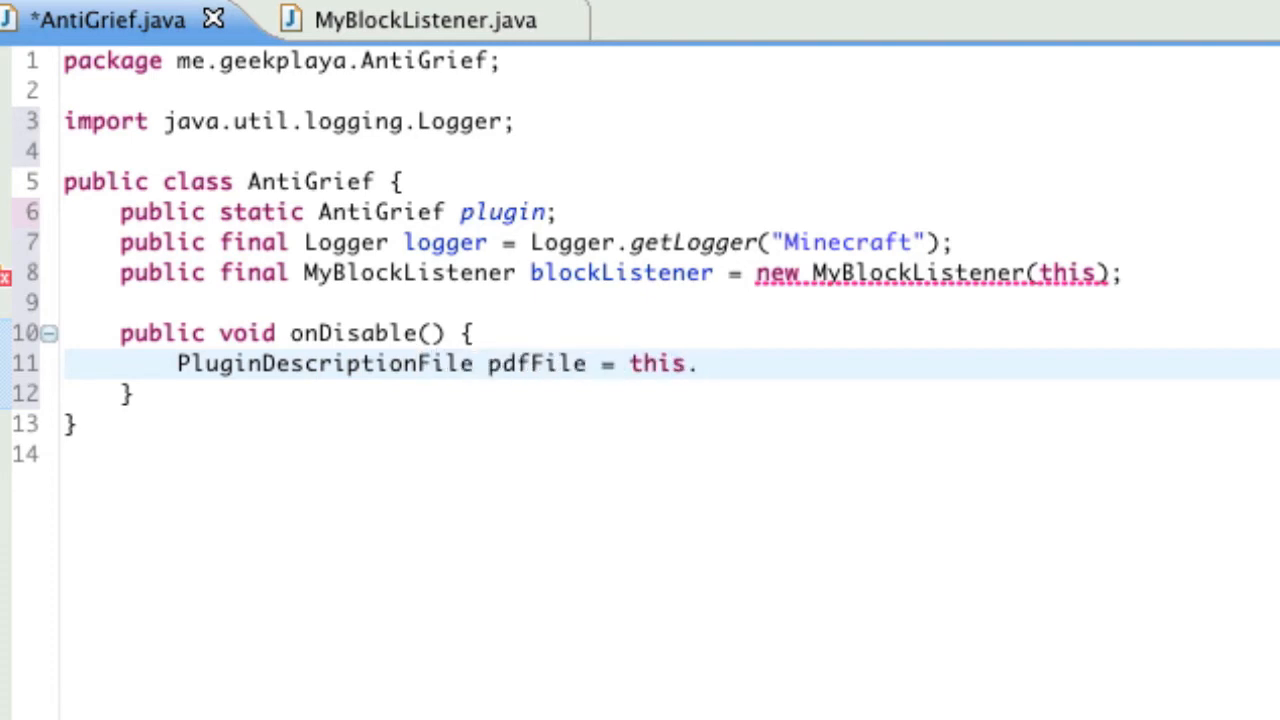
{"action": "type", "text": "getDescription();"}
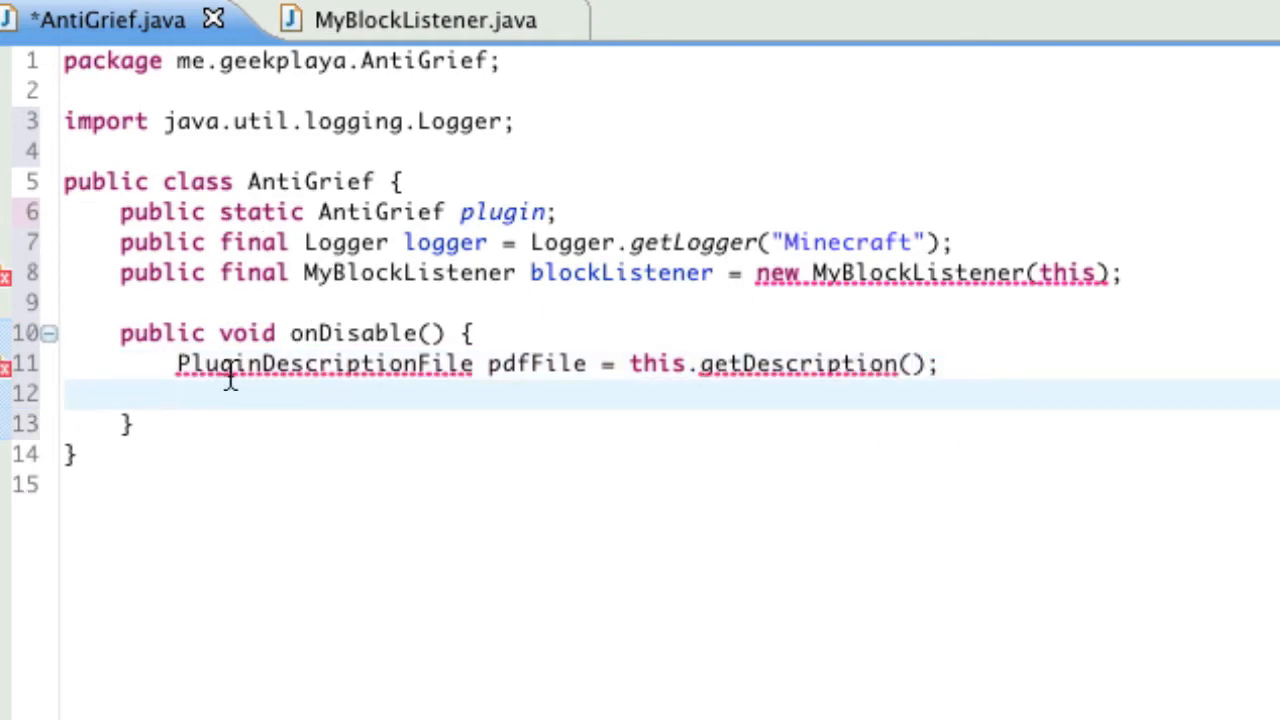
{"action": "mouse_move", "coordinate": [556, 376]}
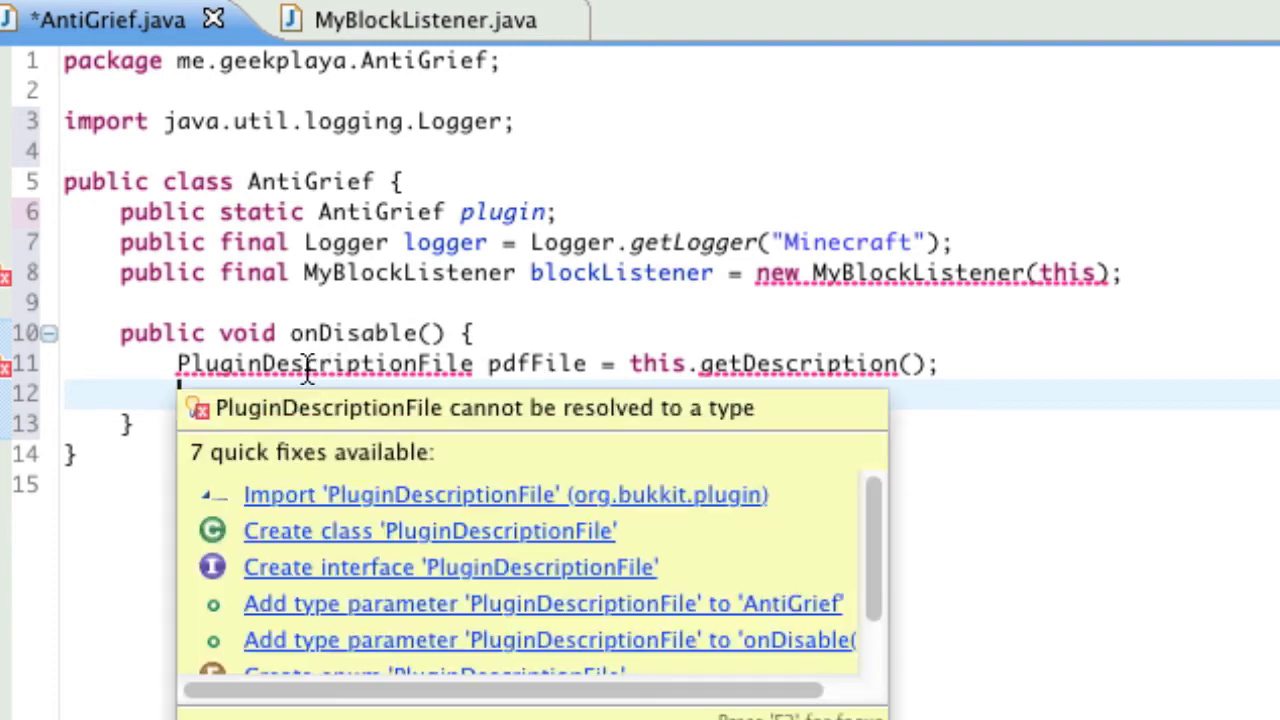
- Apply the quick fix importing org.bukkit.plugin.PluginDescriptionFile
{"action": "key", "text": "Escape"}
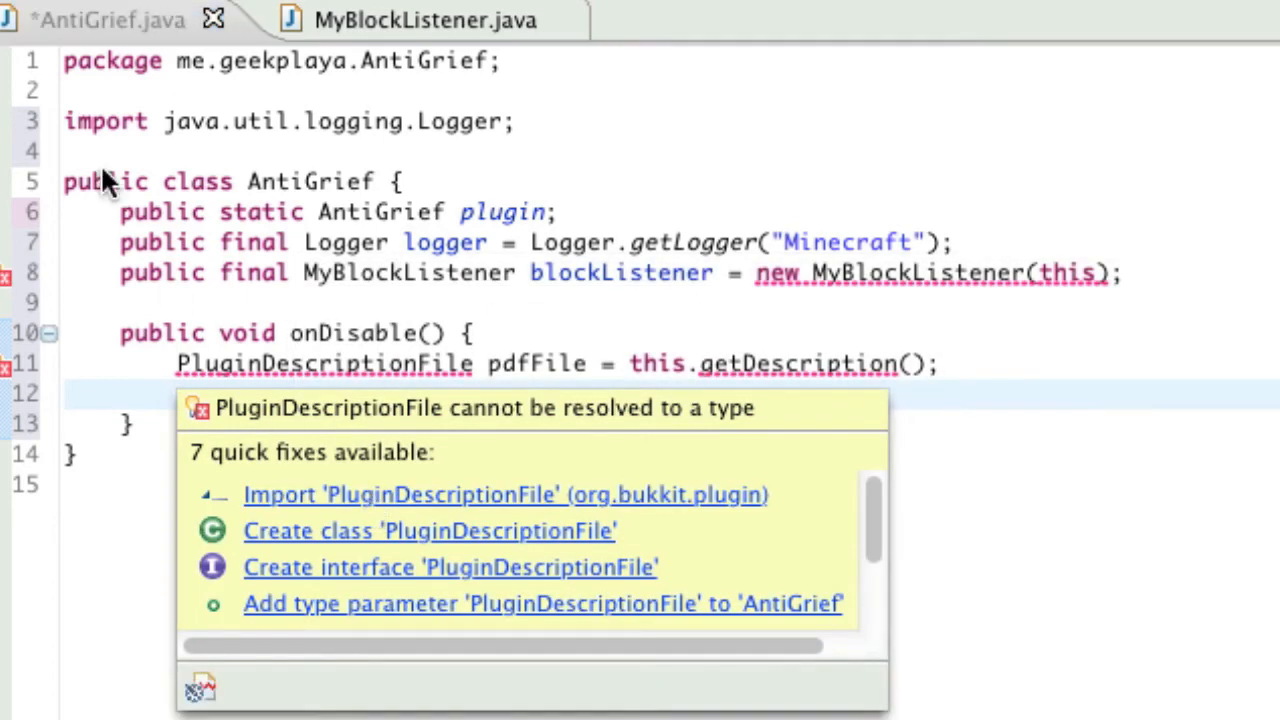
{"action": "mouse_move", "coordinate": [292, 504]}
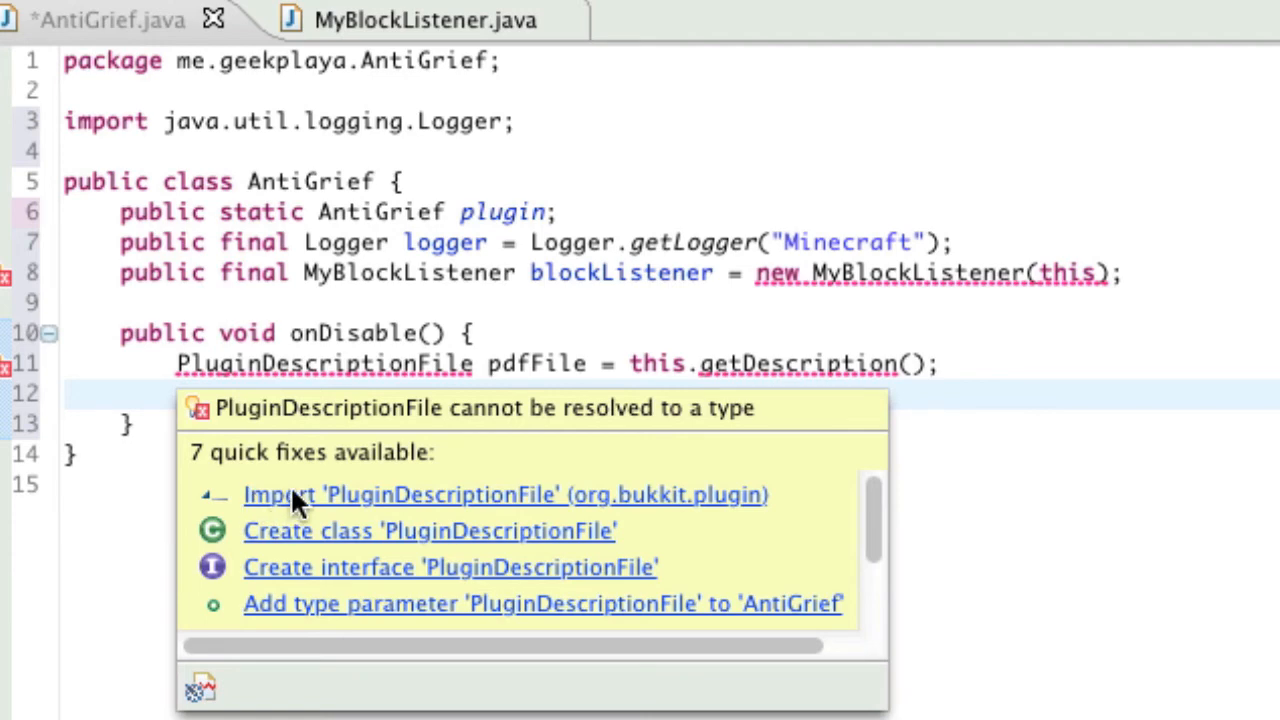
{"action": "left_click", "coordinate": [504, 494]}
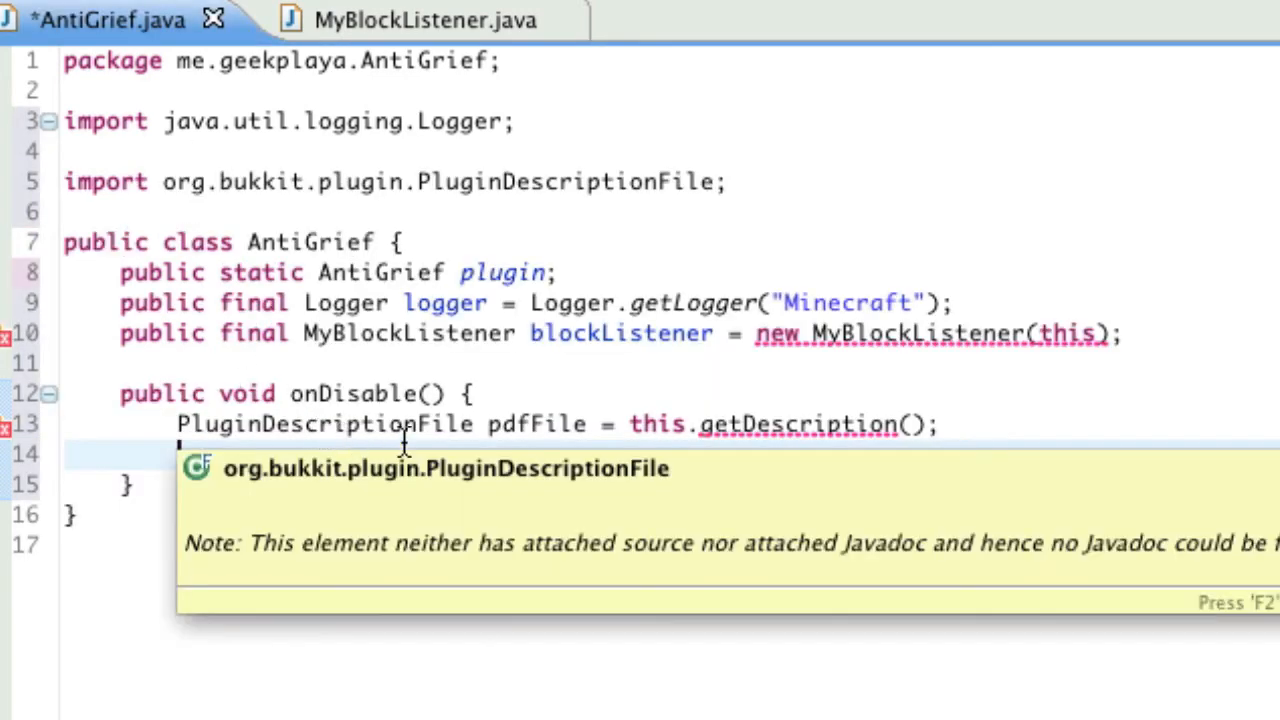
- Log pdfFile.getName() + " is now disabled." via this.logger.info and close off onDisable
{"action": "type", "text": "this"}
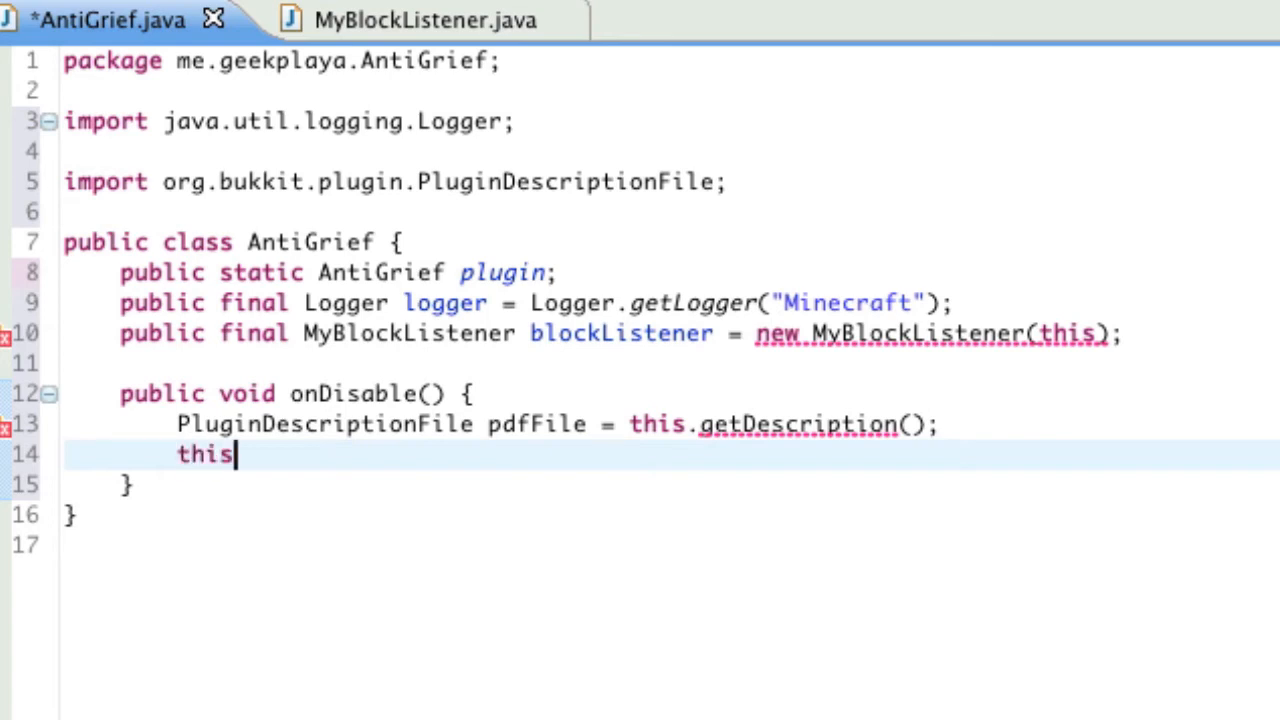
{"action": "type", "text": ".logger.info"}
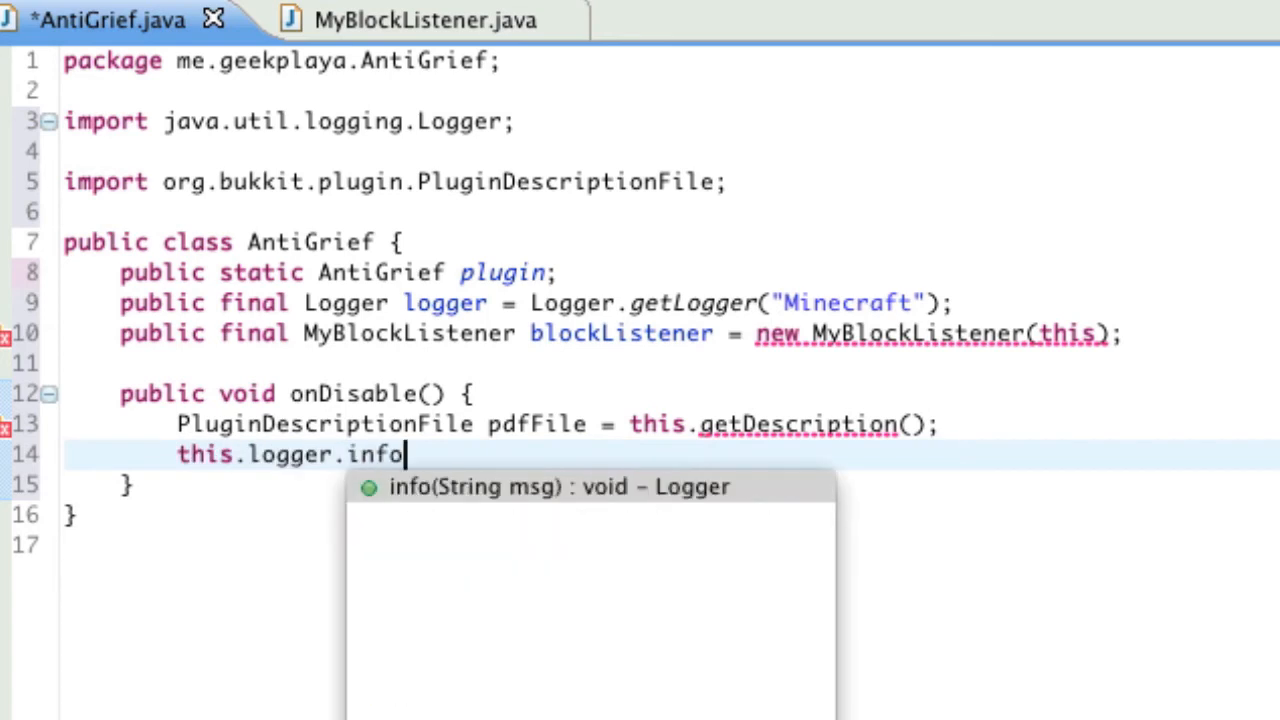
{"action": "type", "text": "(pdfFile.getName() + \" is now dis"}
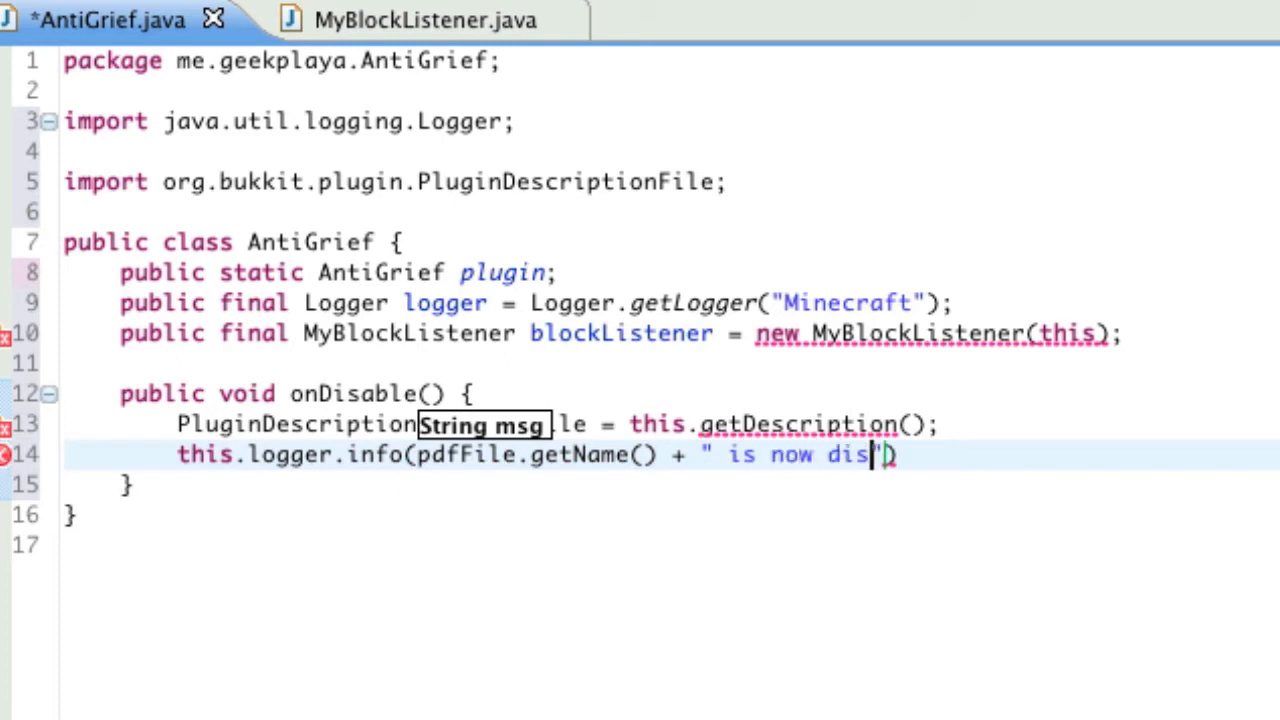
{"action": "type", "text": "abled."}
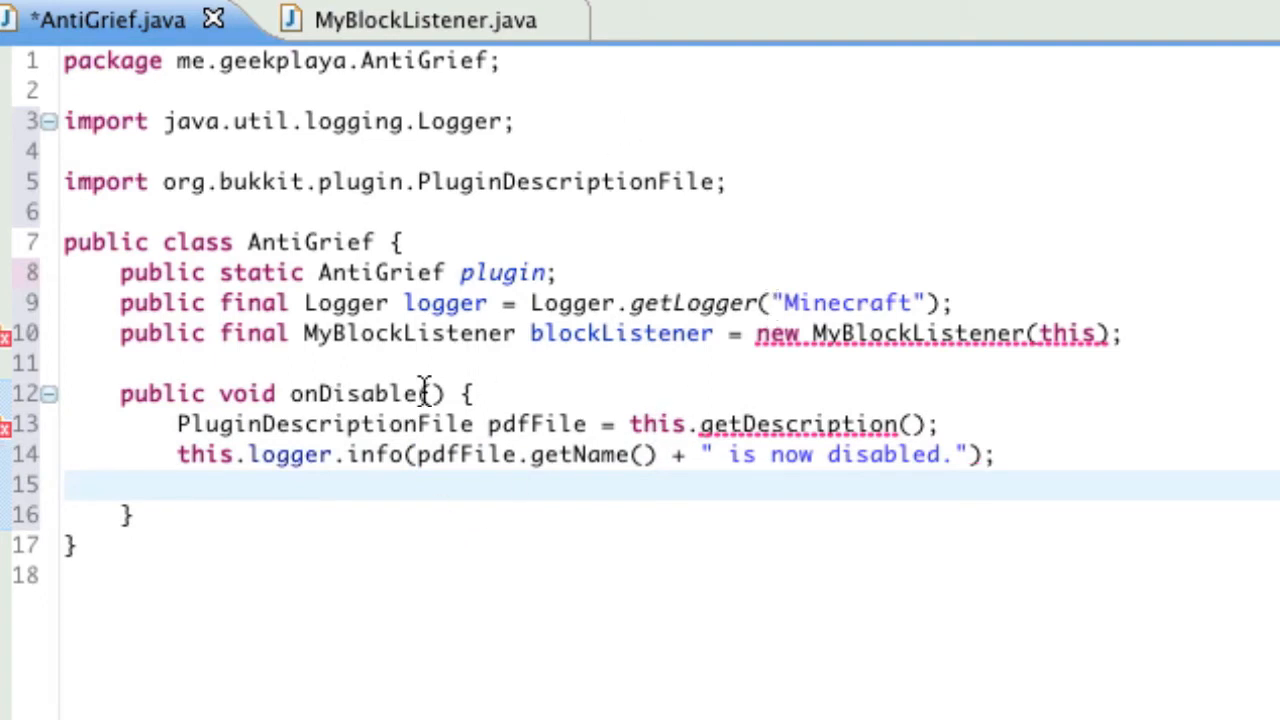
{"action": "mouse_move", "coordinate": [748, 448]}
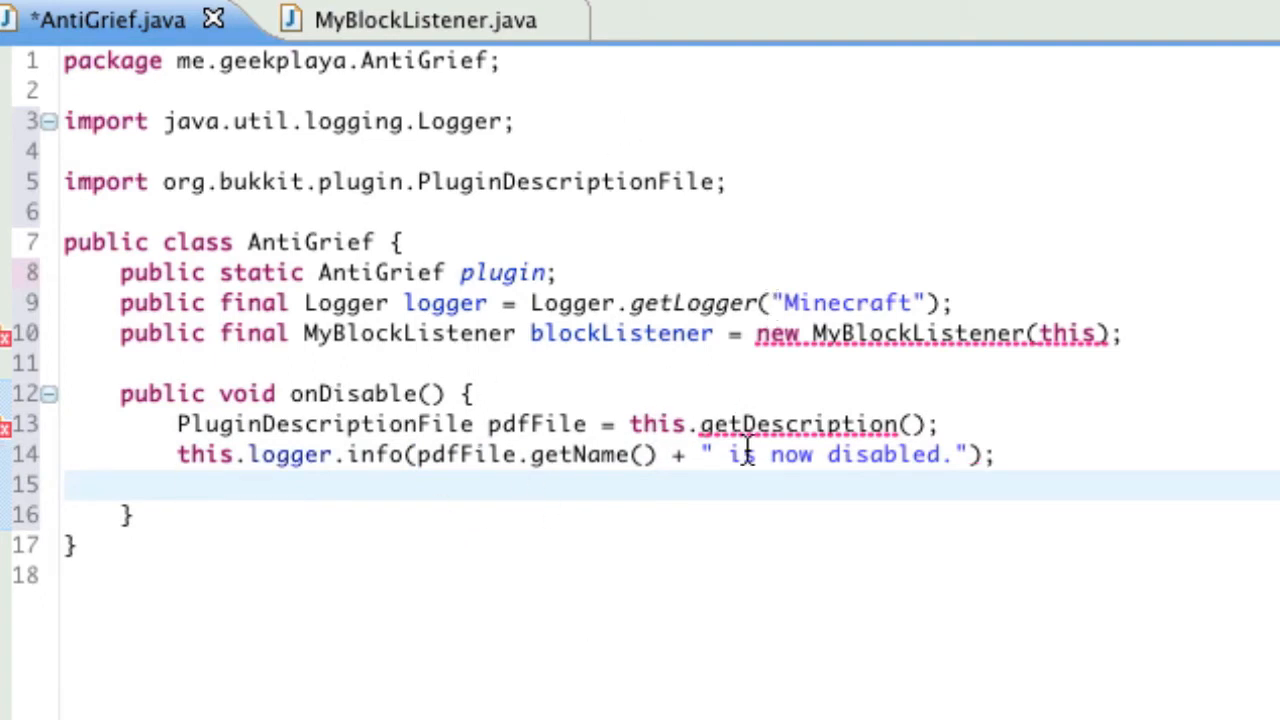
{"action": "mouse_move", "coordinate": [376, 452]}
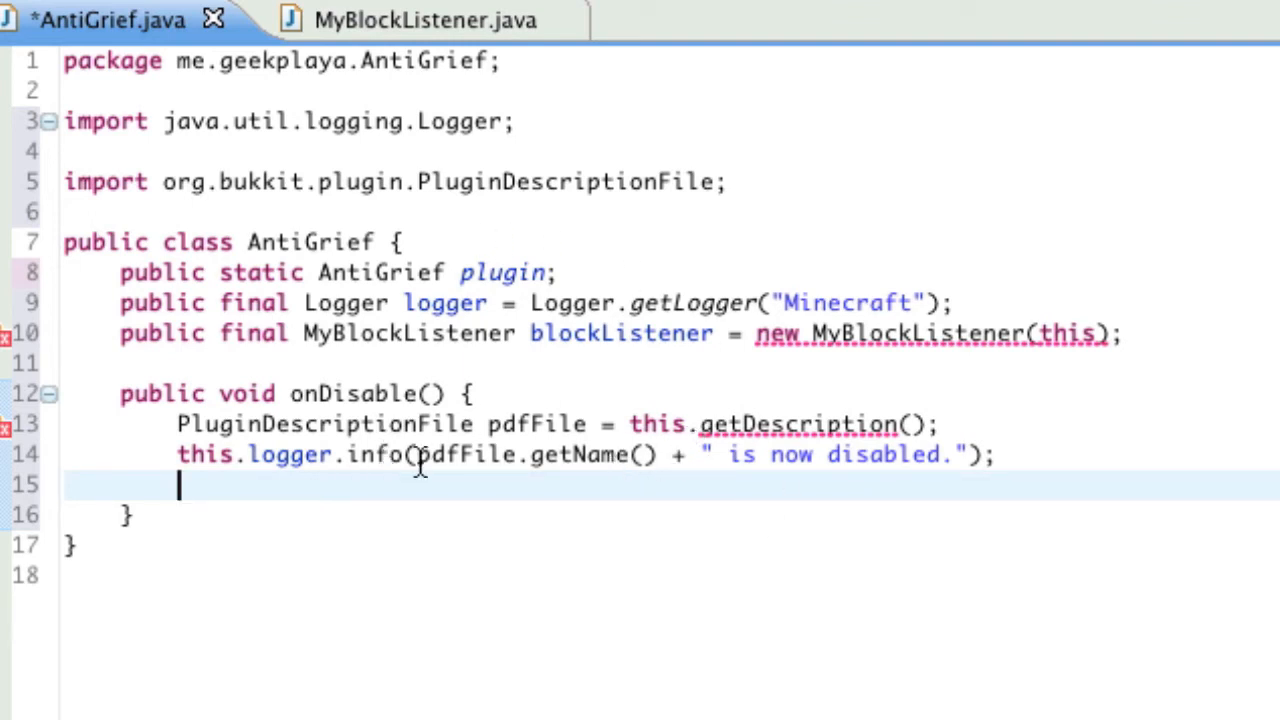
{"action": "mouse_move", "coordinate": [616, 454]}
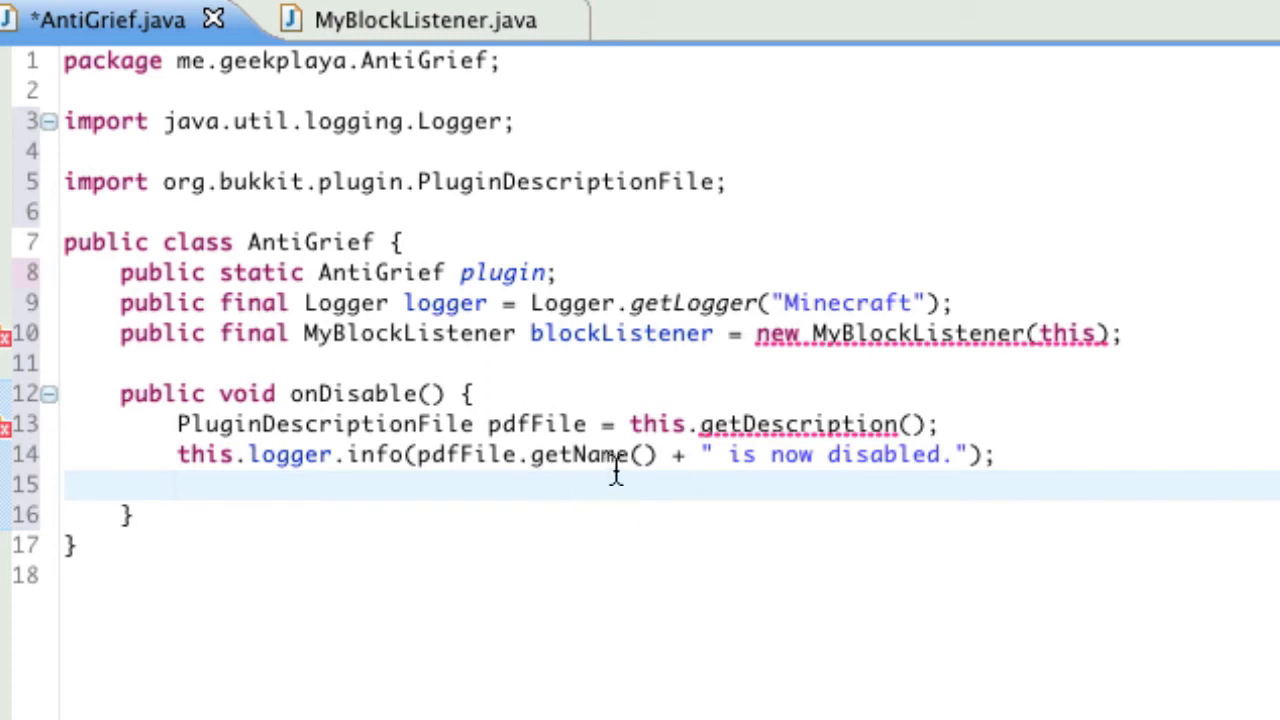
{"action": "mouse_move", "coordinate": [644, 424]}
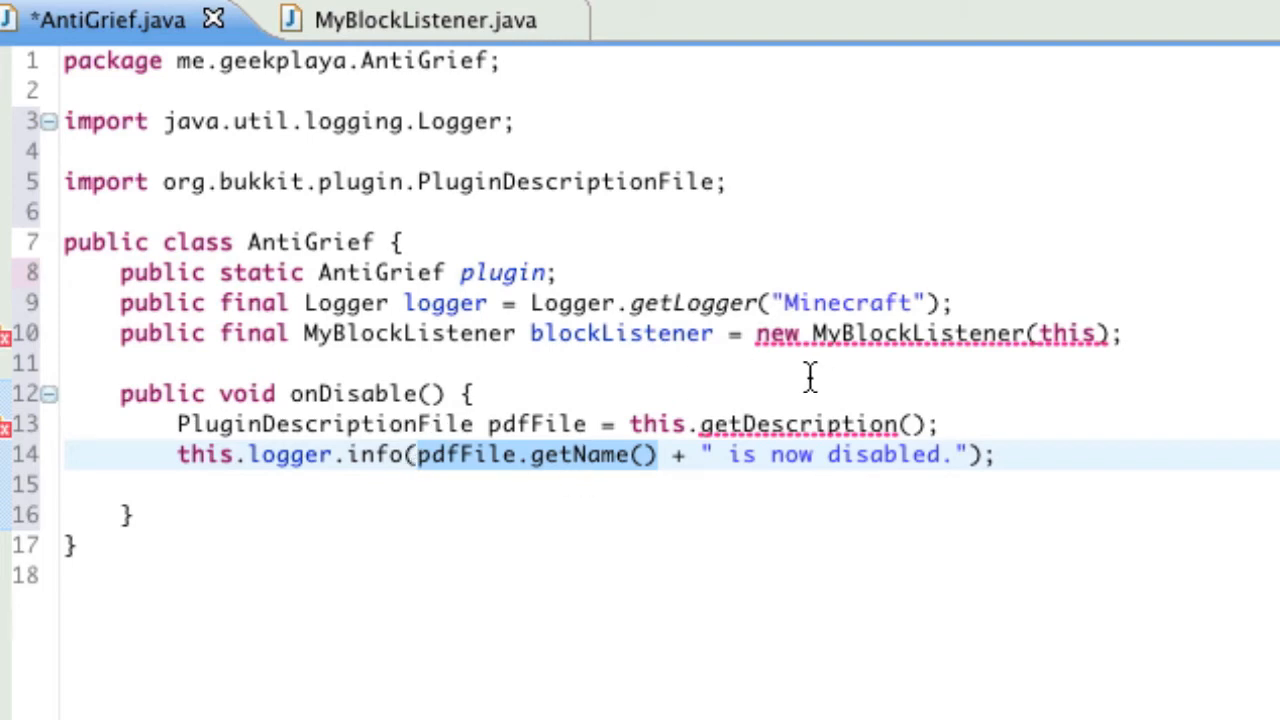
{"action": "left_click", "coordinate": [414, 454]}
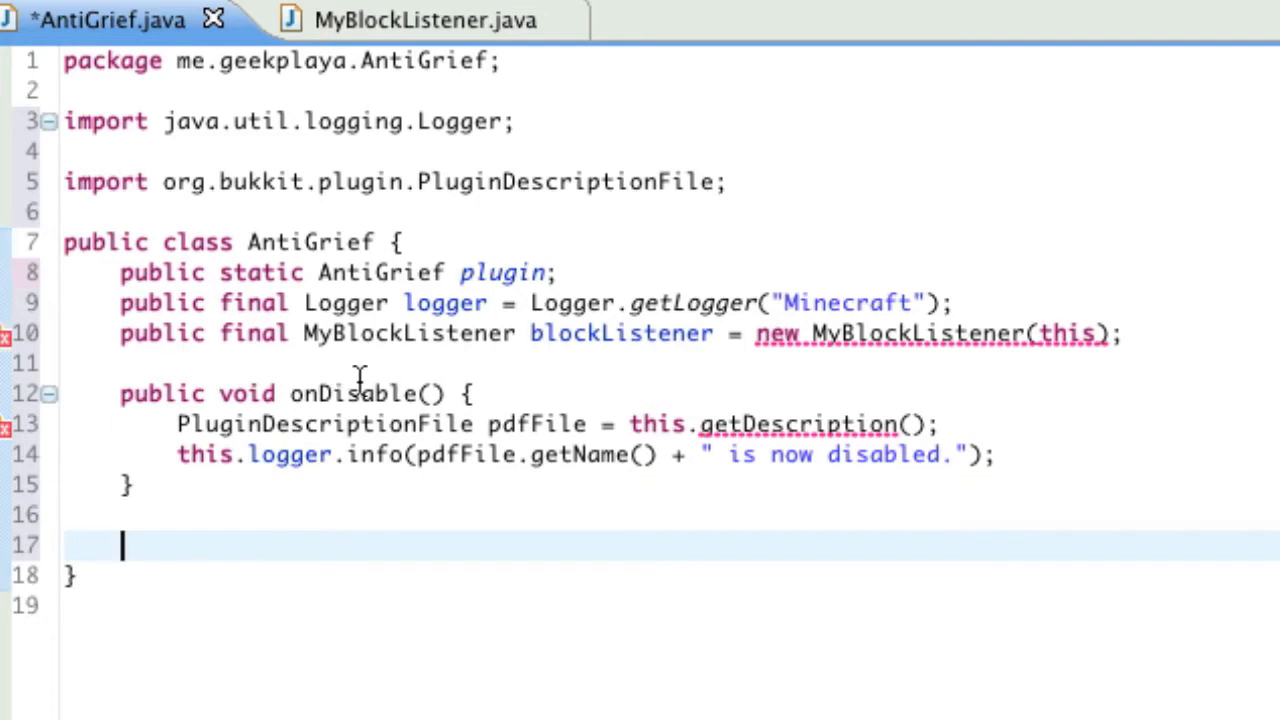
- Write public void onEnable() with PluginManager pm = getServer().getPluginManager();
{"action": "type", "text": "public void on"}
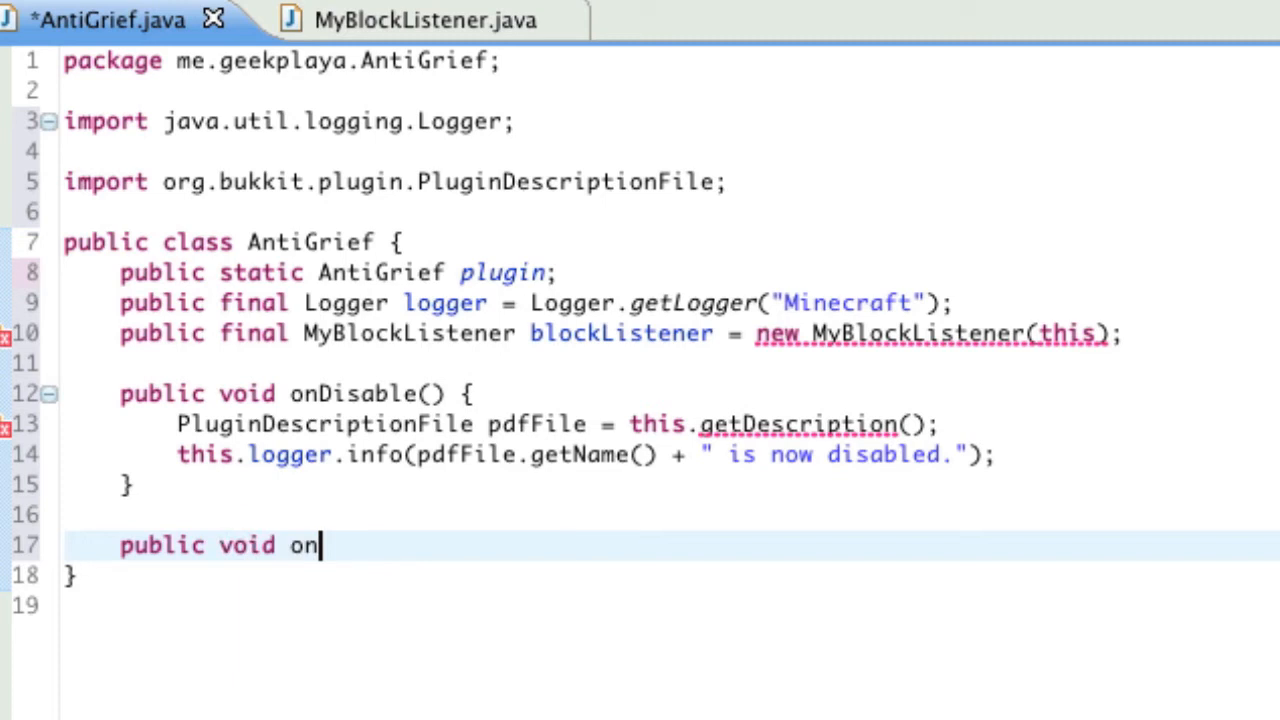
{"action": "type", "text": "Enable()"}
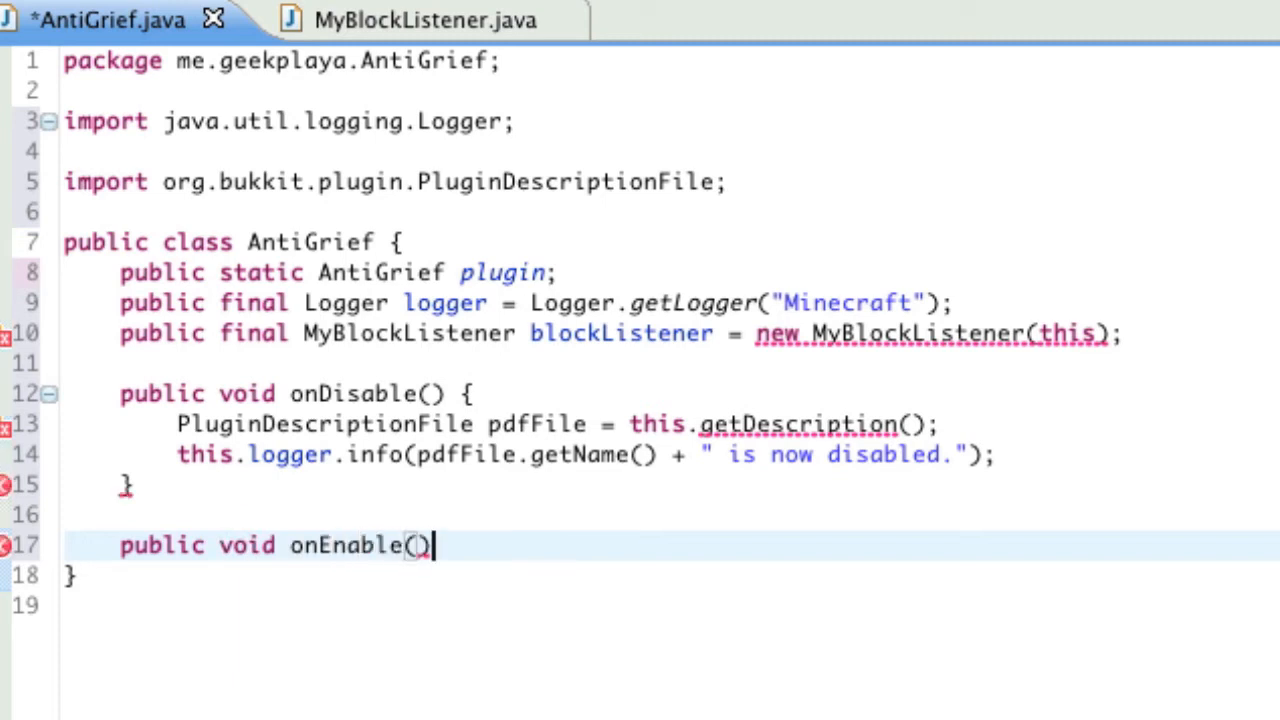
{"action": "type", "text": "{"}
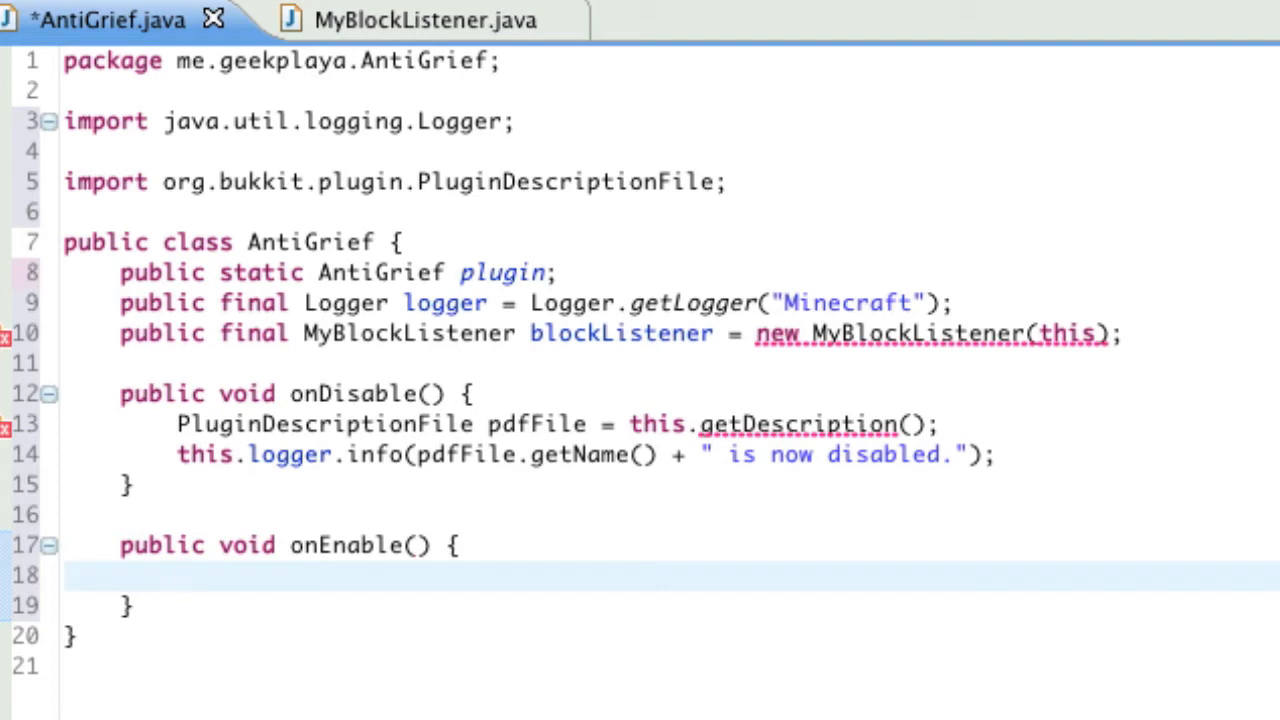
{"action": "type", "text": "PluginManager pm = ge"}
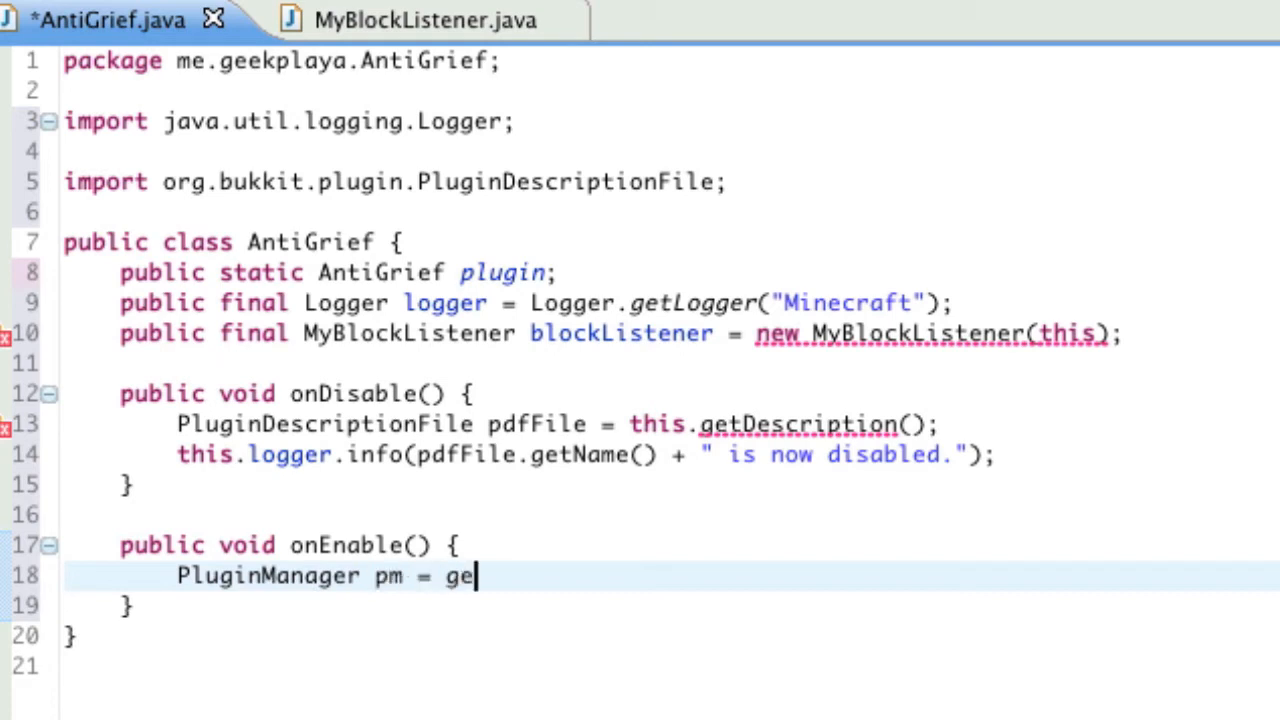
{"action": "type", "text": "tServer()."}
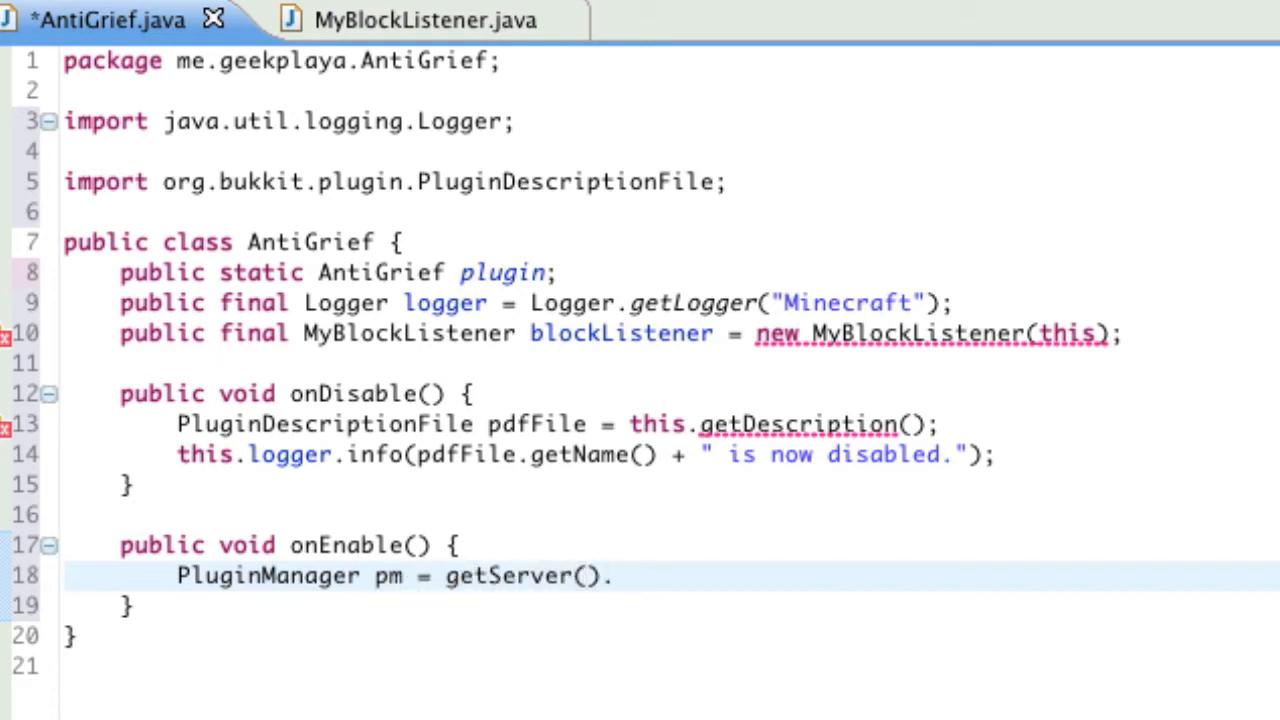
{"action": "type", "text": ".getPluginManager();"}
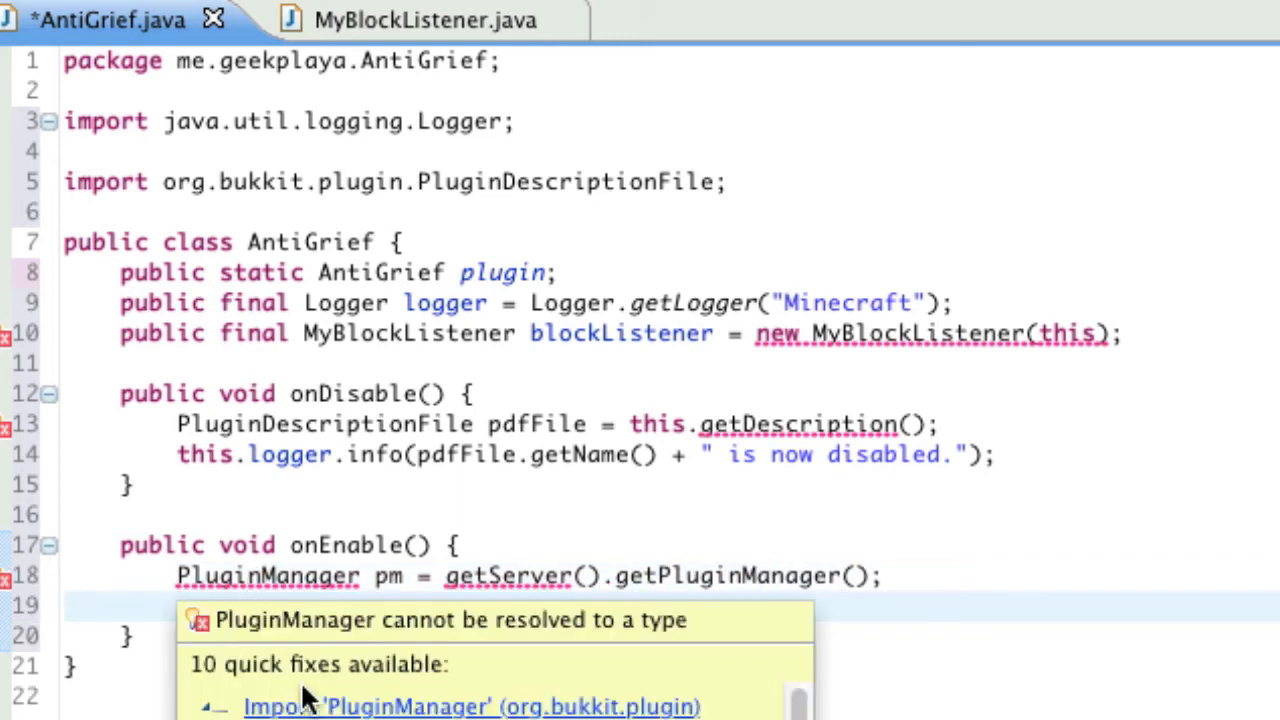
- Apply the quick fix importing org.bukkit.plugin.PluginManager
{"action": "left_click", "coordinate": [470, 706]}
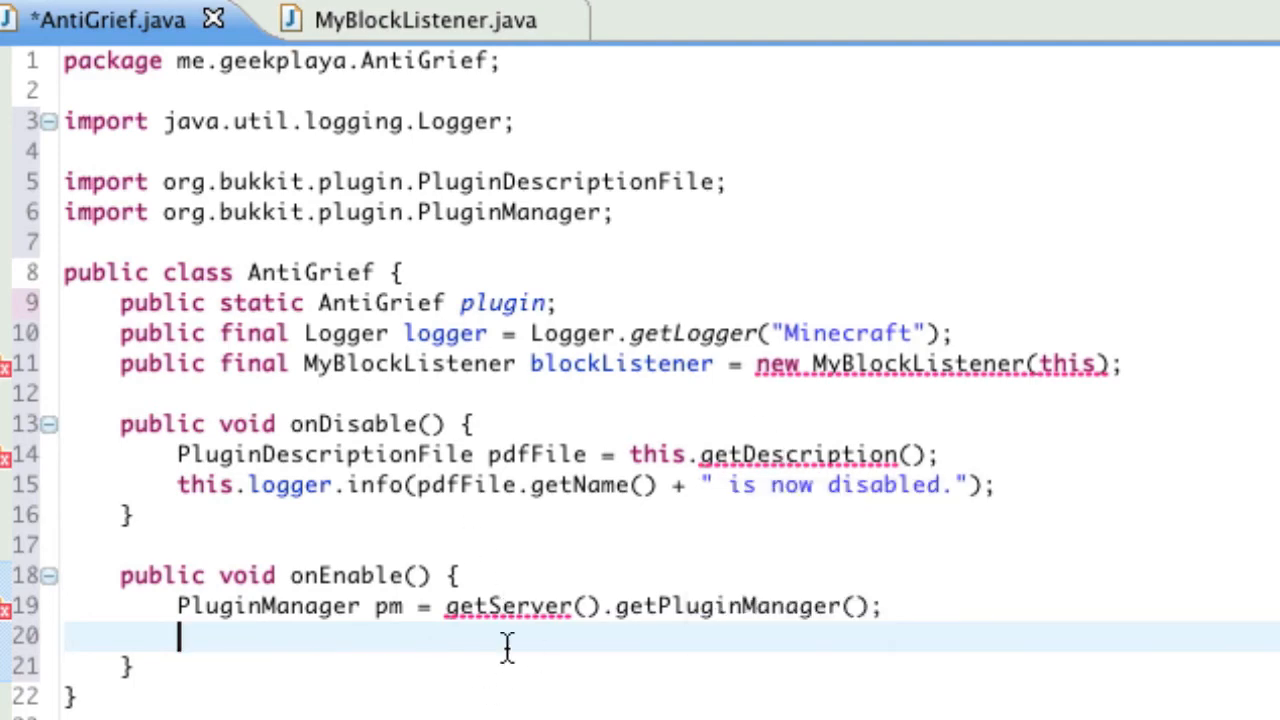
{"action": "mouse_move", "coordinate": [850, 332]}
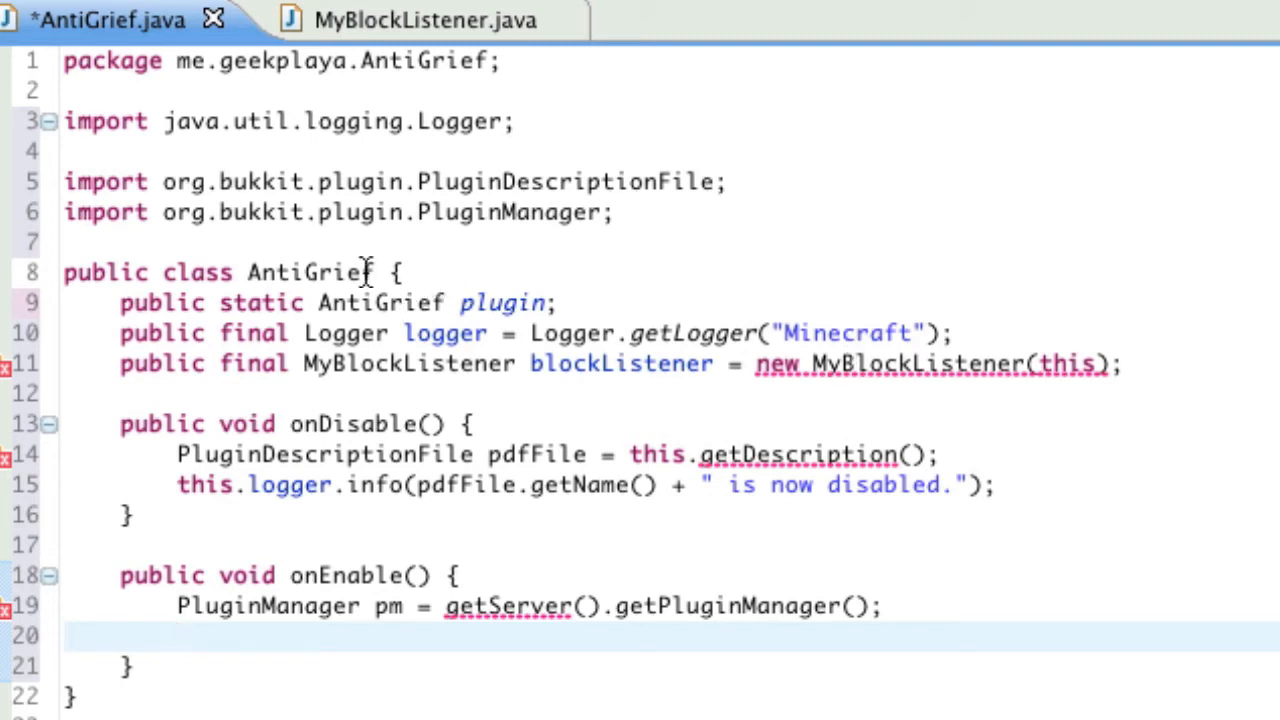
{"action": "mouse_move", "coordinate": [576, 580]}
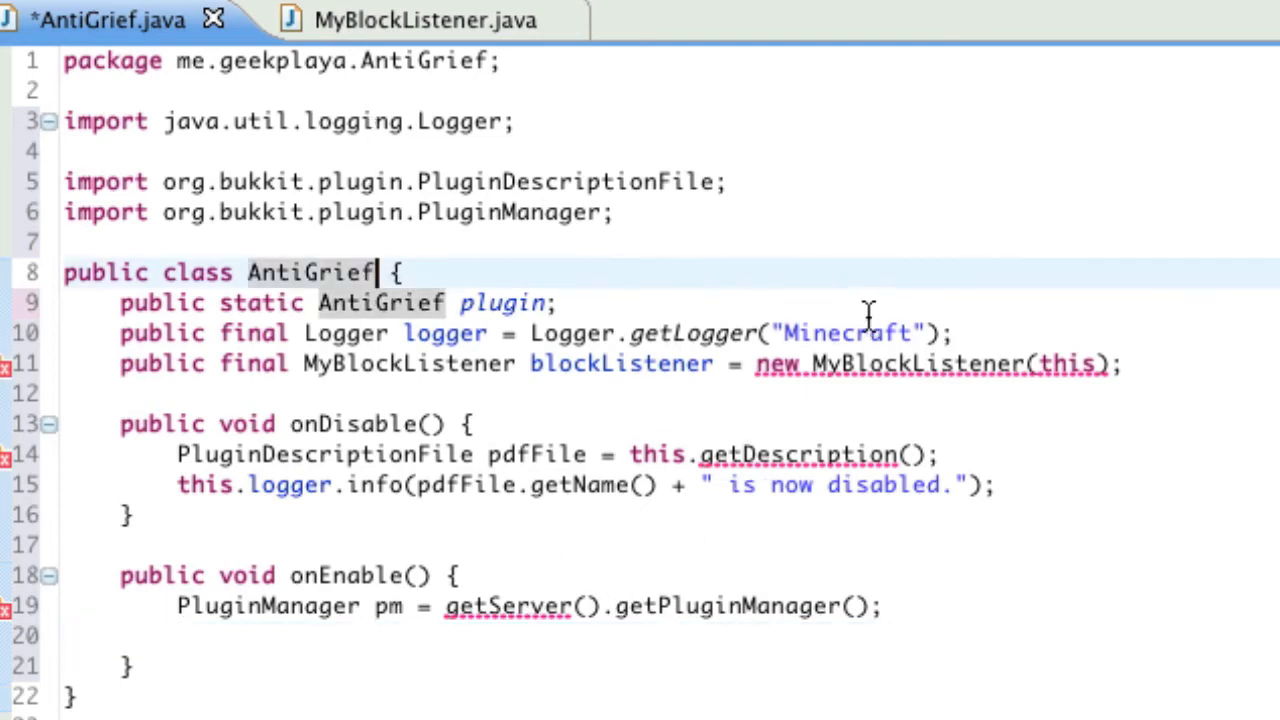
- Declare AntiGrief extends JavaPlugin, importing org.bukkit.plugin.java.JavaPlugin
{"action": "type", "text": "extends"}
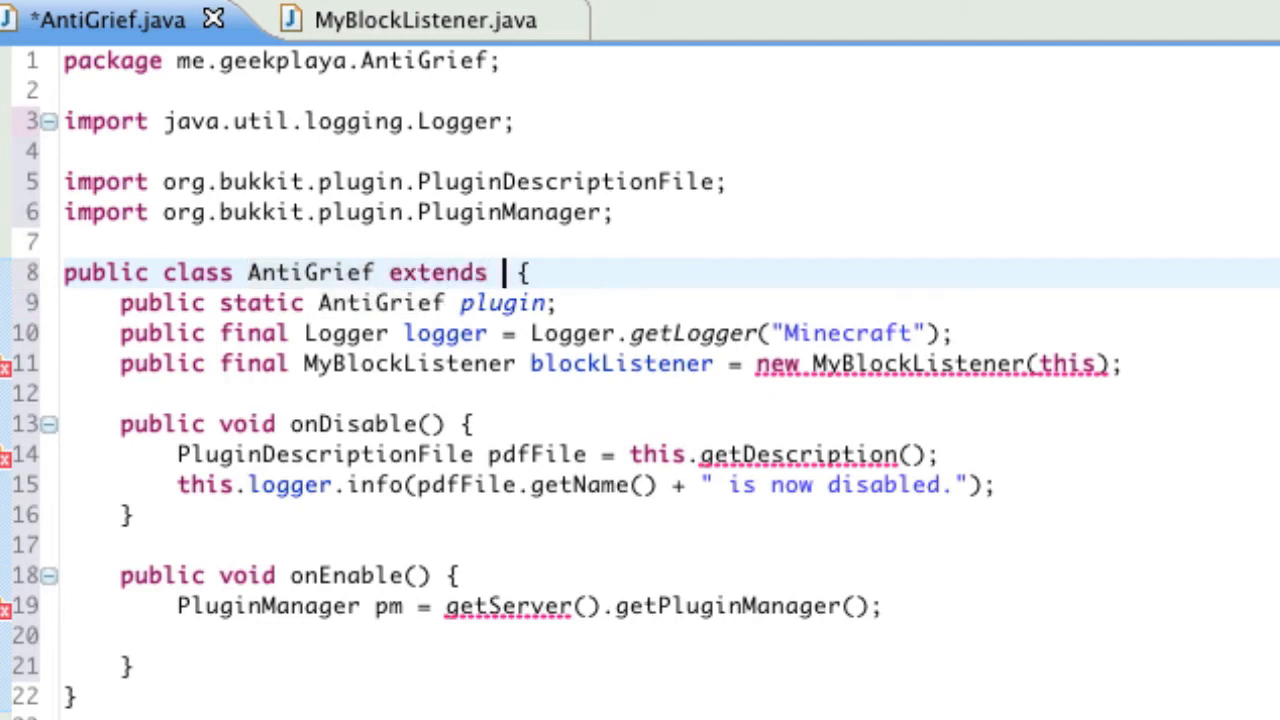
{"action": "type", "text": "JavaPlugin"}
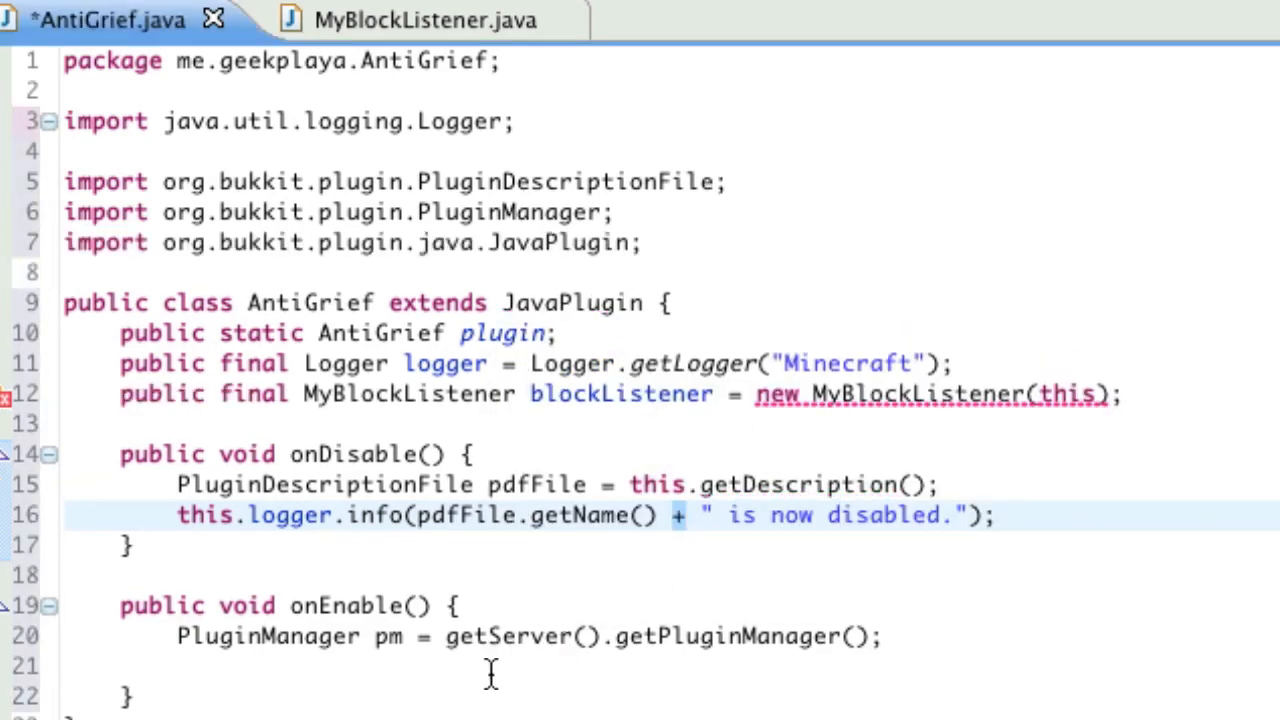
{"action": "mouse_move", "coordinate": [104, 604]}
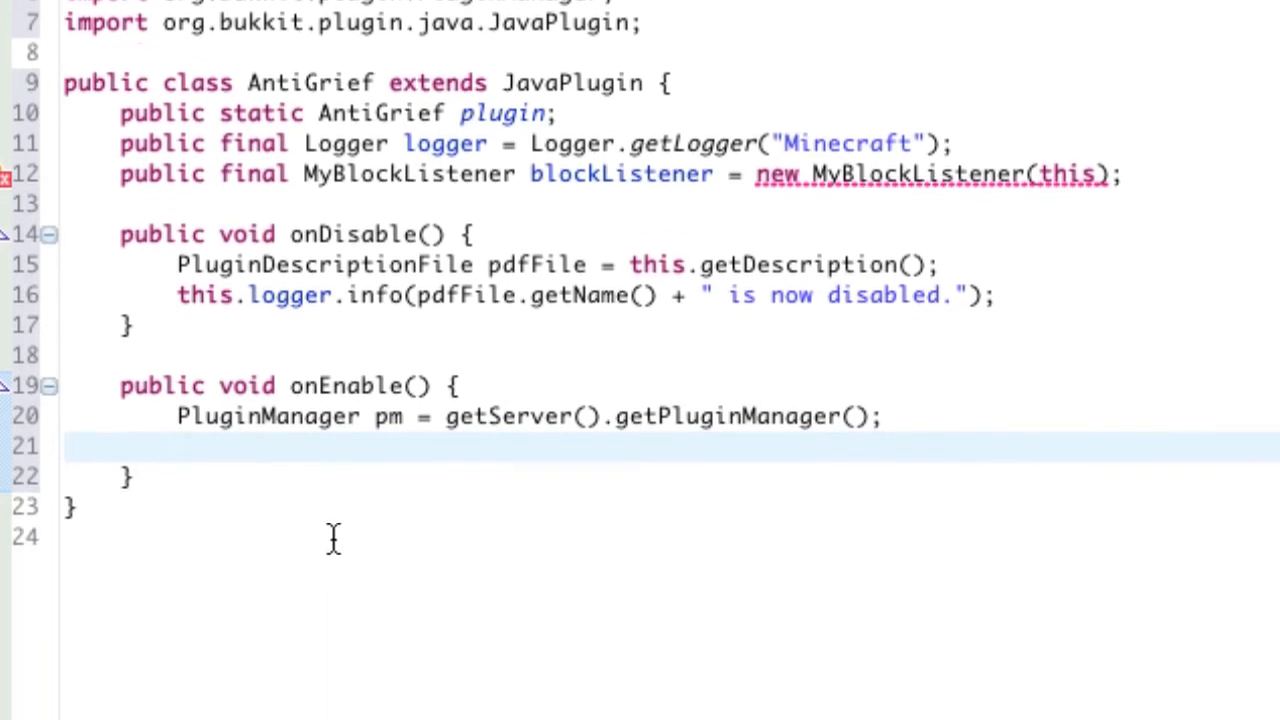
- Call pm.registerEvent(Event.Type.BLOCK_PLACE, this.blockListener, Event.Priority.Normal, this) in onEnable
{"action": "type", "text": "pm.registerE"}
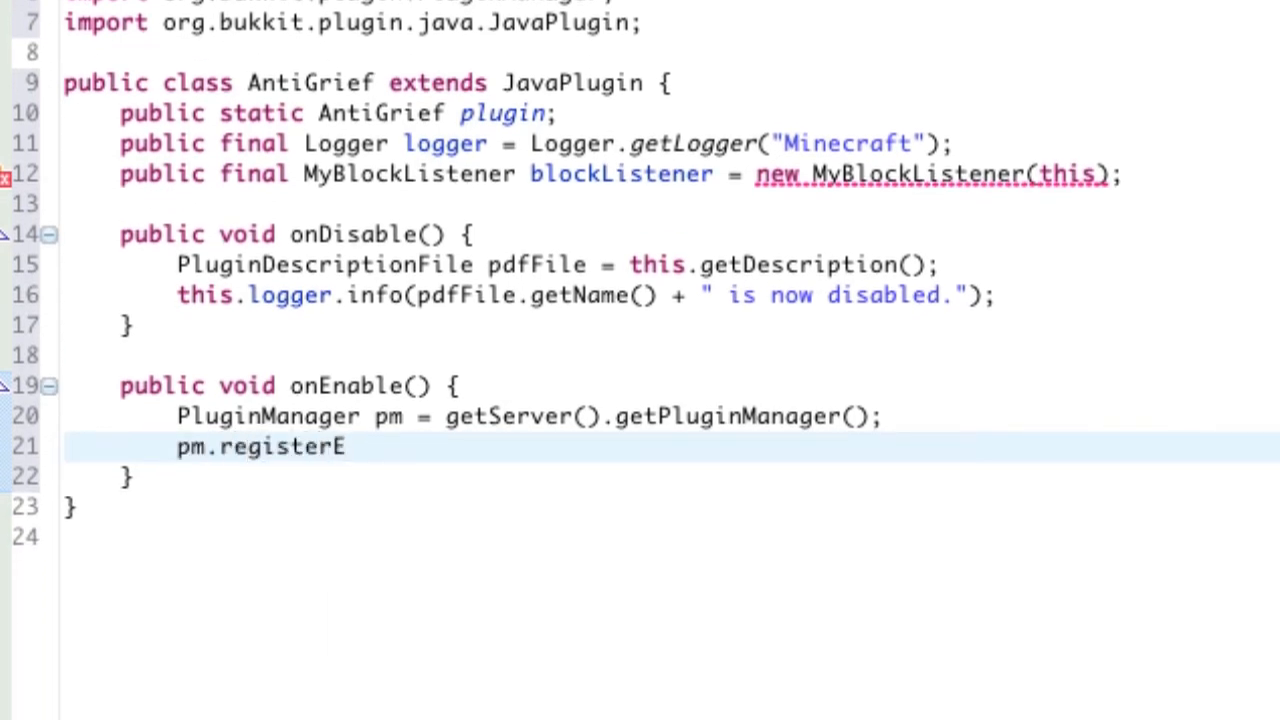
{"action": "type", "text": "vent("}
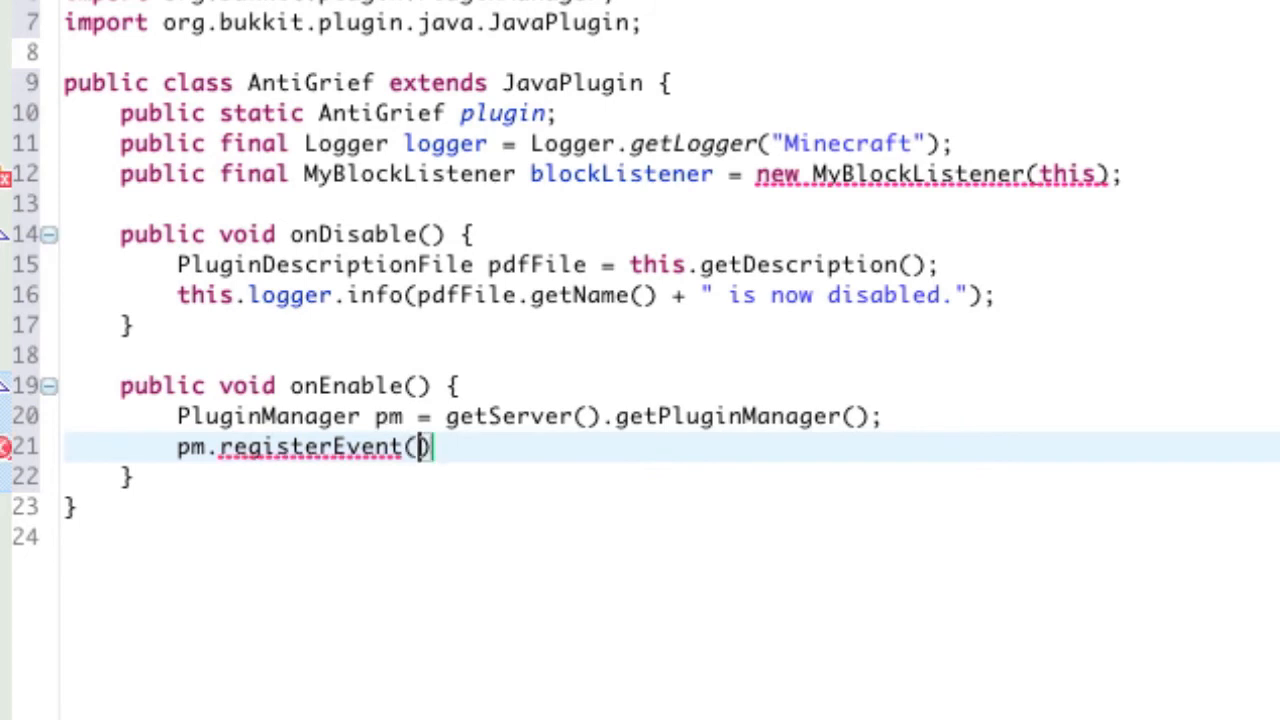
{"action": "type", "text": "Event"}
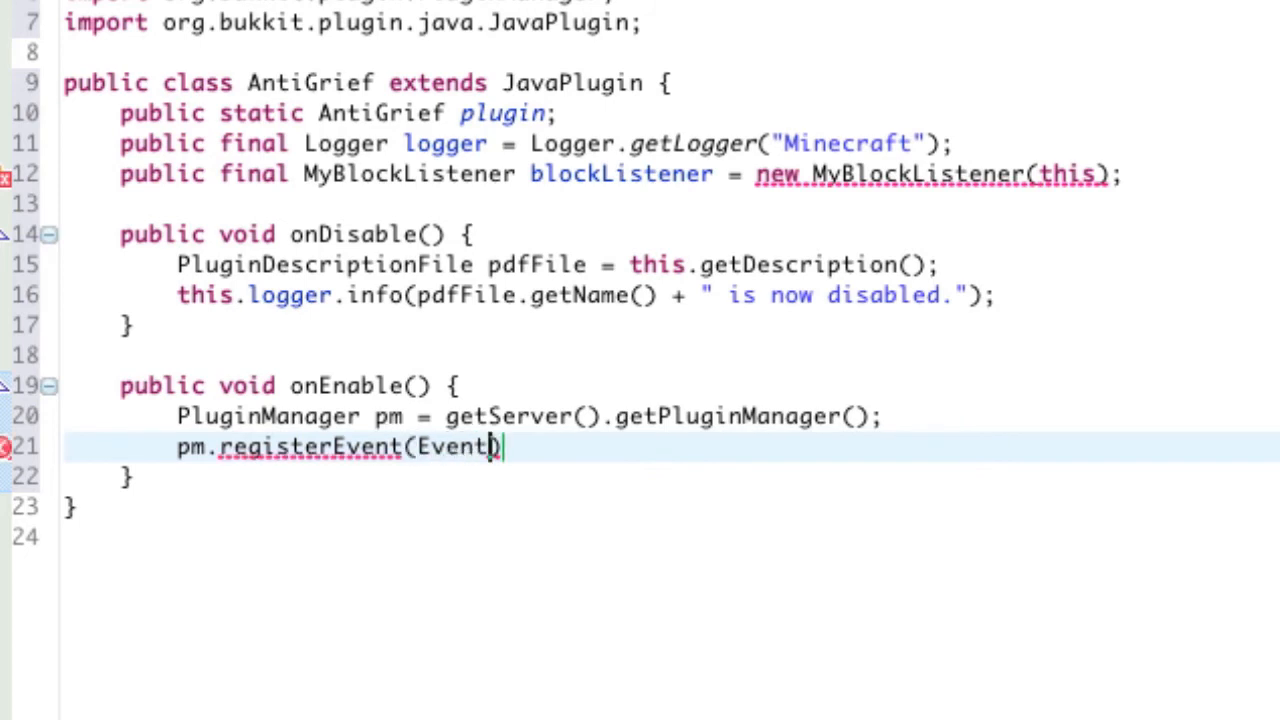
{"action": "type", "text": ".Type"}
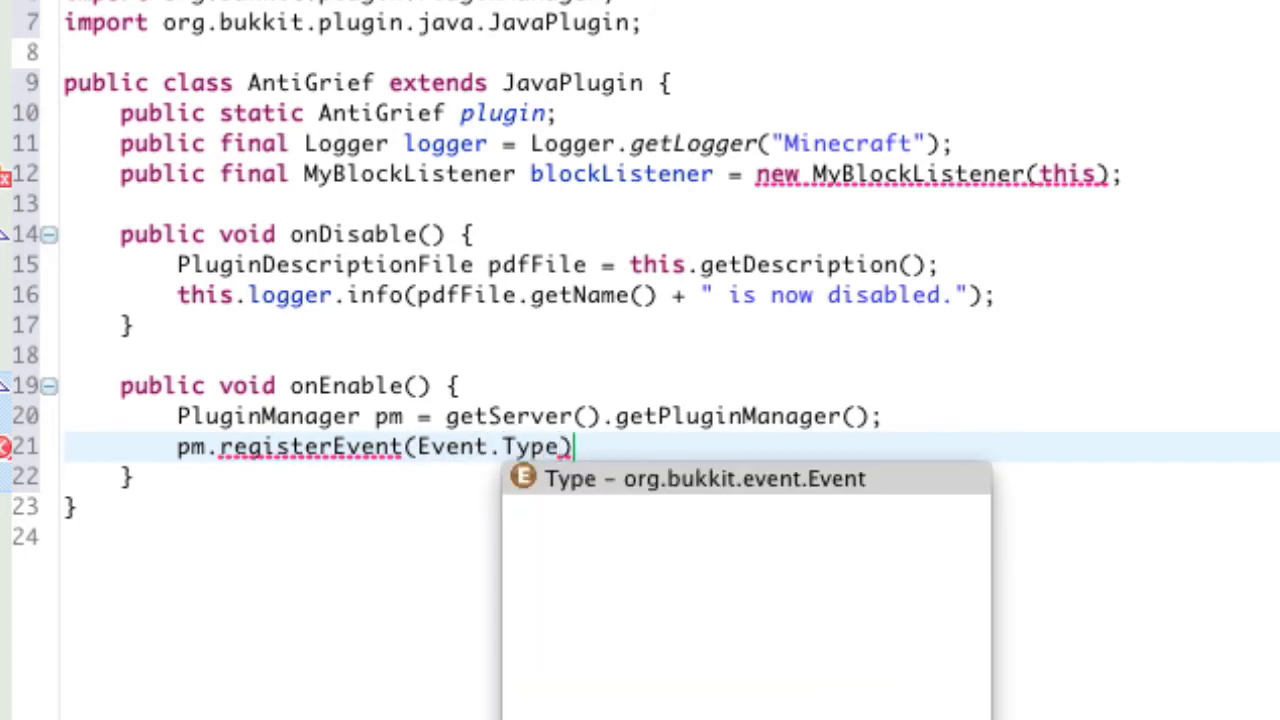
{"action": "type", "text": ".BLOCK_PLACE"}
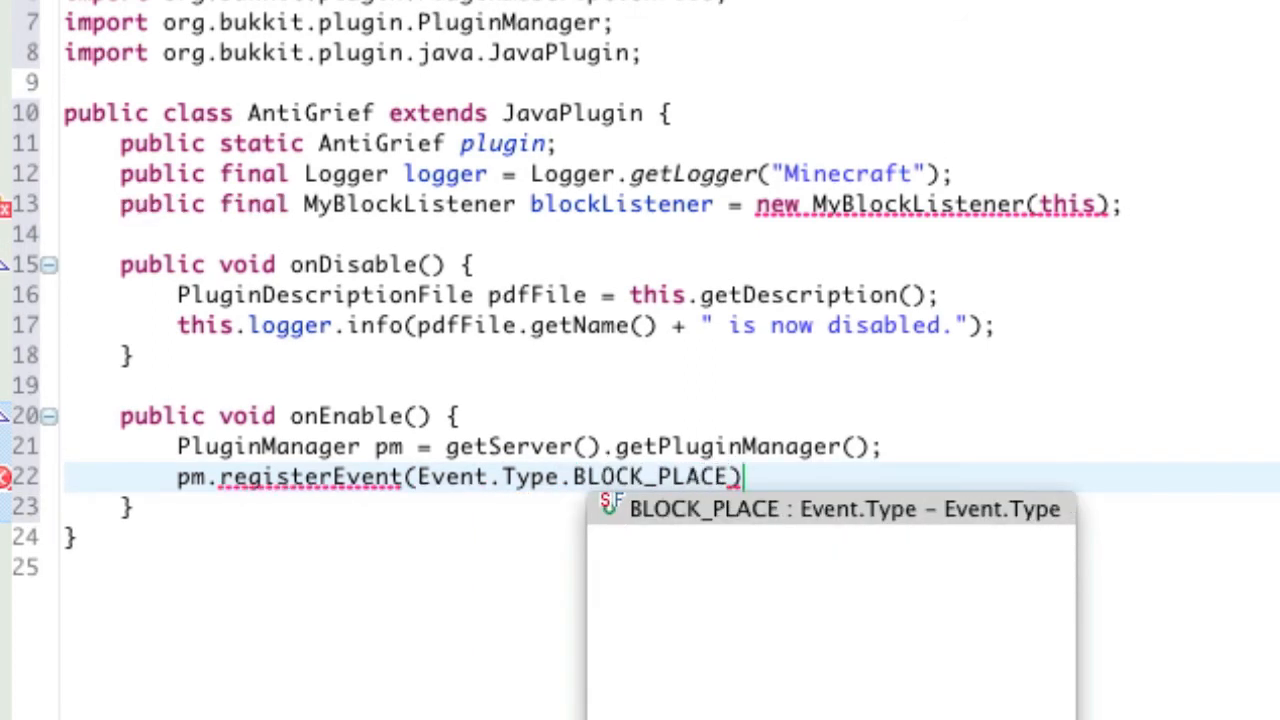
{"action": "type", "text": ", this.B"}
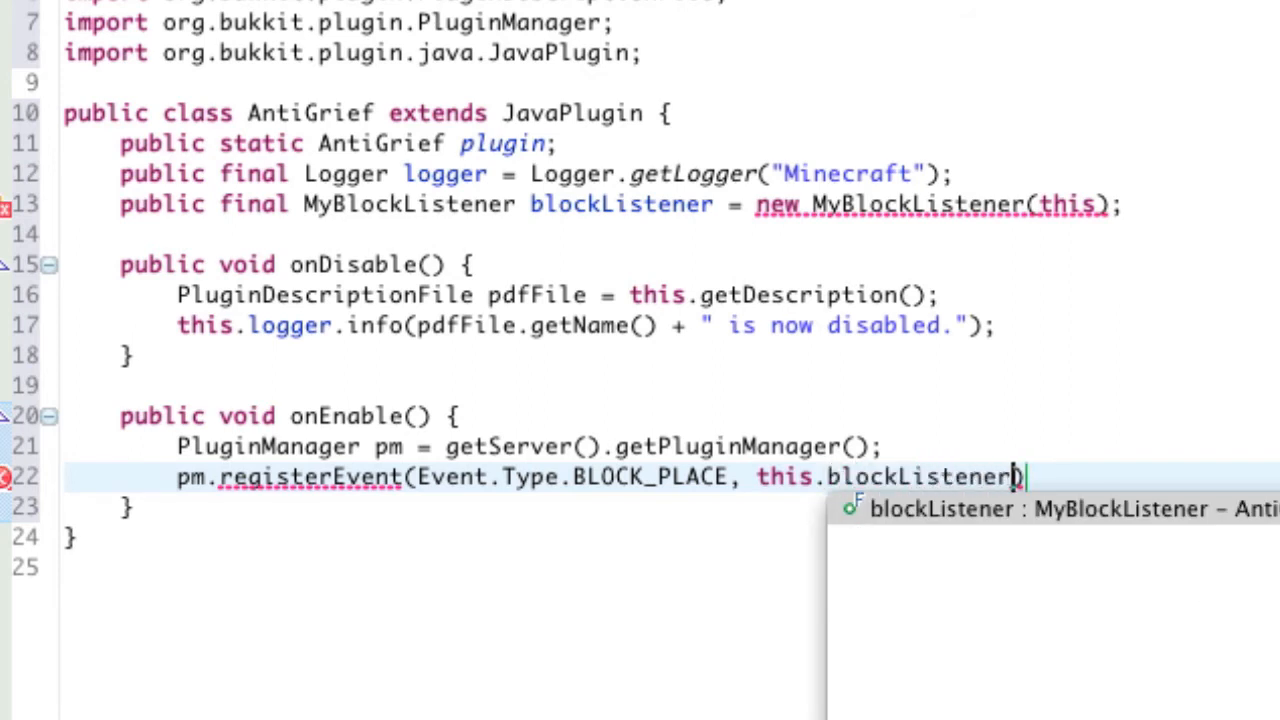
{"action": "type", "text": ", Event)"}
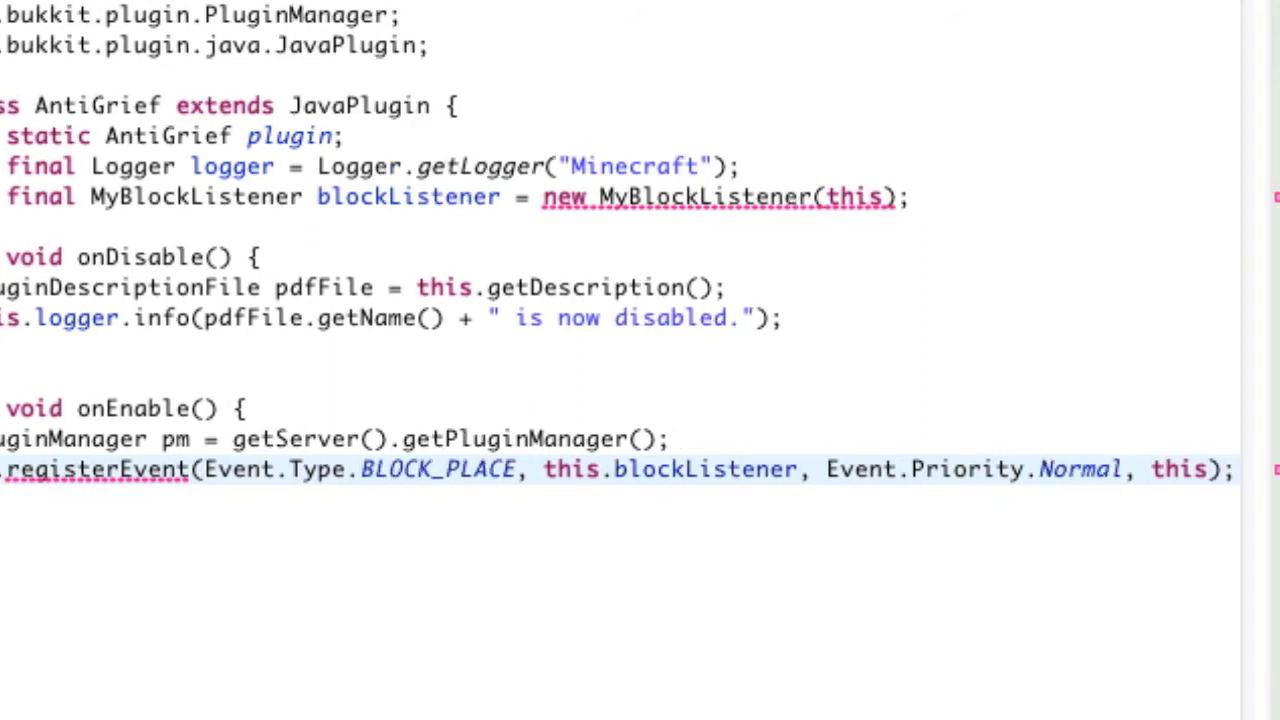
{"action": "mouse_move", "coordinate": [540, 288]}
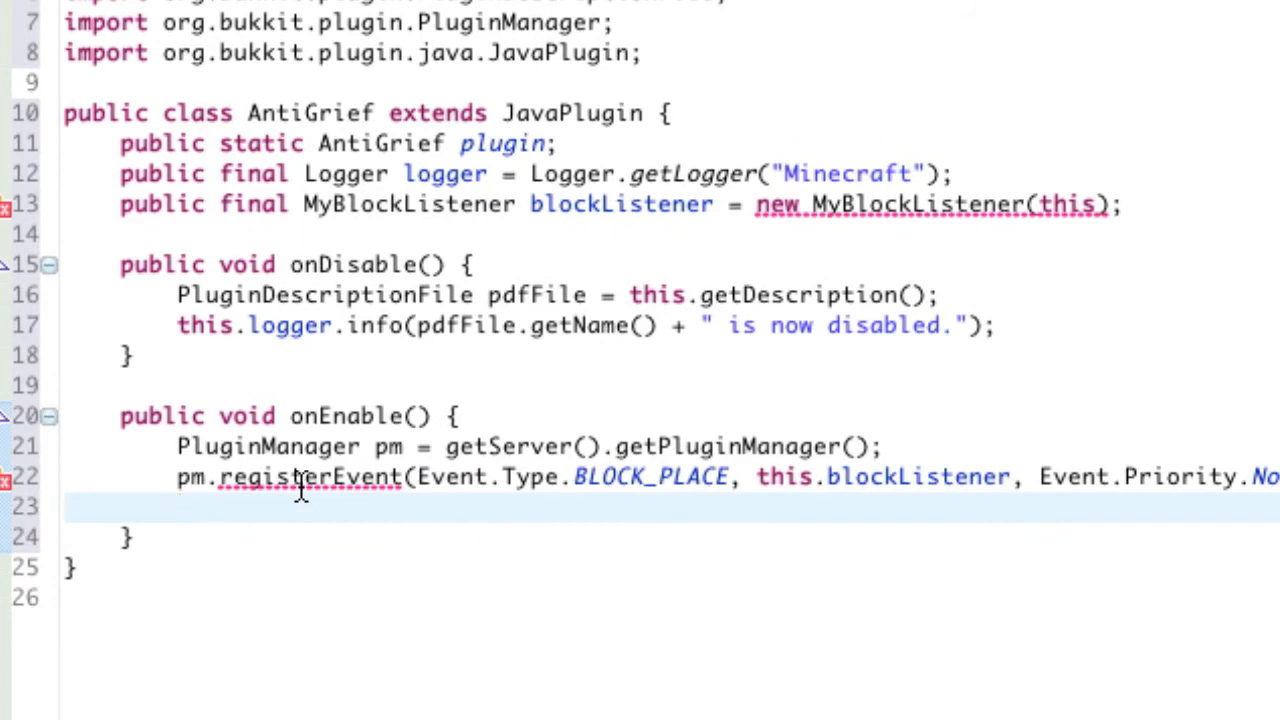
{"action": "left_click", "coordinate": [310, 476]}
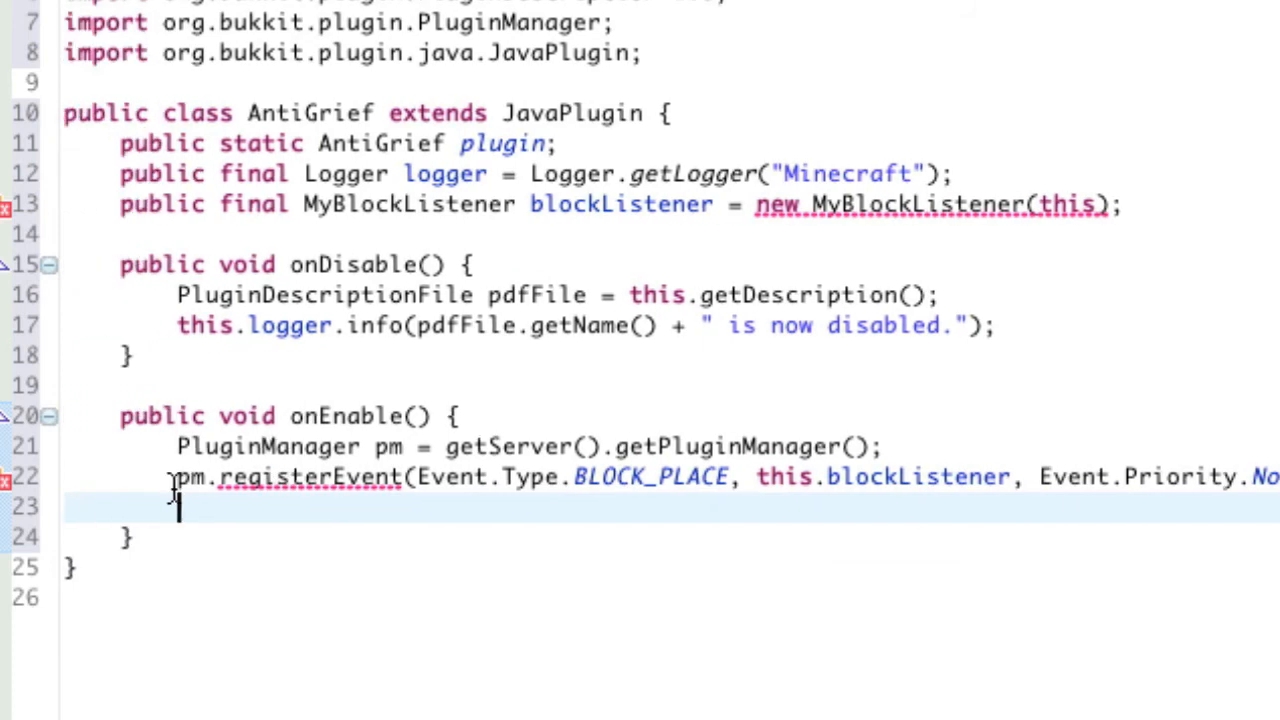
{"action": "mouse_move", "coordinate": [250, 590]}
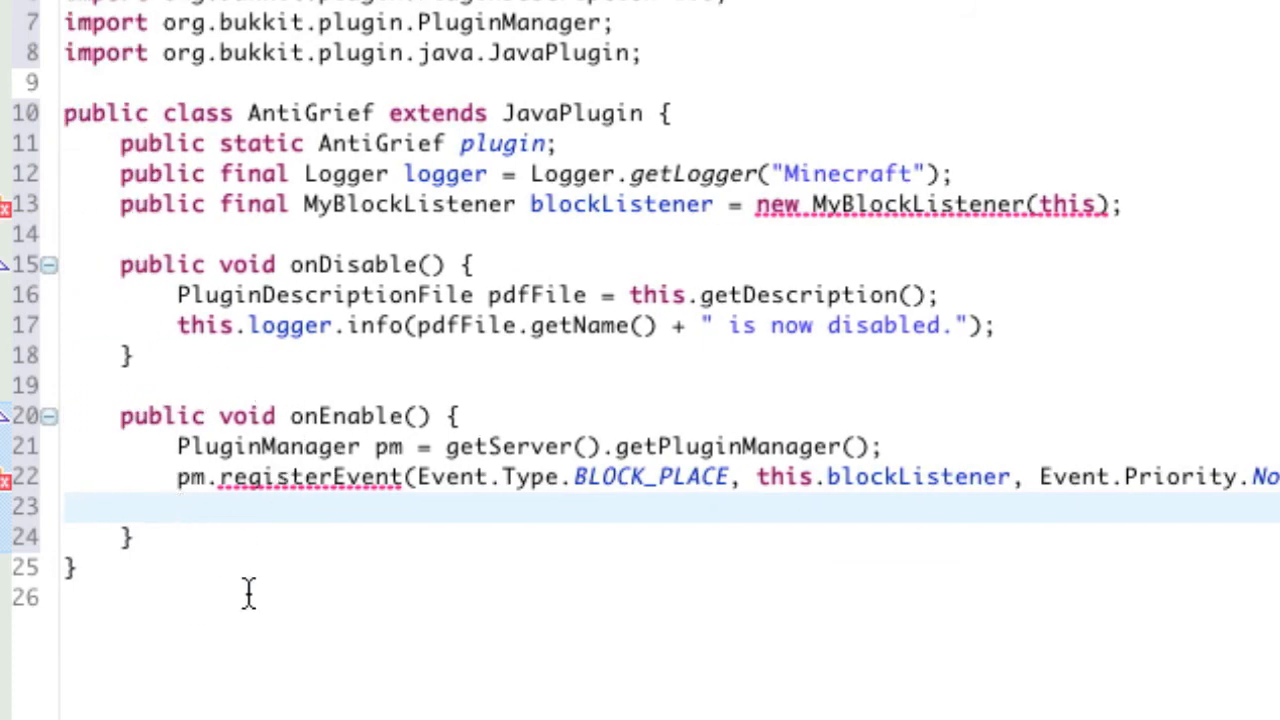
{"action": "mouse_move", "coordinate": [790, 216]}
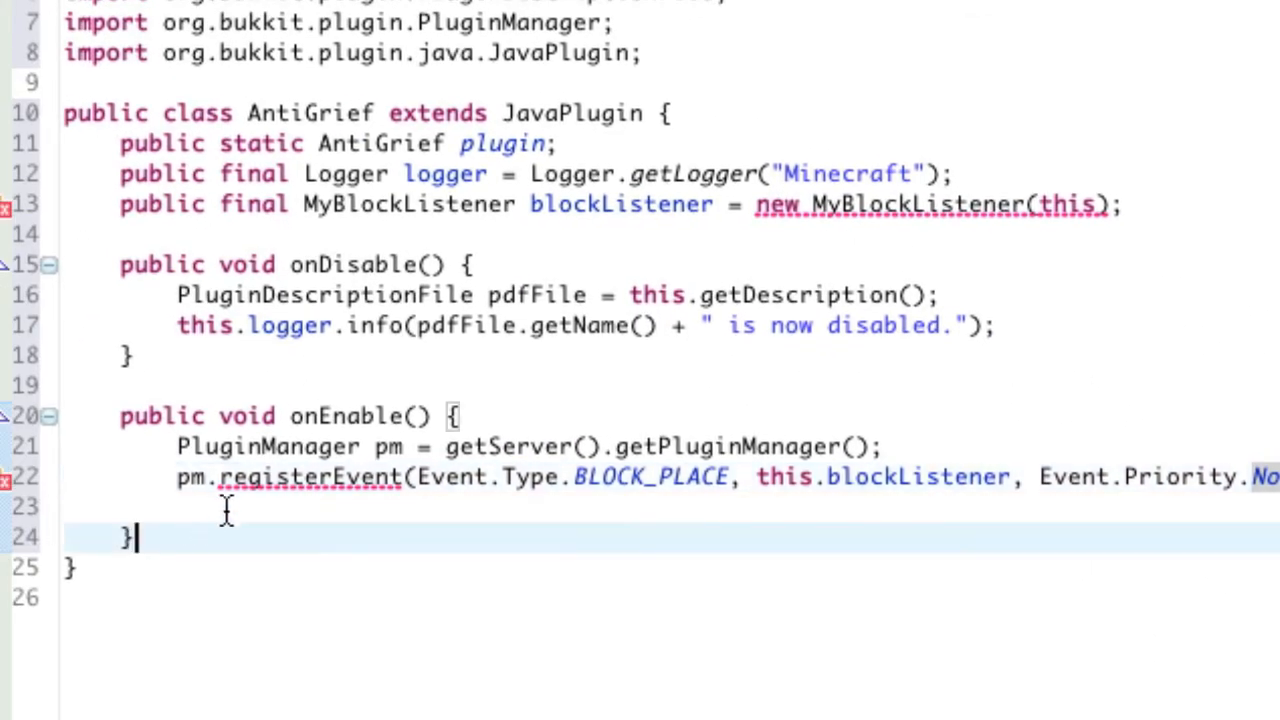
- Add pm.registerEvent calls for Event.Type.BLOCK_BREAK and BLOCK_IGNITE with this.blockListener, Normal priority, this
{"action": "type", "text": "pm."}
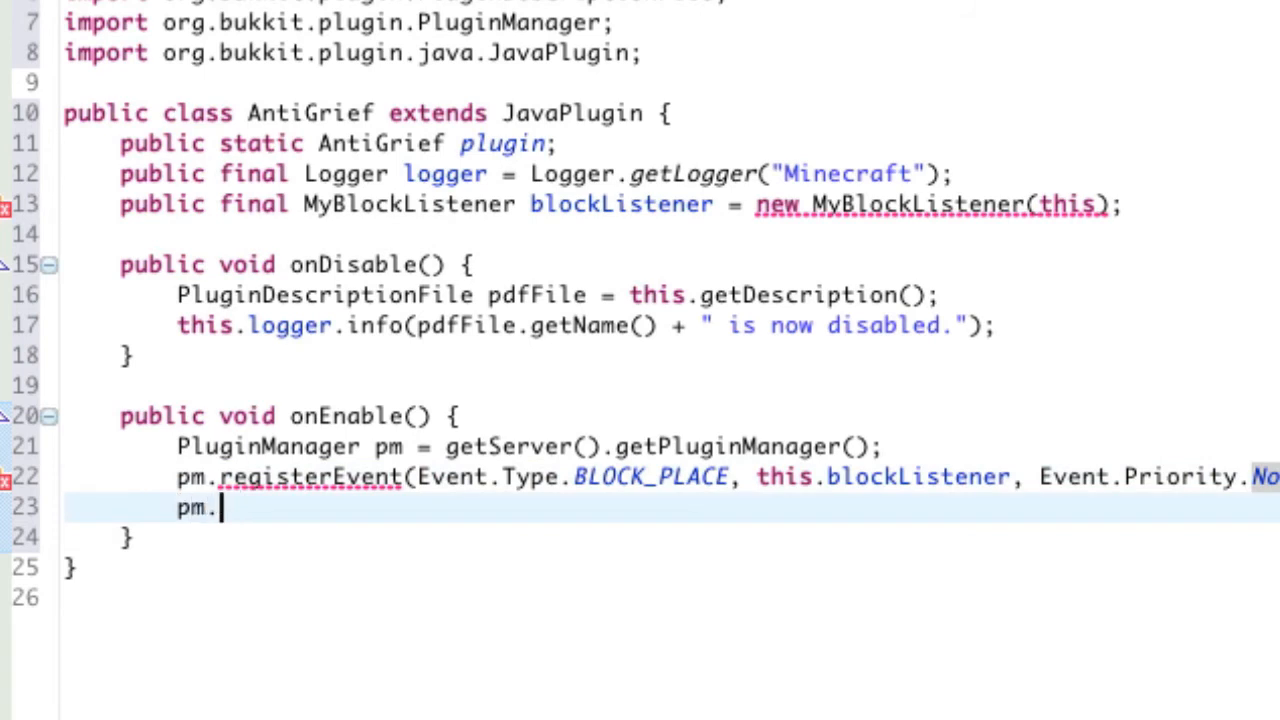
{"action": "type", "text": "registerEvent(Event.Type, arg1, arg2, arg3"}
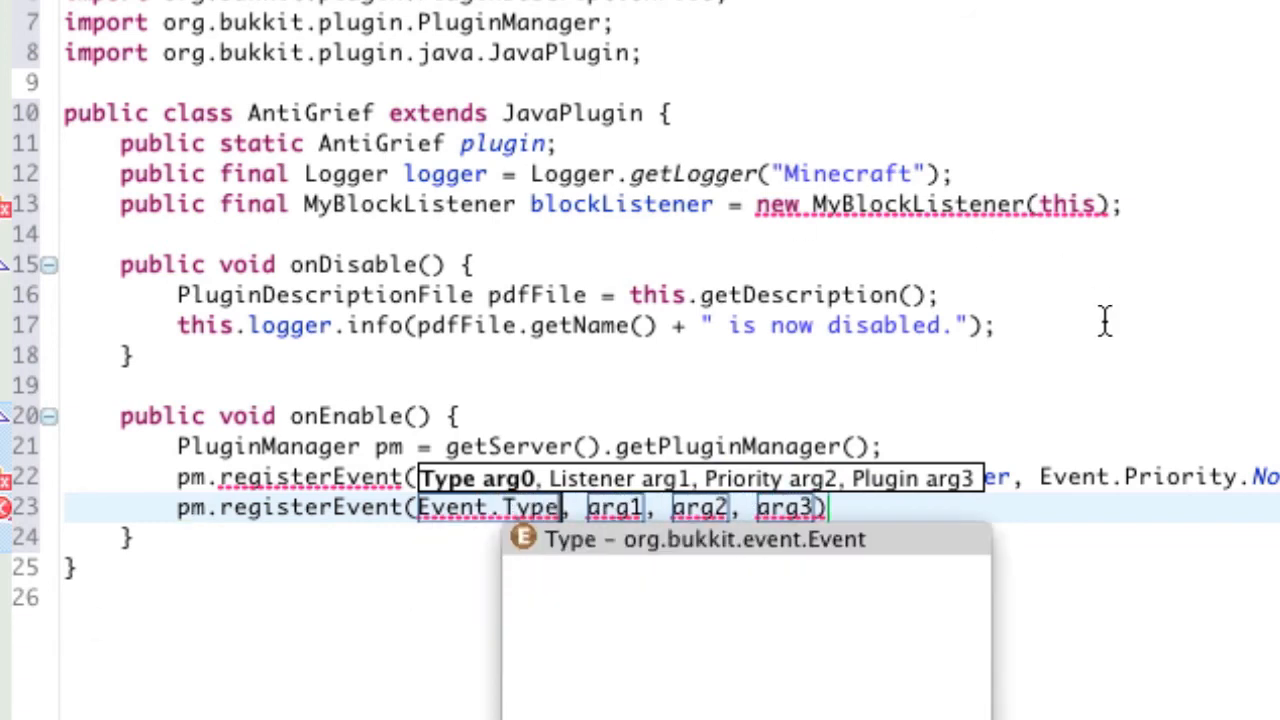
{"action": "type", "text": "BLOCK_B"}
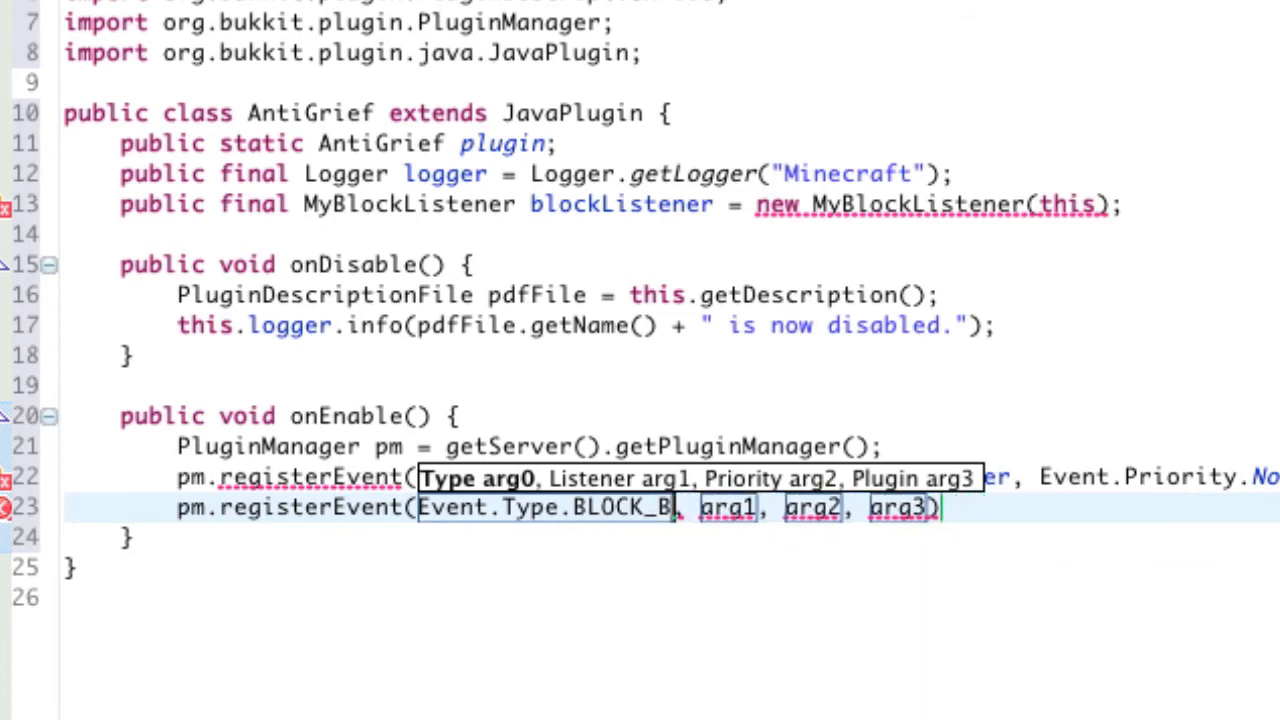
{"action": "type", "text": "REAK"}
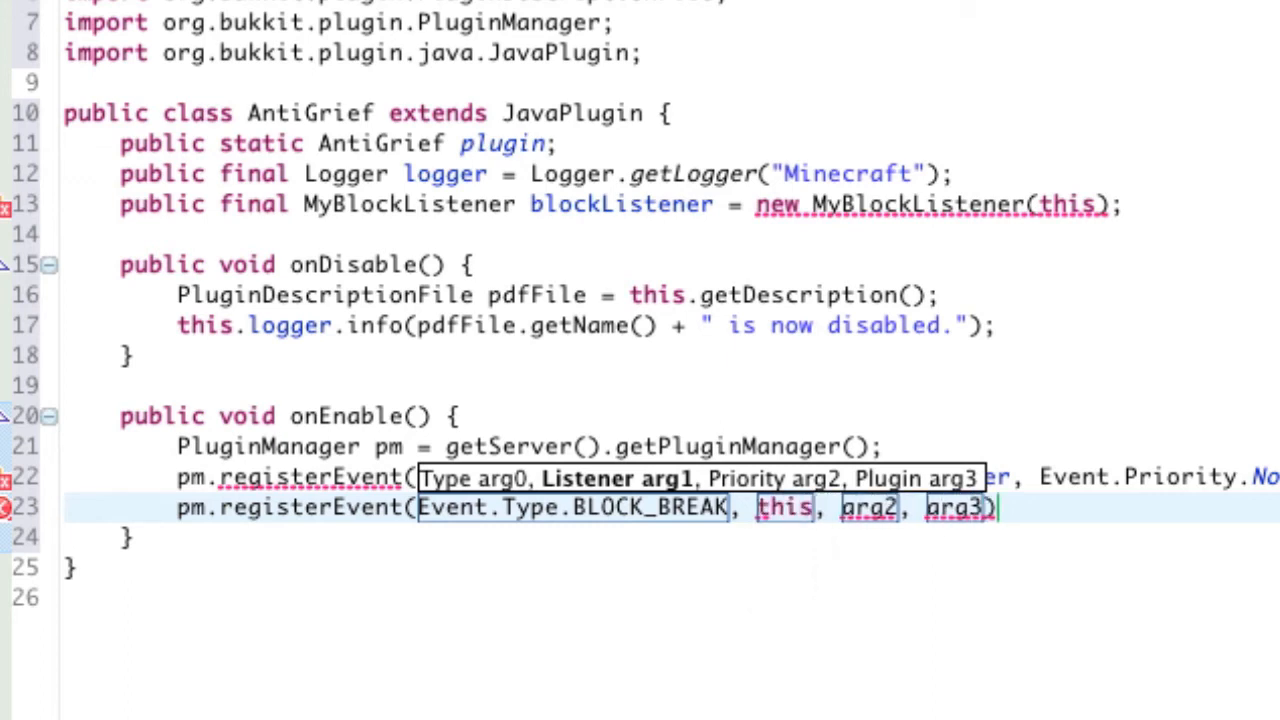
{"action": "type", "text": "blockListener"}
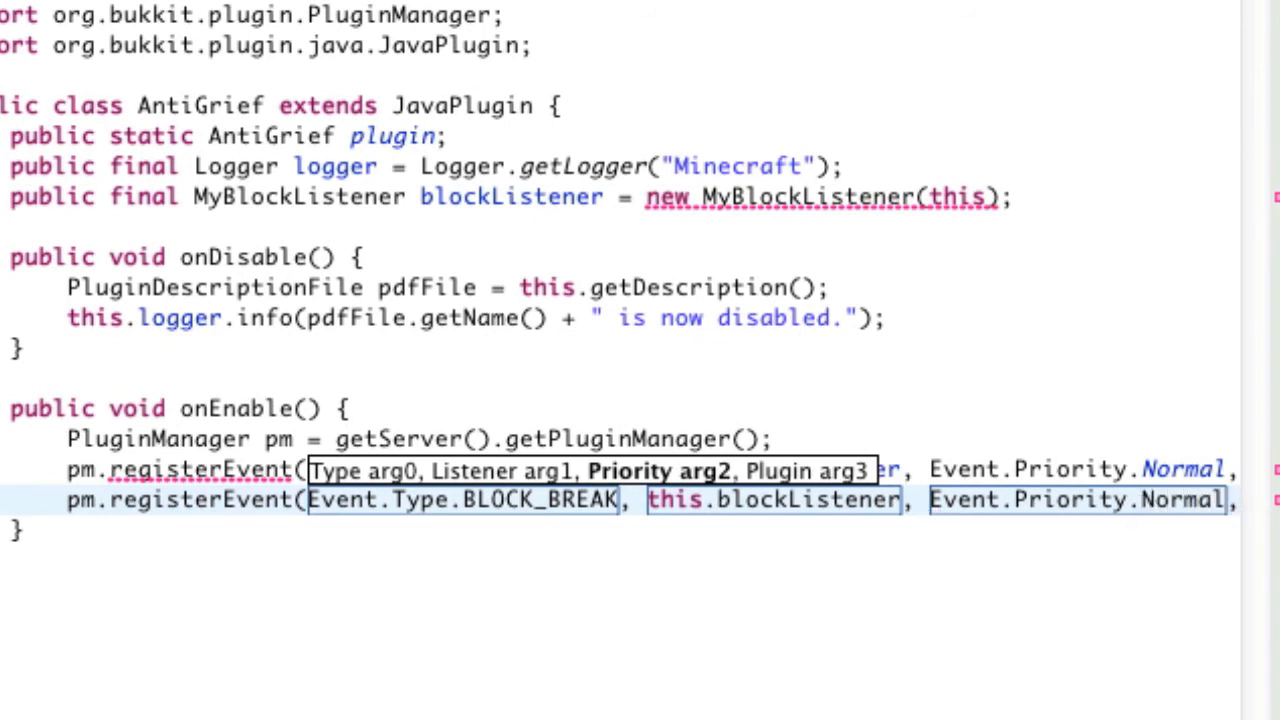
{"action": "type", "text": "this);"}
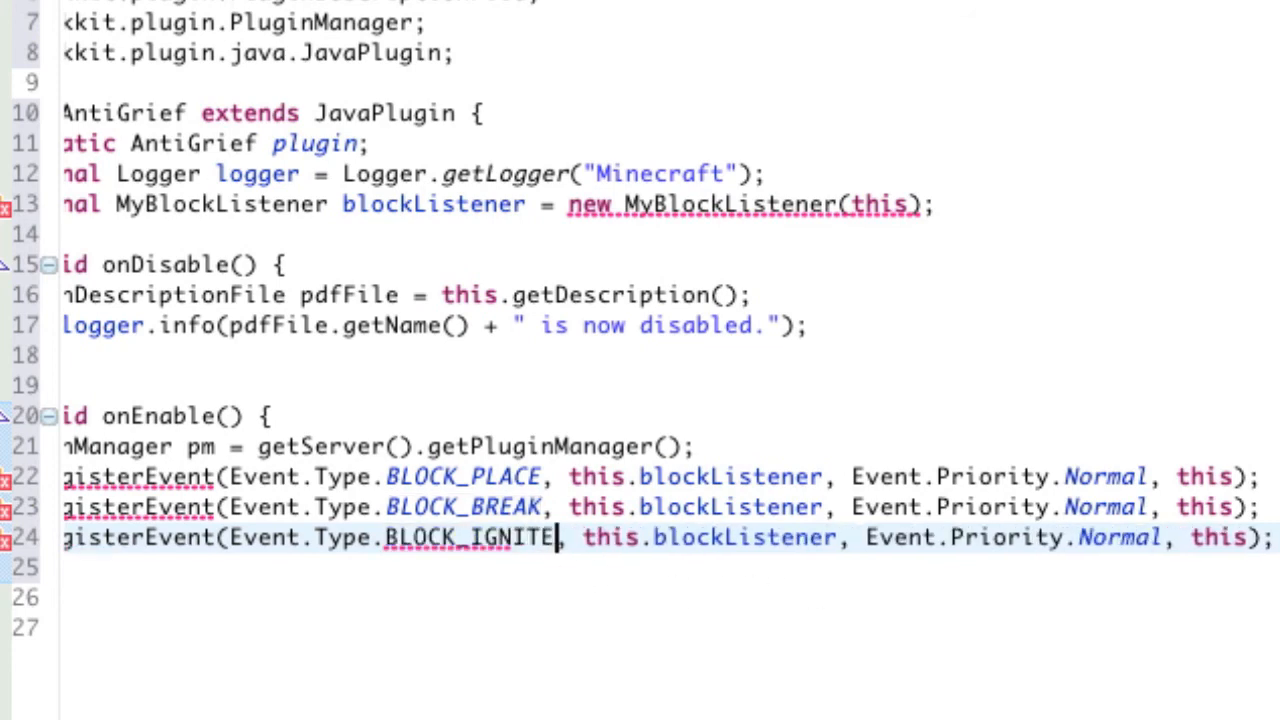
- Select the BLOCK_IGNITE event type name and scroll the editor left to review the registrations
{"action": "double_click", "coordinate": [468, 536]}
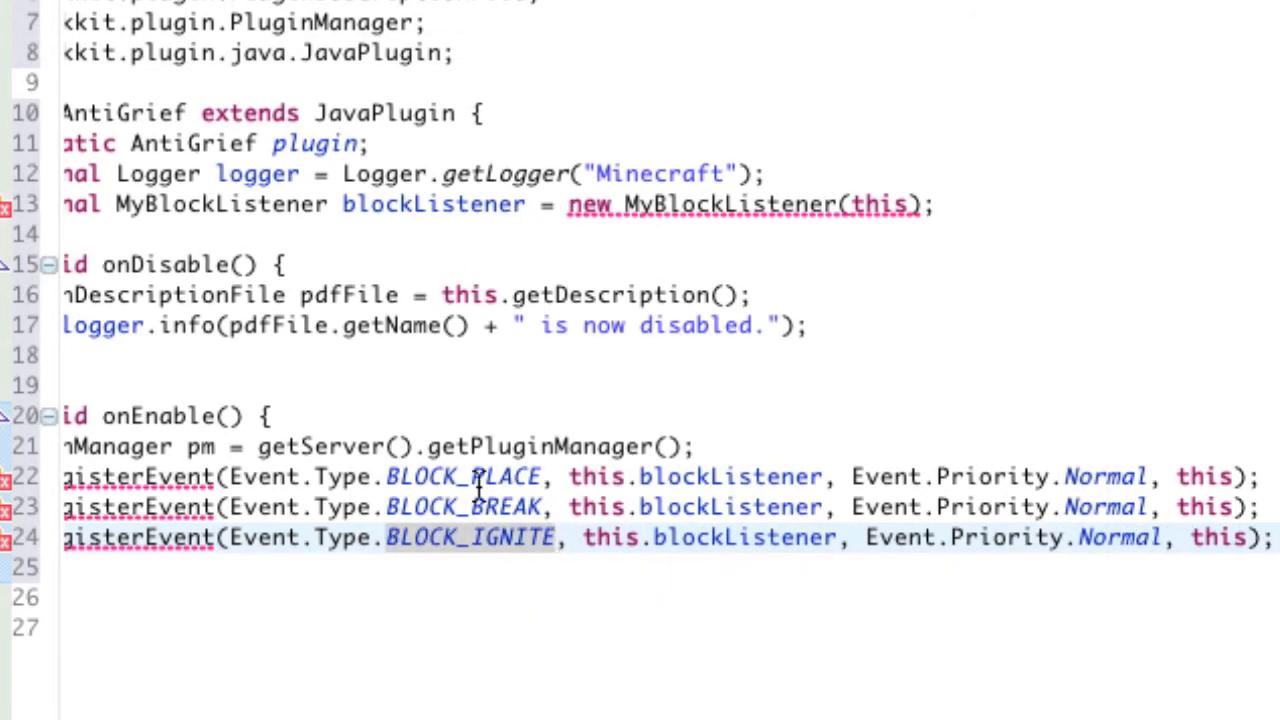
{"action": "scroll", "scroll_direction": "left", "scroll_amount": 3}
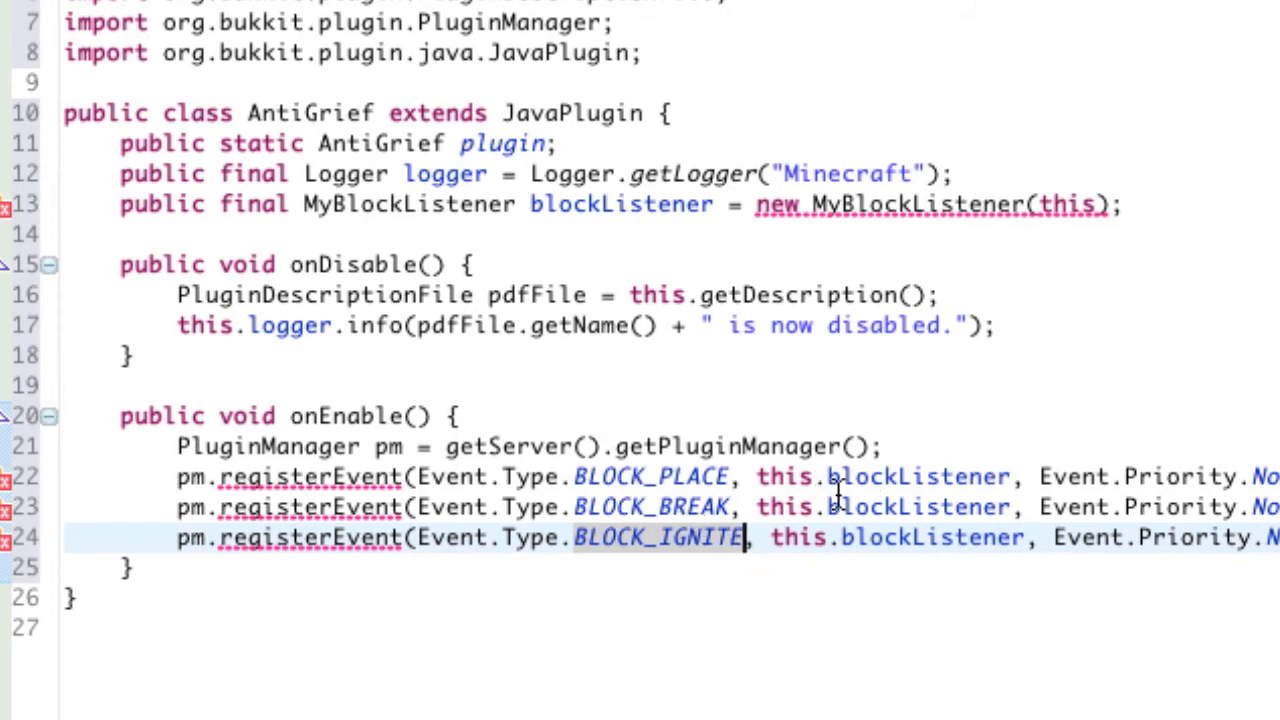
{"action": "mouse_move", "coordinate": [564, 348]}
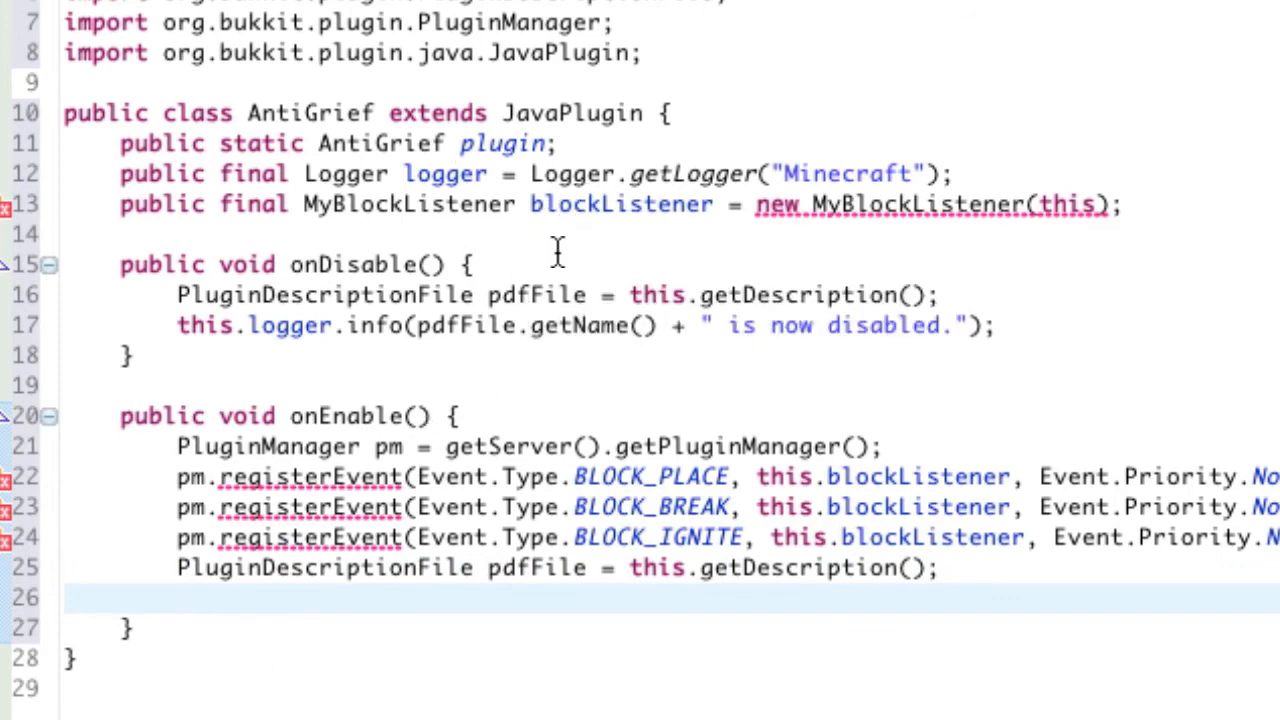
- Write this.logger.info logging pdfFile.getName(), " version ", pdfFile.getVersion() and an enabled message
{"action": "type", "text": "thi"}
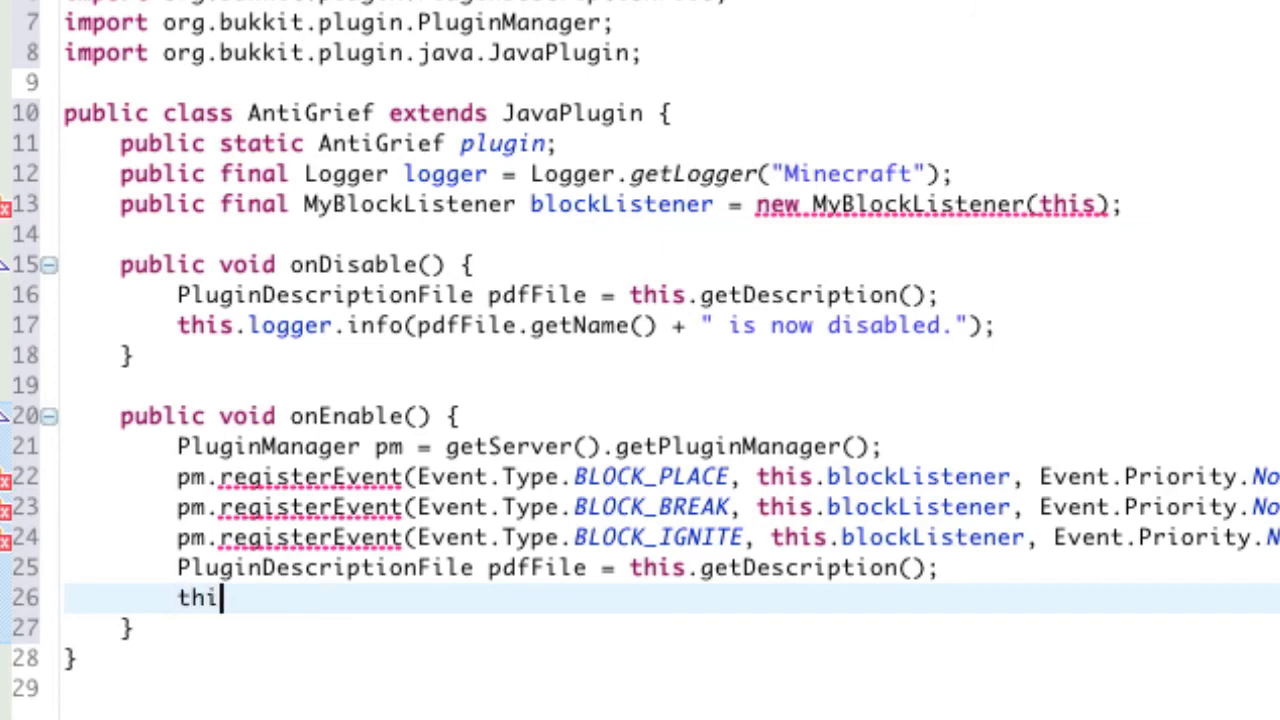
{"action": "type", "text": "s.logger.info(pdfFile."}
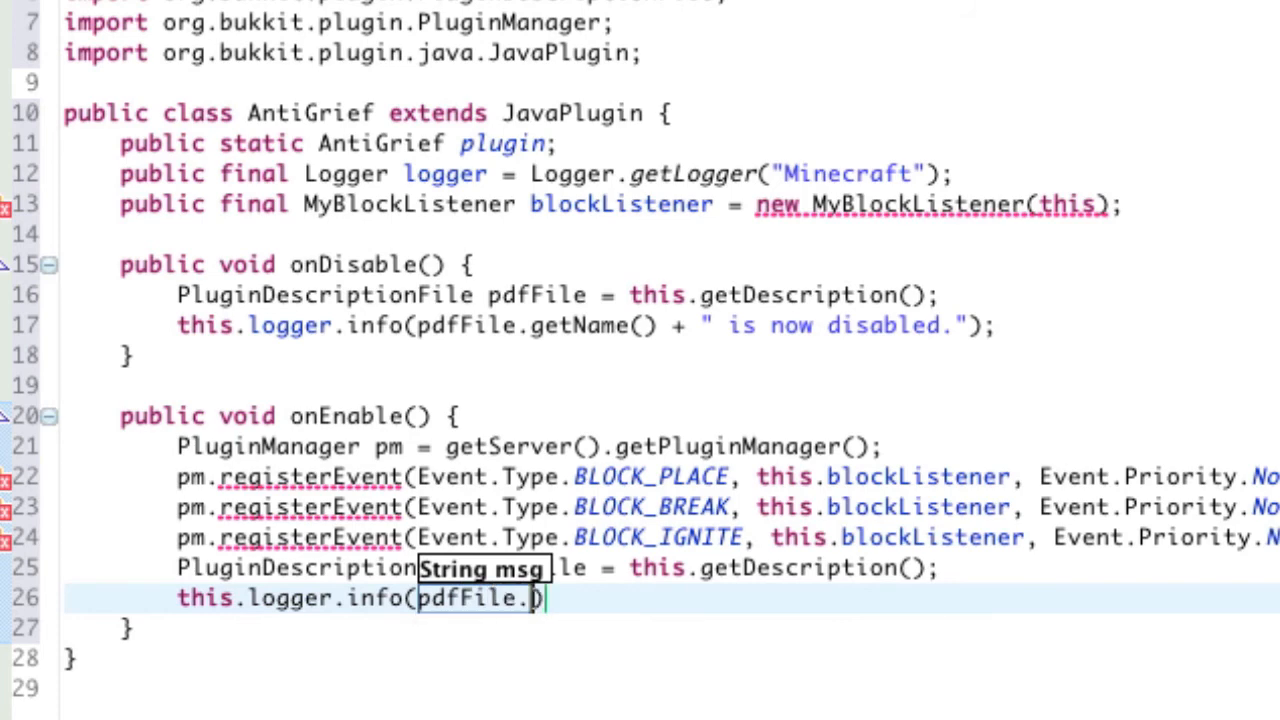
{"action": "type", "text": "getName()"}
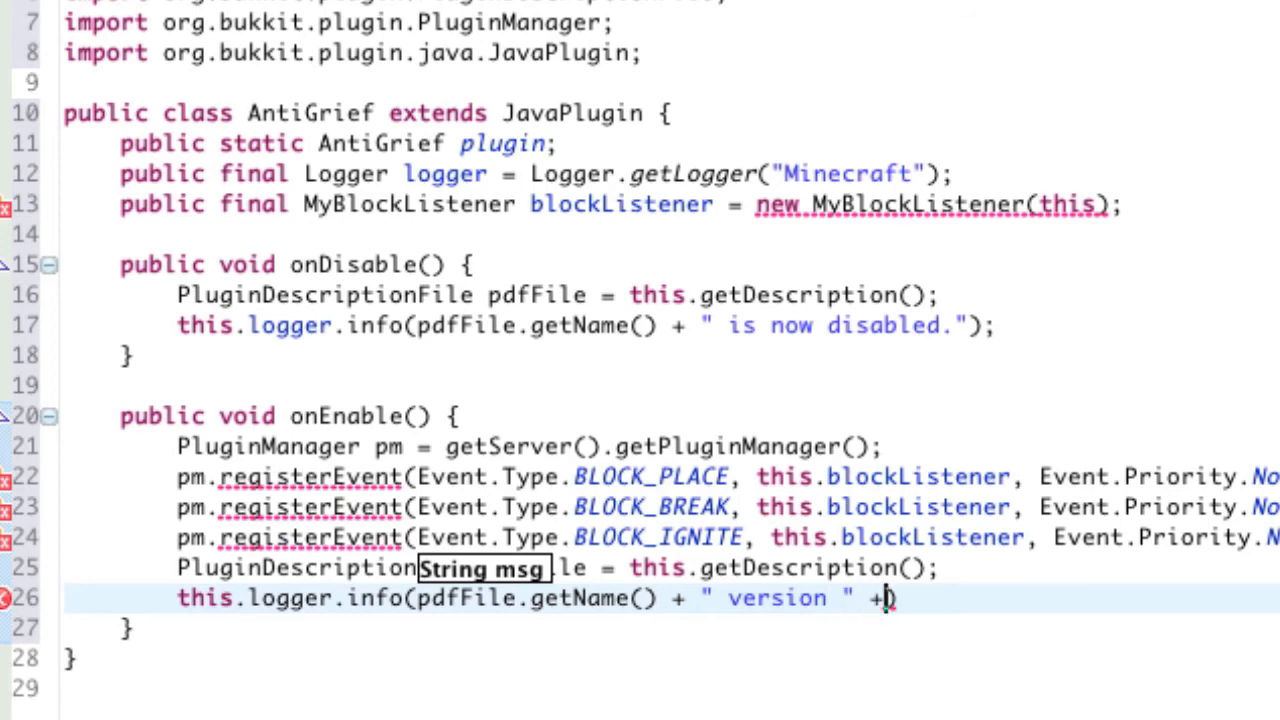
{"action": "type", "text": "p"}
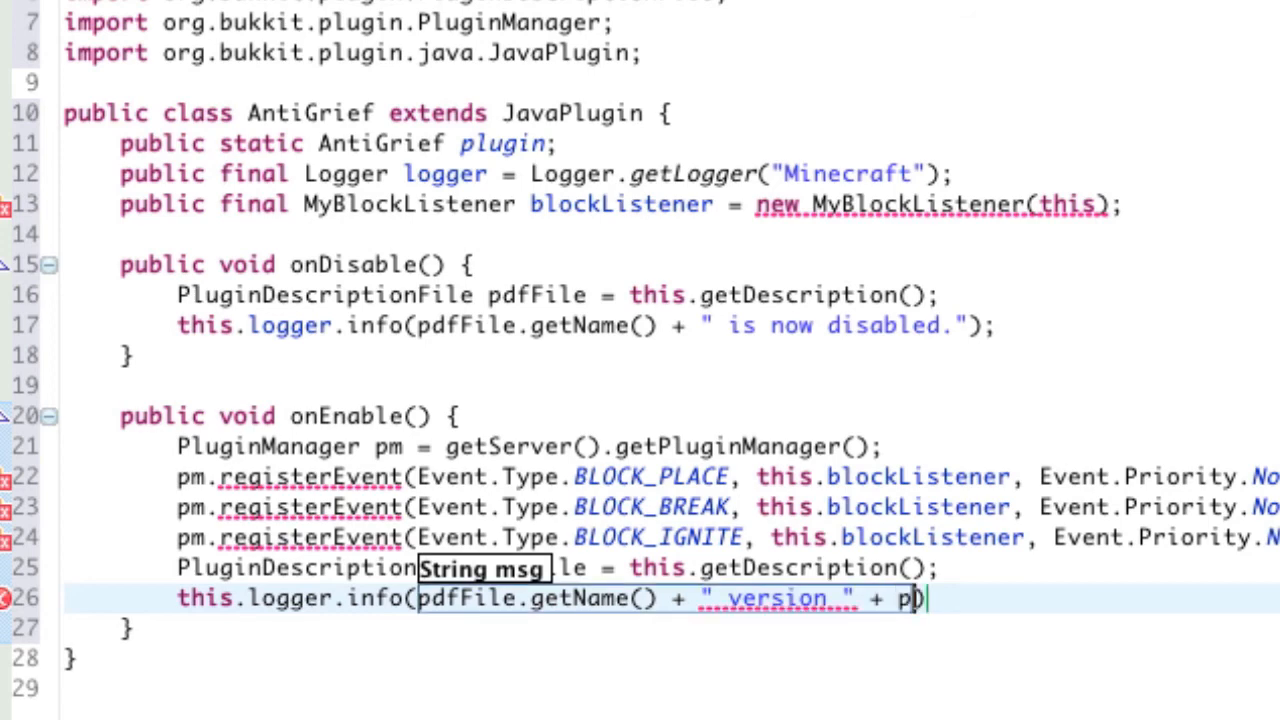
{"action": "type", "text": "dfFile.getVersion("}
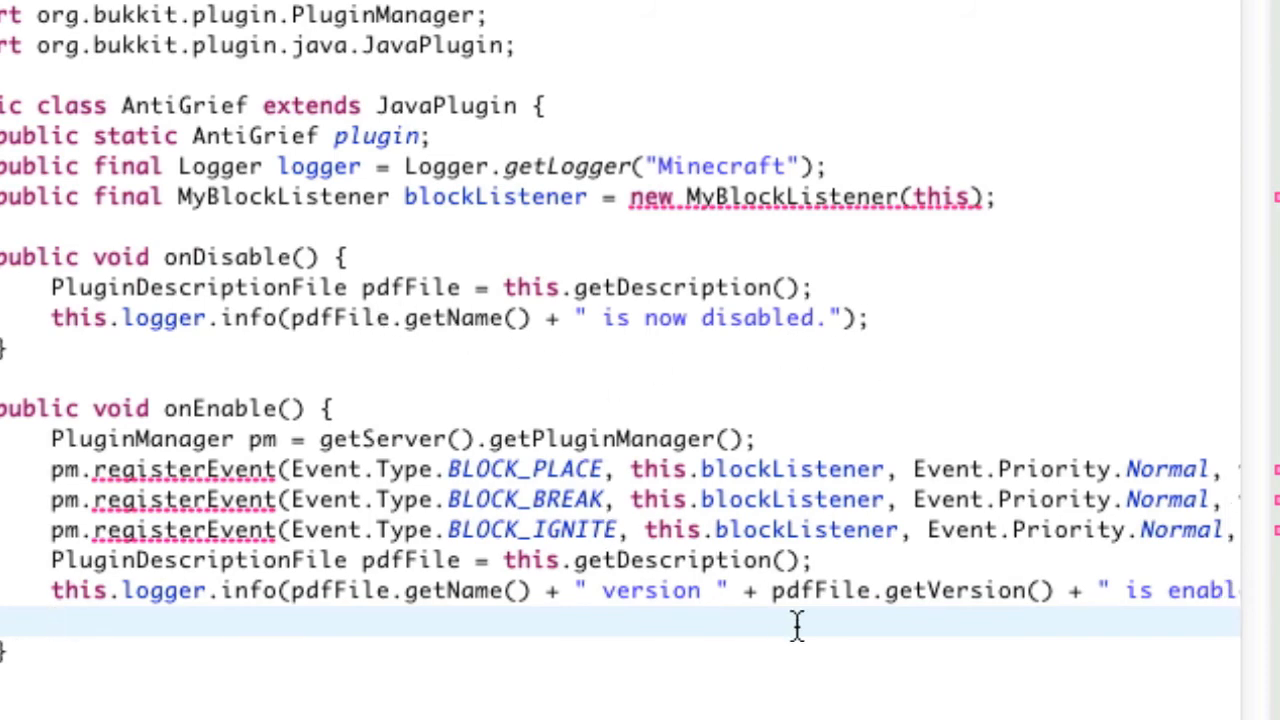
{"action": "scroll", "scroll_direction": "right", "scroll_amount": 3}
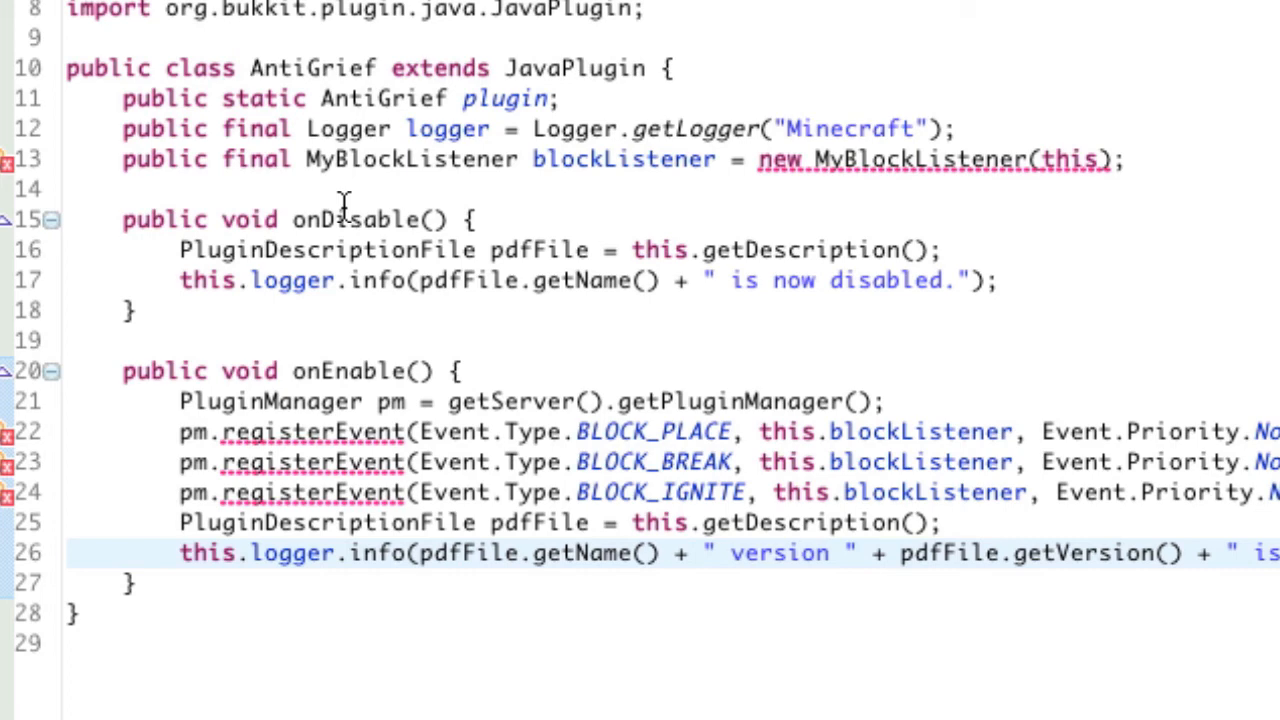
{"action": "mouse_move", "coordinate": [344, 206]}
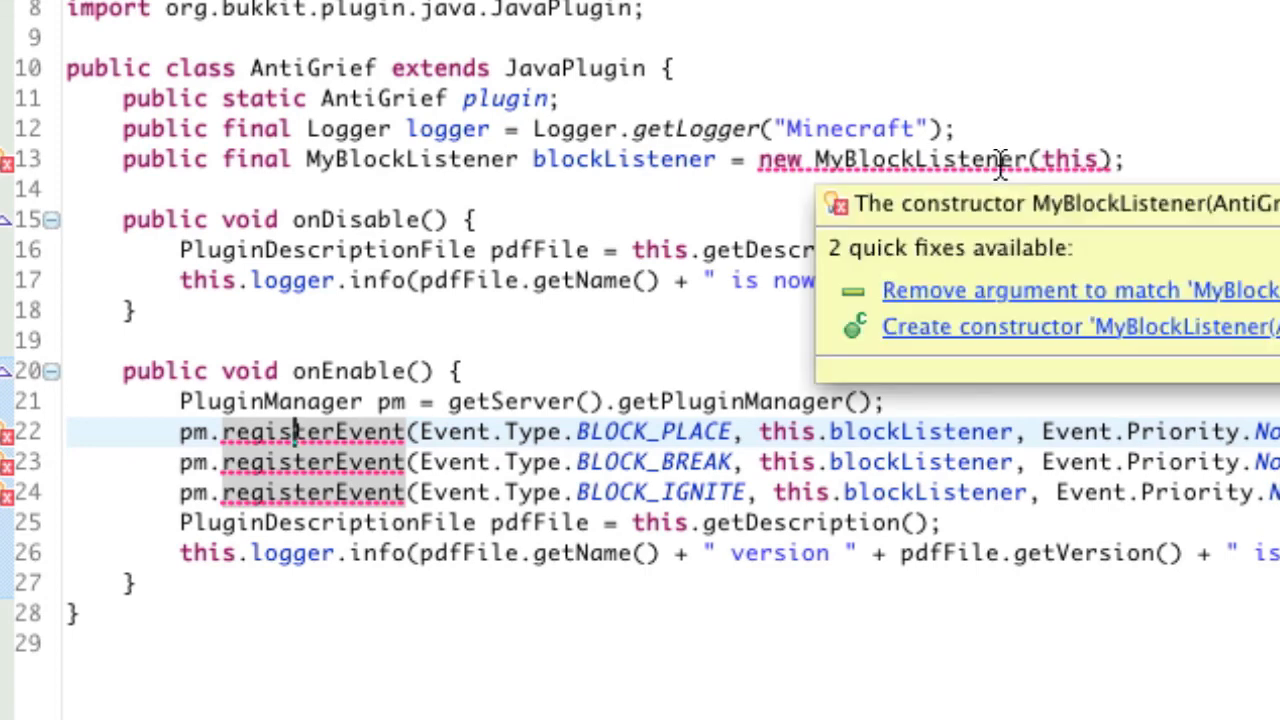
{"action": "mouse_move", "coordinate": [704, 400]}
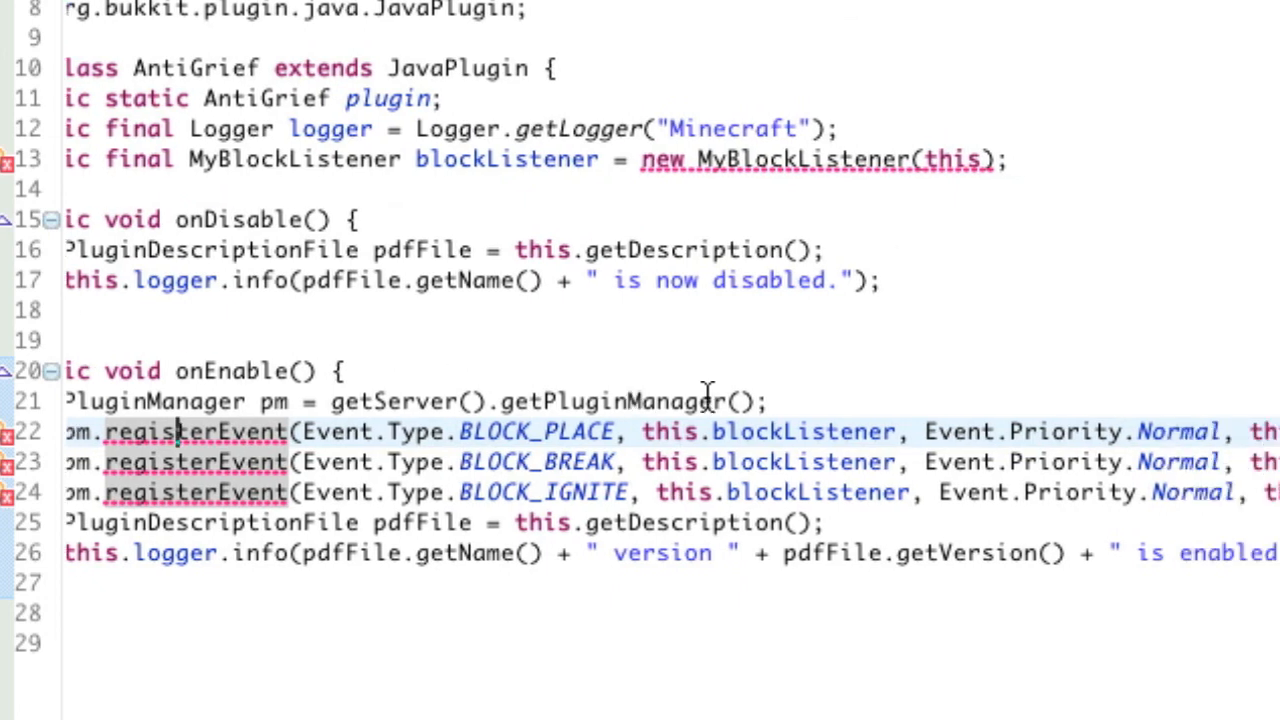
{"action": "mouse_move", "coordinate": [1170, 658]}
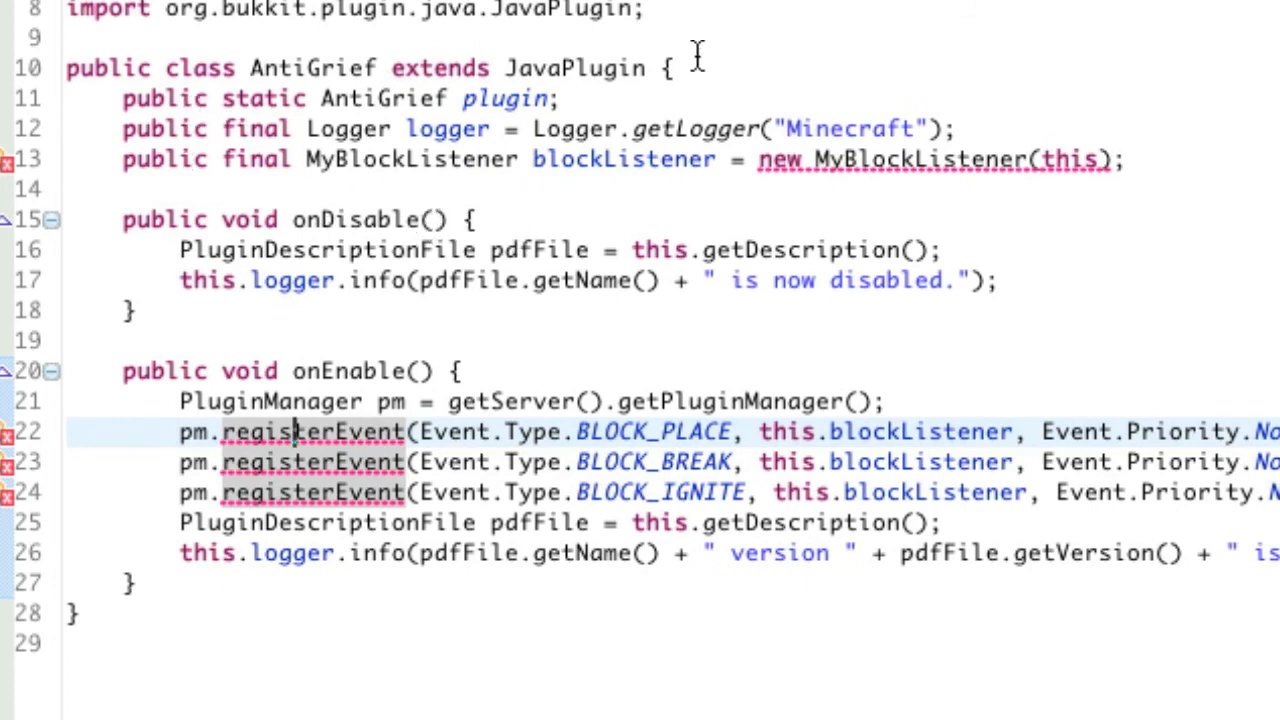
{"action": "mouse_move", "coordinate": [550, 290]}
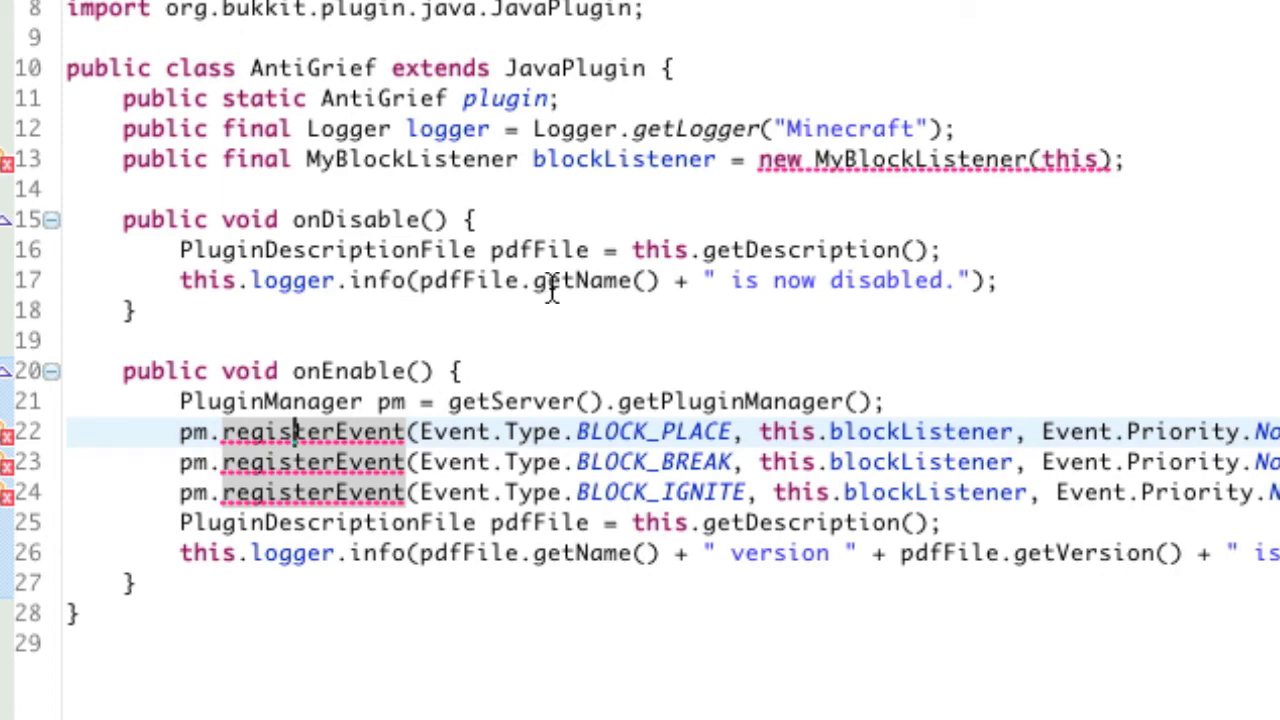
{"action": "mouse_move", "coordinate": [470, 590]}
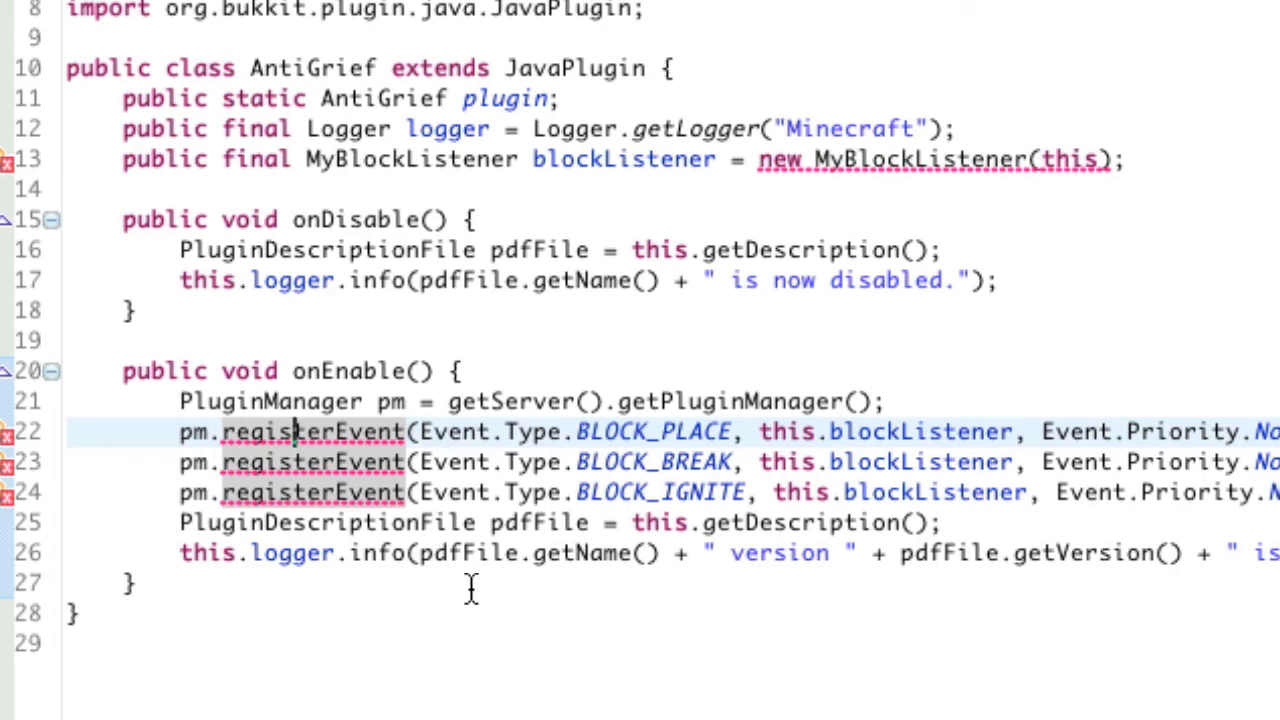
{"action": "mouse_move", "coordinate": [462, 624]}
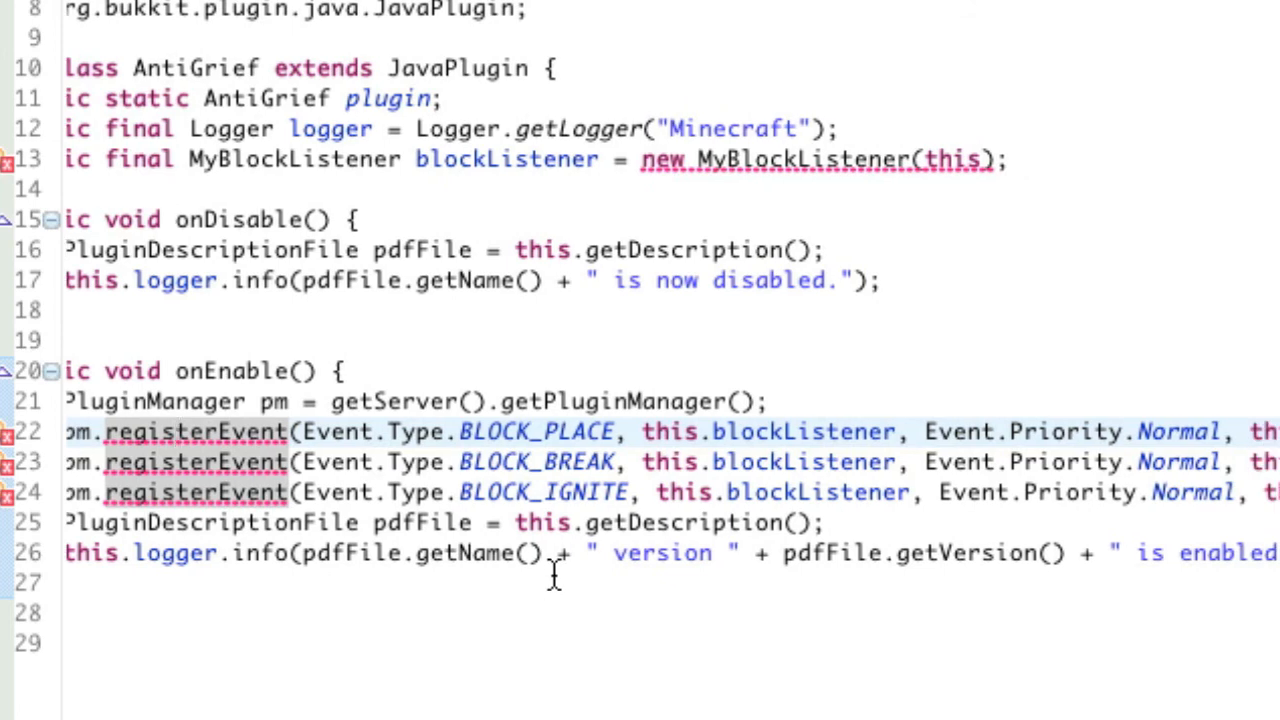
{"action": "mouse_move", "coordinate": [756, 578]}
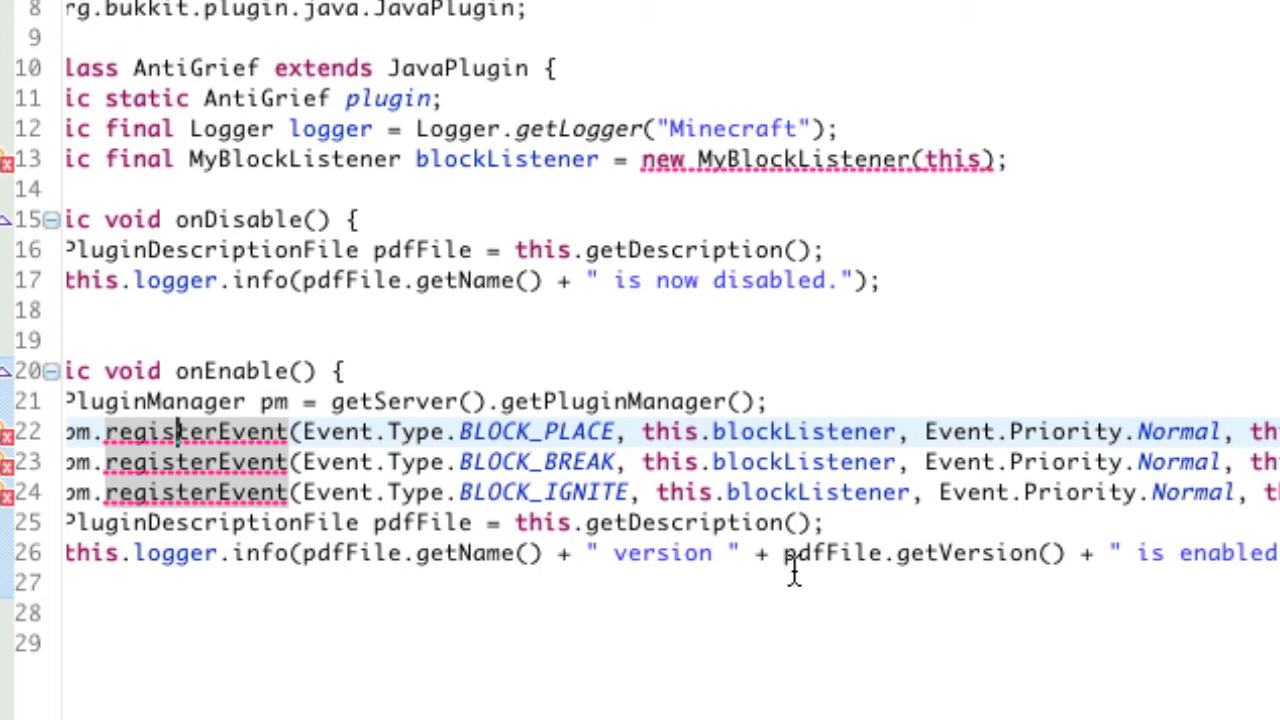
{"action": "mouse_move", "coordinate": [884, 600]}
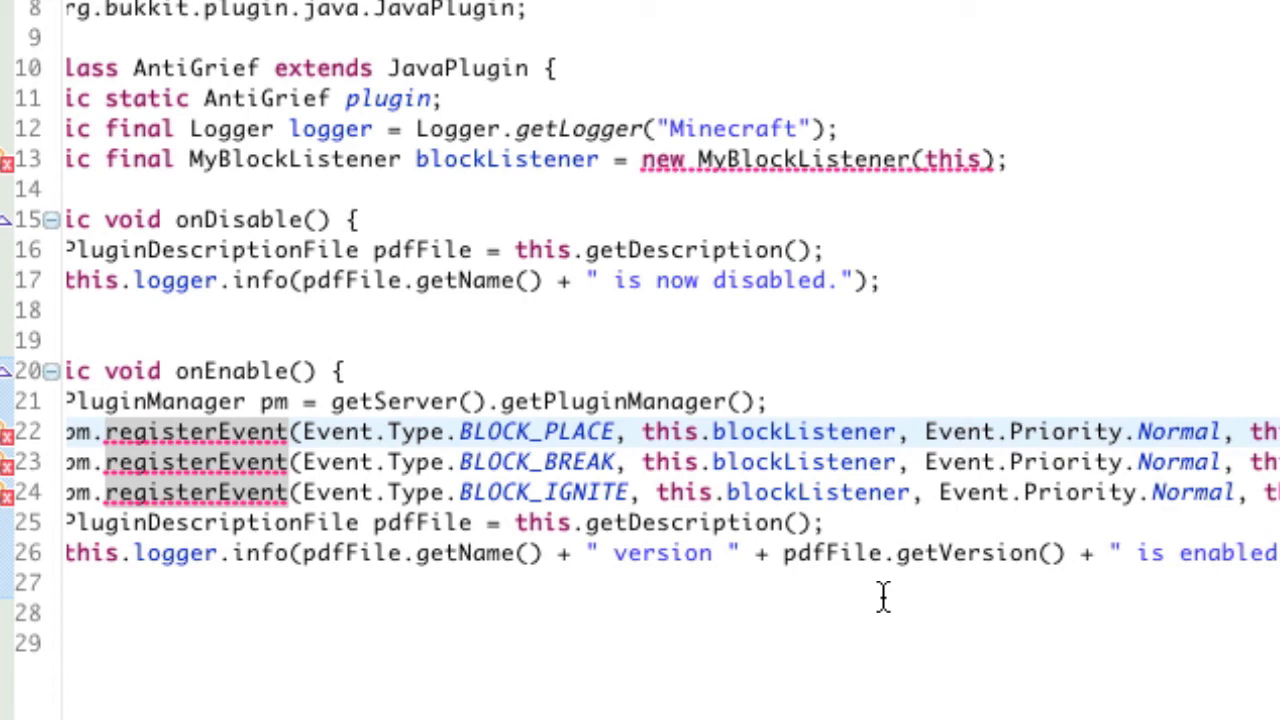
{"action": "mouse_move", "coordinate": [560, 560]}
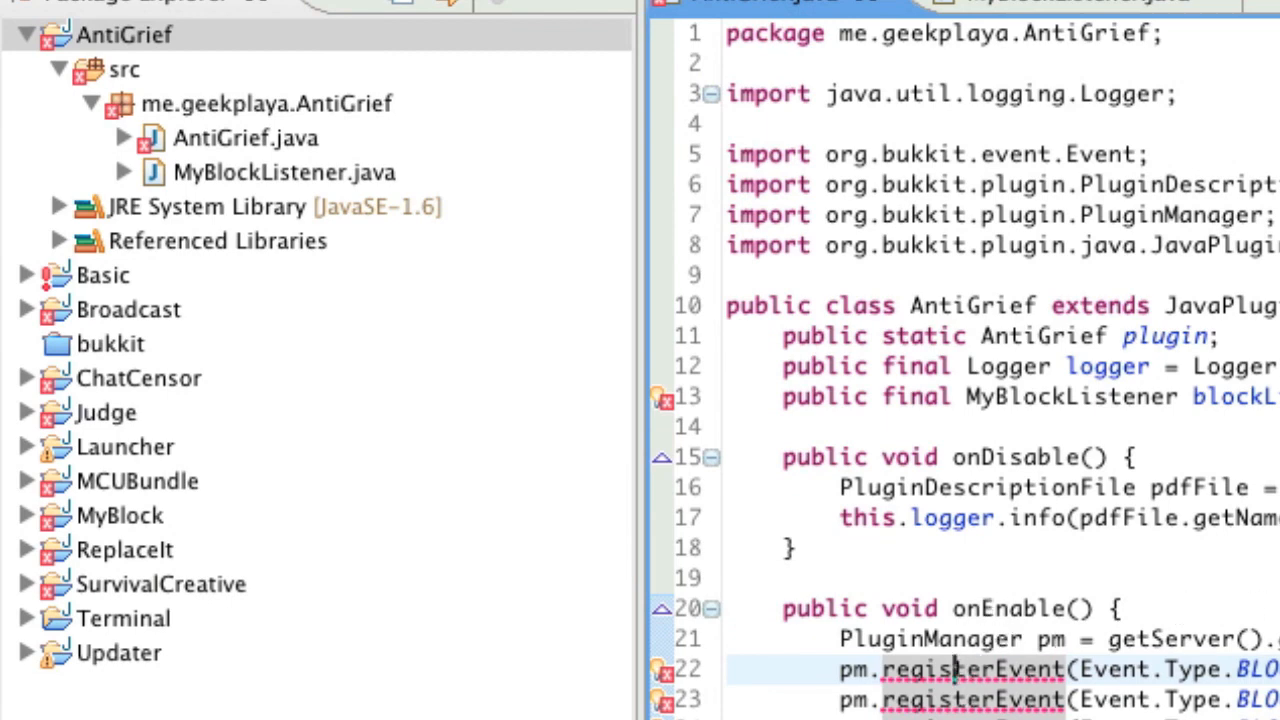
{"action": "mouse_move", "coordinate": [330, 180]}
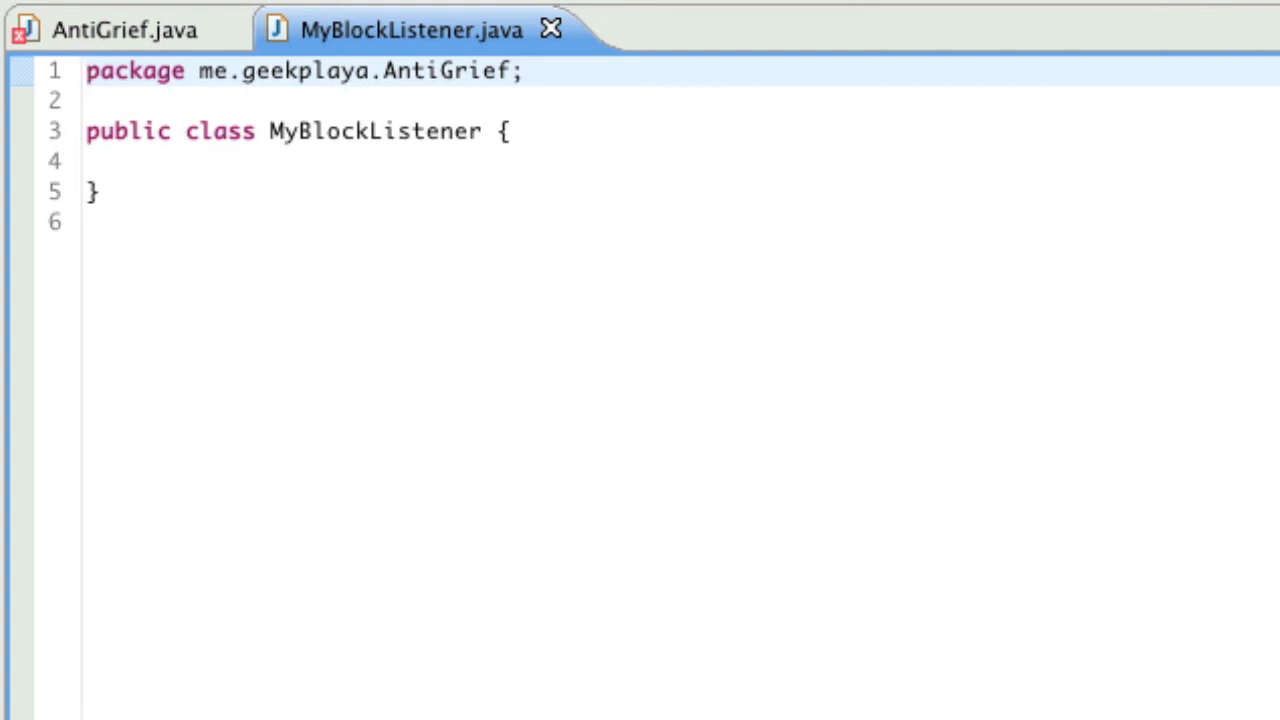
- Declare the MyBlockListener class as 'extends BlockListener' after its name
{"action": "double_click", "coordinate": [376, 132]}
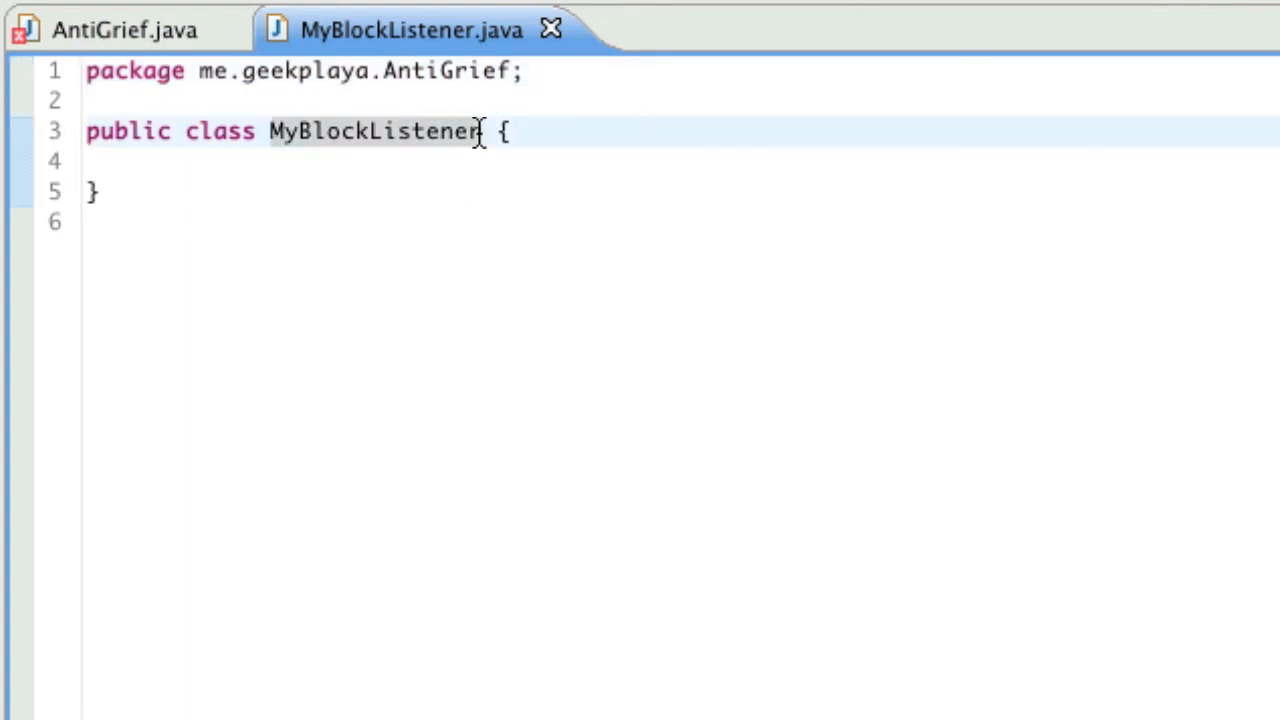
{"action": "type", "text": "e"}
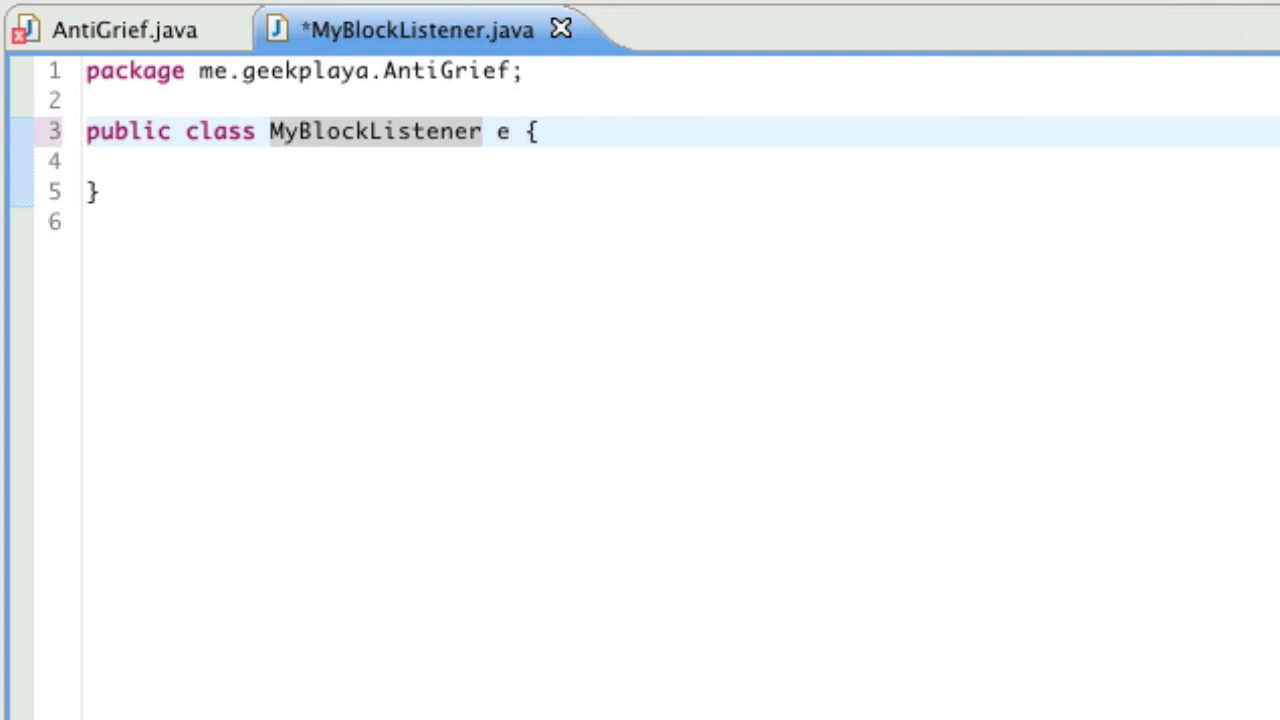
{"action": "type", "text": "xtends Block"}
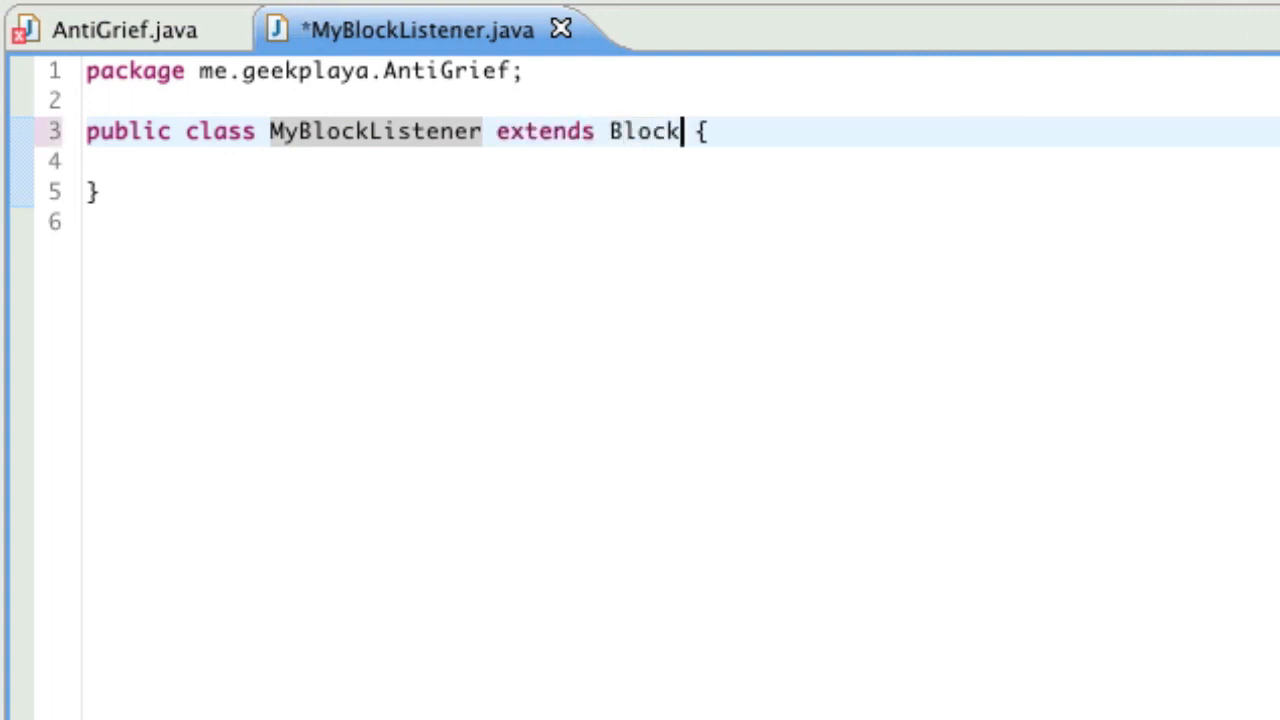
{"action": "type", "text": "Listener"}
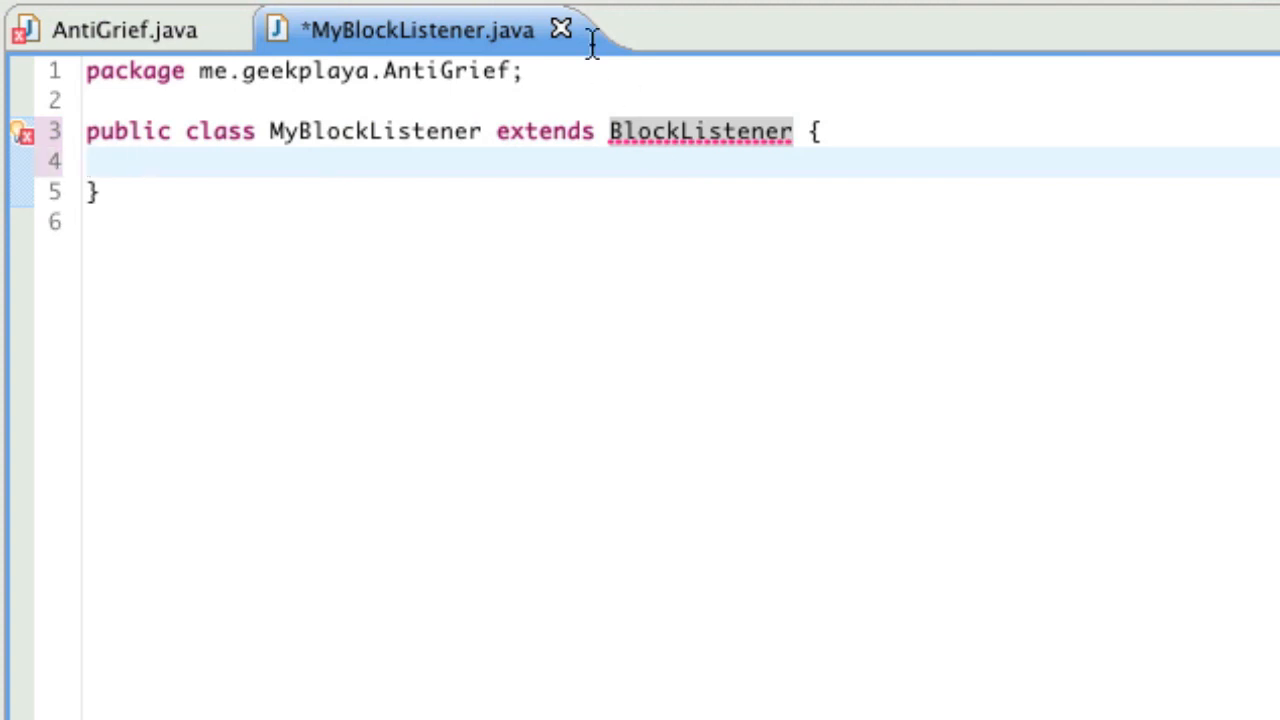
- Quick-fix import org.bukkit.event.block.BlockListener and save MyBlockListener.java
{"action": "left_click", "coordinate": [700, 132]}
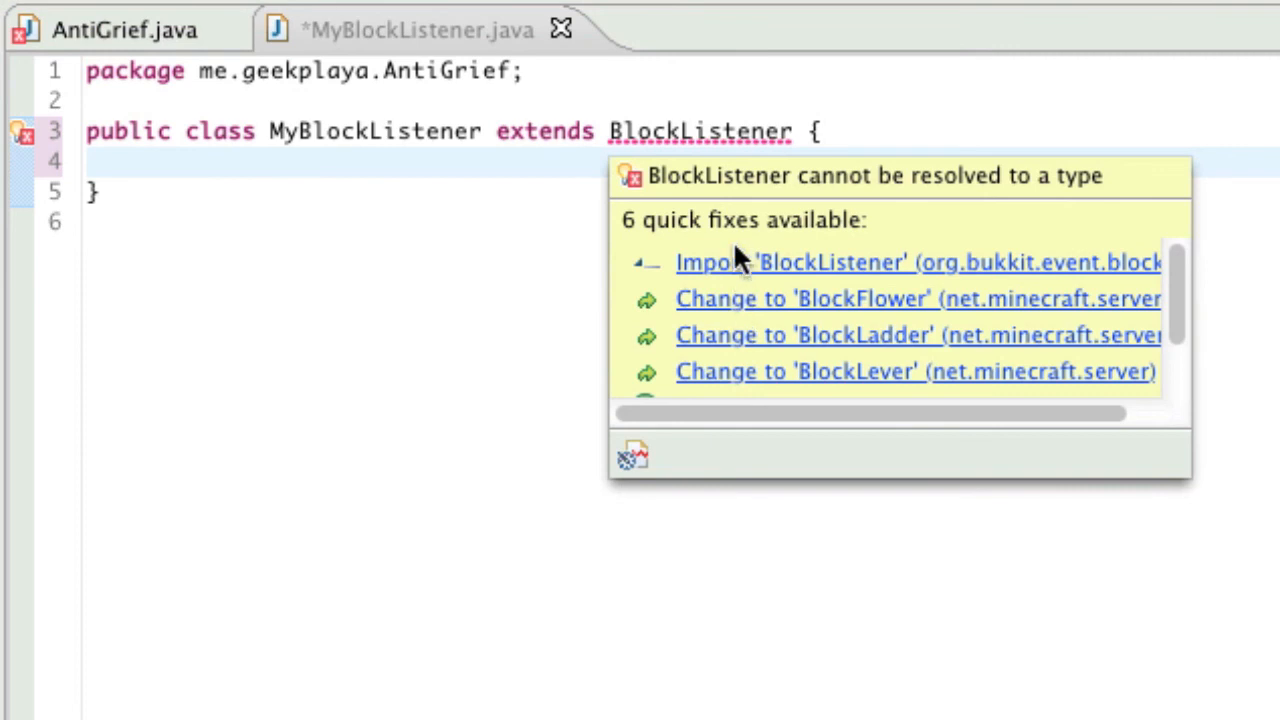
{"action": "mouse_move", "coordinate": [730, 236]}
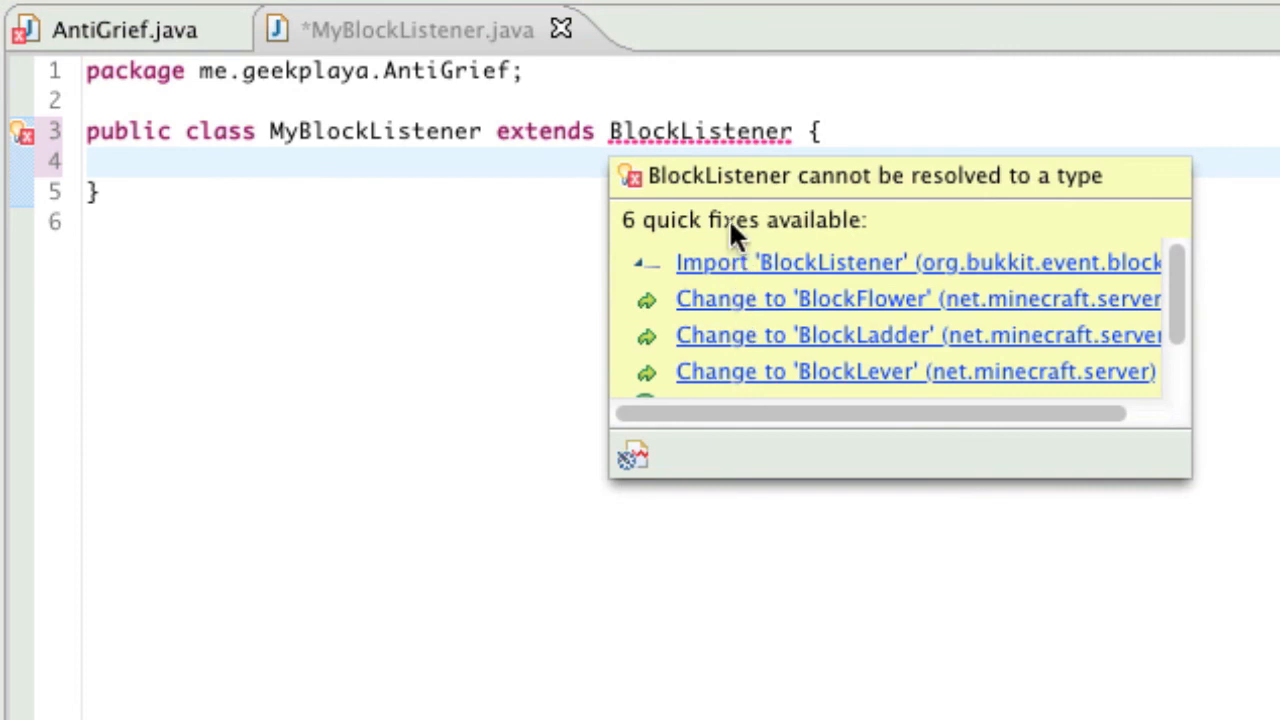
{"action": "left_click", "coordinate": [916, 262]}
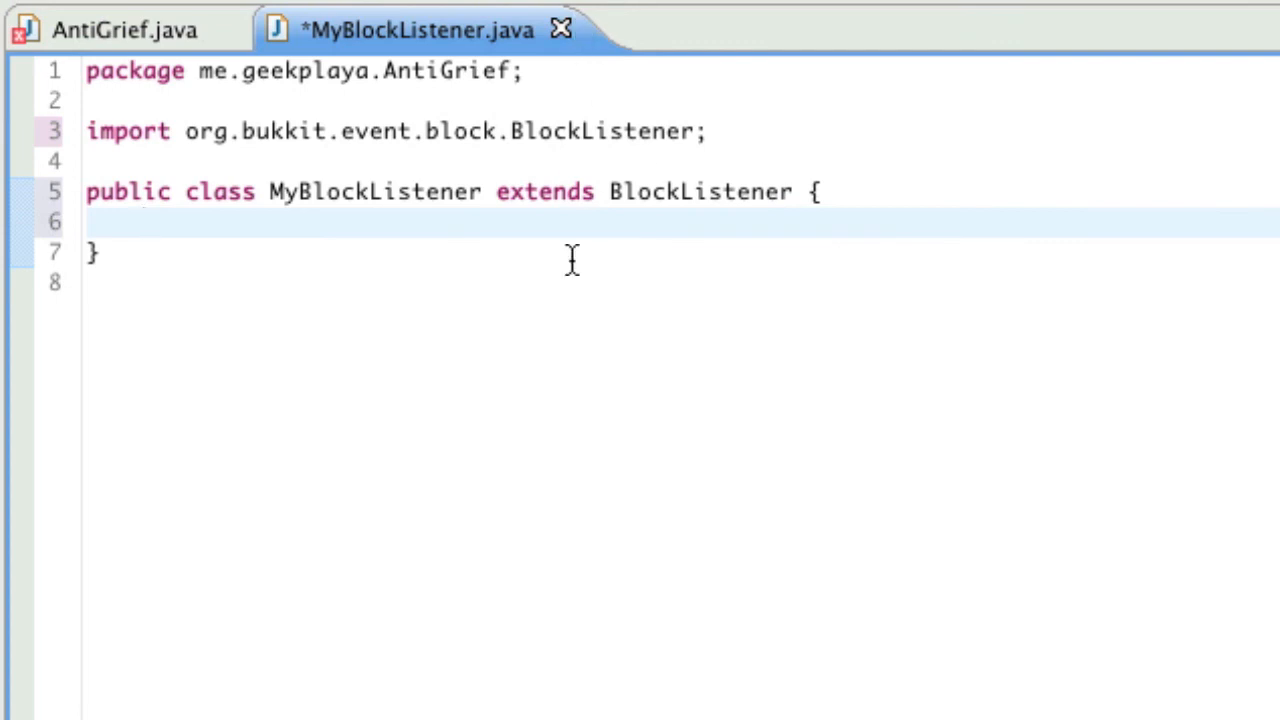
{"action": "mouse_move", "coordinate": [600, 132]}
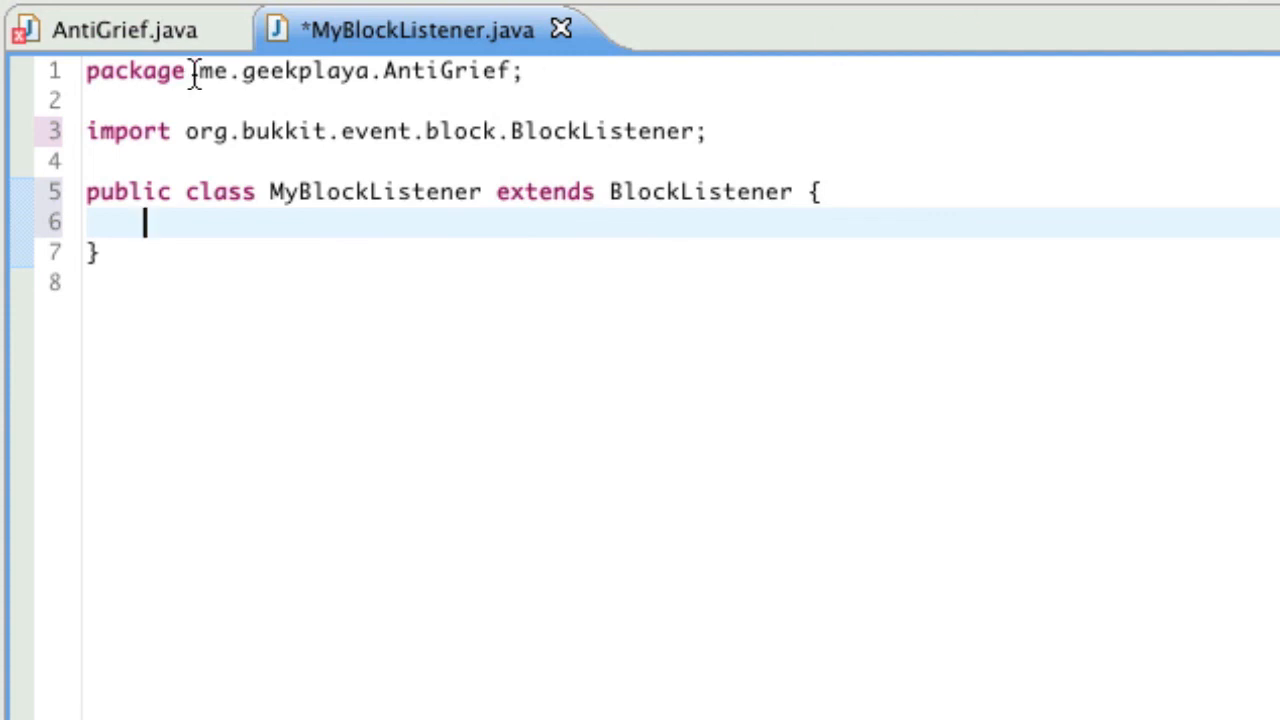
{"action": "key", "text": "ctrl+s"}
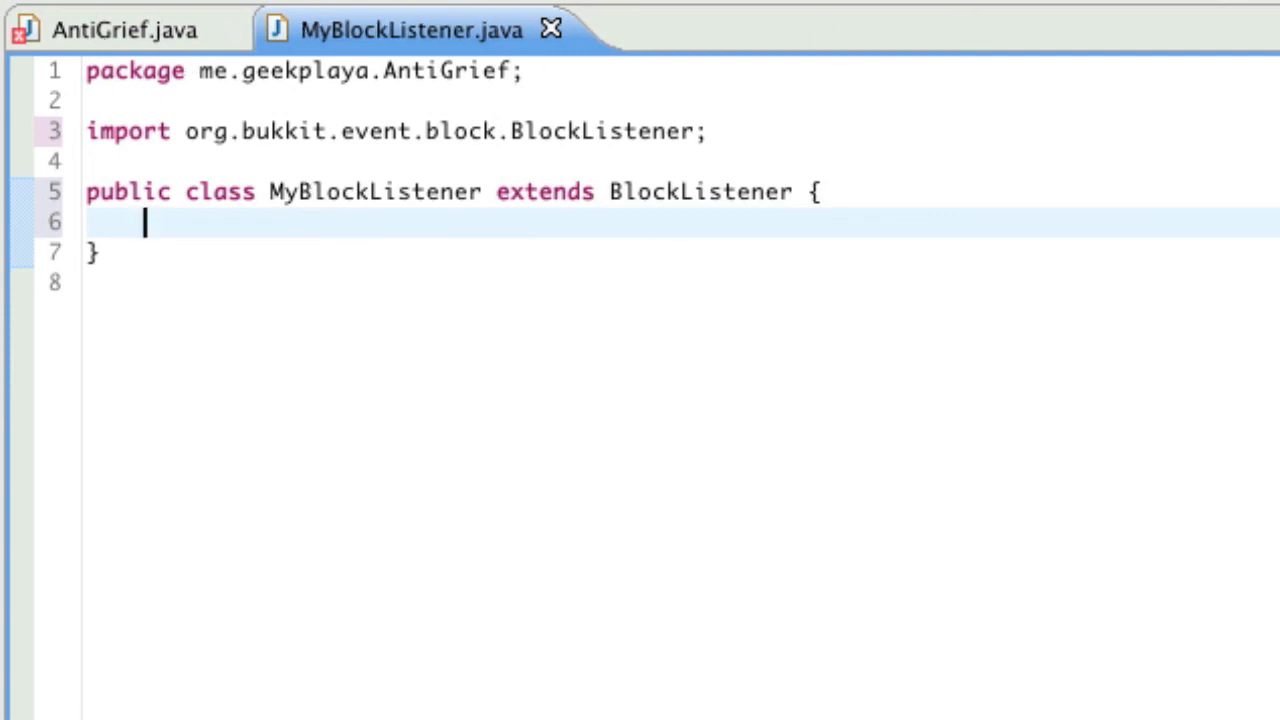
{"action": "left_click", "coordinate": [124, 30]}
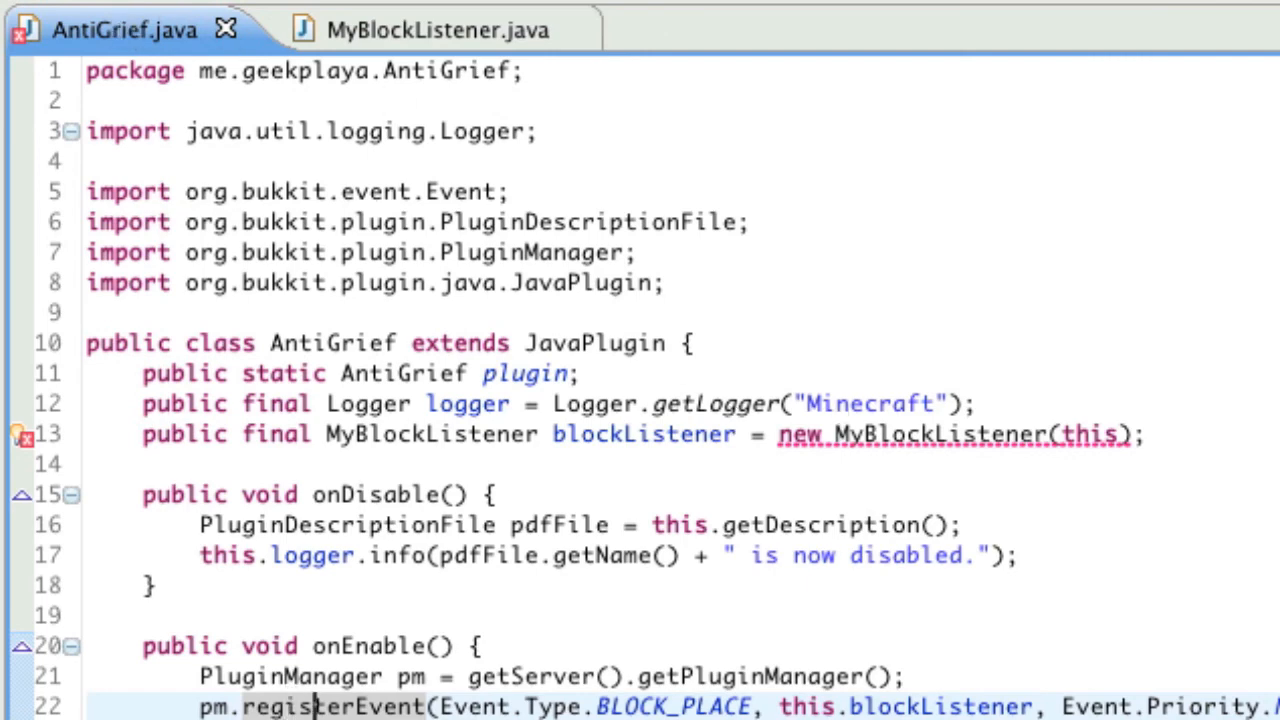
{"action": "mouse_move", "coordinate": [868, 412]}
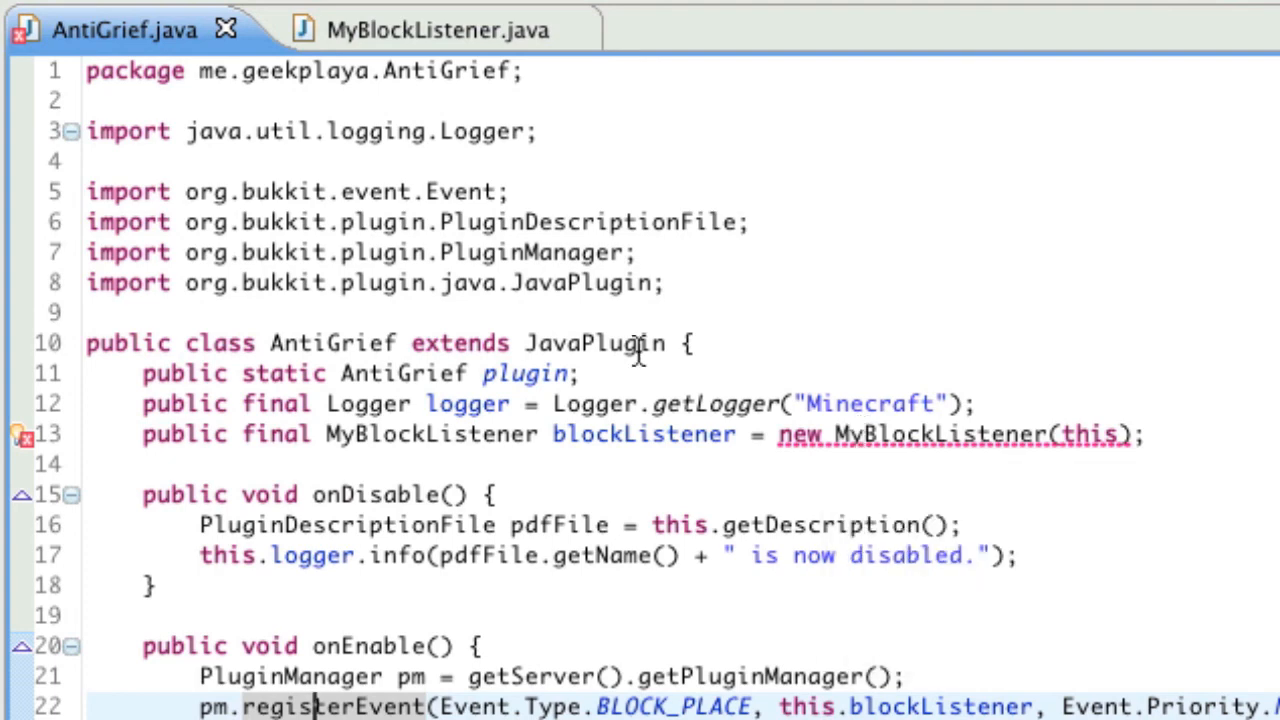
{"action": "left_click", "coordinate": [410, 30]}
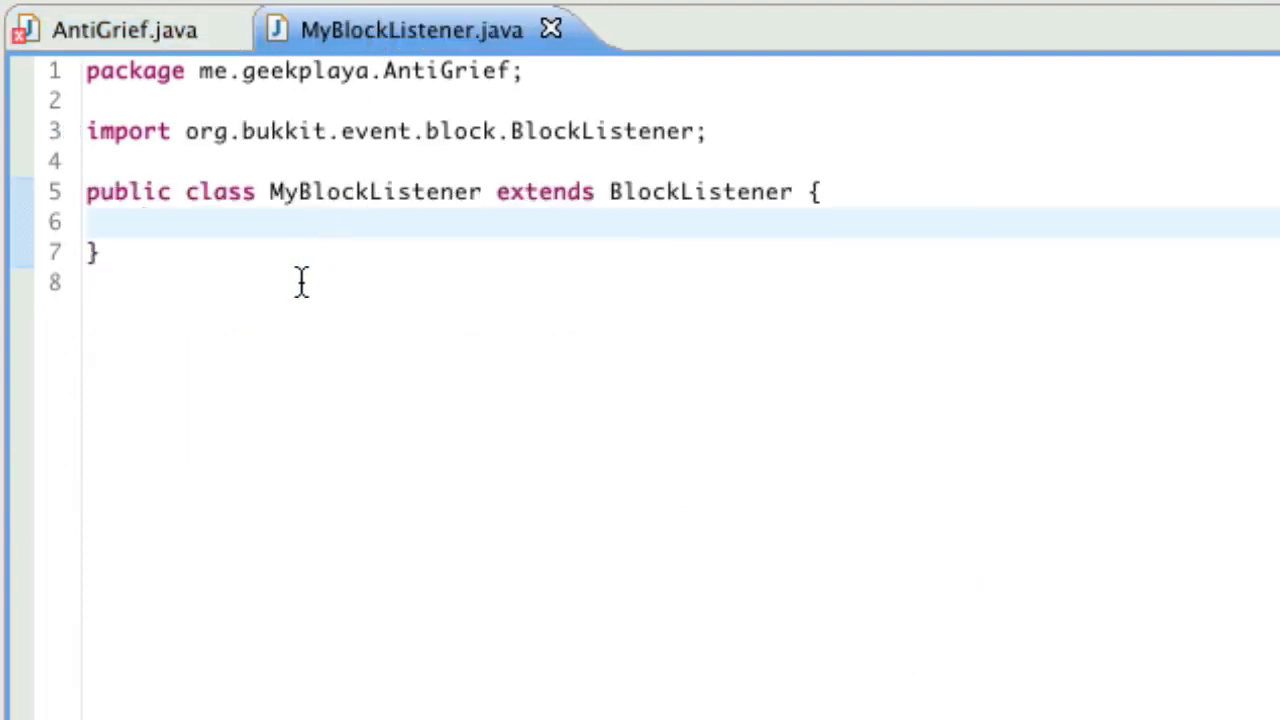
{"action": "mouse_move", "coordinate": [276, 358]}
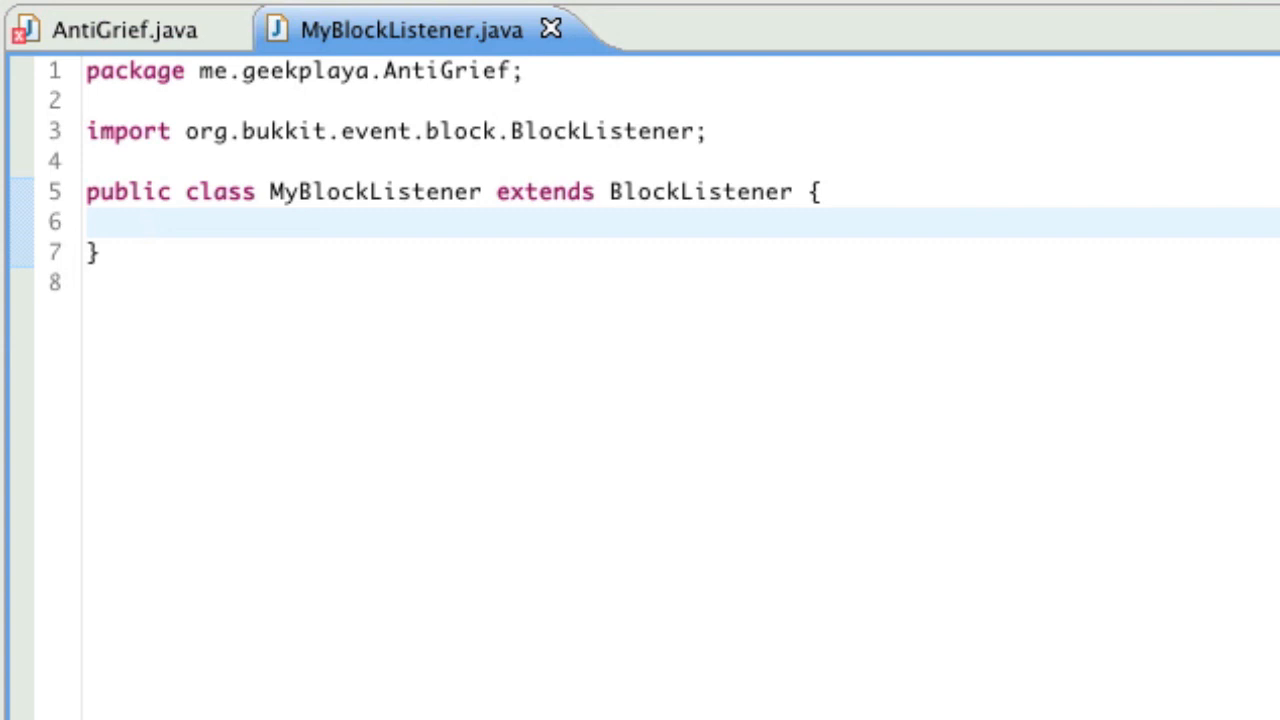
{"action": "mouse_move", "coordinate": [836, 10]}
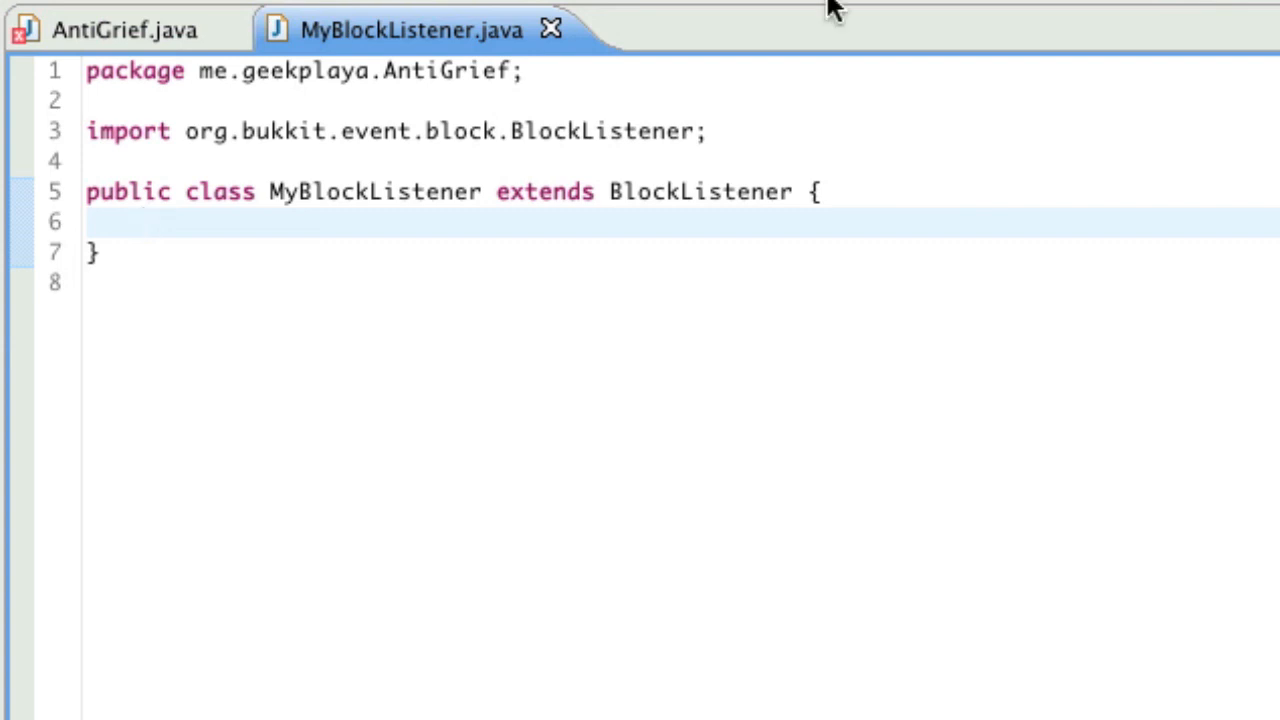
{"action": "left_click", "coordinate": [144, 222]}
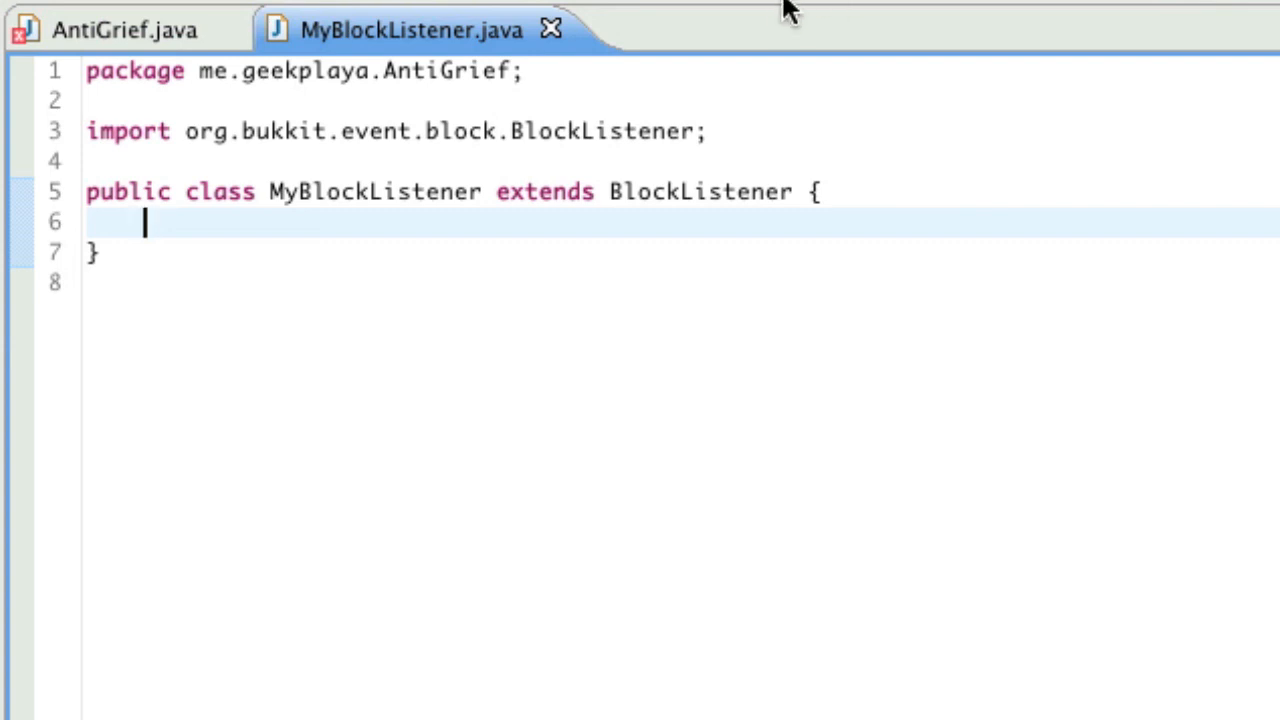